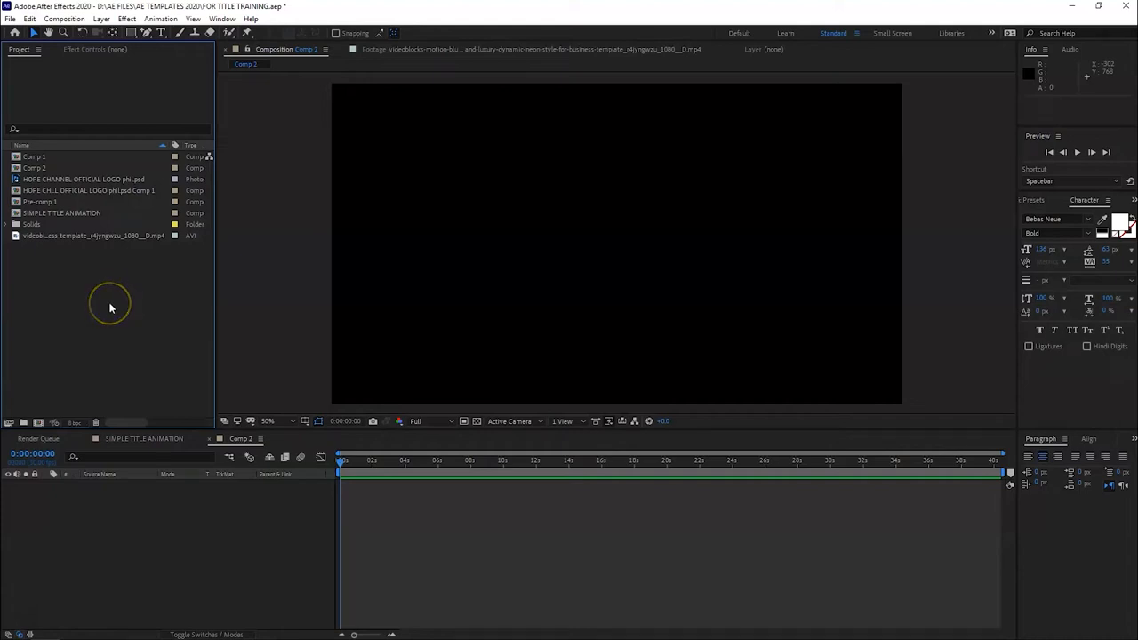
{"action": "mouse_move", "coordinate": [110, 310]}
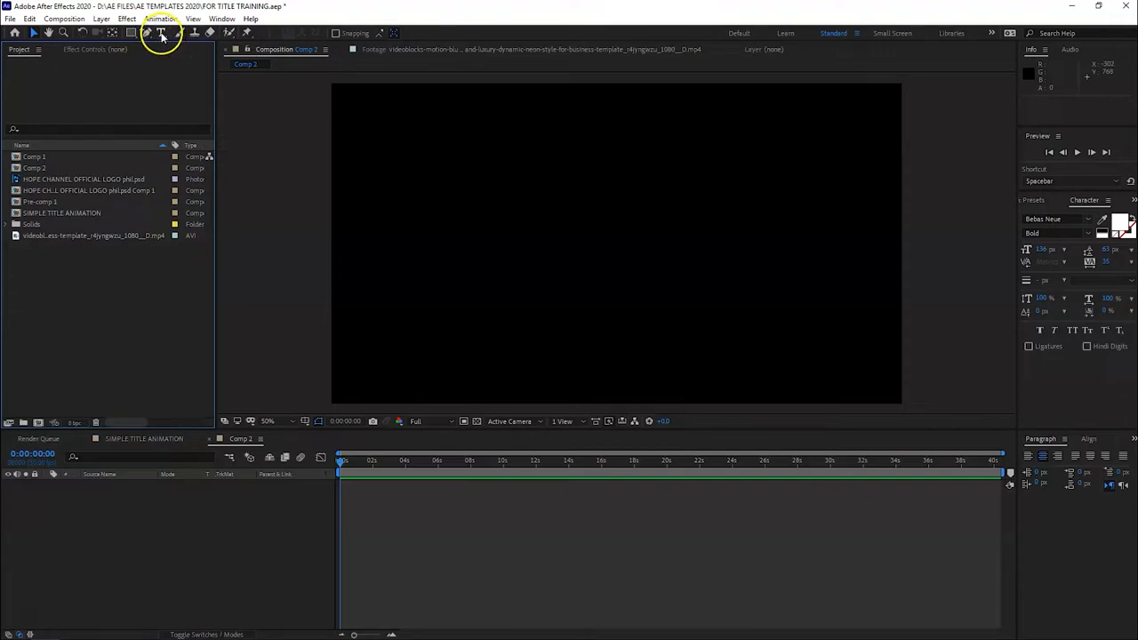
Create a new text layer in Comp 2 reading HOPE CHANNEL with the Horizontal Type Tool
{"action": "left_click", "coordinate": [160, 32]}
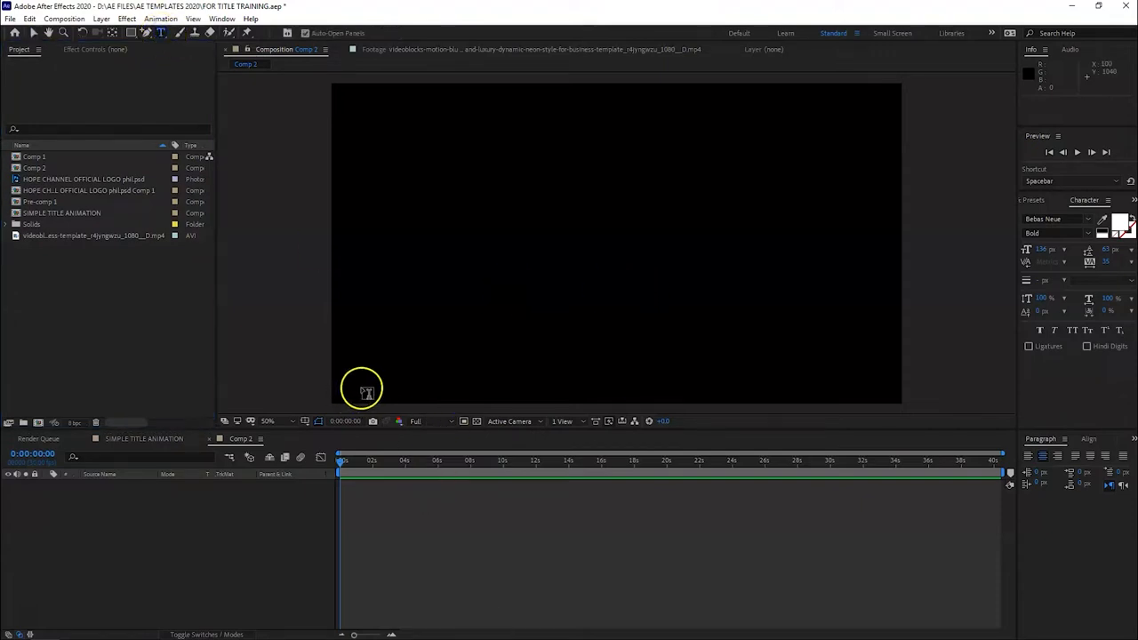
{"action": "left_click", "coordinate": [508, 229]}
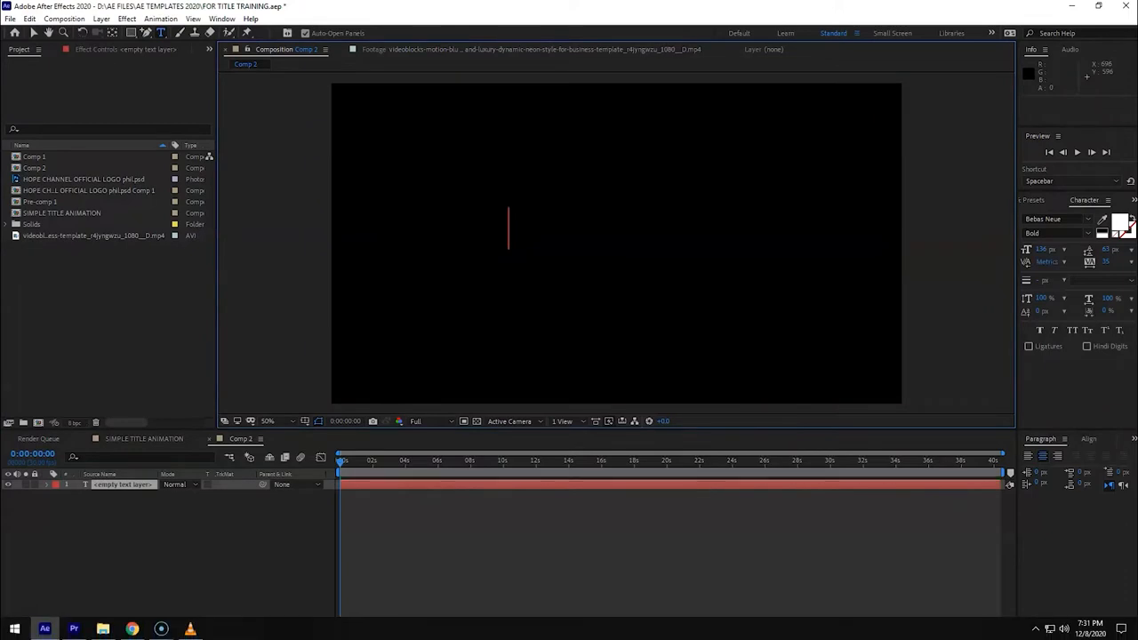
{"action": "type", "text": "H"}
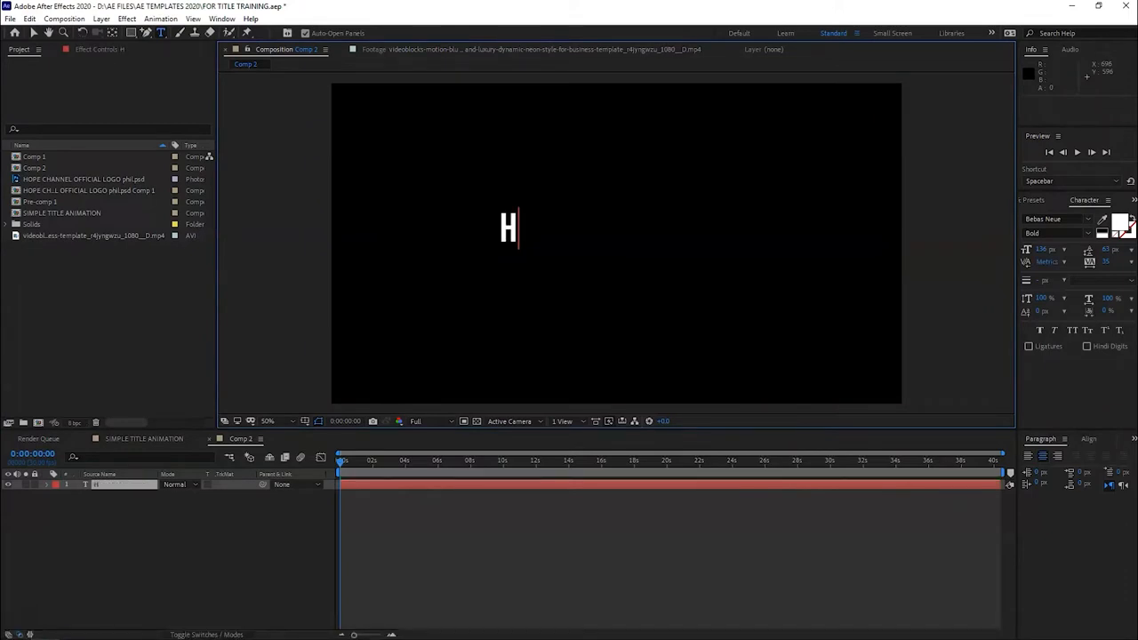
{"action": "type", "text": "OP"}
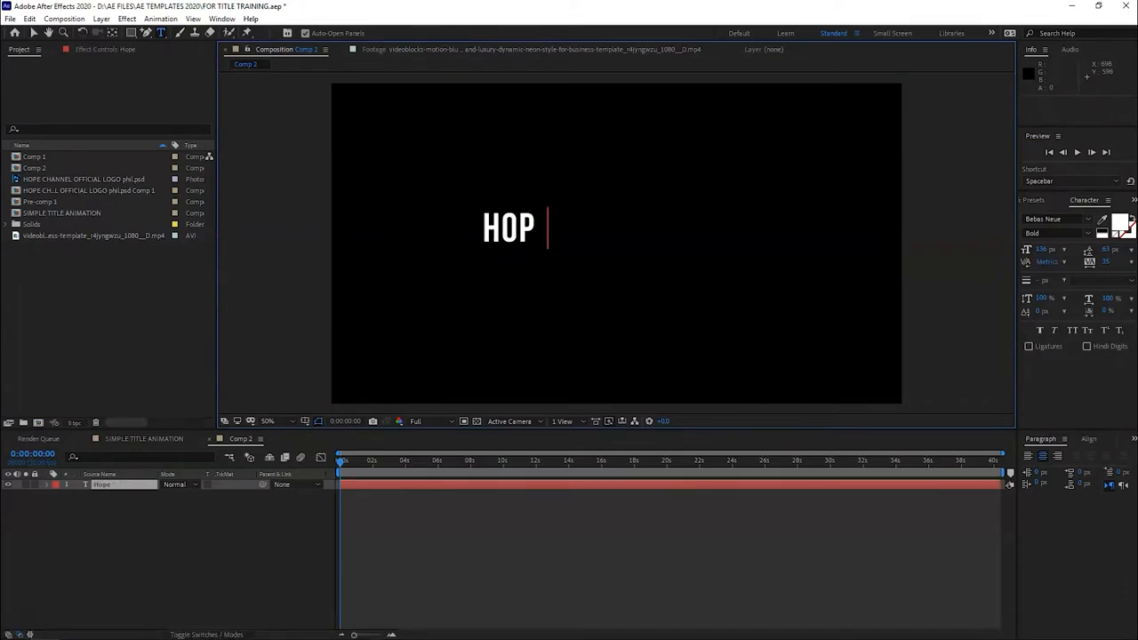
{"action": "type", "text": "E CHANNEL"}
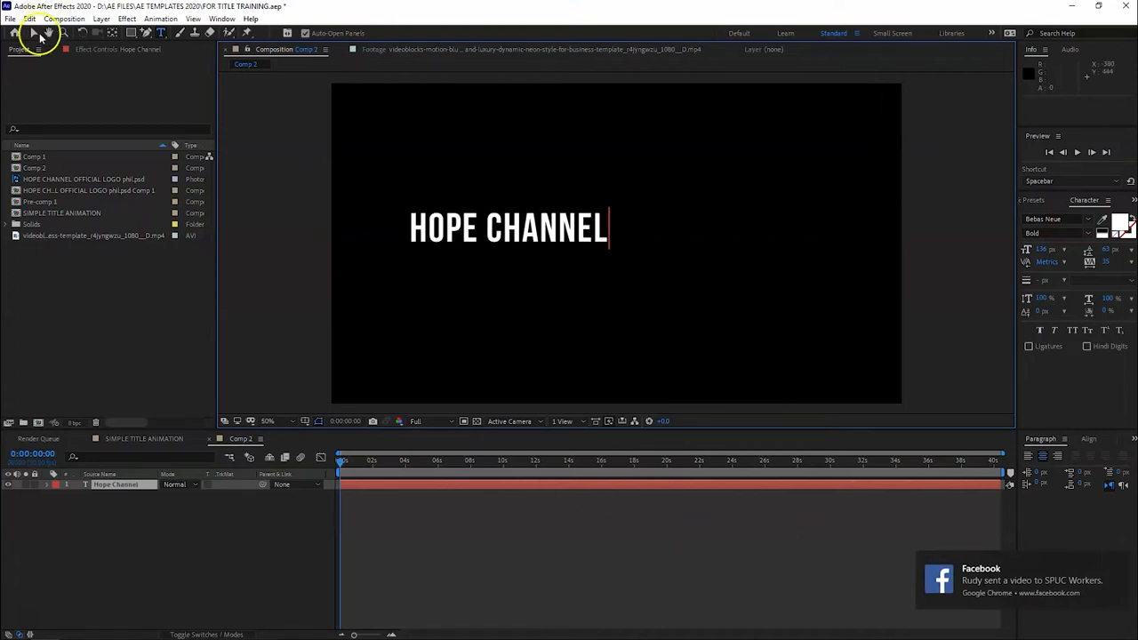
Commit the HOPE CHANNEL text by switching back to the Selection Tool
{"action": "left_click", "coordinate": [38, 32]}
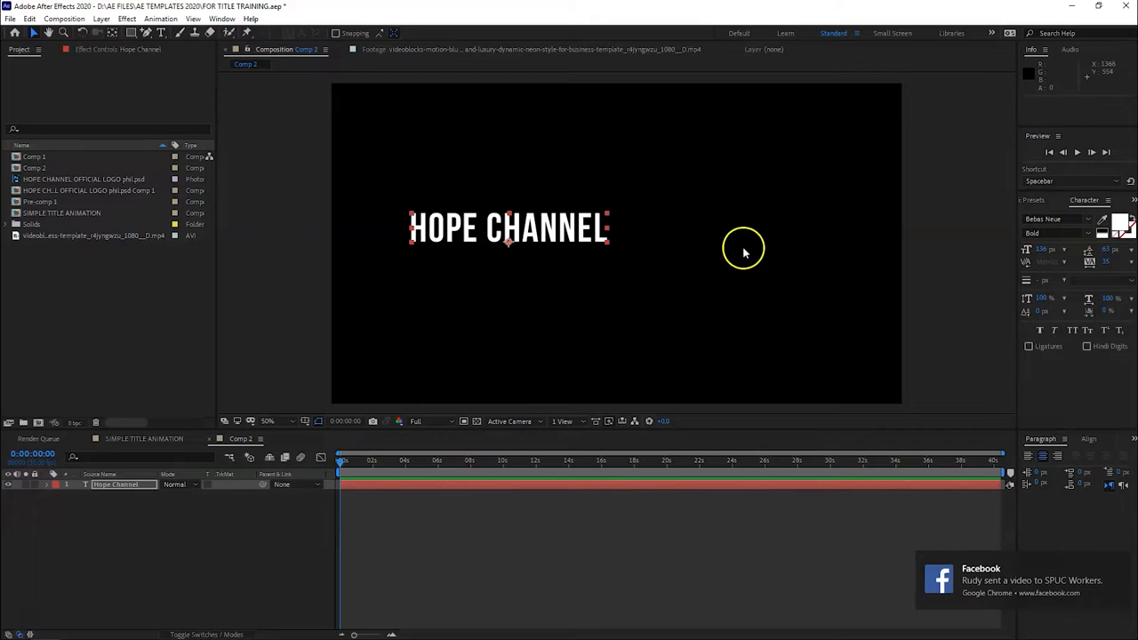
{"action": "mouse_move", "coordinate": [535, 281]}
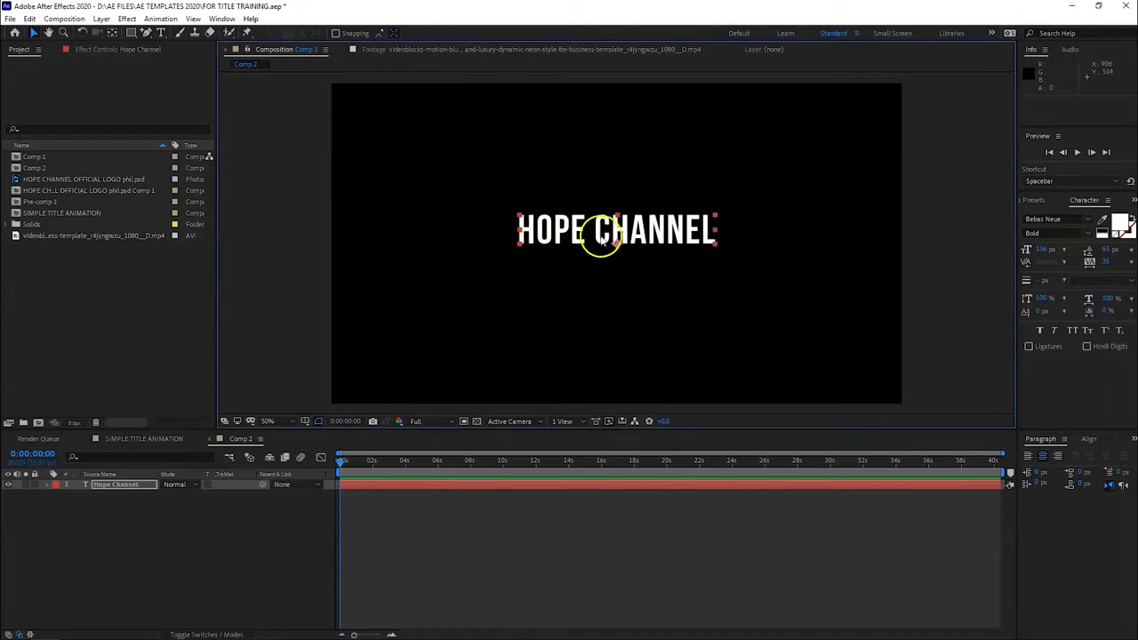
{"action": "mouse_move", "coordinate": [619, 247]}
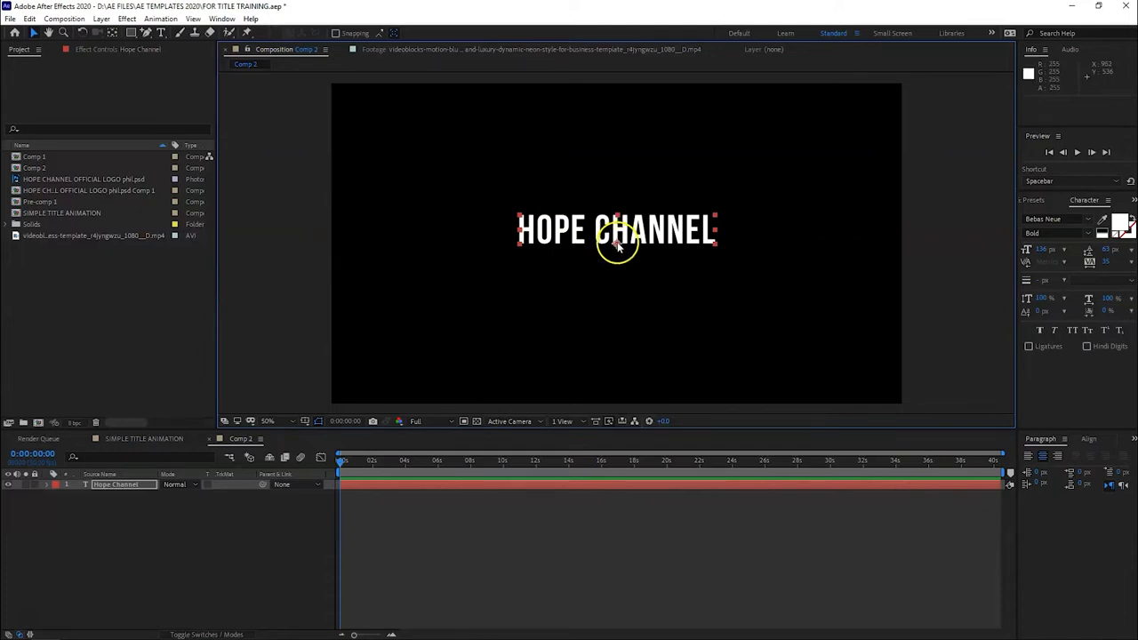
{"action": "mouse_move", "coordinate": [537, 240]}
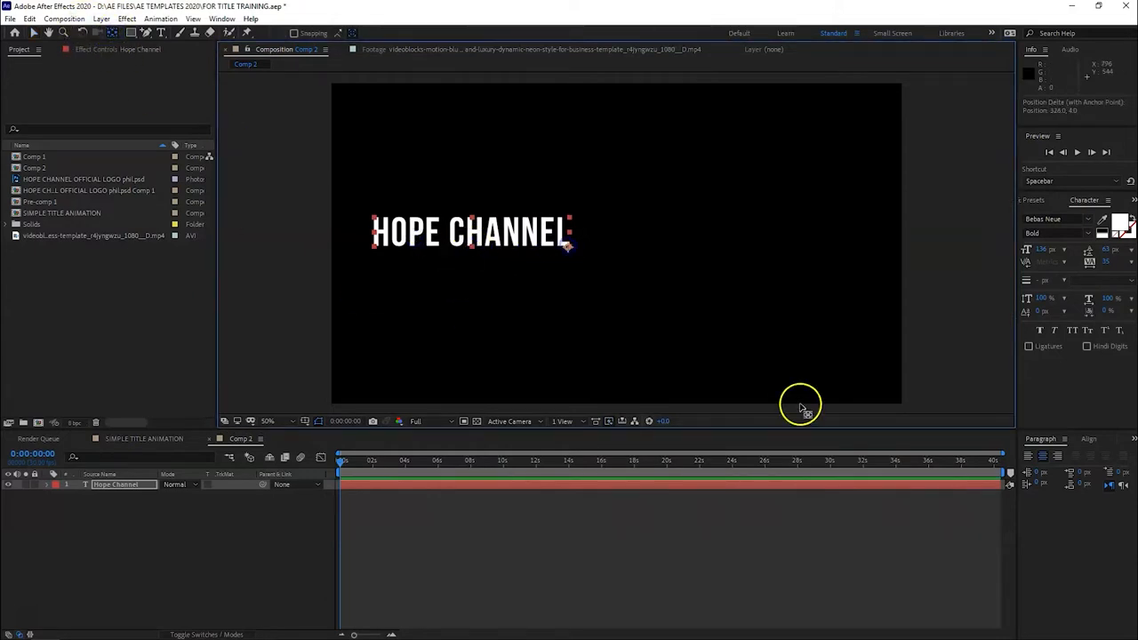
{"action": "mouse_move", "coordinate": [407, 312]}
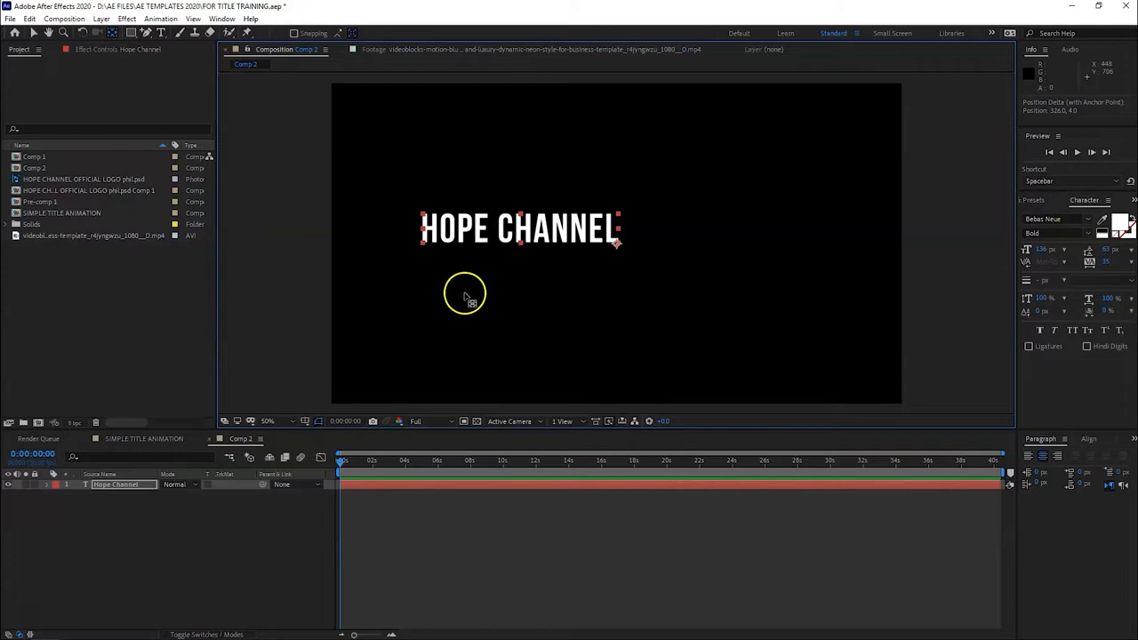
{"action": "mouse_move", "coordinate": [542, 234]}
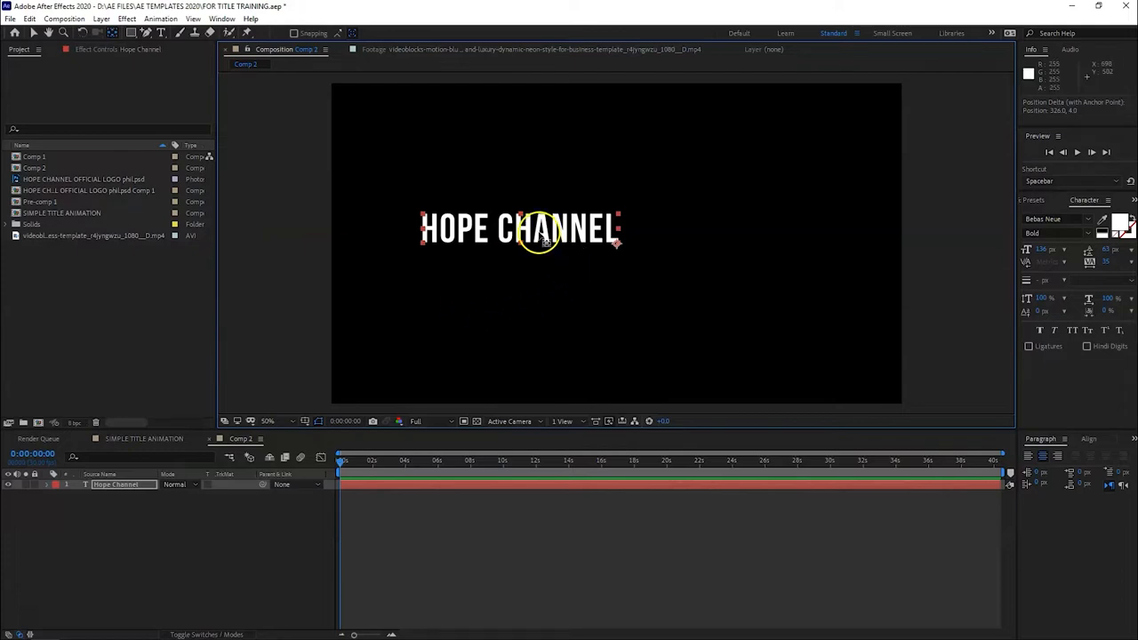
{"action": "mouse_move", "coordinate": [277, 135]}
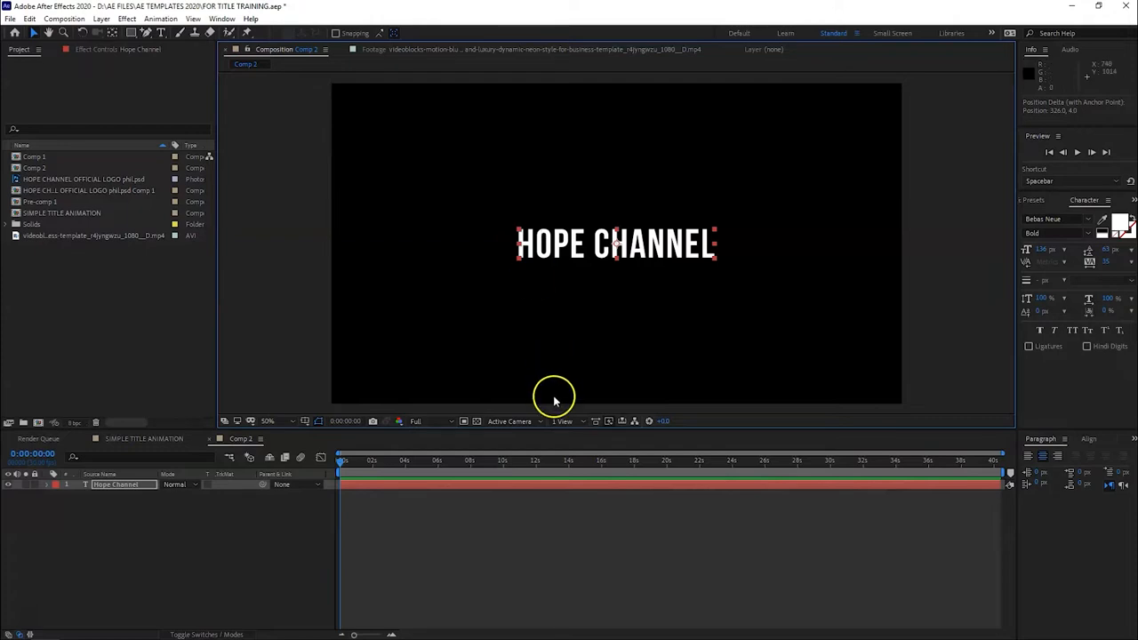
{"action": "mouse_move", "coordinate": [576, 390]}
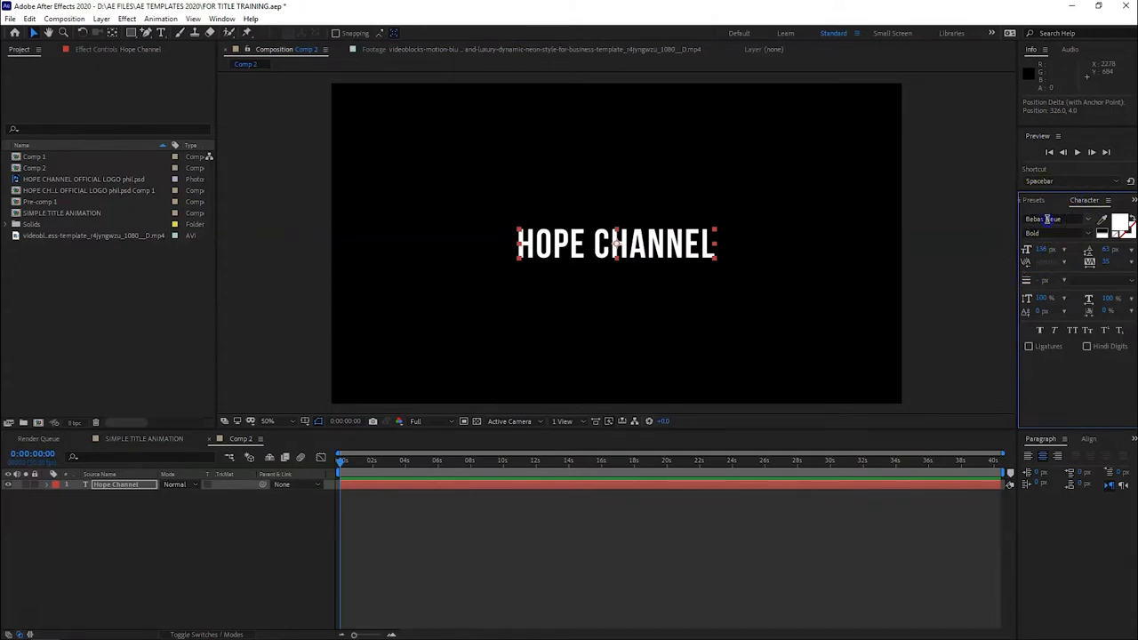
Change the title's font in the Character panel to the rounded Bespoke Medium typeface
{"action": "left_click", "coordinate": [1052, 219]}
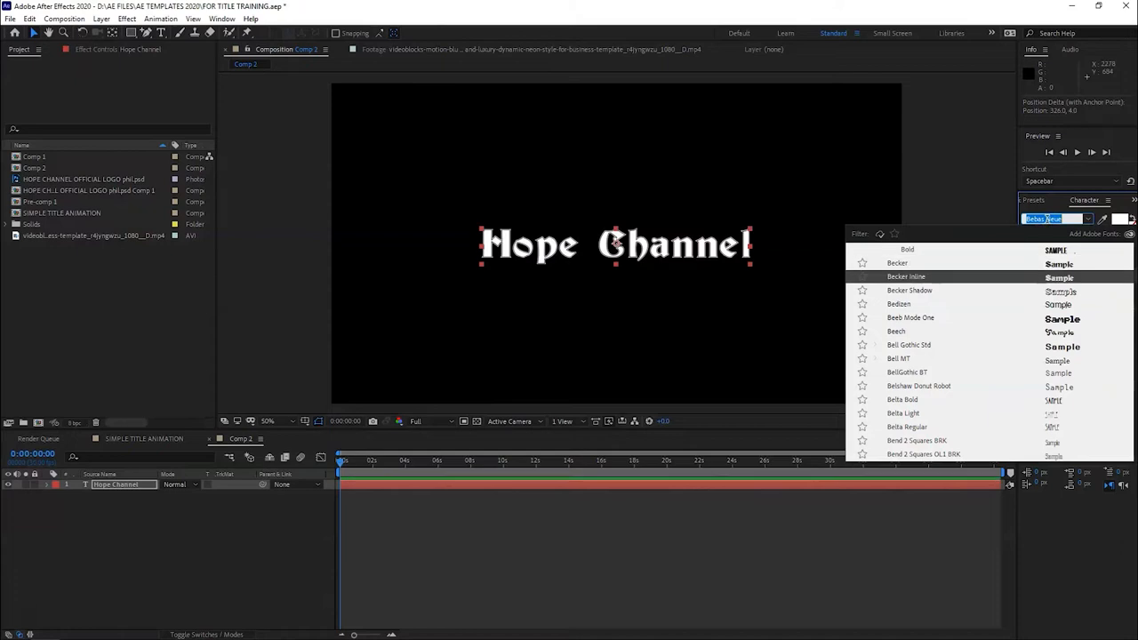
{"action": "left_click", "coordinate": [917, 386]}
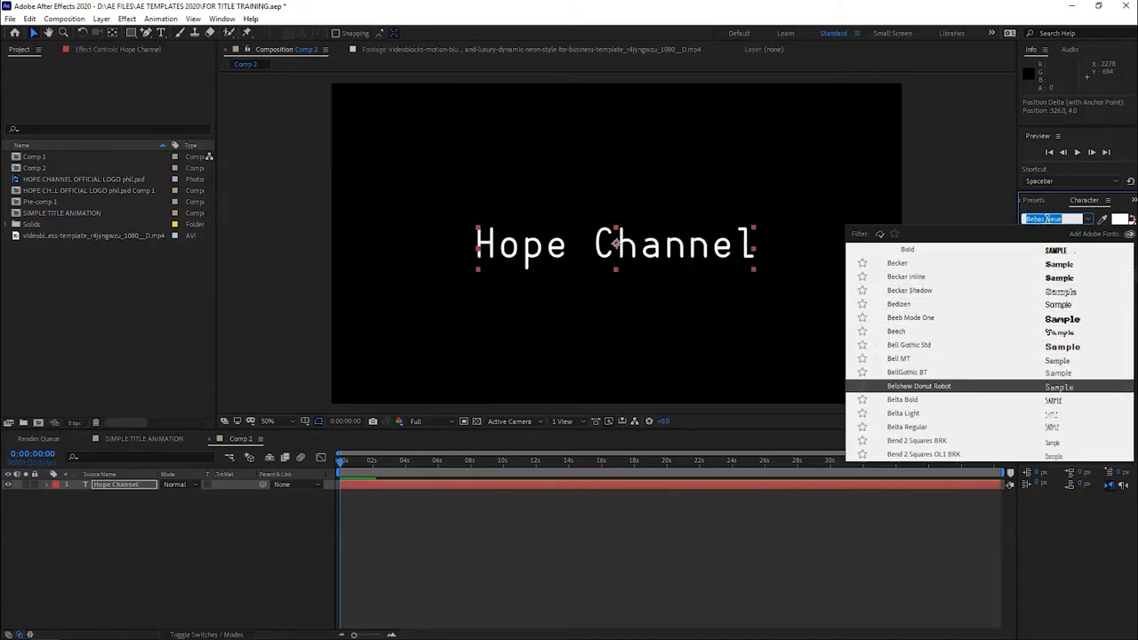
{"action": "scroll", "scroll_direction": "down", "scroll_amount": 3}
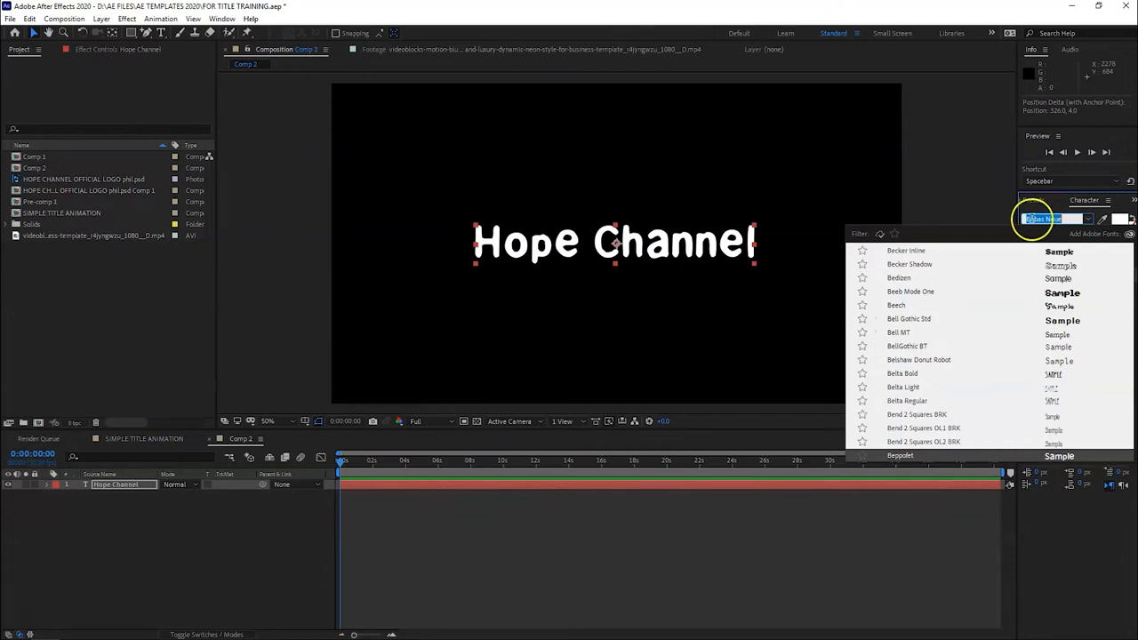
{"action": "left_click", "coordinate": [900, 455]}
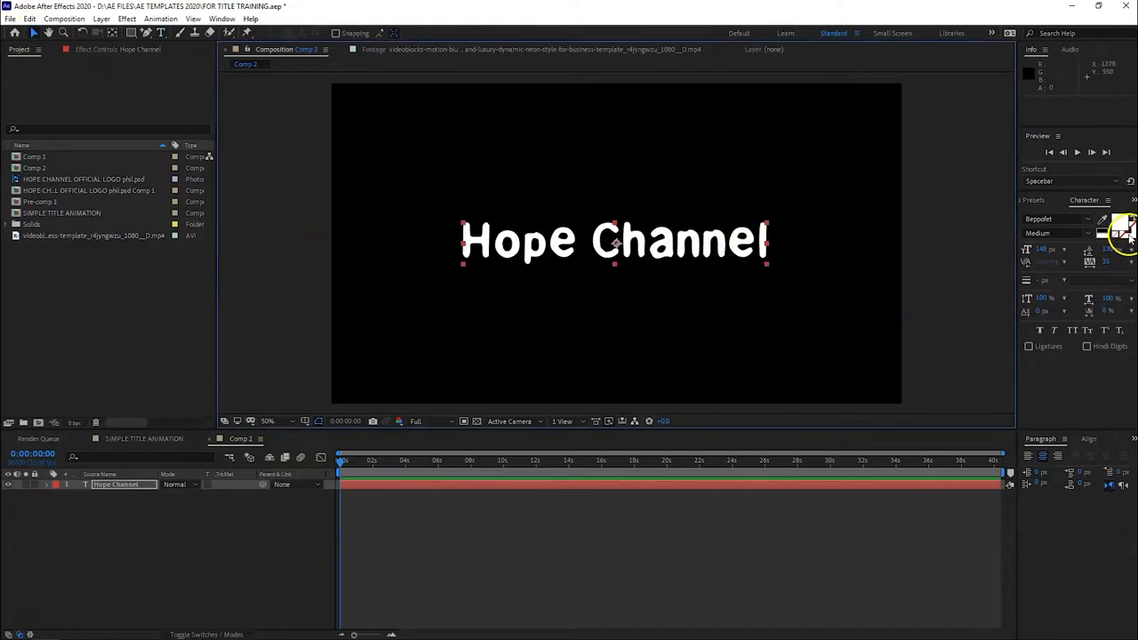
Set the title's stroke colour to red and layer it as Fill Over Stroke
{"action": "left_click", "coordinate": [1123, 229]}
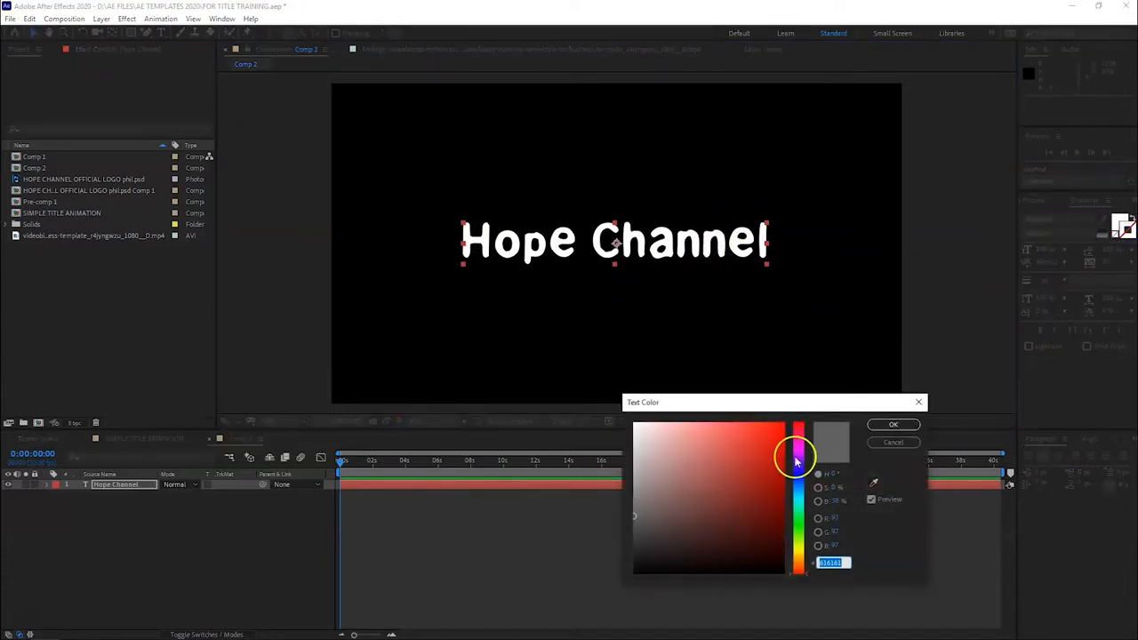
{"action": "left_click", "coordinate": [893, 423]}
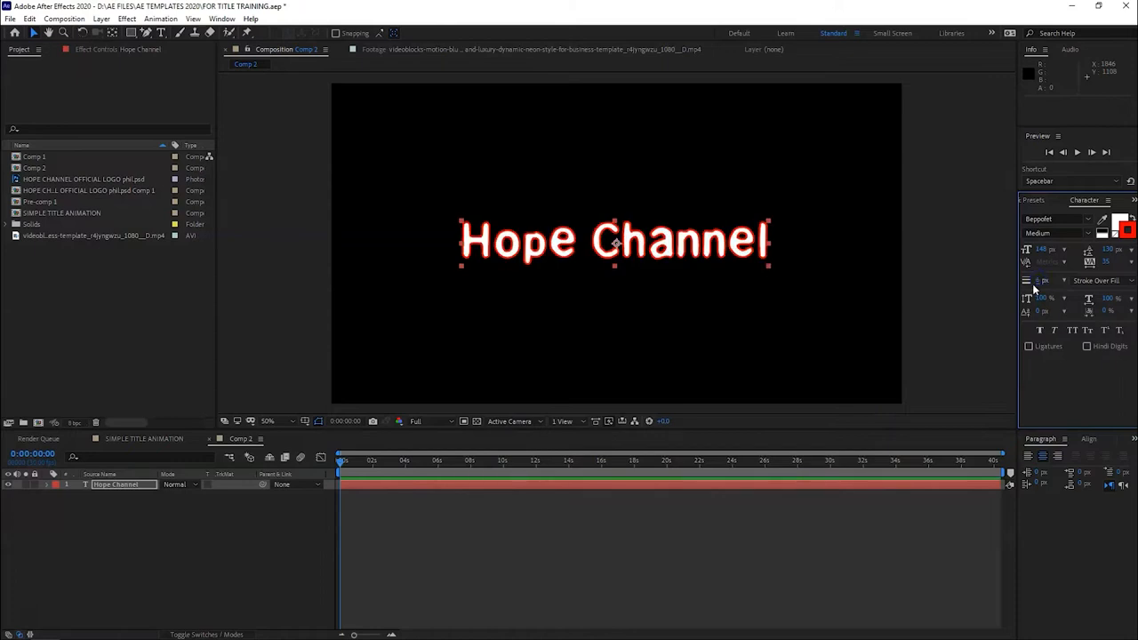
{"action": "mouse_move", "coordinate": [1076, 281]}
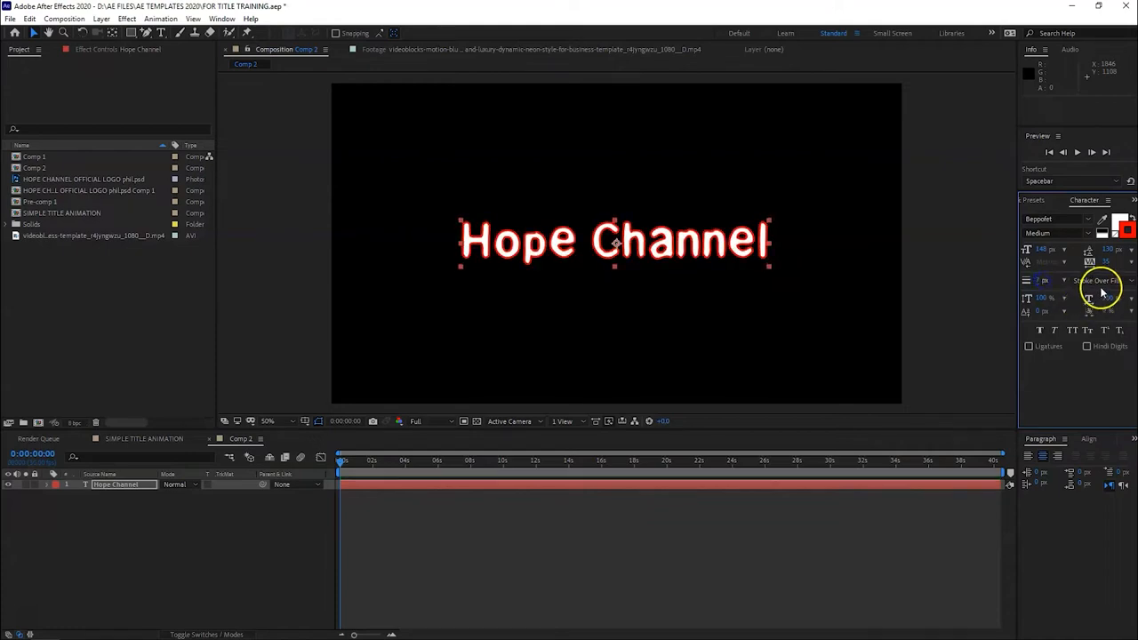
{"action": "left_click", "coordinate": [1063, 281]}
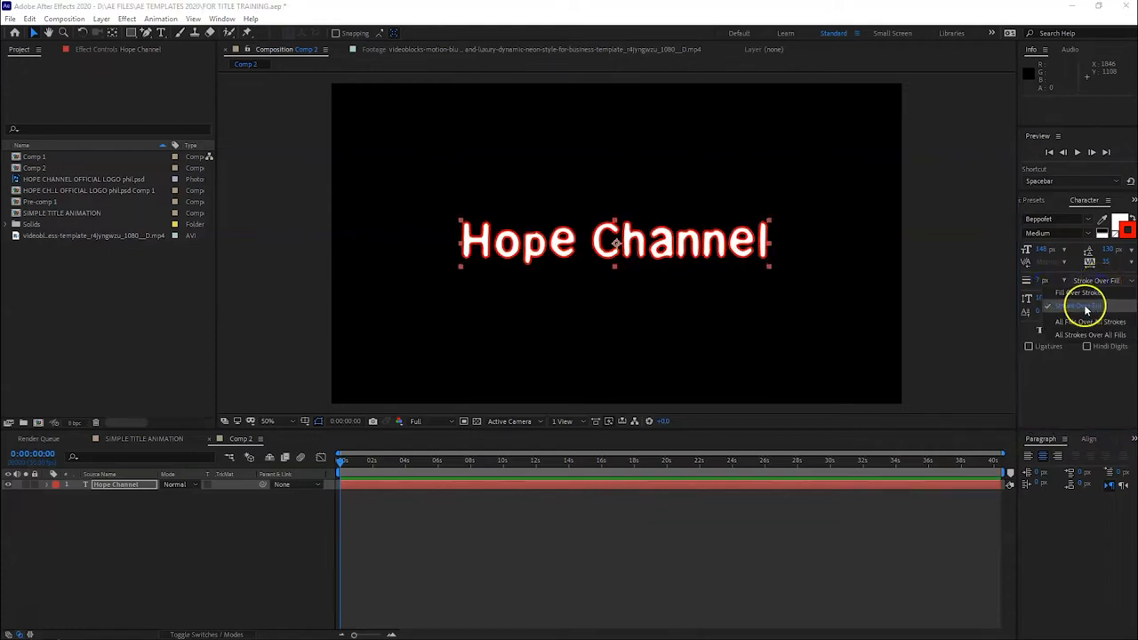
{"action": "left_click", "coordinate": [1078, 293]}
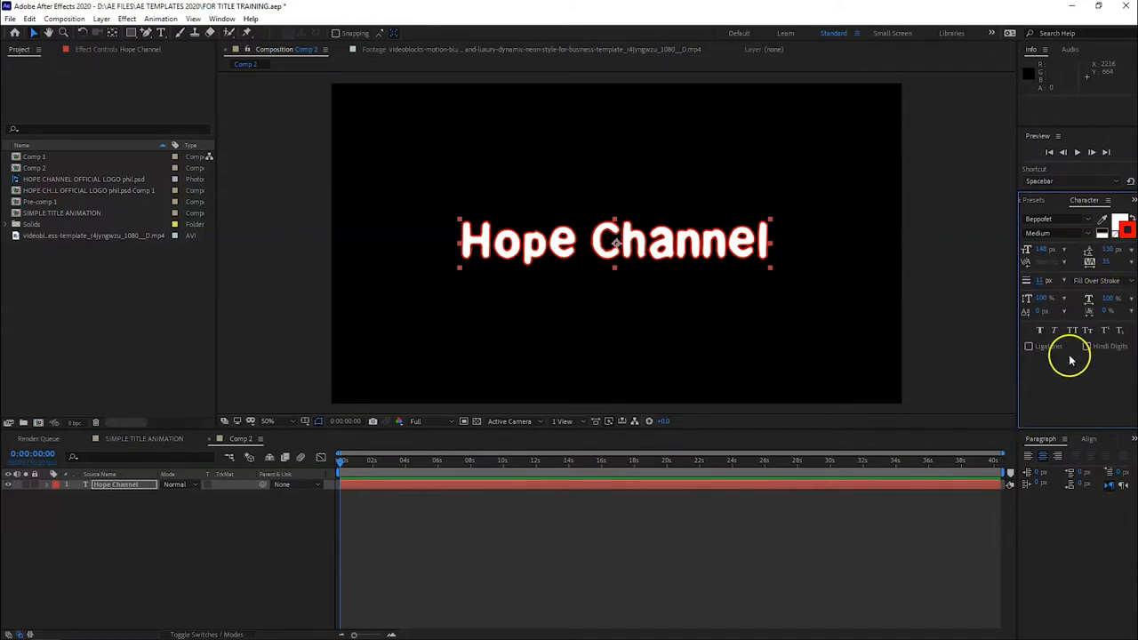
{"action": "mouse_move", "coordinate": [1063, 462]}
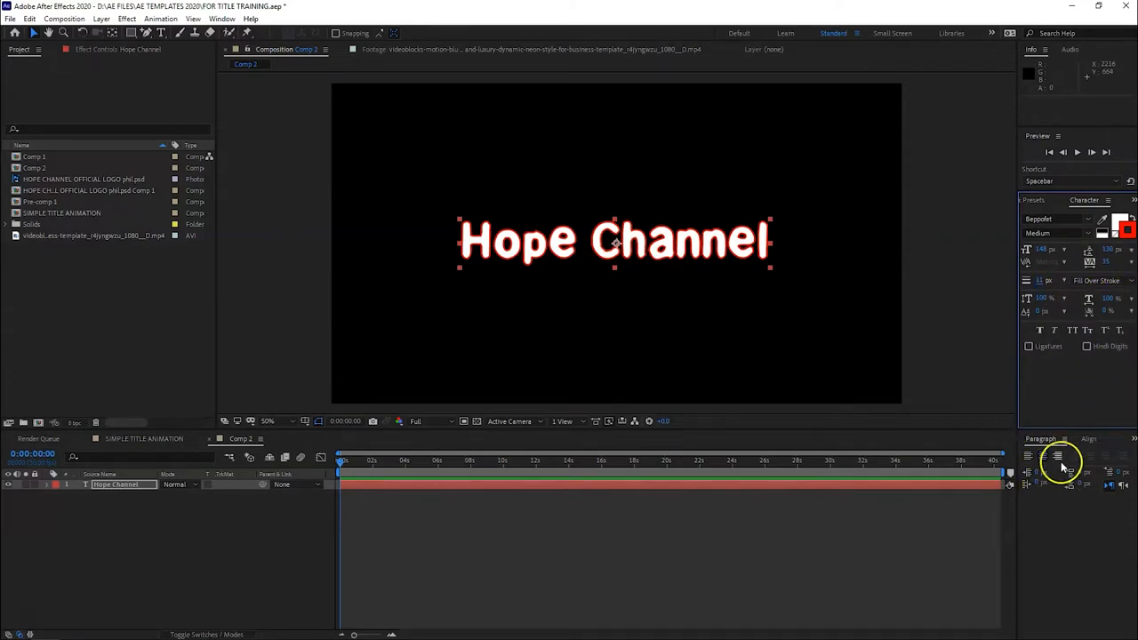
Centre-align the title paragraph and nudge the layer up above the frame's middle
{"action": "left_click", "coordinate": [1028, 458]}
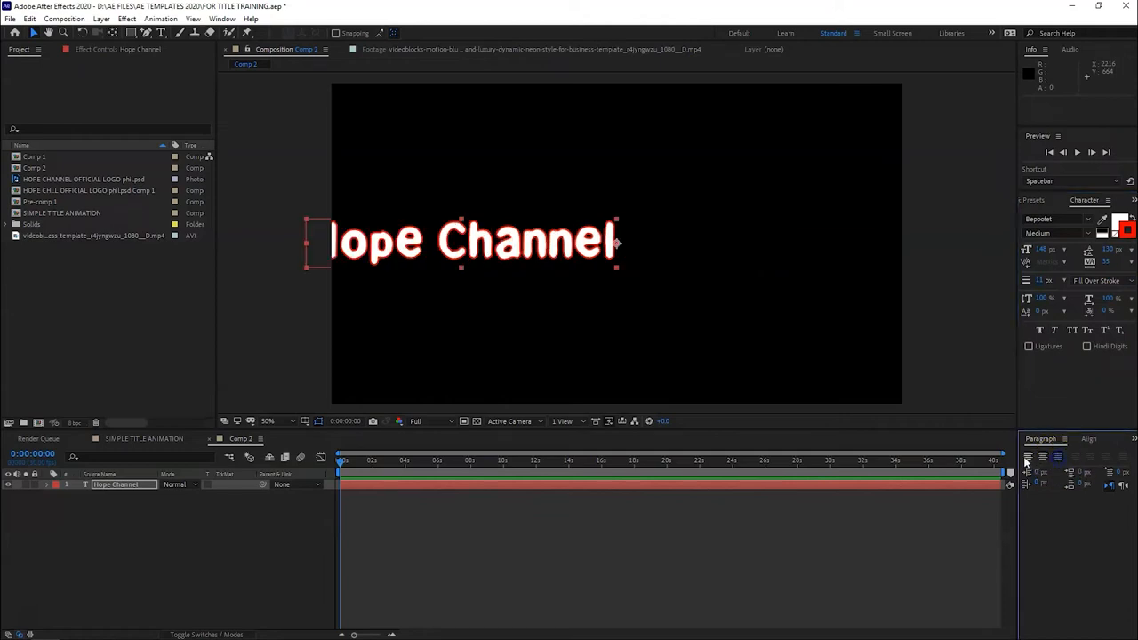
{"action": "left_click", "coordinate": [1046, 457]}
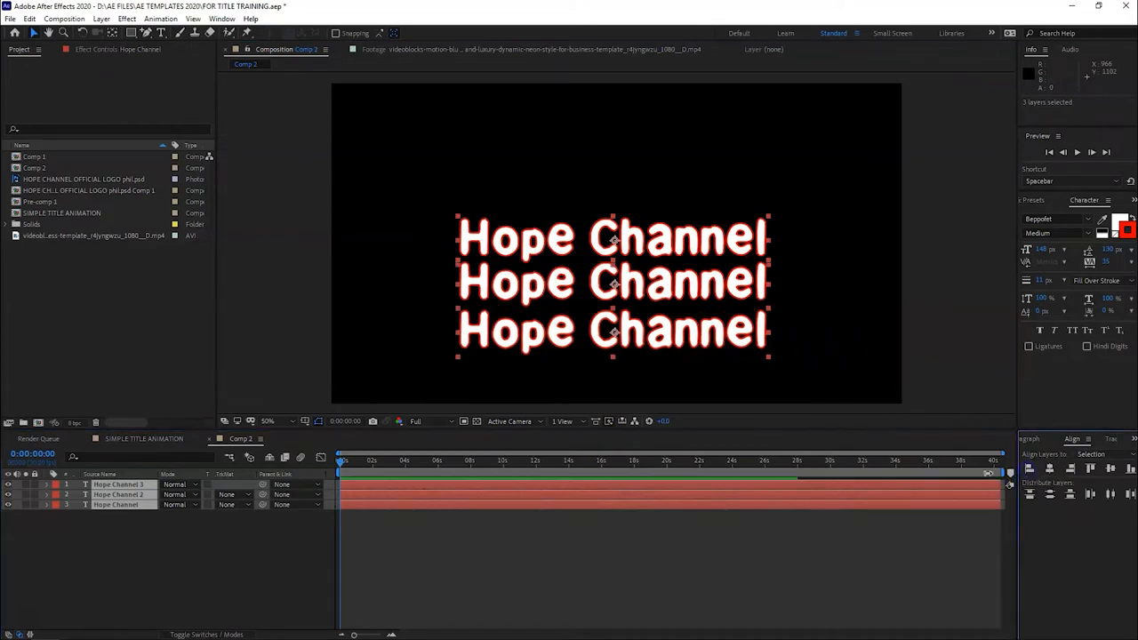
{"action": "left_click_drag", "start_coordinate": [613, 285], "coordinate": [625, 245]}
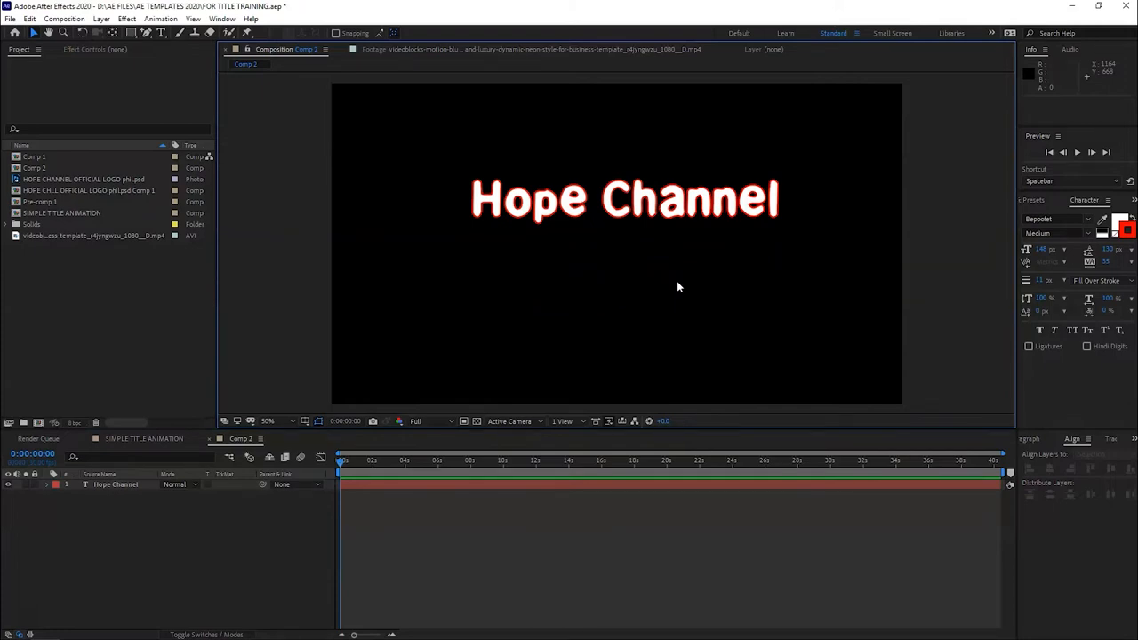
Move the title back to the frame's middle and expand Animation Presets > Text
{"action": "left_click", "coordinate": [622, 199]}
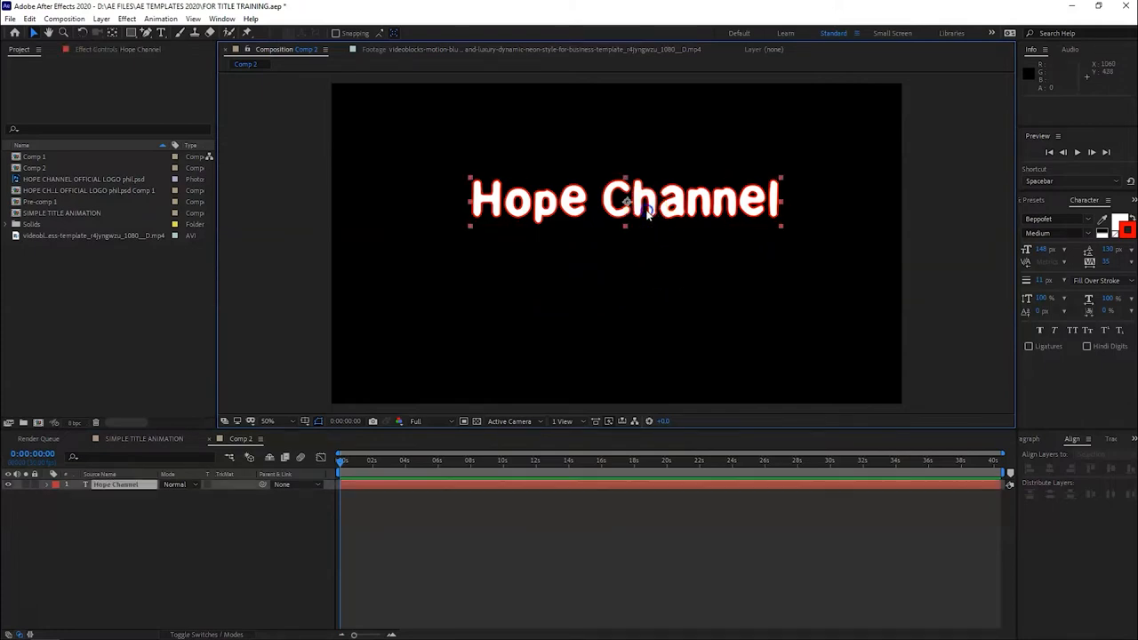
{"action": "left_click_drag", "start_coordinate": [624, 199], "coordinate": [624, 238]}
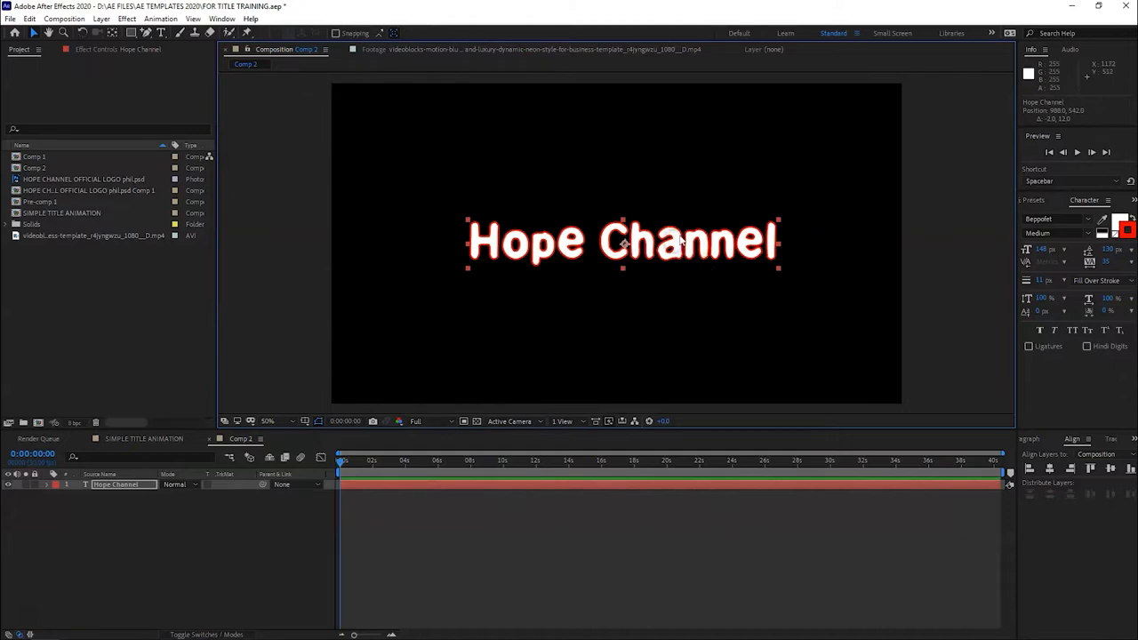
{"action": "mouse_move", "coordinate": [999, 242]}
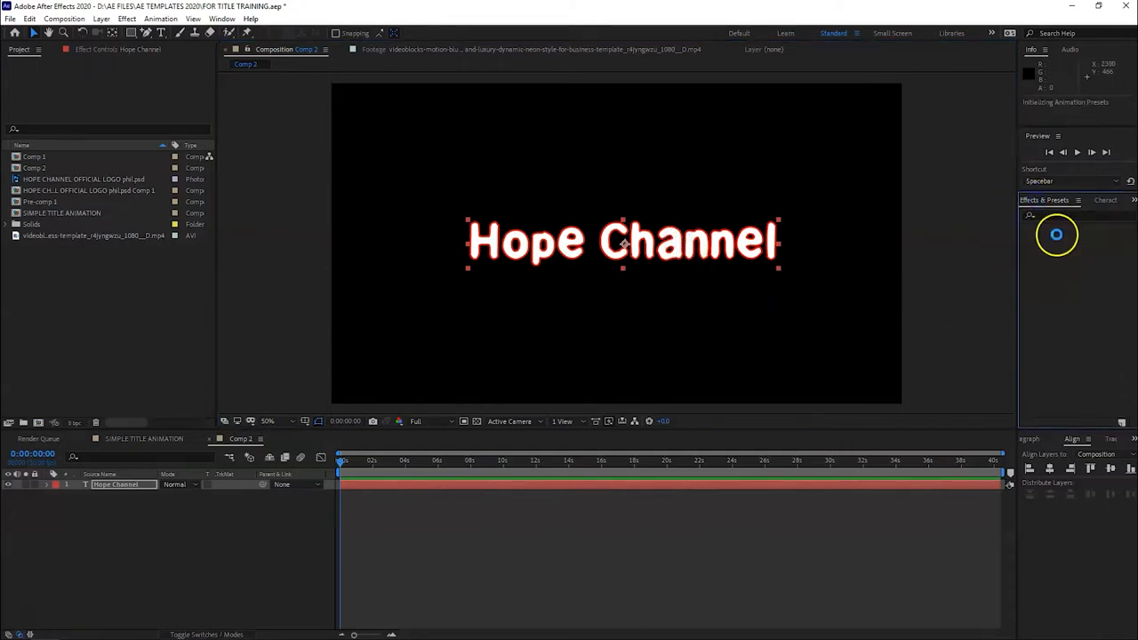
{"action": "left_click", "coordinate": [1049, 199]}
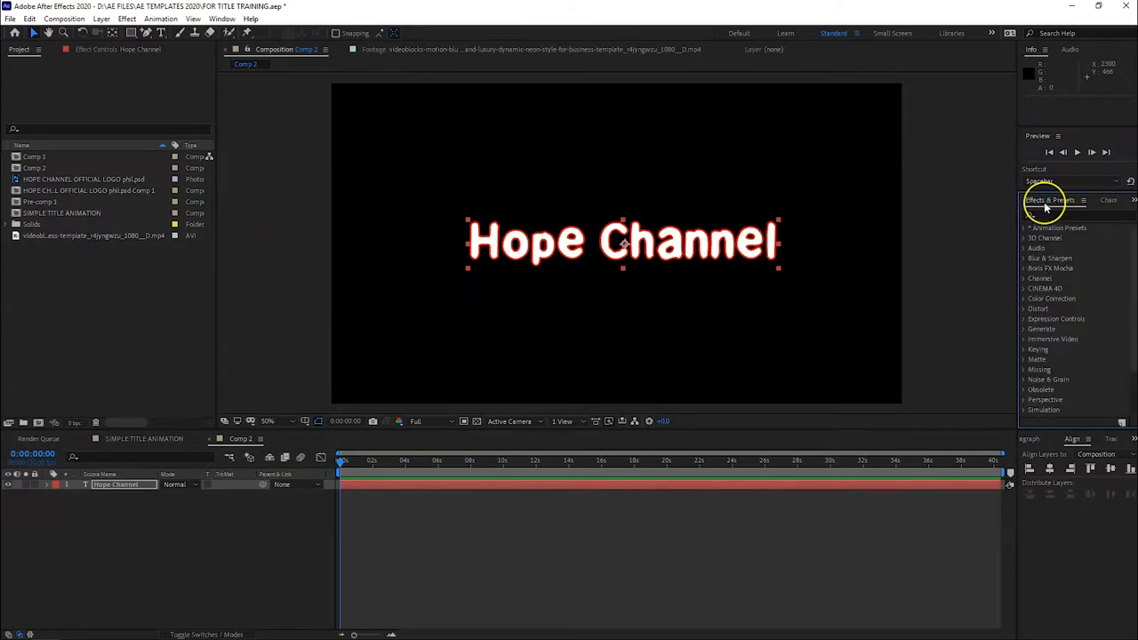
{"action": "mouse_move", "coordinate": [1047, 275]}
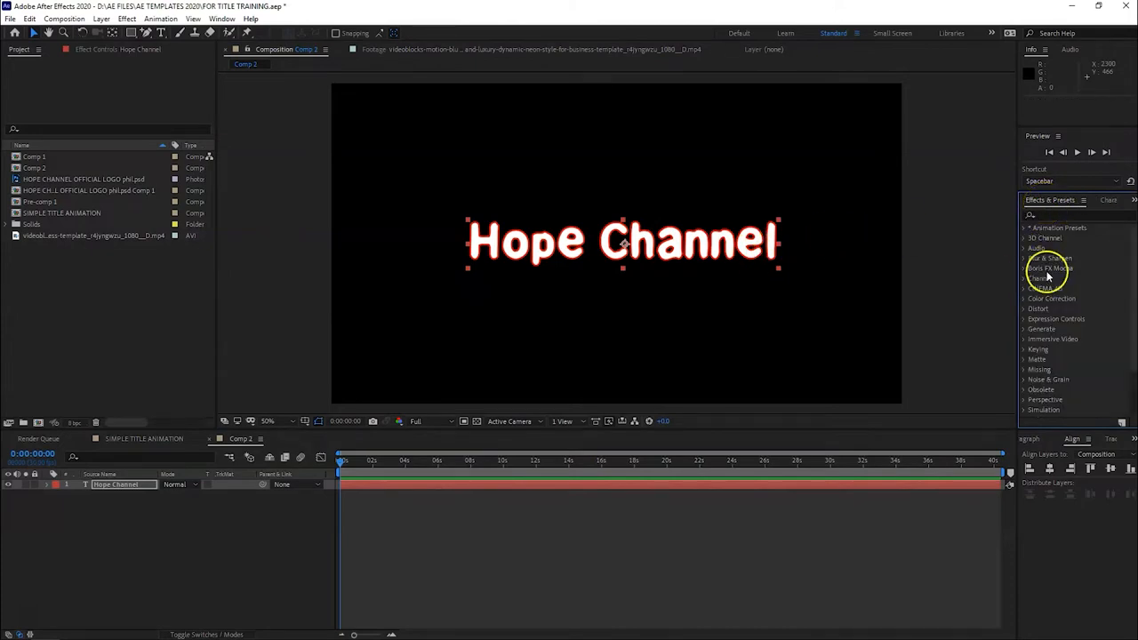
{"action": "left_click", "coordinate": [1024, 228]}
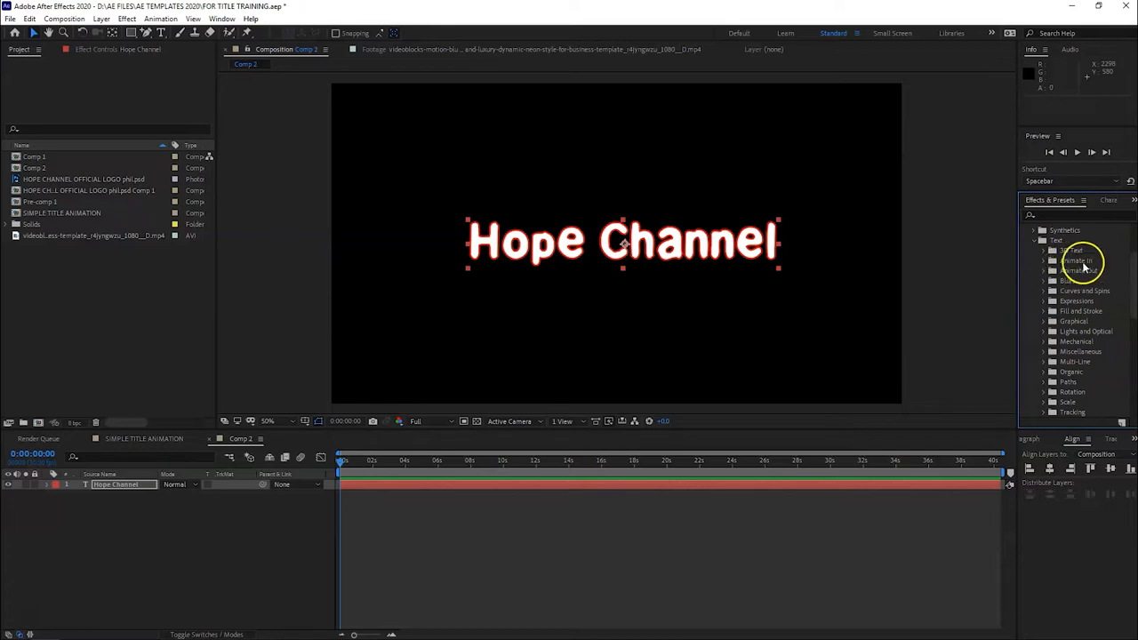
{"action": "mouse_move", "coordinate": [1092, 318]}
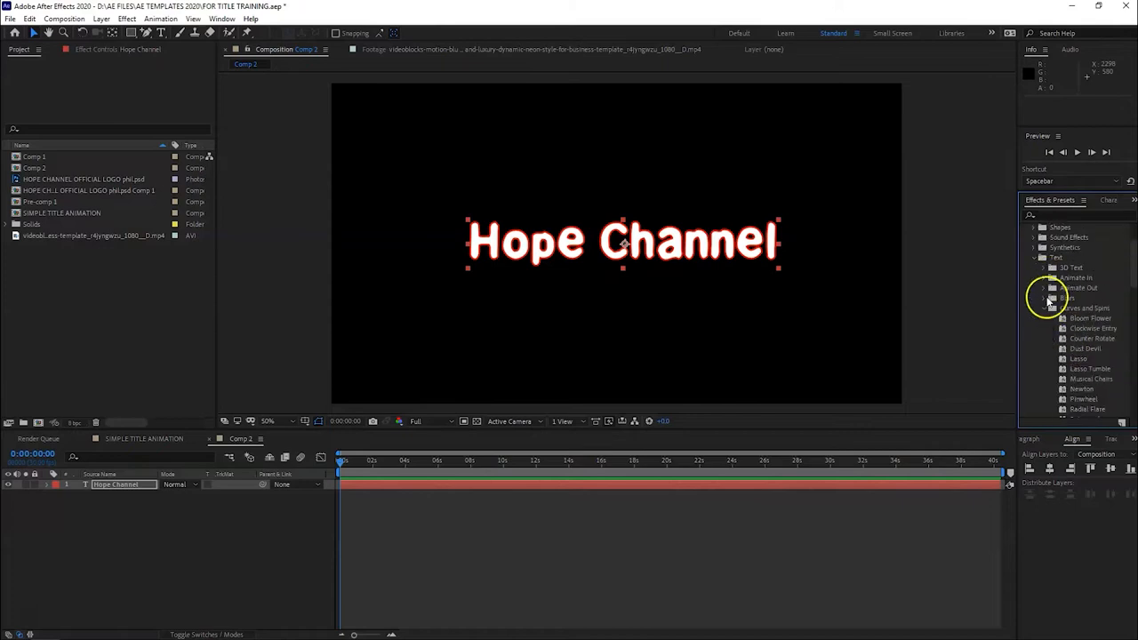
Apply the Evaporate blur preset to the title and reveal its keyframes on the layer
{"action": "left_click", "coordinate": [1045, 299]}
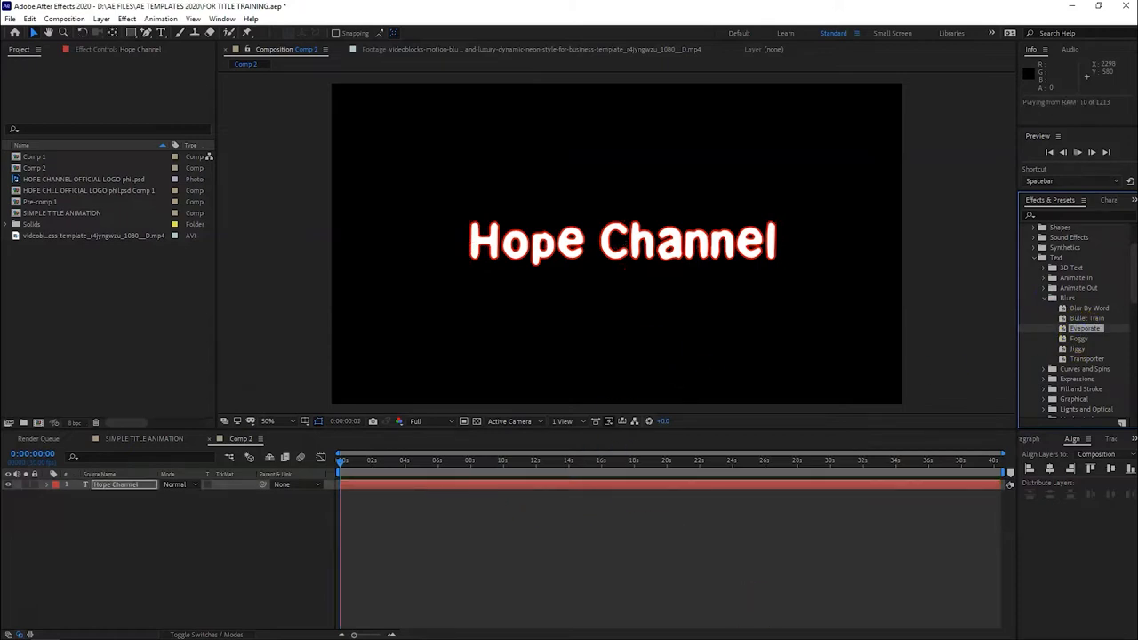
{"action": "key", "text": "space"}
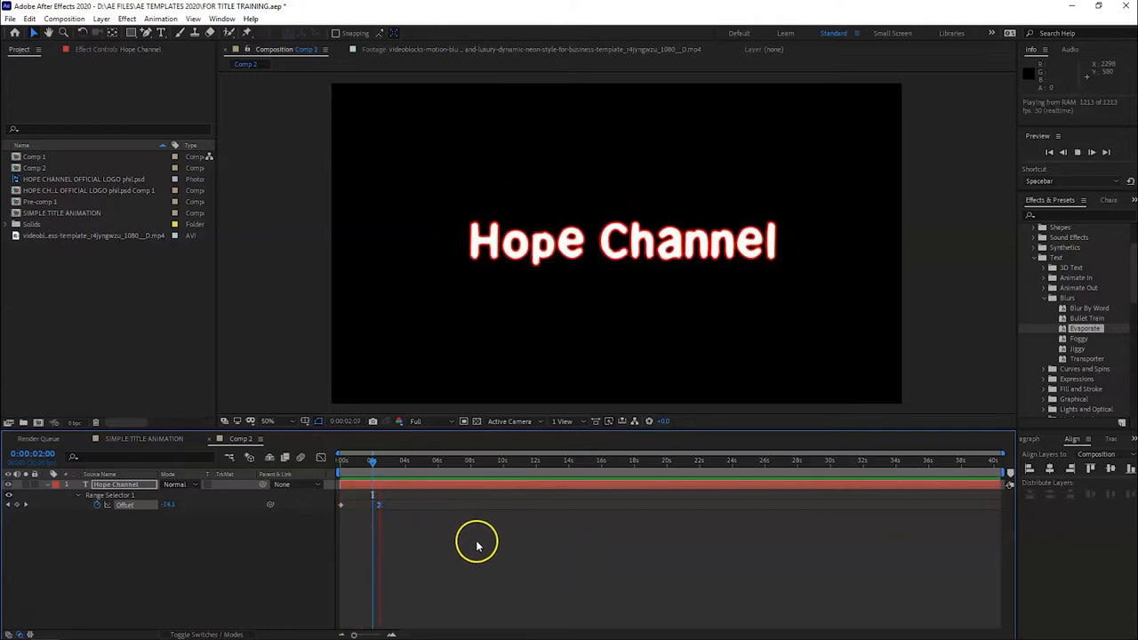
{"action": "left_click", "coordinate": [376, 459]}
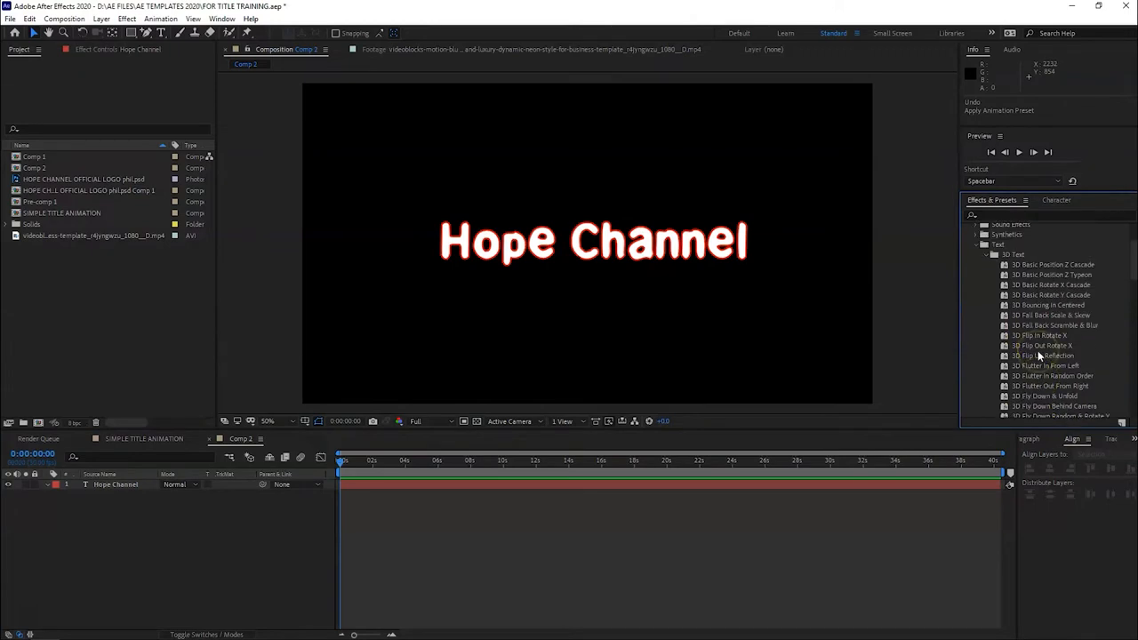
Drag a 3D Text preset onto the Hope Channel title layer
{"action": "scroll", "scroll_direction": "down", "scroll_amount": 3}
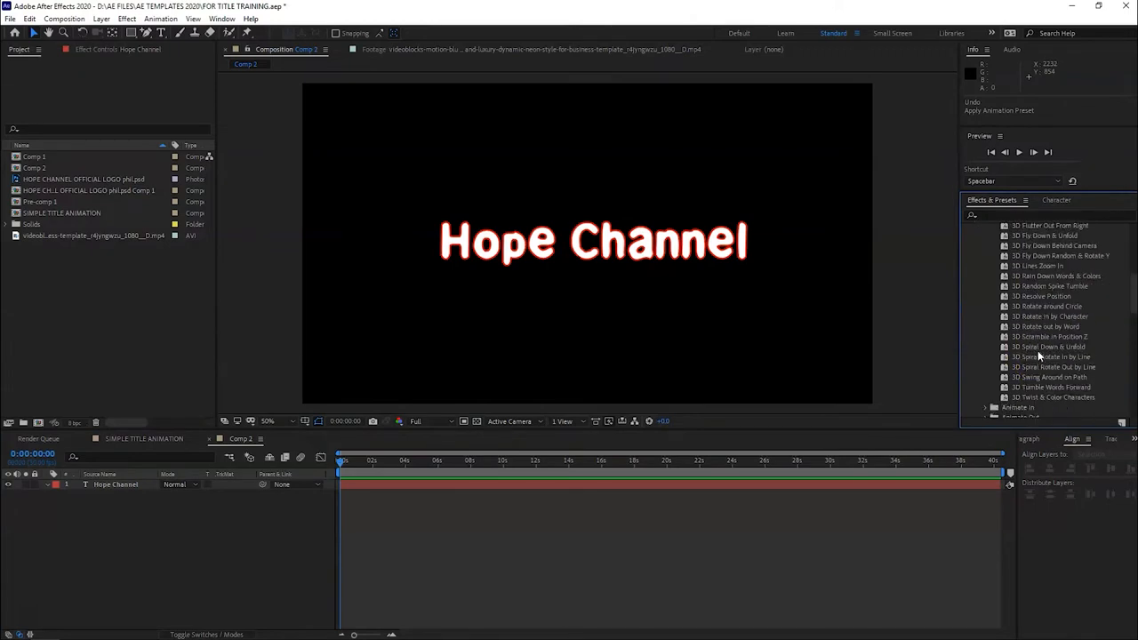
{"action": "left_click_drag", "start_coordinate": [1051, 284], "coordinate": [572, 512]}
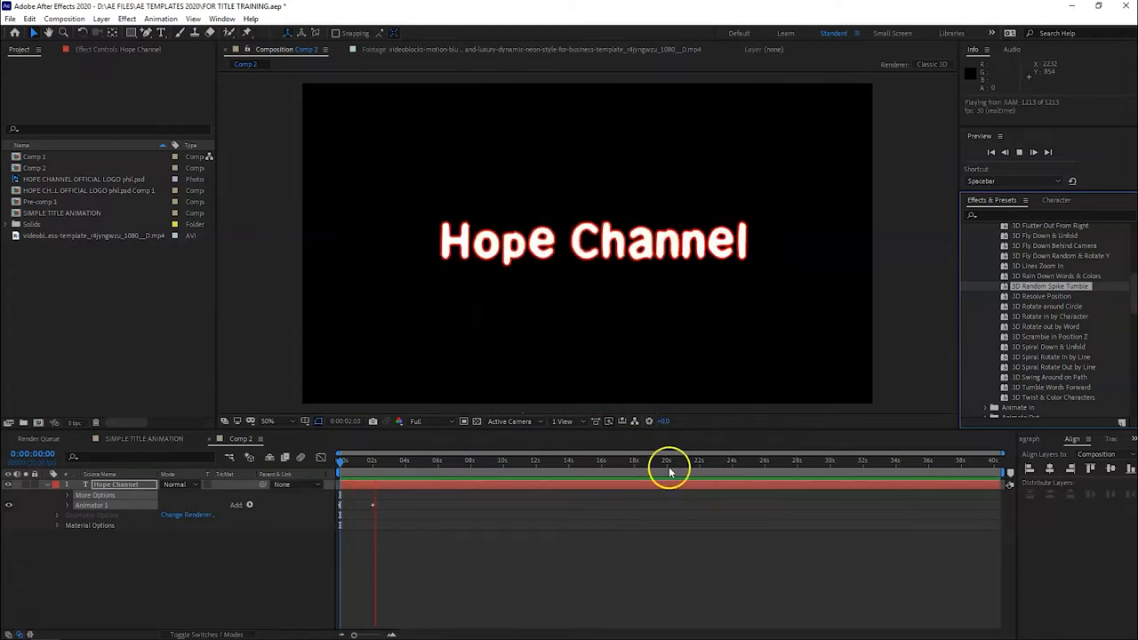
{"action": "left_click", "coordinate": [401, 459]}
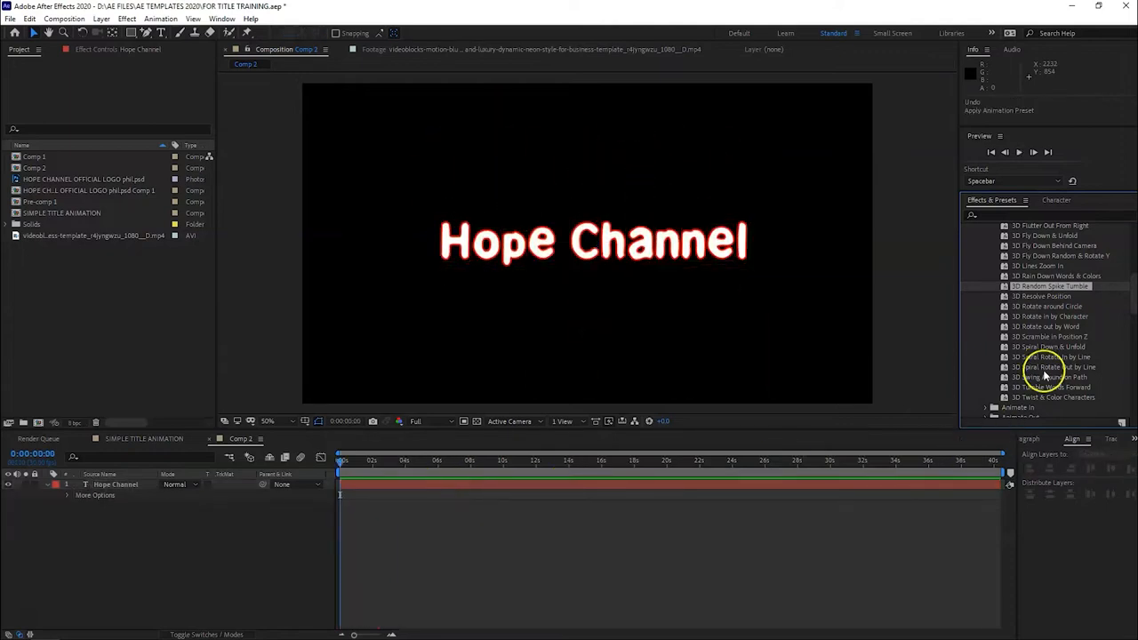
Browse further Text preset categories and preview a typewriter-style reveal
{"action": "scroll", "scroll_direction": "down", "scroll_amount": 3}
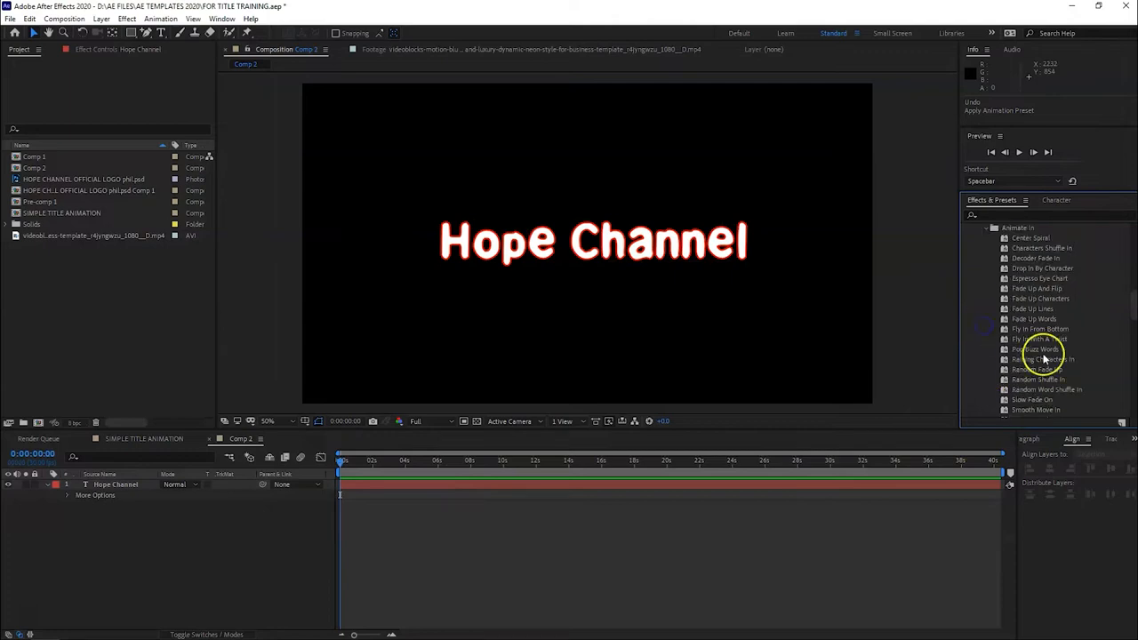
{"action": "scroll", "scroll_direction": "down", "scroll_amount": 3}
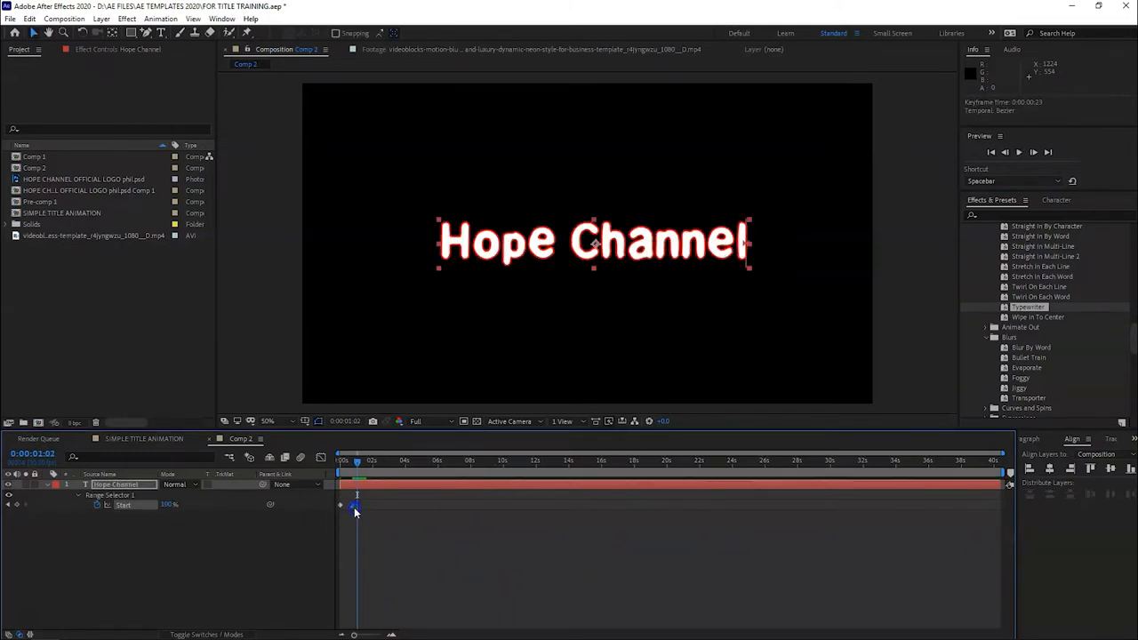
{"action": "key", "text": "space"}
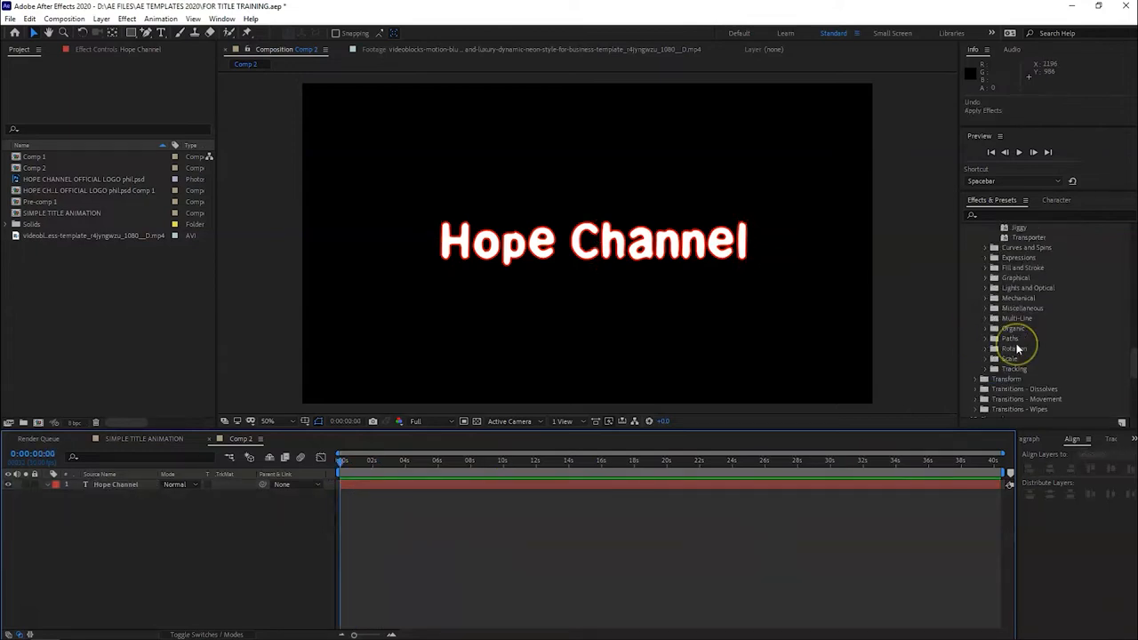
Apply a zoom preset from Text > Scale to the Hope Channel title
{"action": "scroll", "scroll_direction": "down", "scroll_amount": 3}
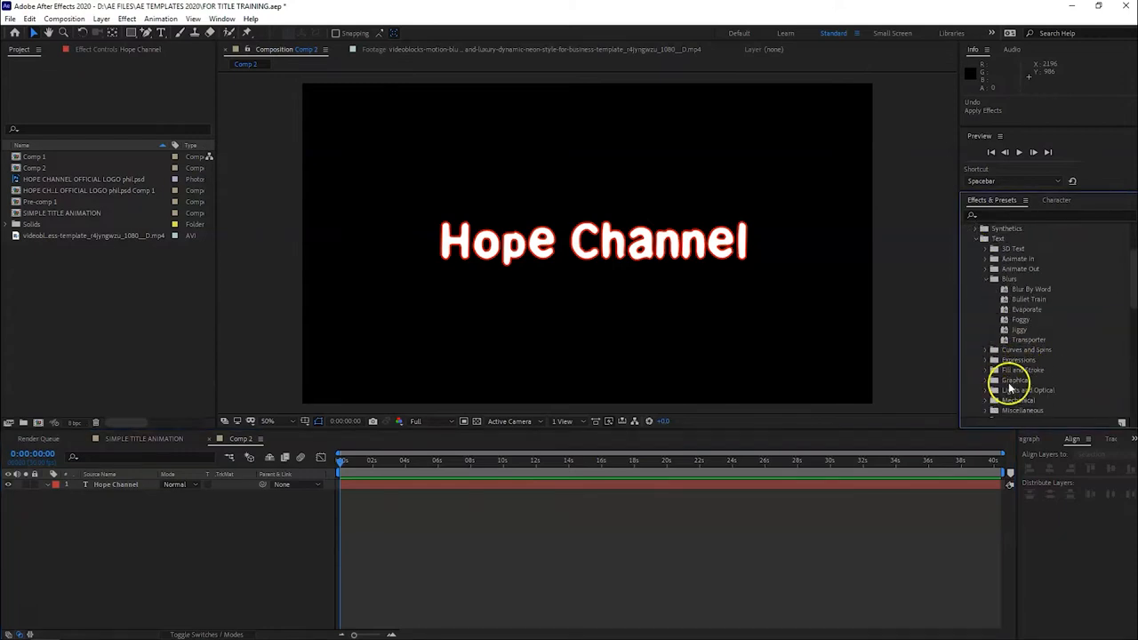
{"action": "scroll", "scroll_direction": "down", "scroll_amount": 3}
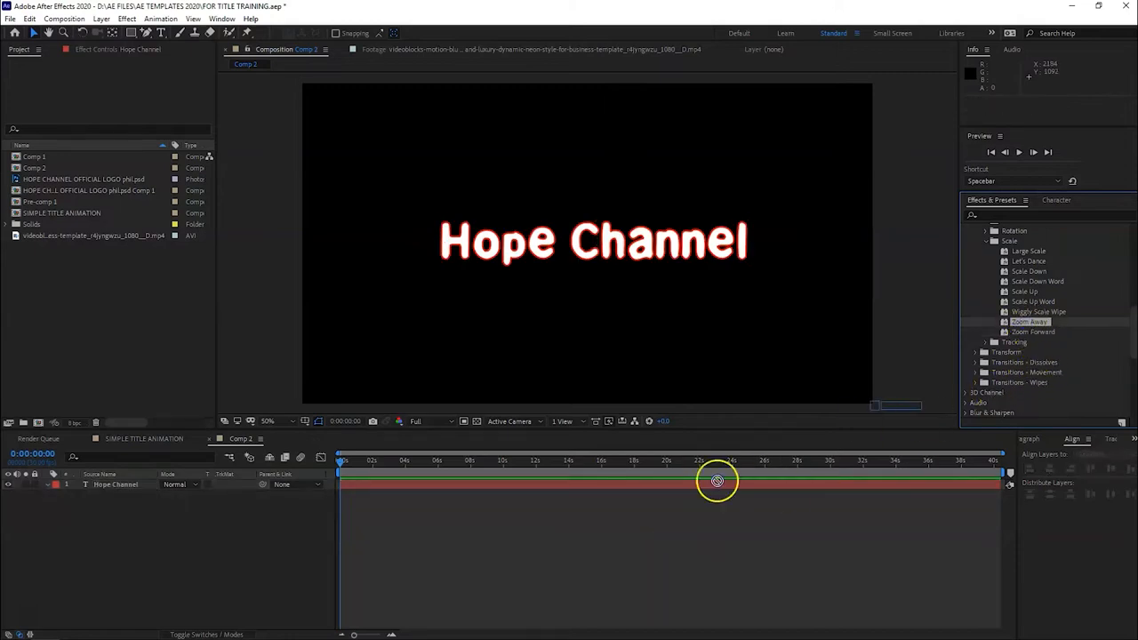
{"action": "key", "text": "space"}
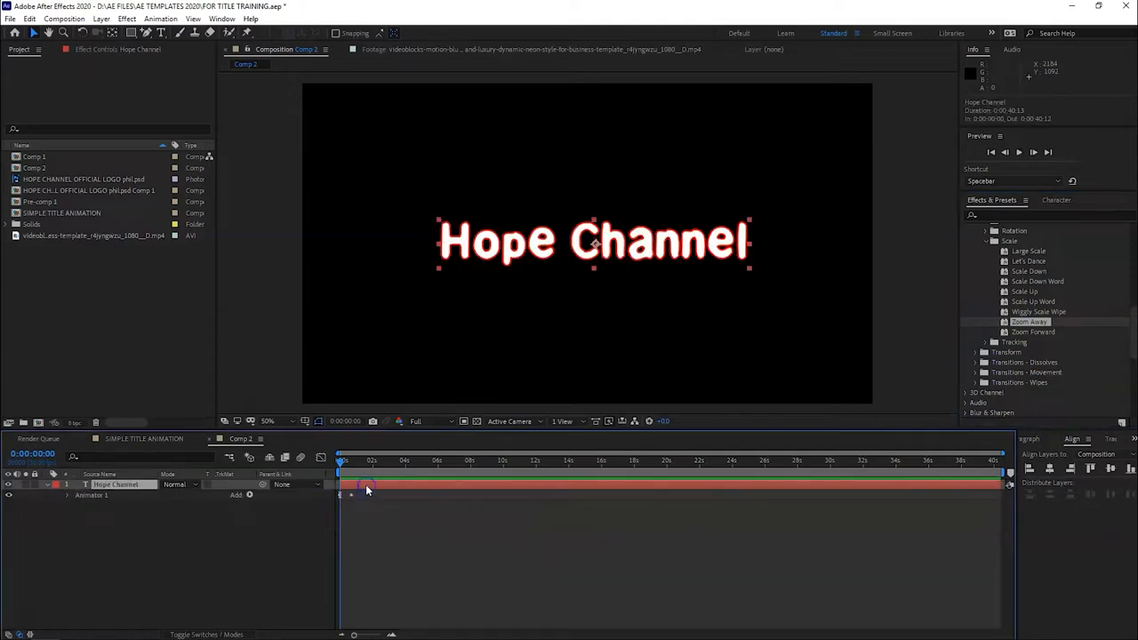
Reveal the title's animator keyframes and play back the scale animation
{"action": "left_click", "coordinate": [67, 494]}
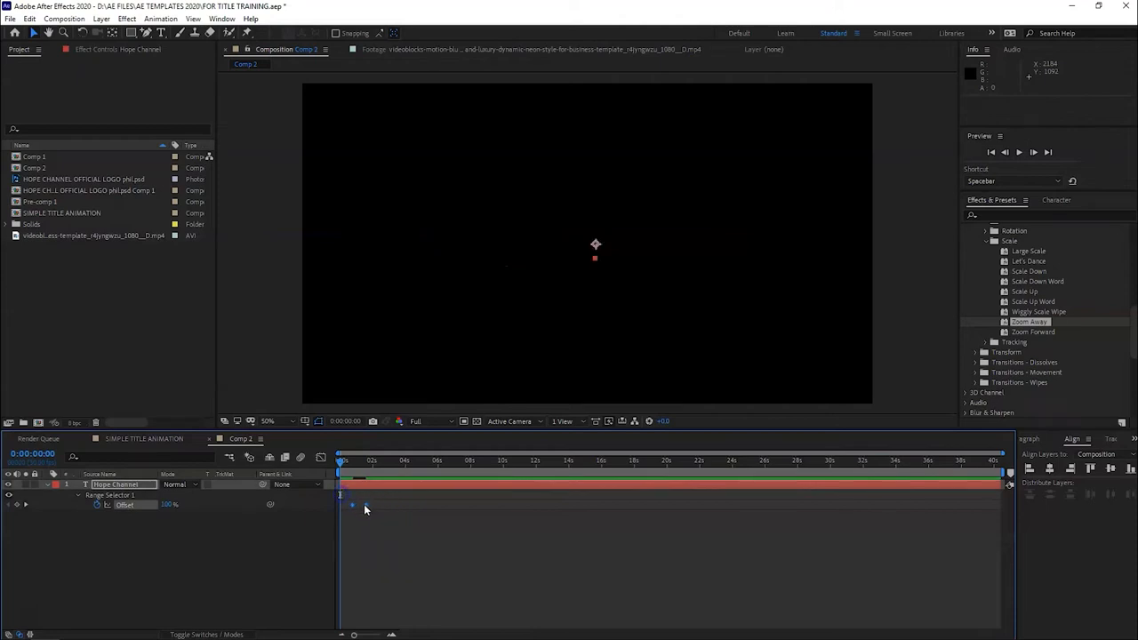
{"action": "key", "text": "space"}
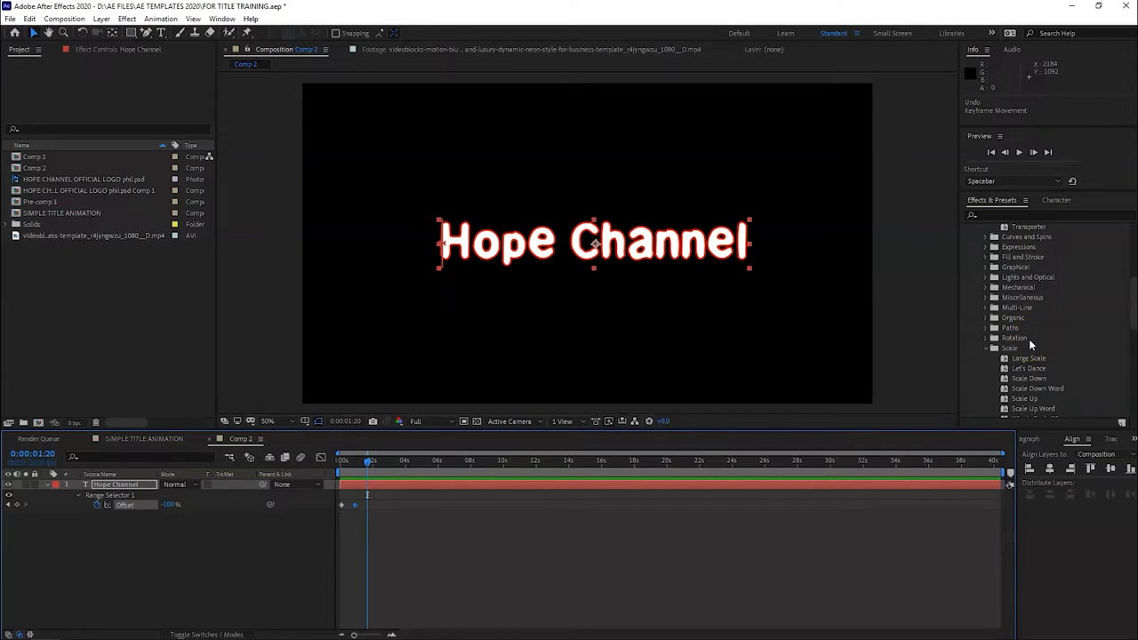
{"action": "scroll", "scroll_direction": "down", "scroll_amount": 3}
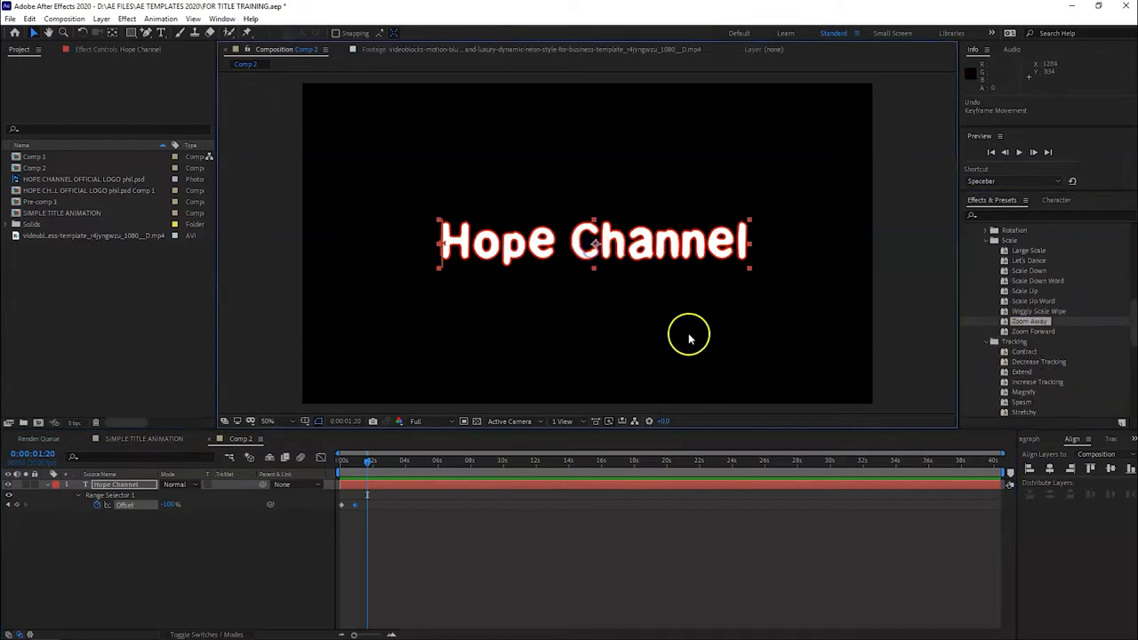
{"action": "mouse_move", "coordinate": [662, 324]}
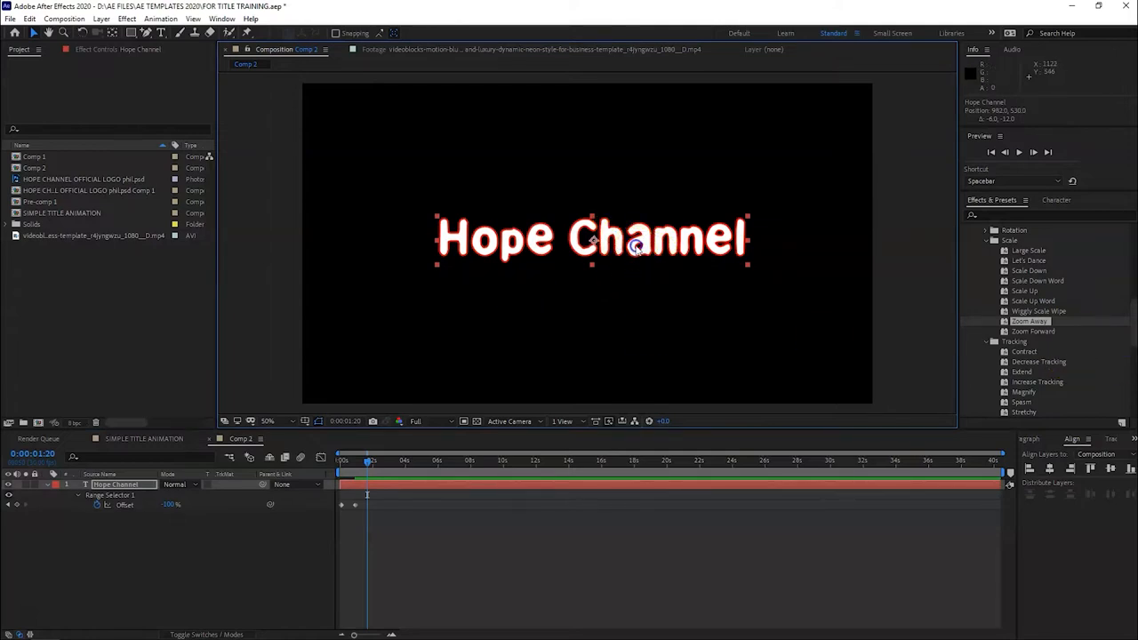
{"action": "mouse_move", "coordinate": [661, 238]}
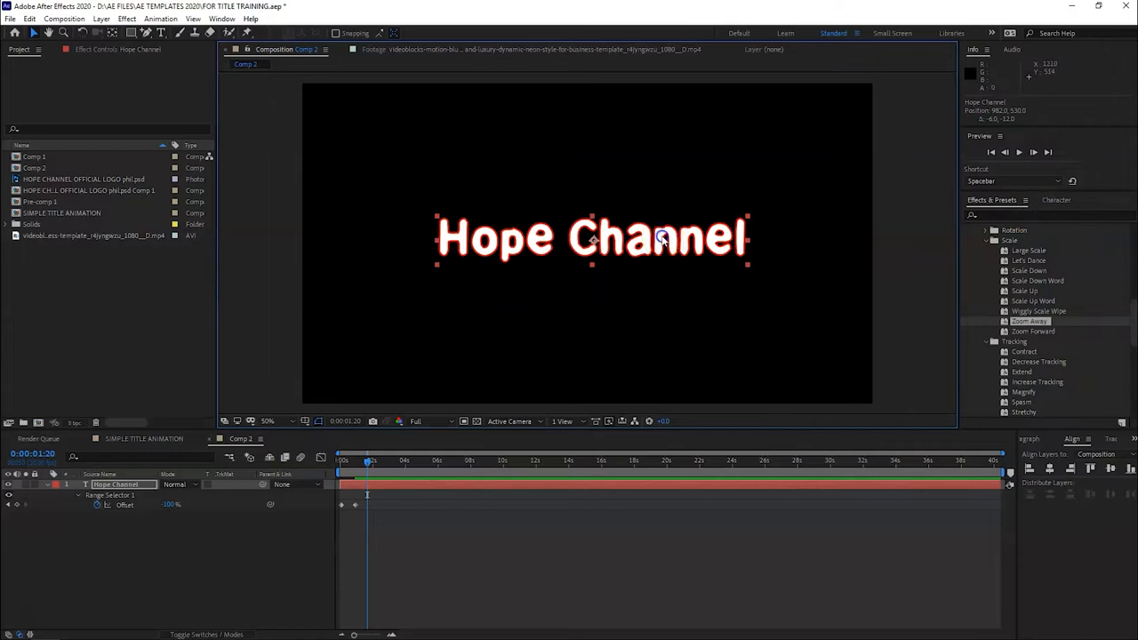
{"action": "mouse_move", "coordinate": [862, 291]}
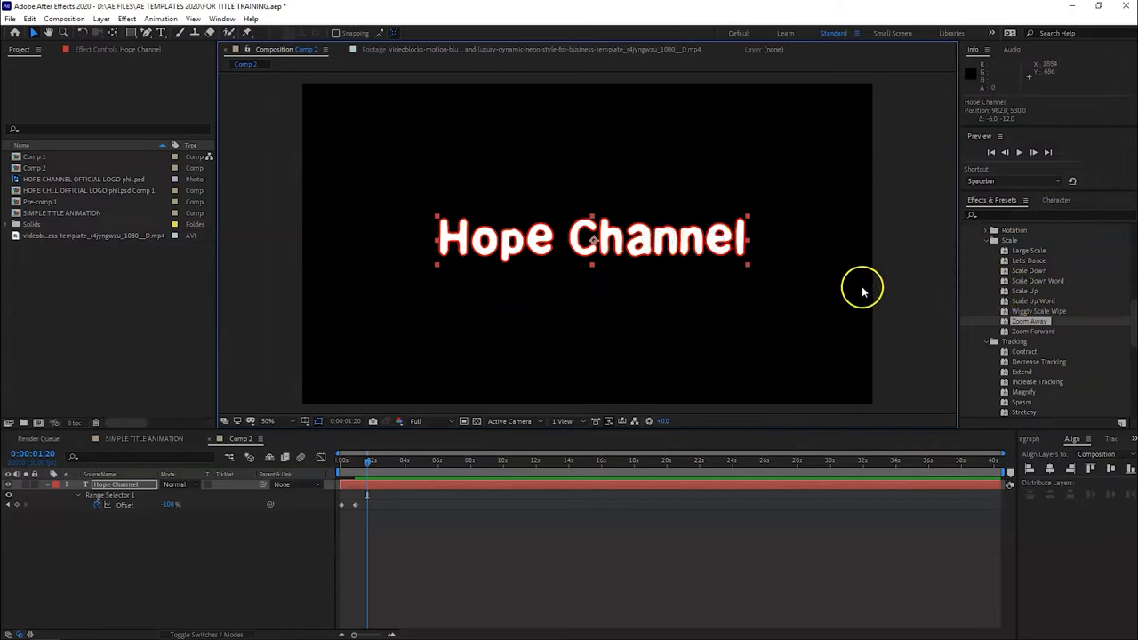
{"action": "mouse_move", "coordinate": [1031, 229]}
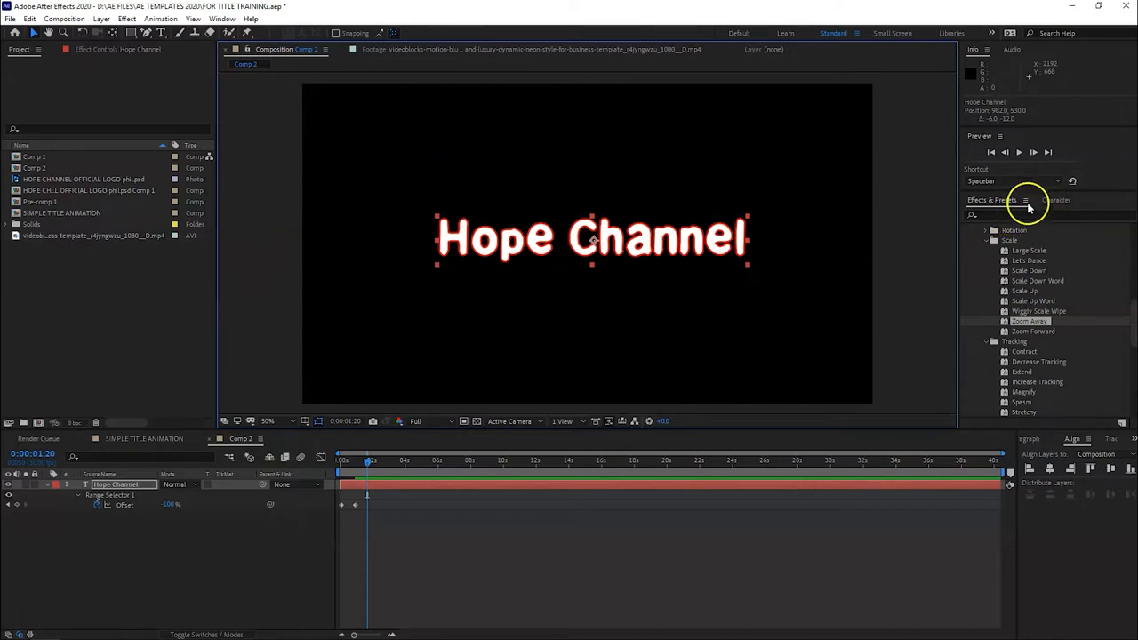
{"action": "mouse_move", "coordinate": [986, 201]}
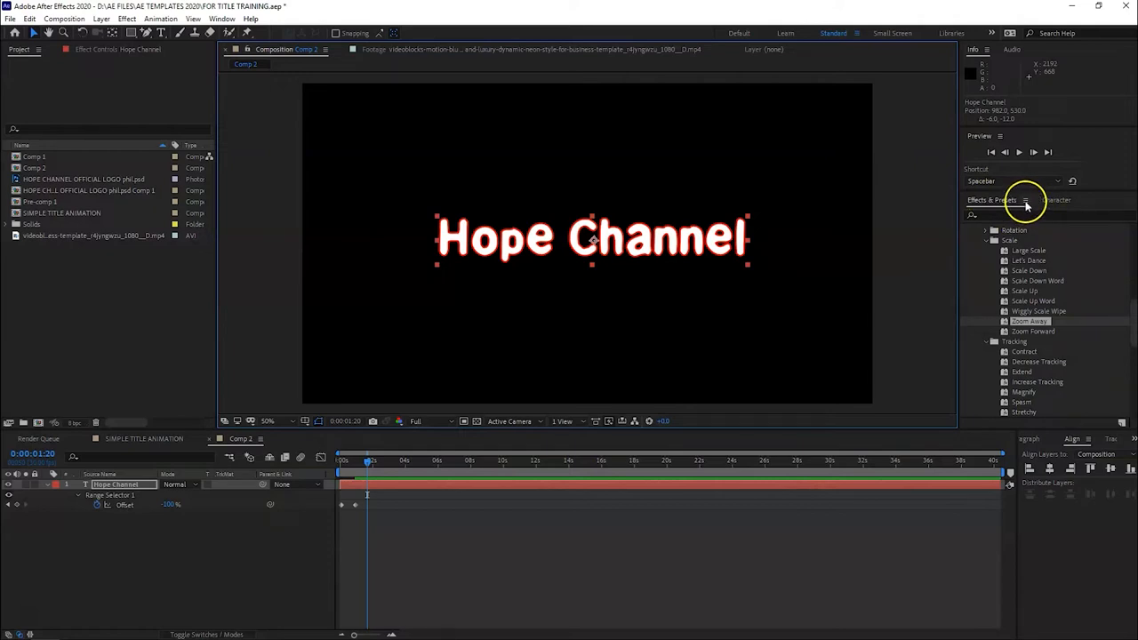
{"action": "mouse_move", "coordinate": [1014, 276]}
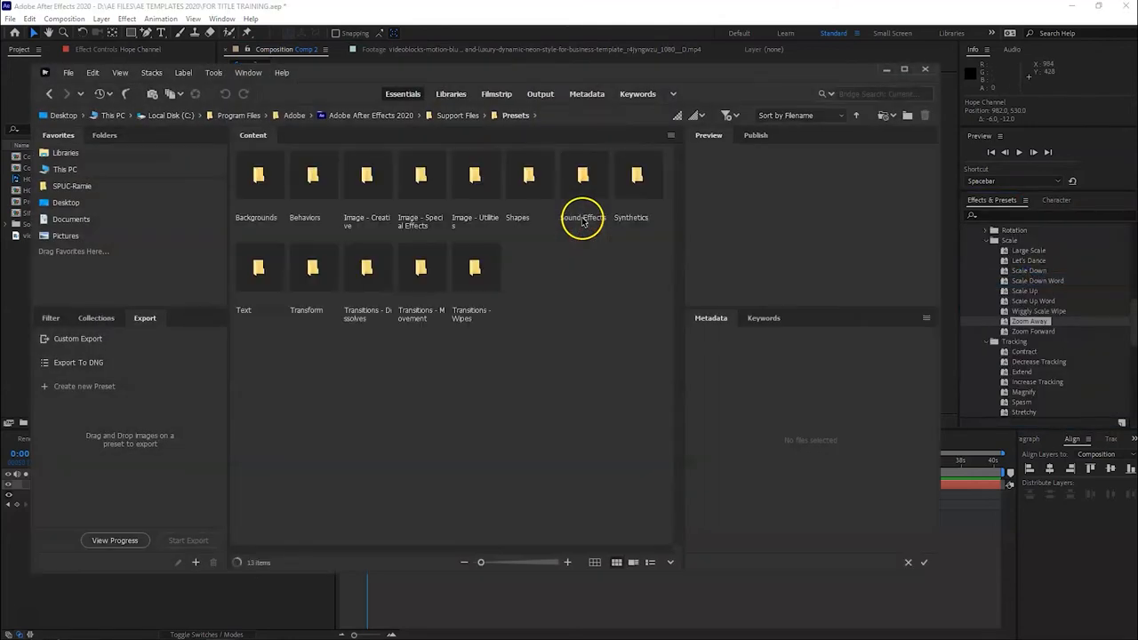
{"action": "mouse_move", "coordinate": [259, 268]}
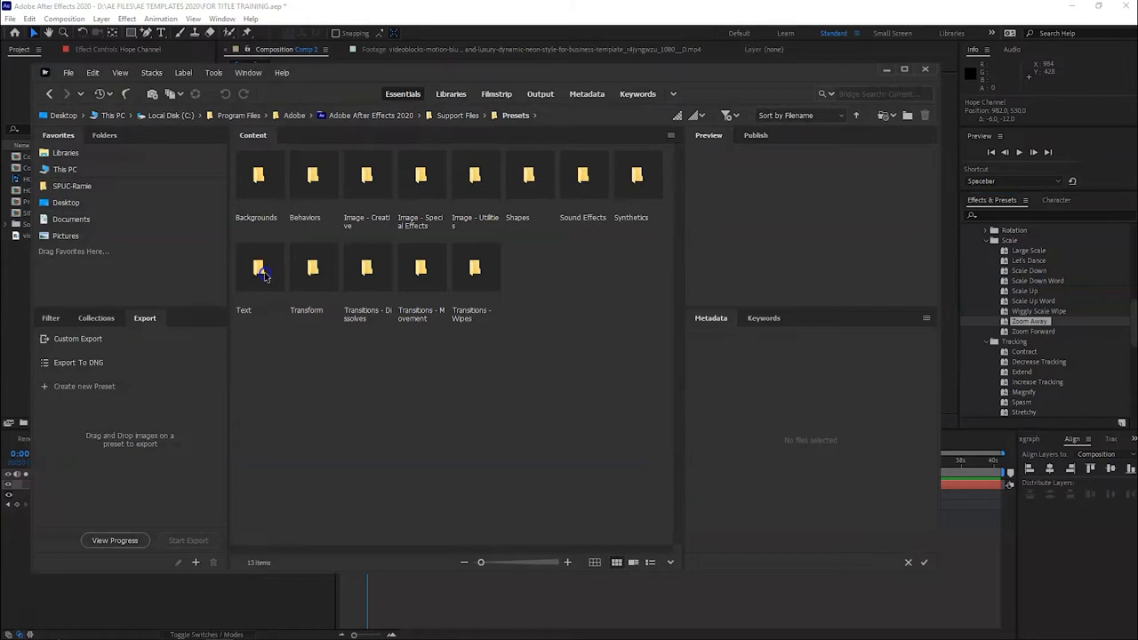
Browse the Text > Blurs .ffx preset previews in Bridge, then close Bridge
{"action": "double_click", "coordinate": [260, 267]}
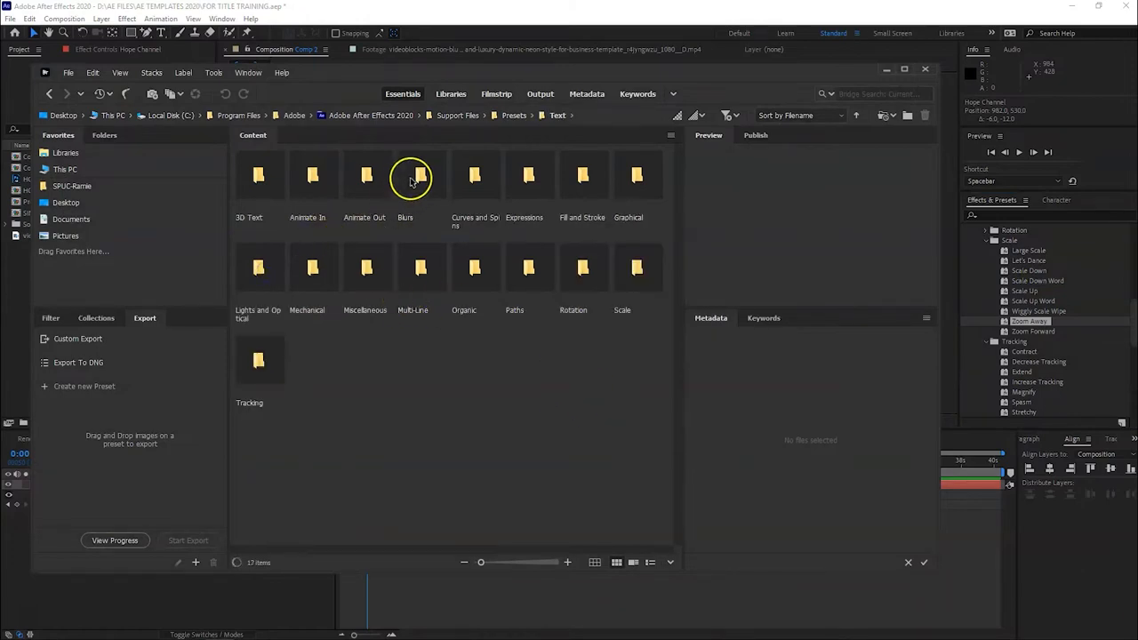
{"action": "double_click", "coordinate": [413, 176]}
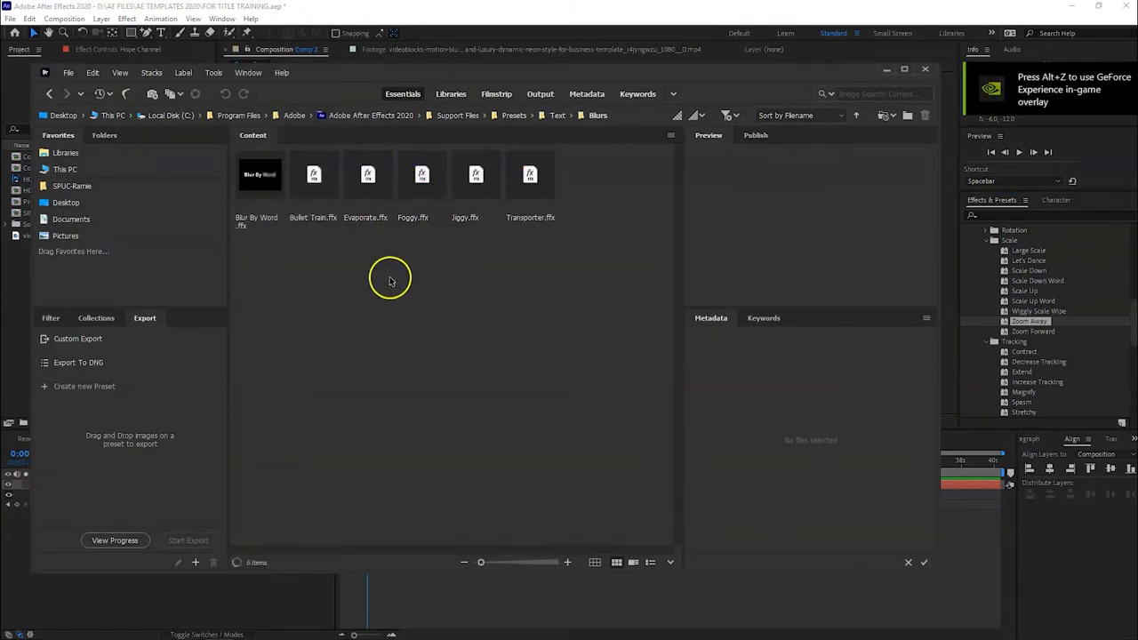
{"action": "left_click", "coordinate": [260, 175]}
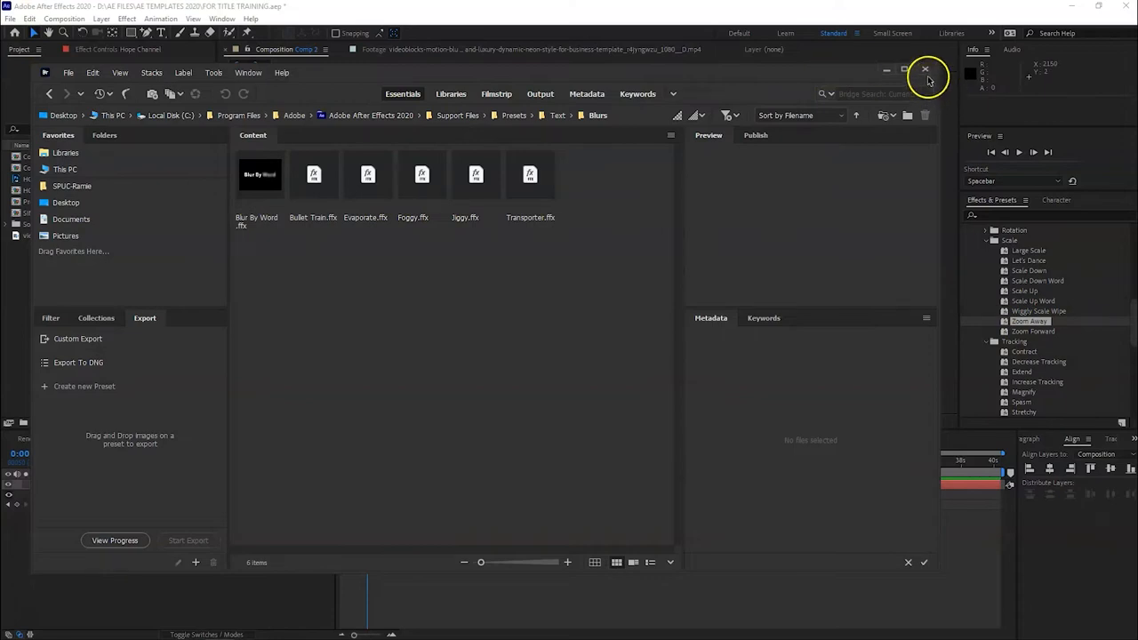
{"action": "mouse_move", "coordinate": [924, 70]}
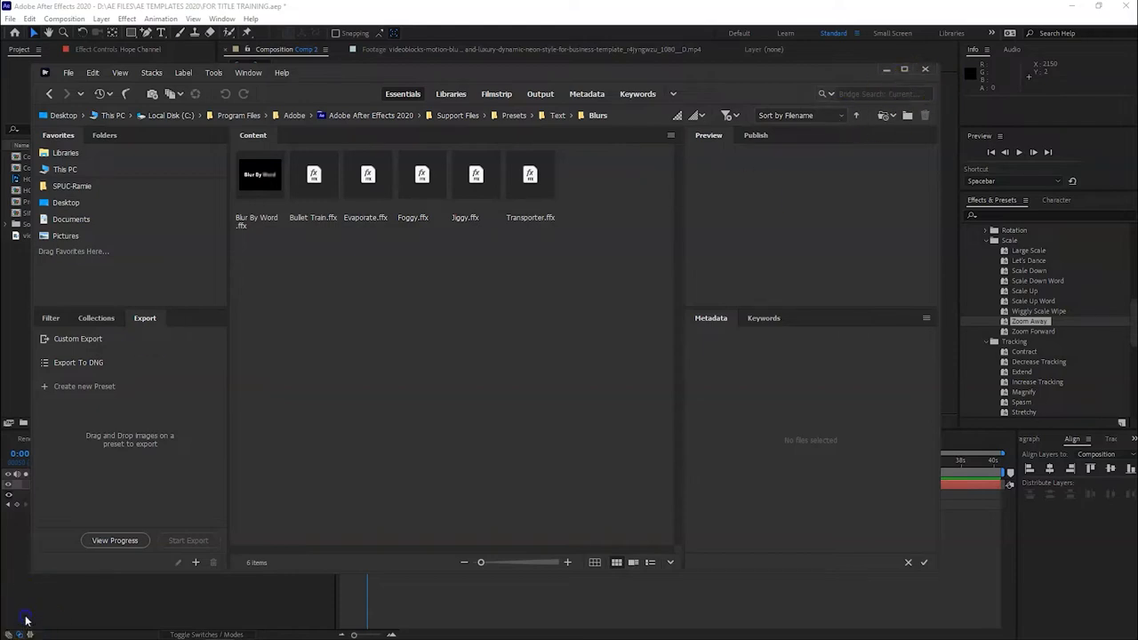
{"action": "mouse_move", "coordinate": [633, 273]}
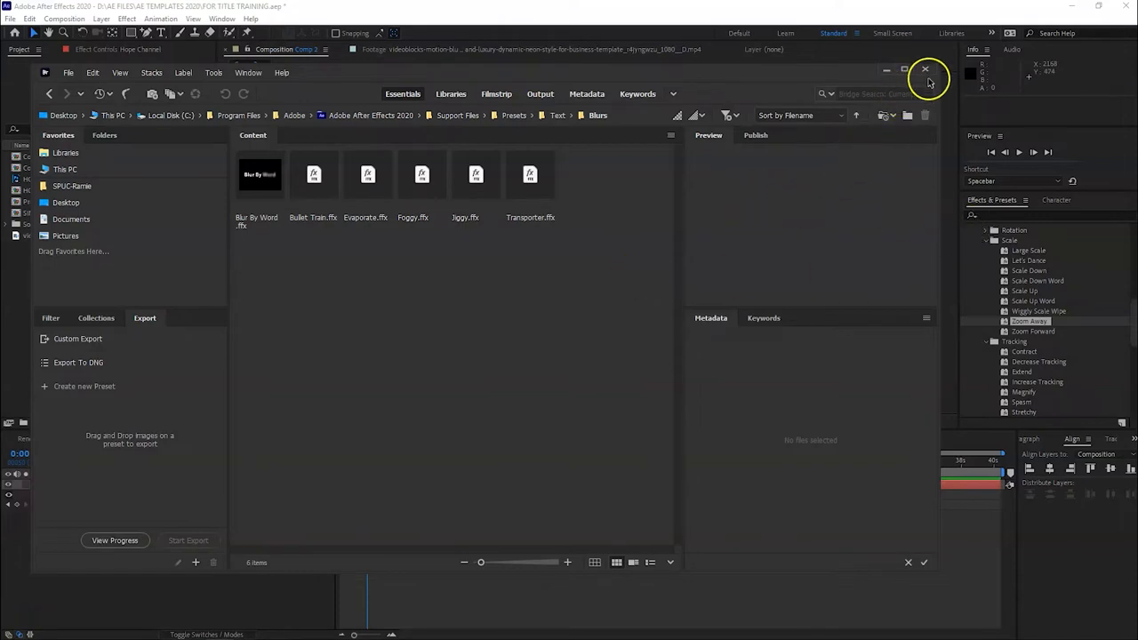
{"action": "left_click", "coordinate": [925, 70]}
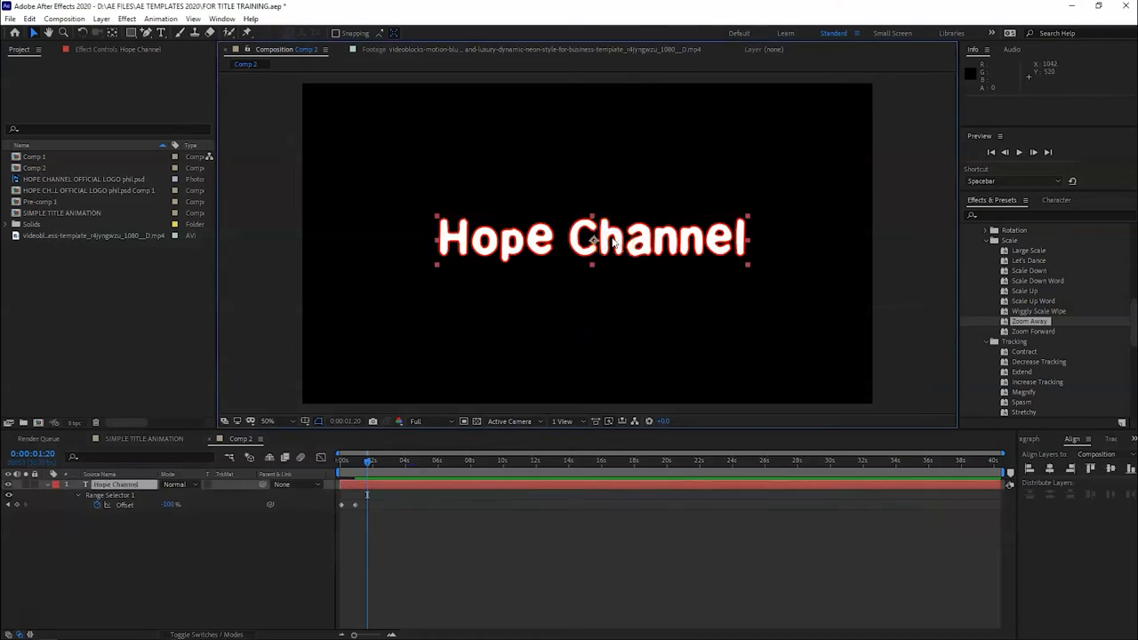
{"action": "mouse_move", "coordinate": [623, 245]}
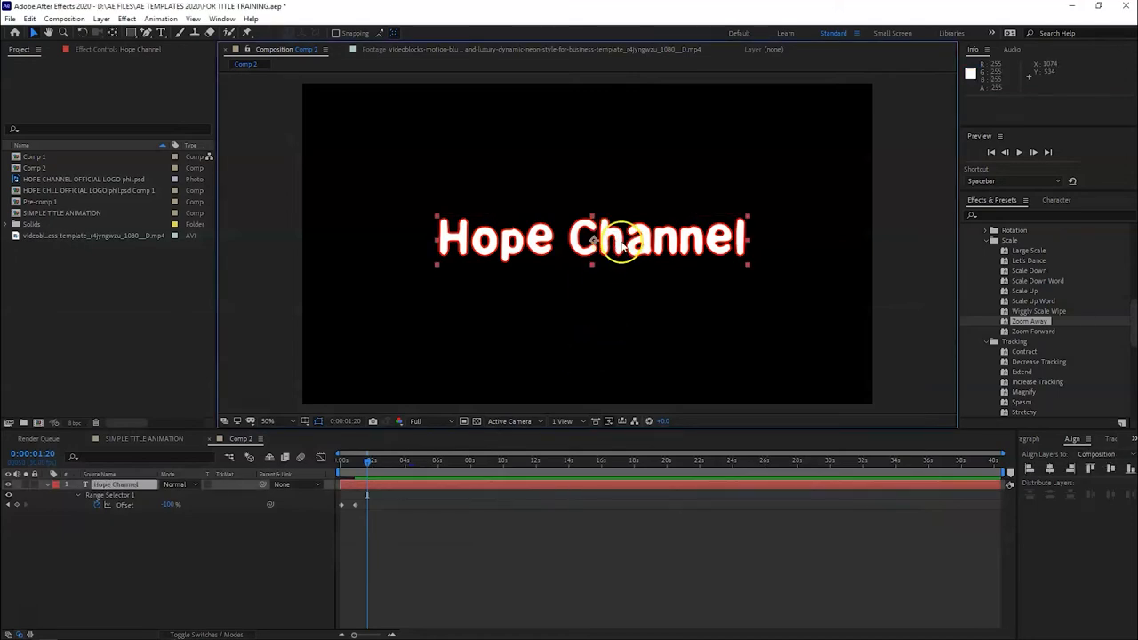
{"action": "mouse_move", "coordinate": [655, 253]}
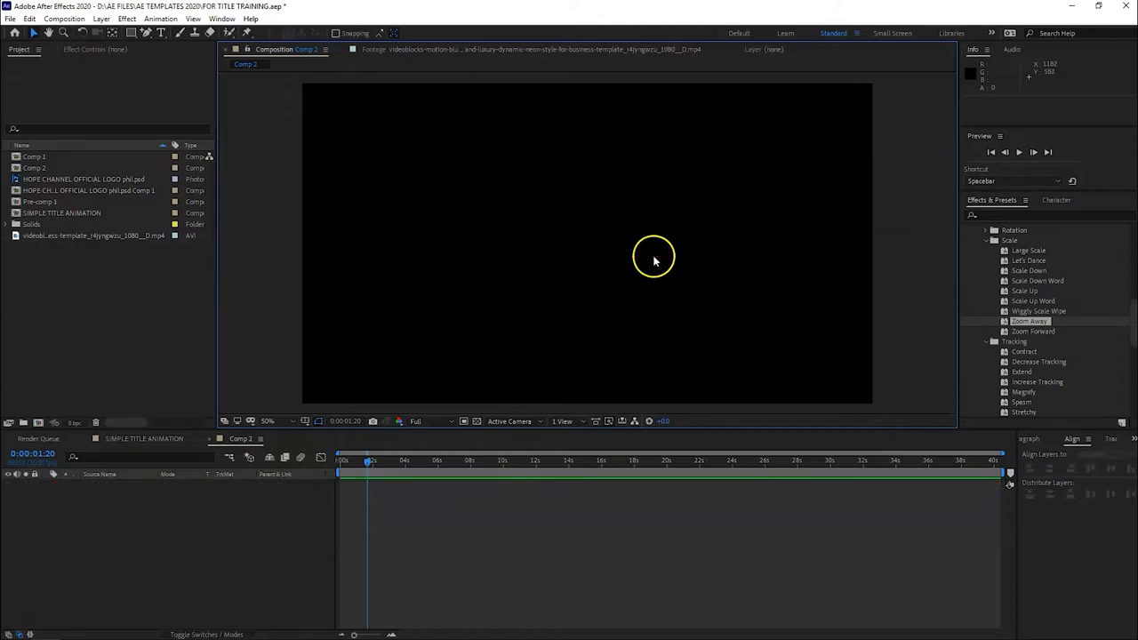
{"action": "mouse_move", "coordinate": [139, 453]}
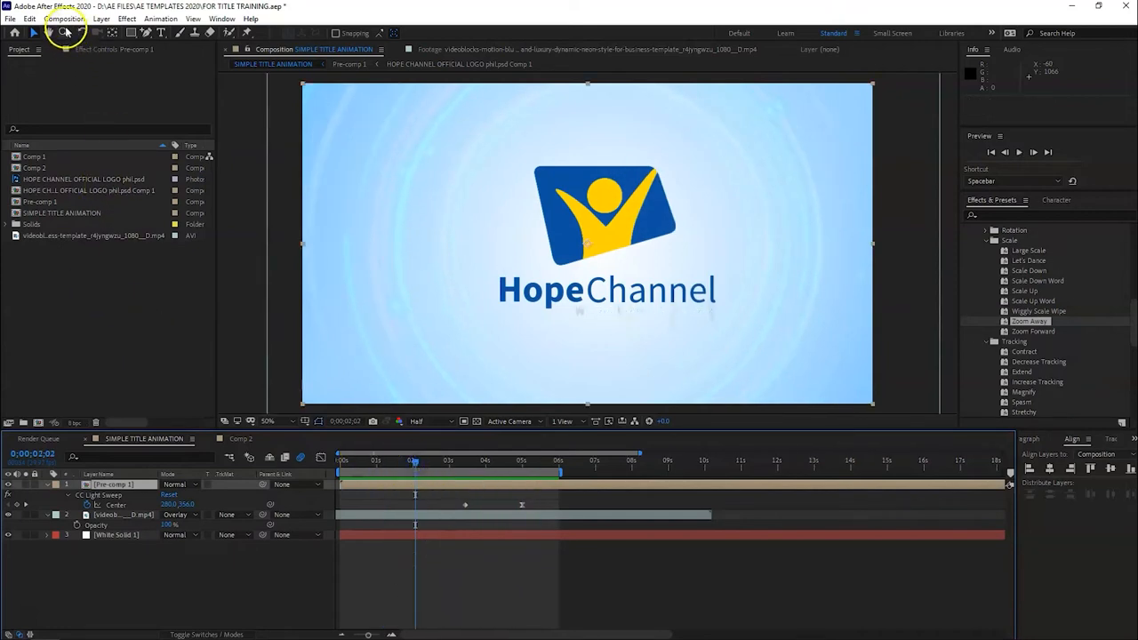
Return to the Selection Tool with the SIMPLE TITLE ANIMATION logo composition shown
{"action": "left_click", "coordinate": [64, 17]}
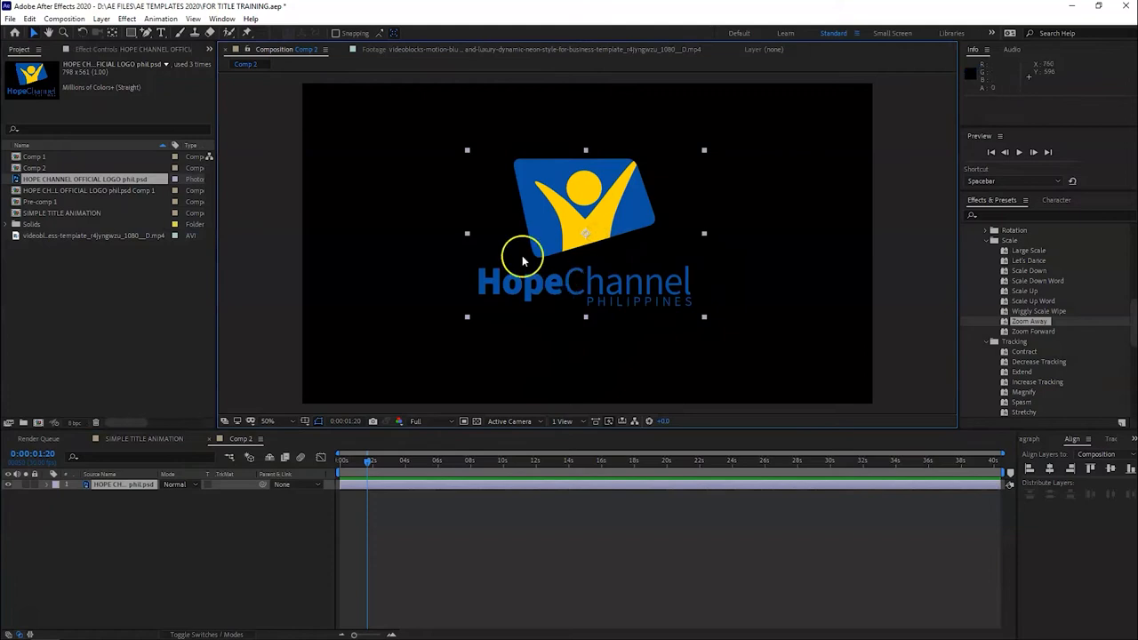
{"action": "mouse_move", "coordinate": [583, 391]}
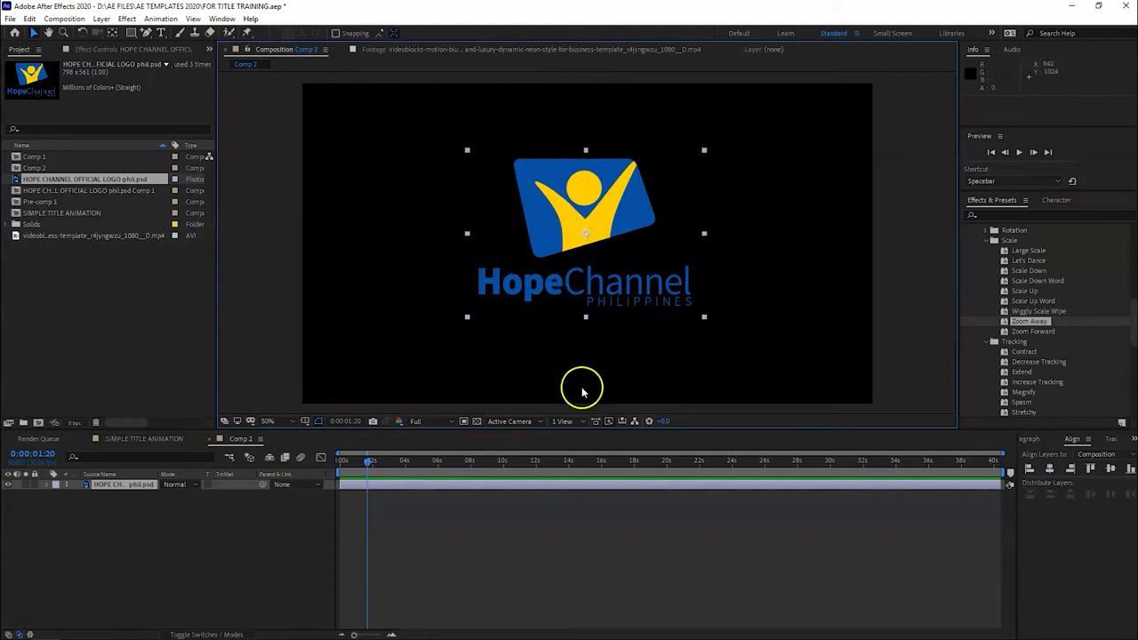
{"action": "mouse_move", "coordinate": [562, 269]}
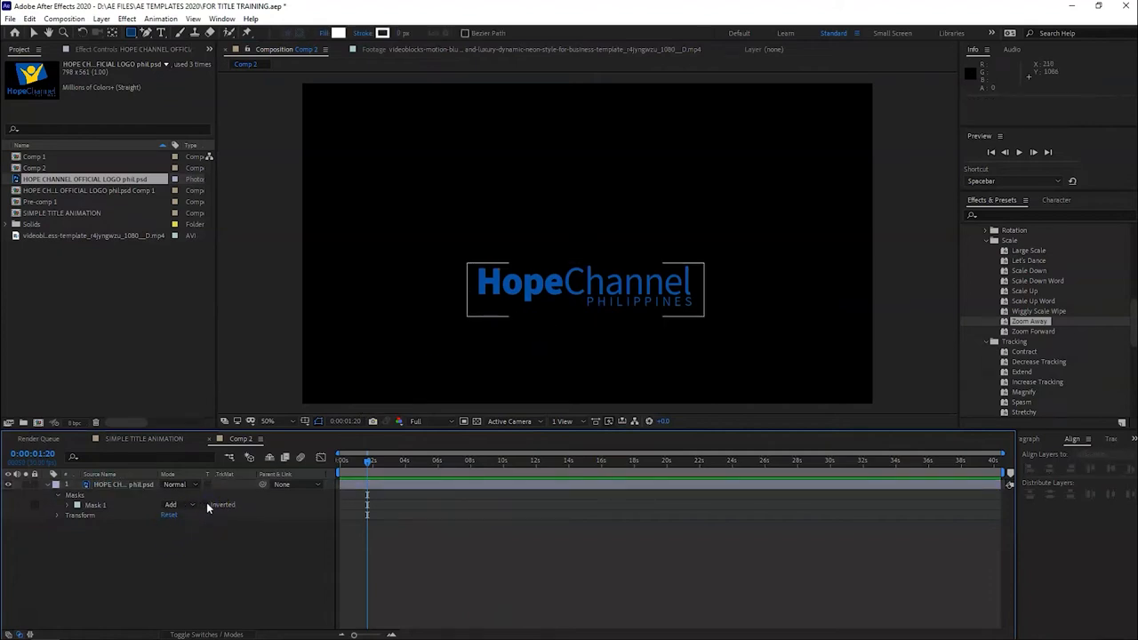
Tick Inverted on Mask 1 so the logo's wordmark is hidden and only the emblem shows
{"action": "left_click", "coordinate": [207, 505]}
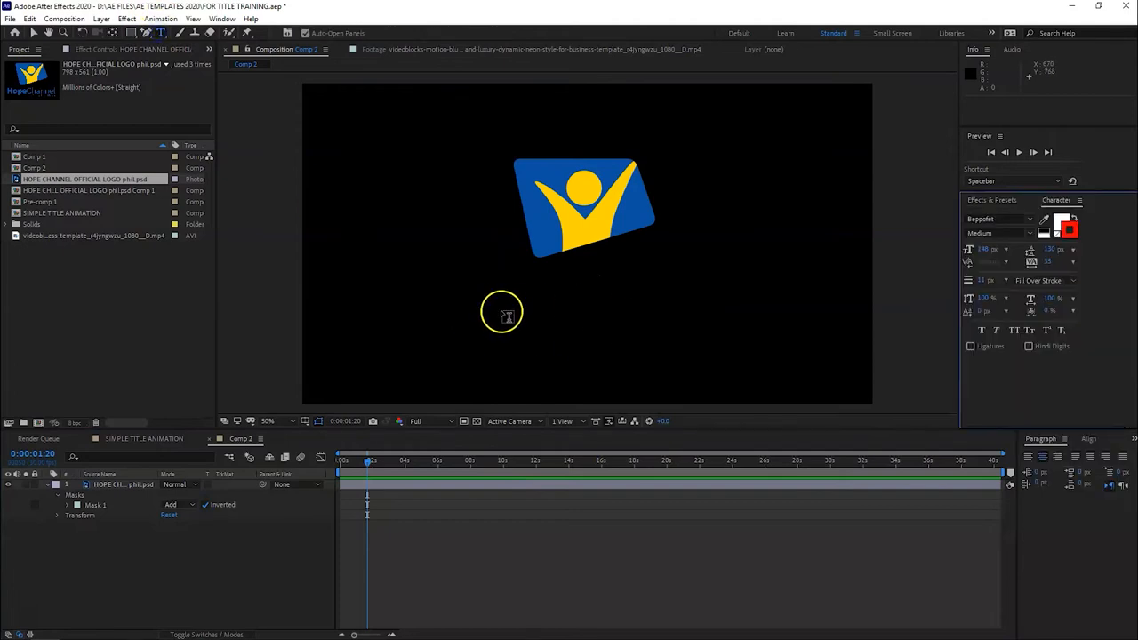
Create a 'Hope' text layer, colour it blue and set the font to Source Sans Pro Bold
{"action": "type", "text": "H"}
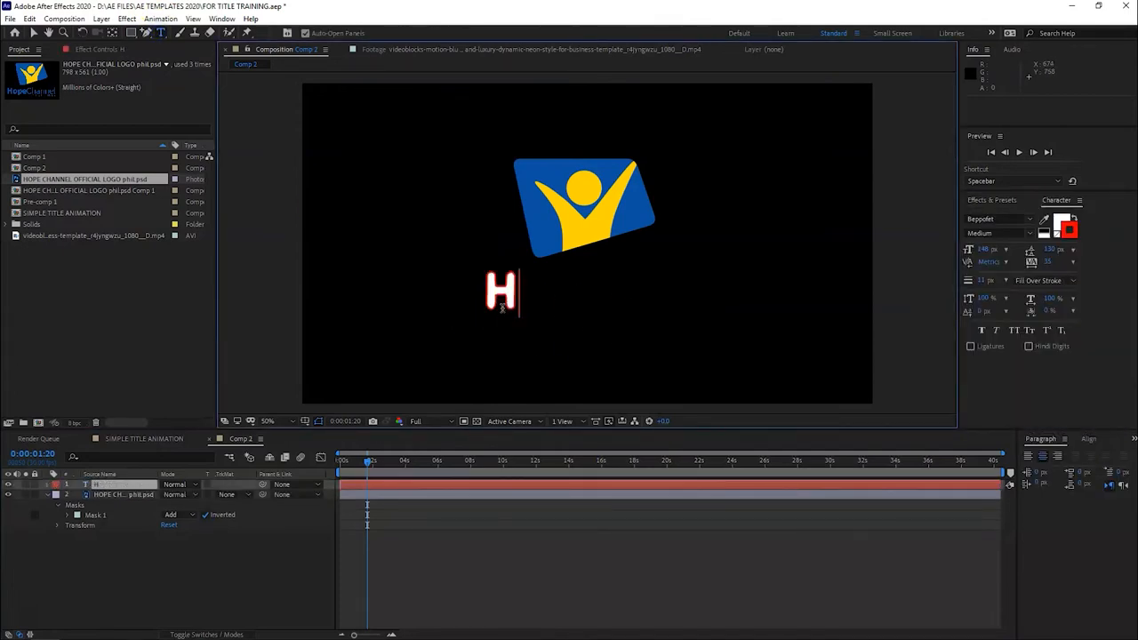
{"action": "type", "text": "ope Channel"}
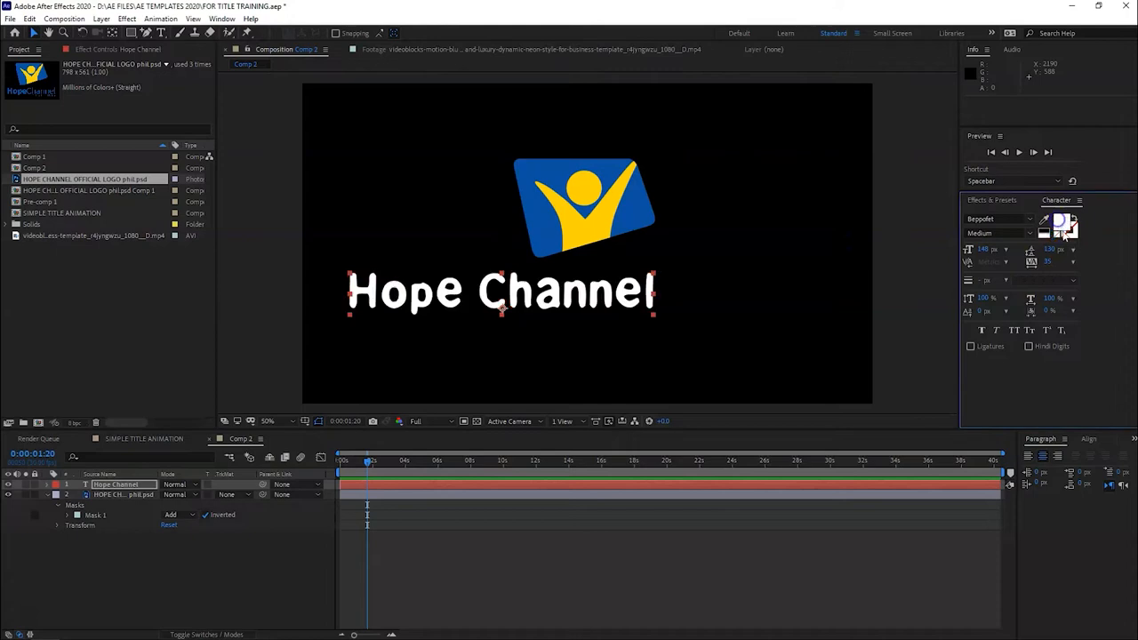
{"action": "left_click", "coordinate": [1067, 227]}
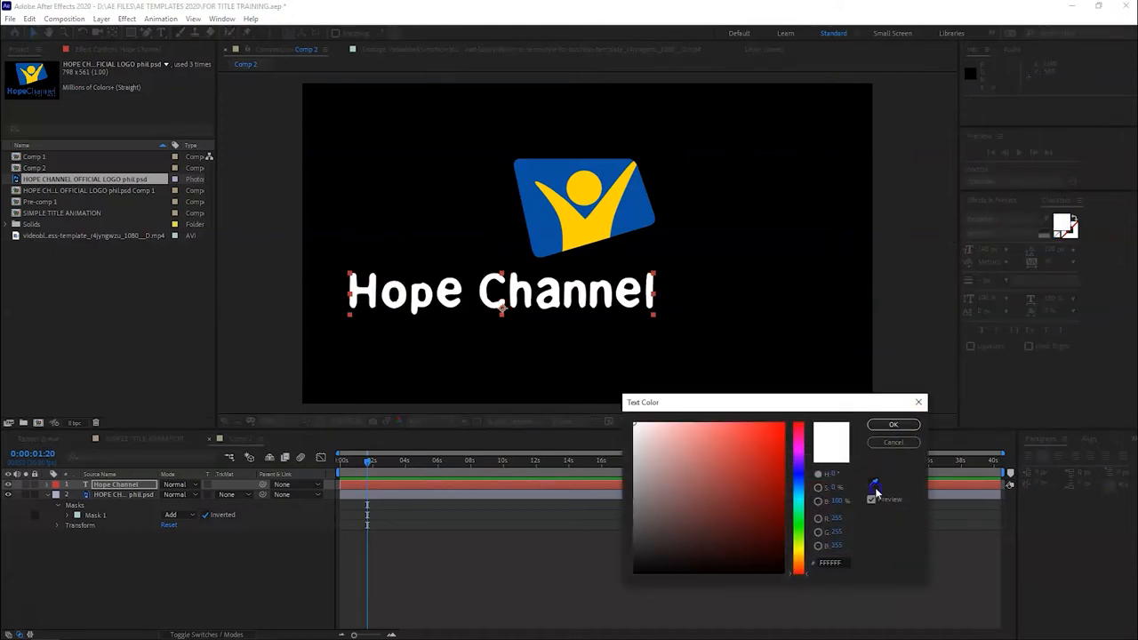
{"action": "left_click", "coordinate": [893, 423]}
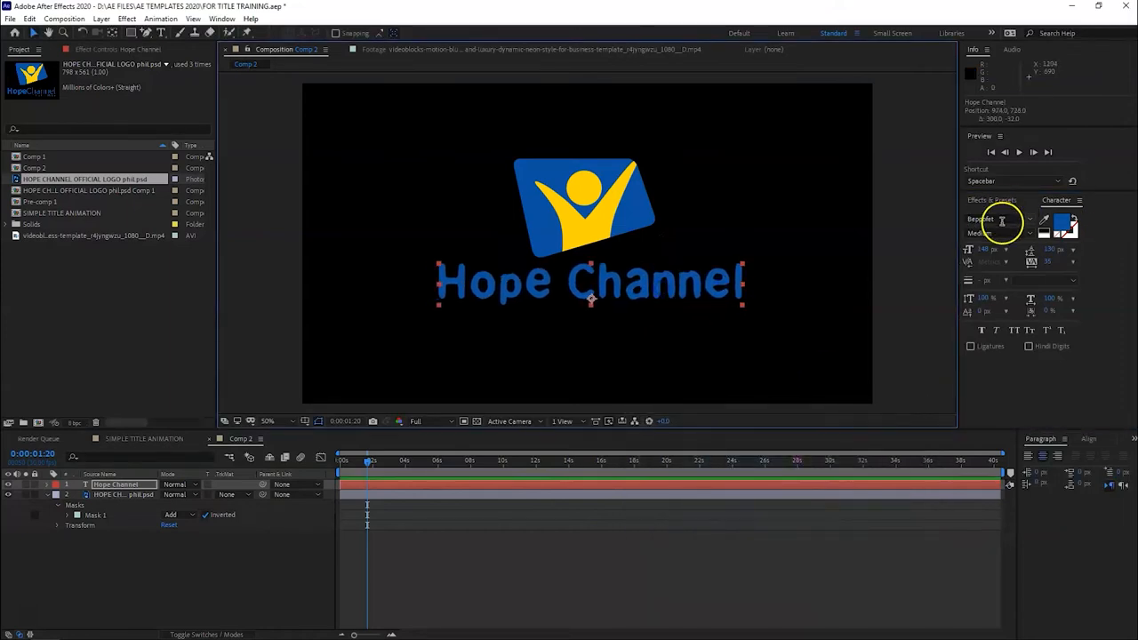
{"action": "left_click", "coordinate": [995, 221]}
{"action": "type", "text": "source"}
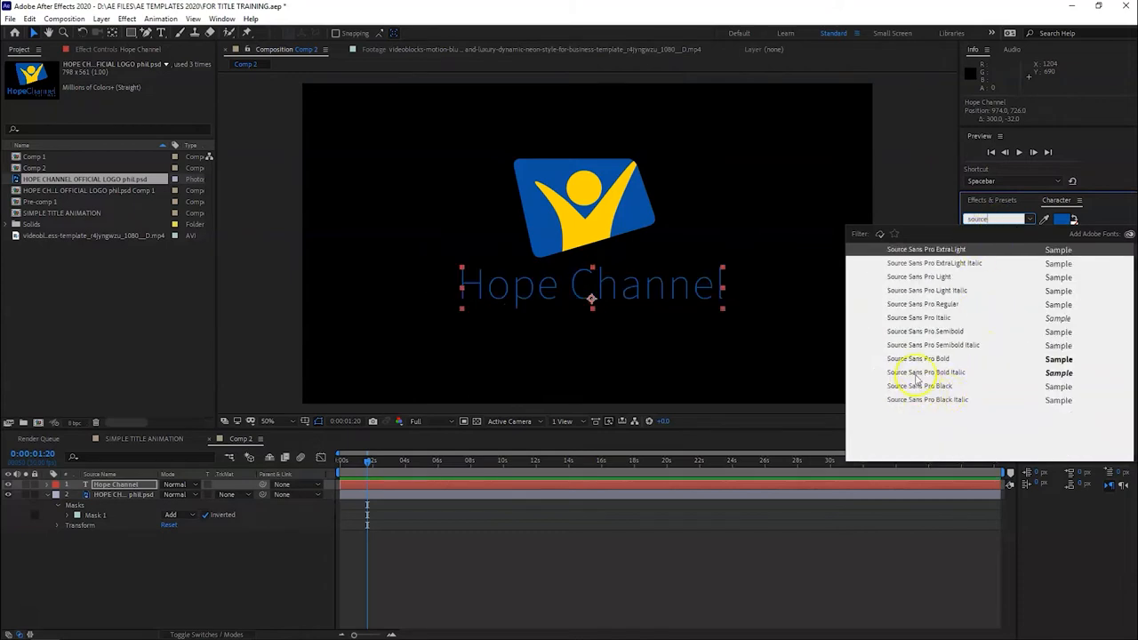
{"action": "left_click", "coordinate": [917, 360]}
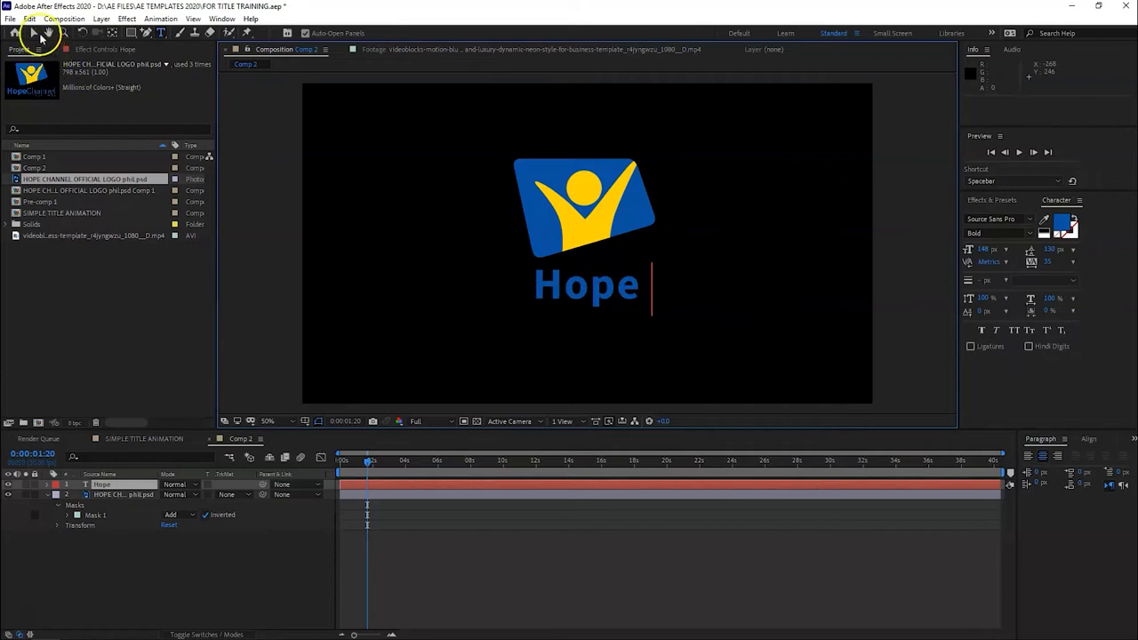
Reveal the logo's wording, move Hope beneath the original word and set its weight to Black
{"action": "left_click", "coordinate": [103, 484]}
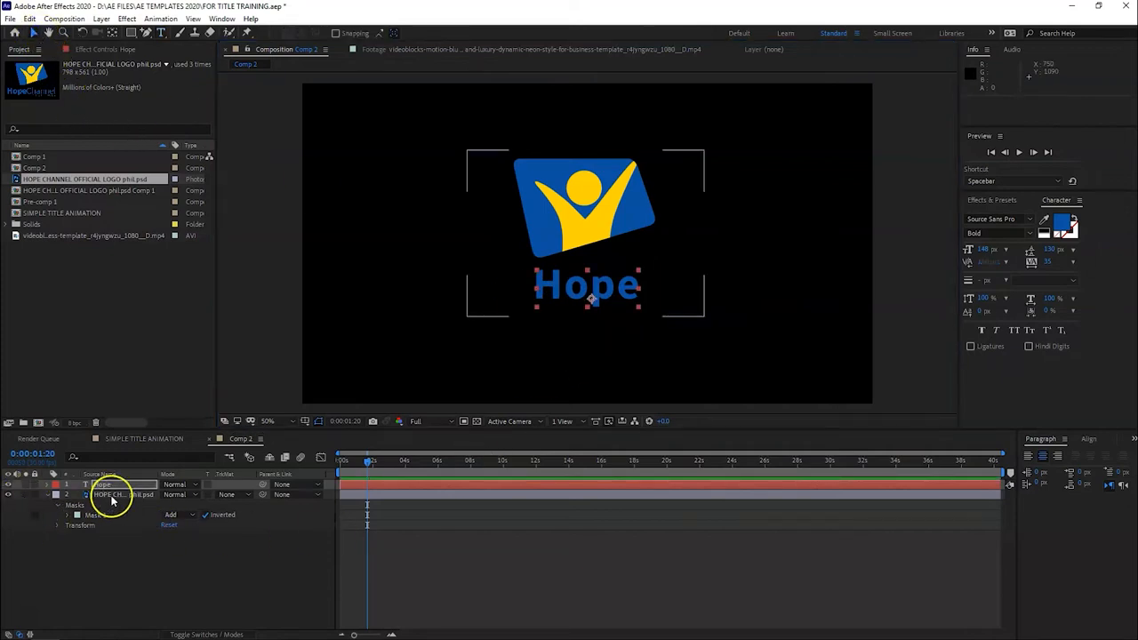
{"action": "left_click", "coordinate": [124, 494]}
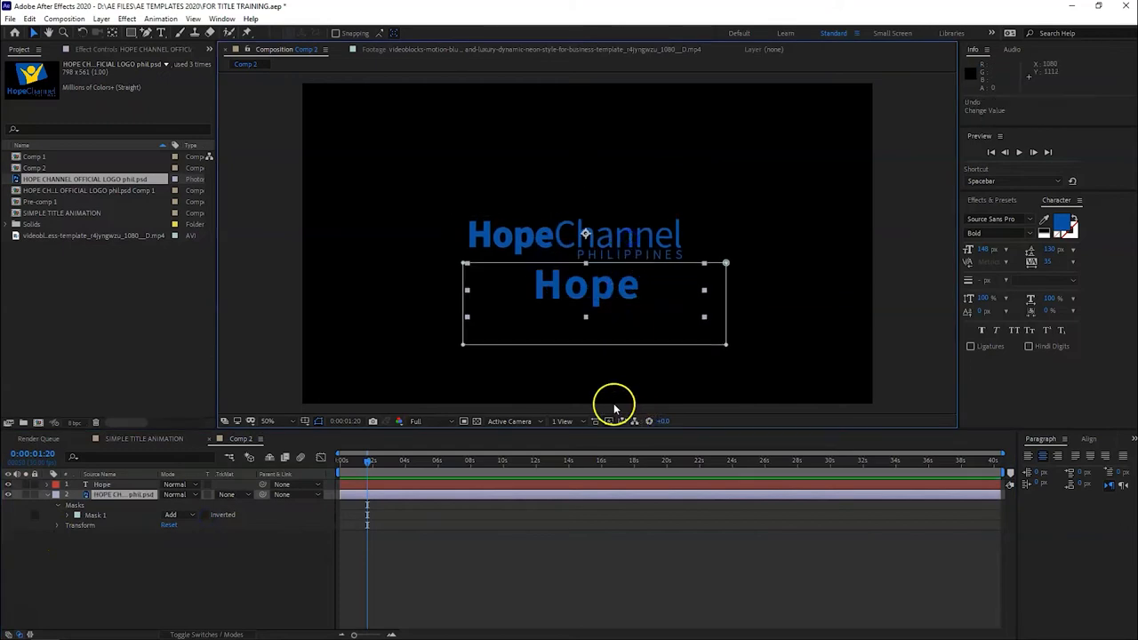
{"action": "left_click_drag", "start_coordinate": [587, 302], "coordinate": [530, 338]}
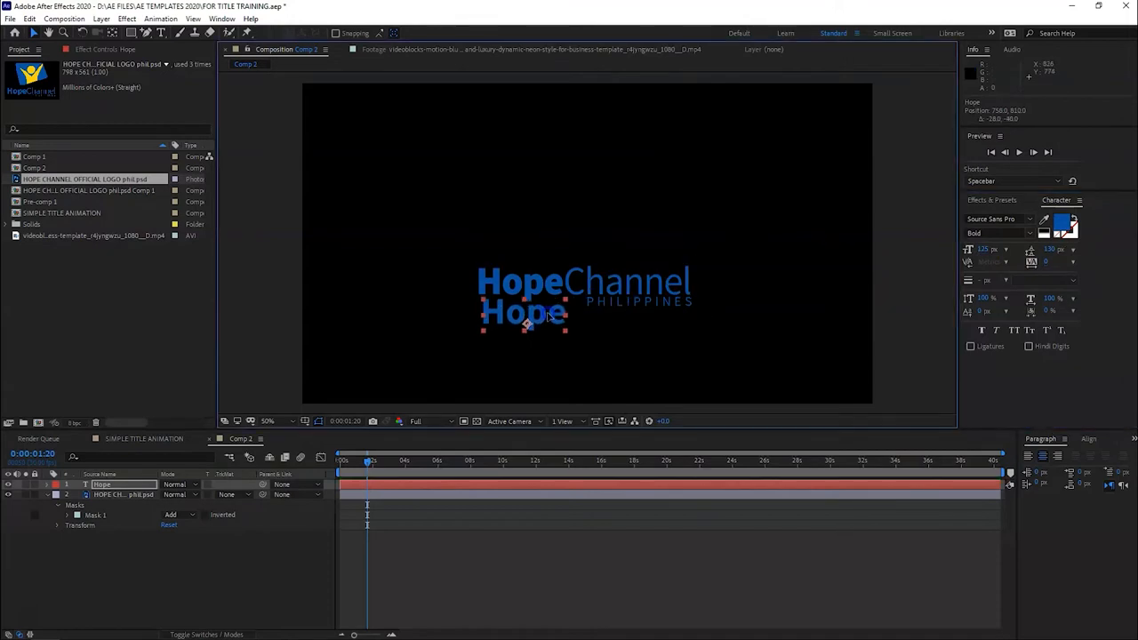
{"action": "left_click", "coordinate": [1000, 233]}
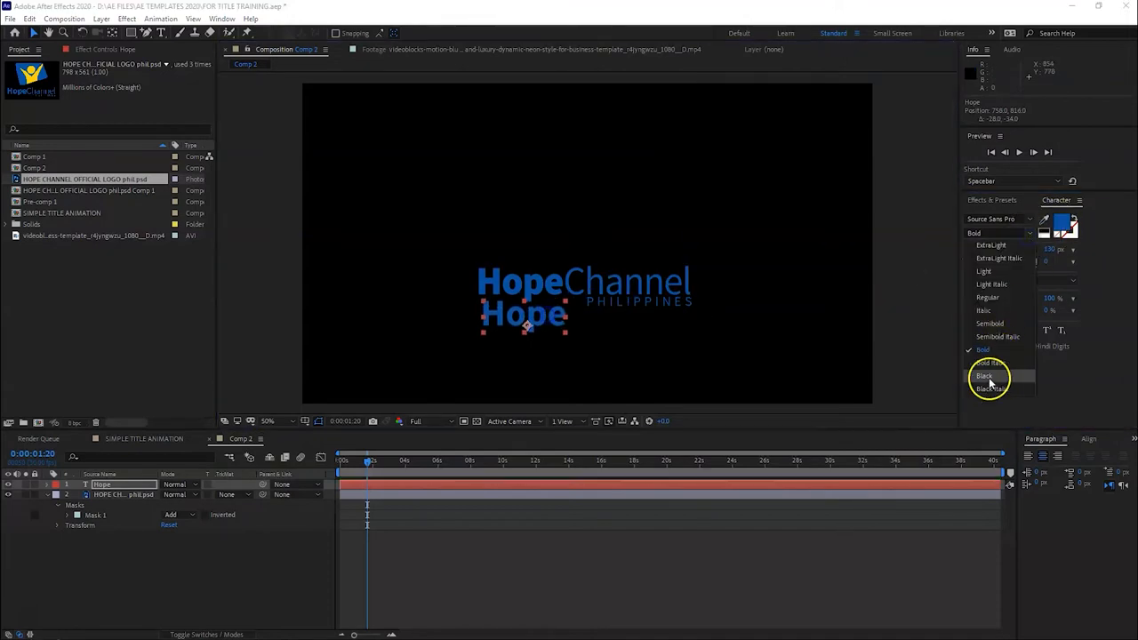
{"action": "left_click", "coordinate": [985, 376]}
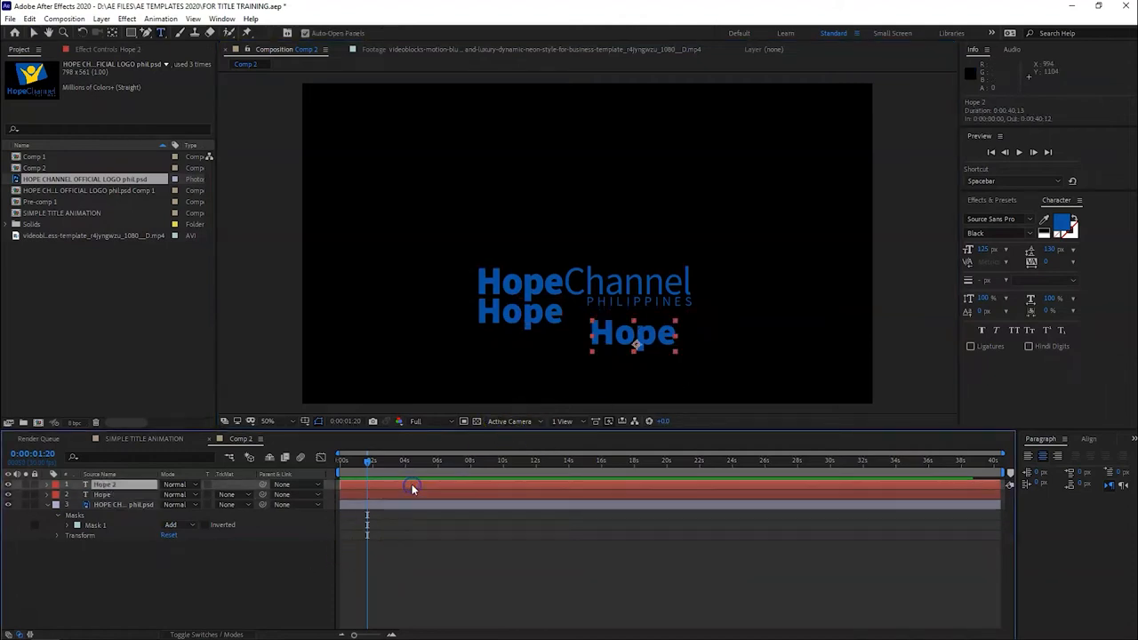
Turn the duplicated Hope layer into 'Channel' in the Regular weight
{"action": "left_click", "coordinate": [107, 495]}
{"action": "type", "text": "Channel"}
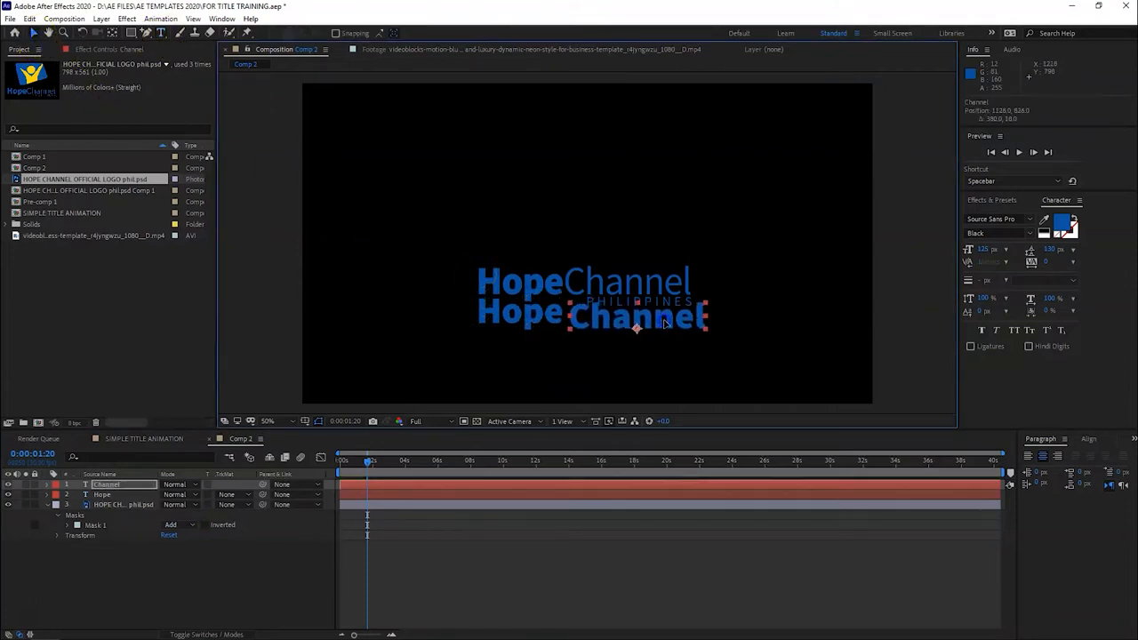
{"action": "left_click", "coordinate": [999, 233]}
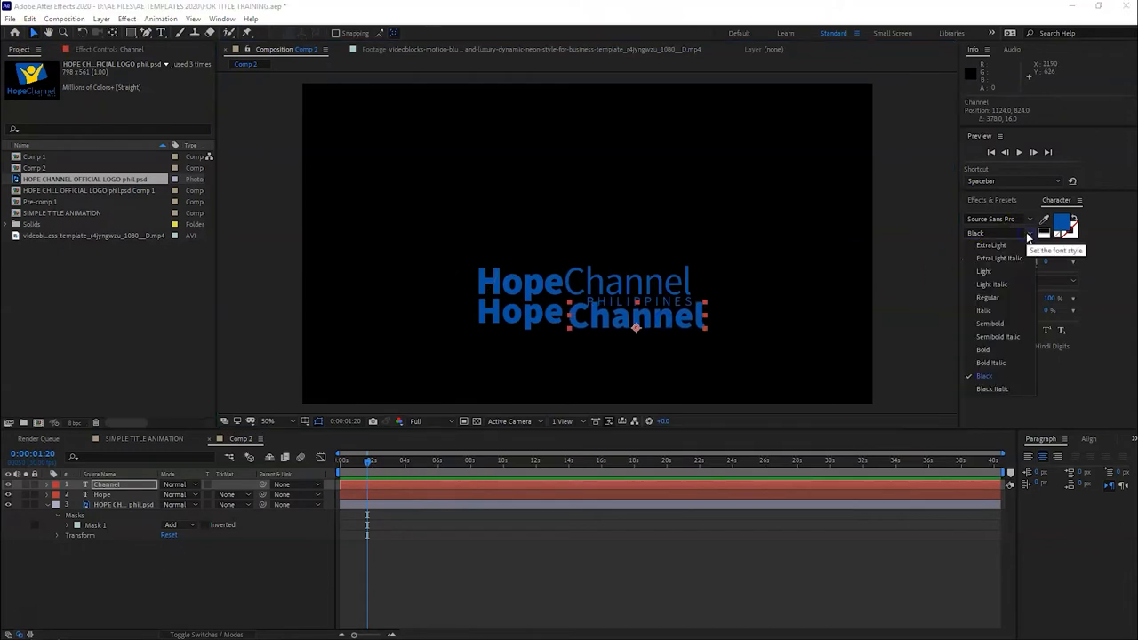
{"action": "left_click", "coordinate": [987, 297]}
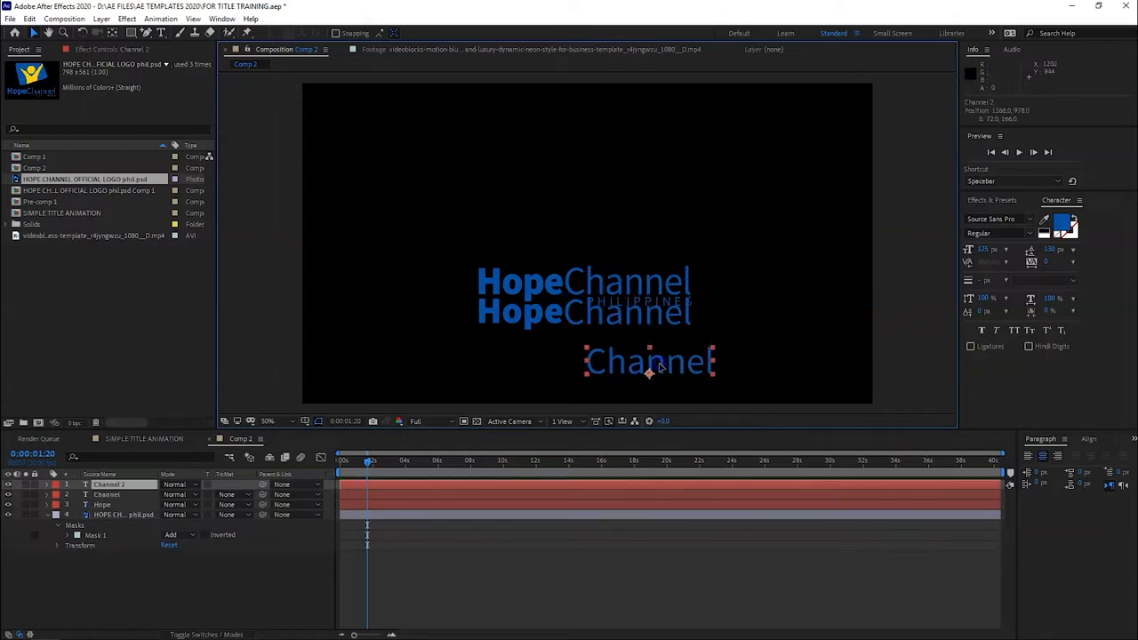
Retype the next copy as 'Western Visayas', make it All Caps Light and reduce its size
{"action": "double_click", "coordinate": [649, 363]}
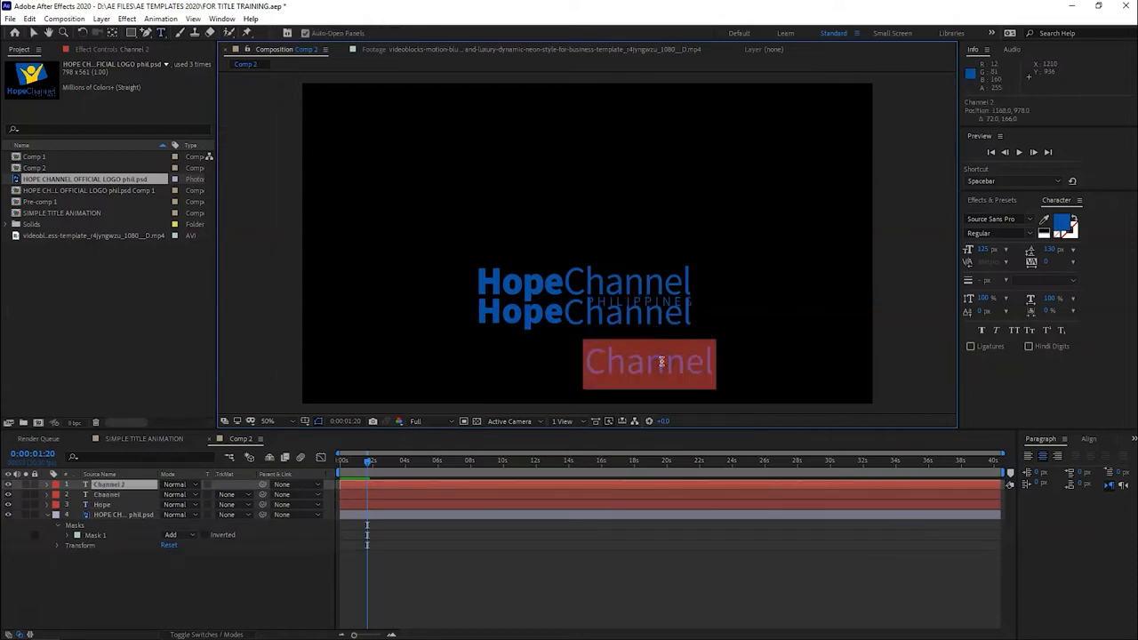
{"action": "type", "text": "Wes"}
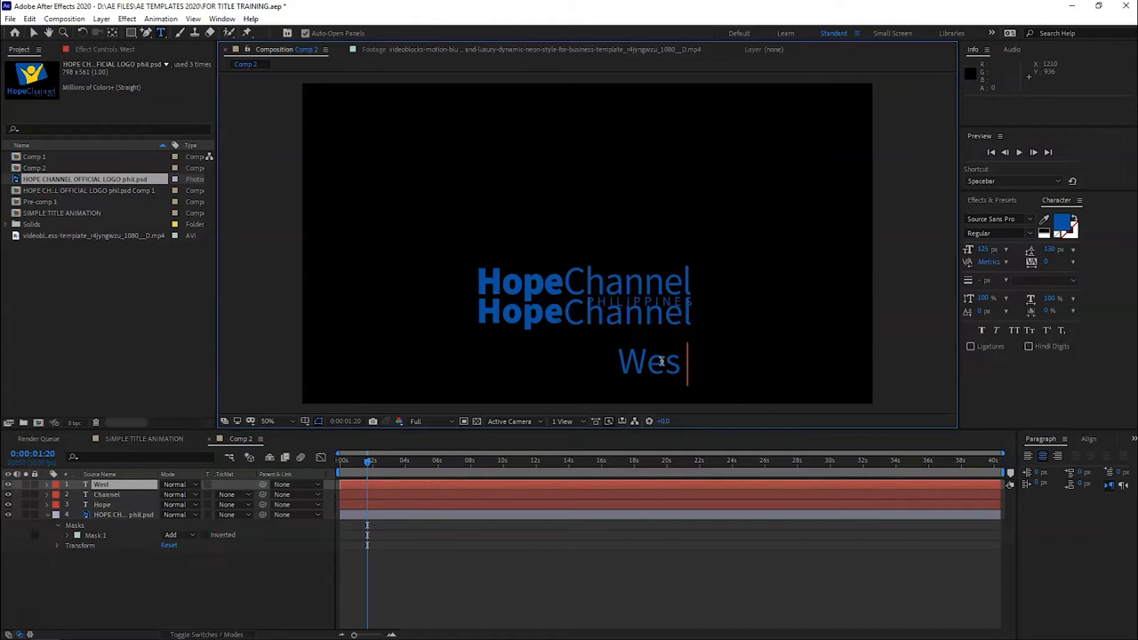
{"action": "type", "text": "tern $"}
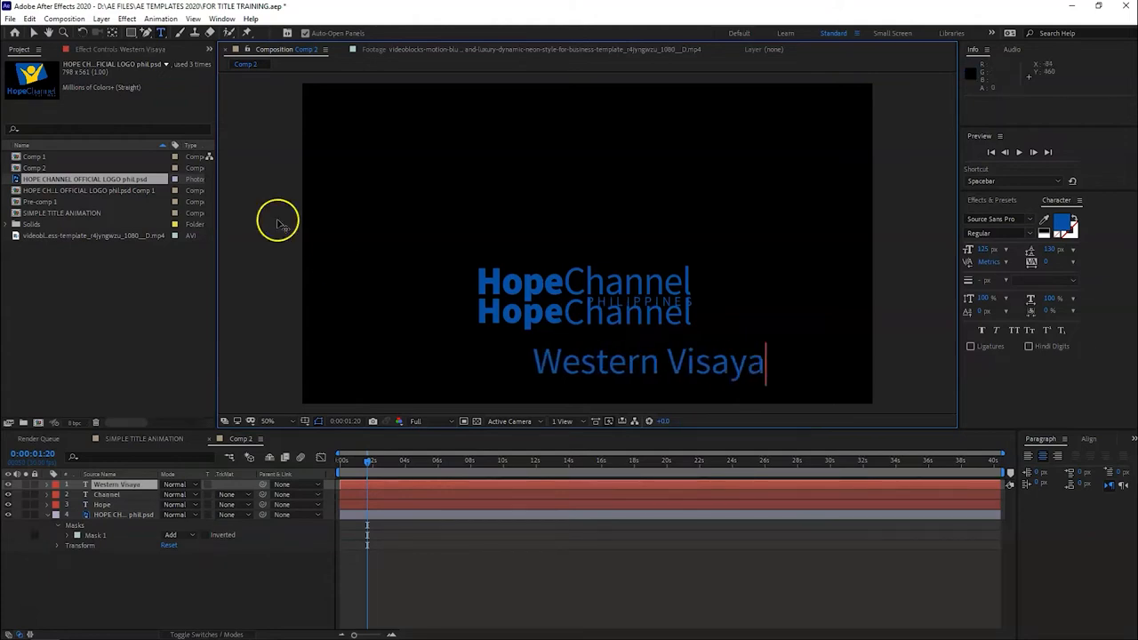
{"action": "type", "text": "s"}
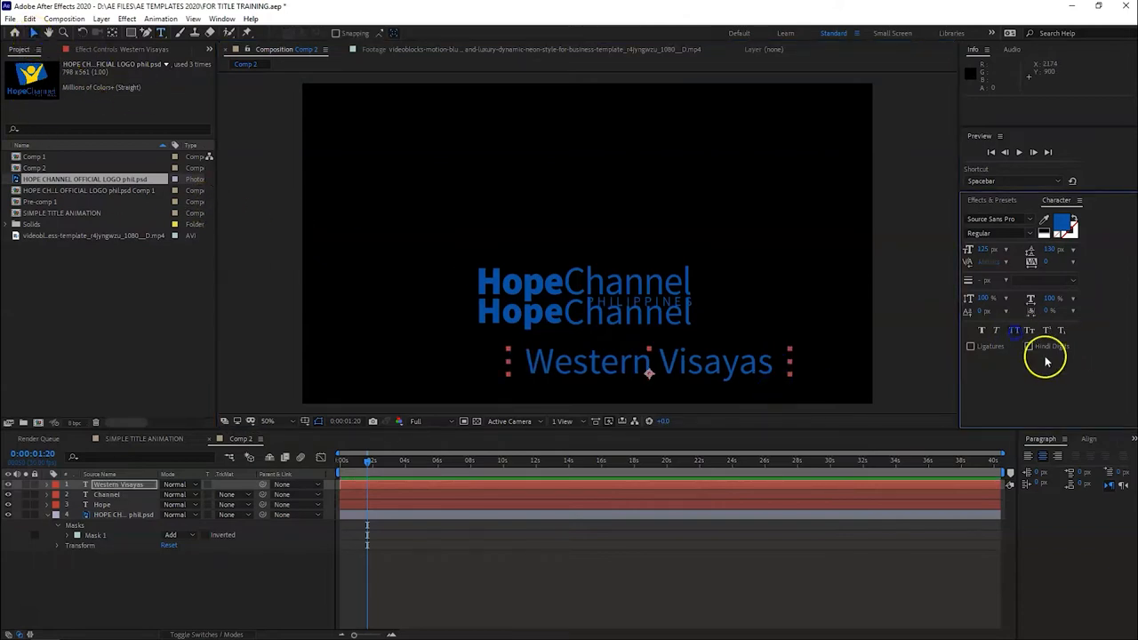
{"action": "left_click", "coordinate": [999, 233]}
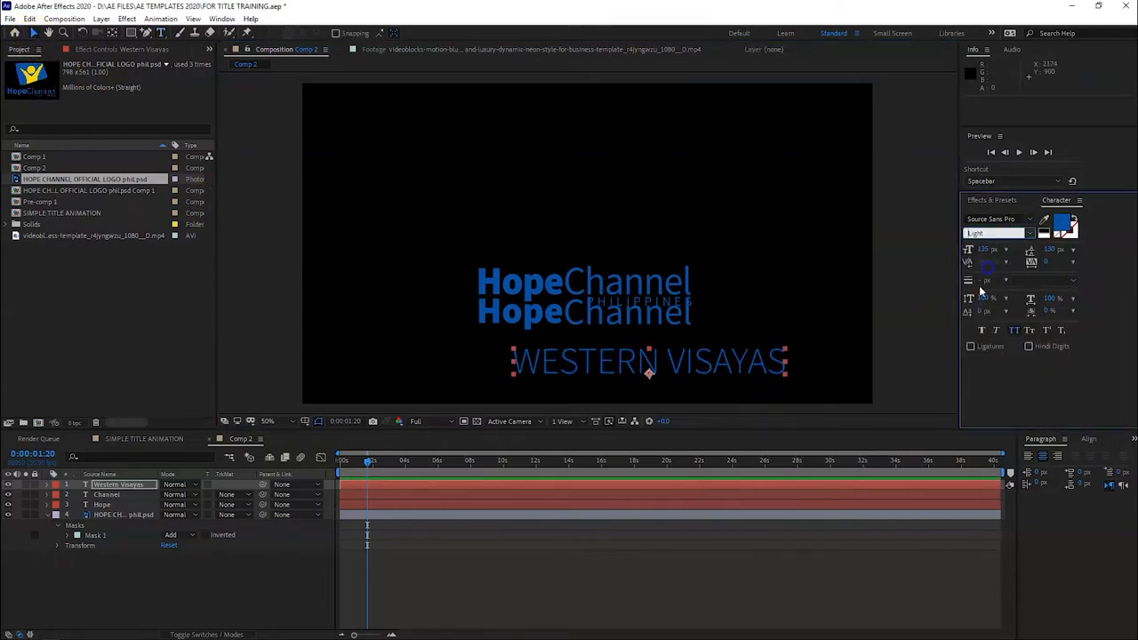
{"action": "triple_click", "coordinate": [986, 249]}
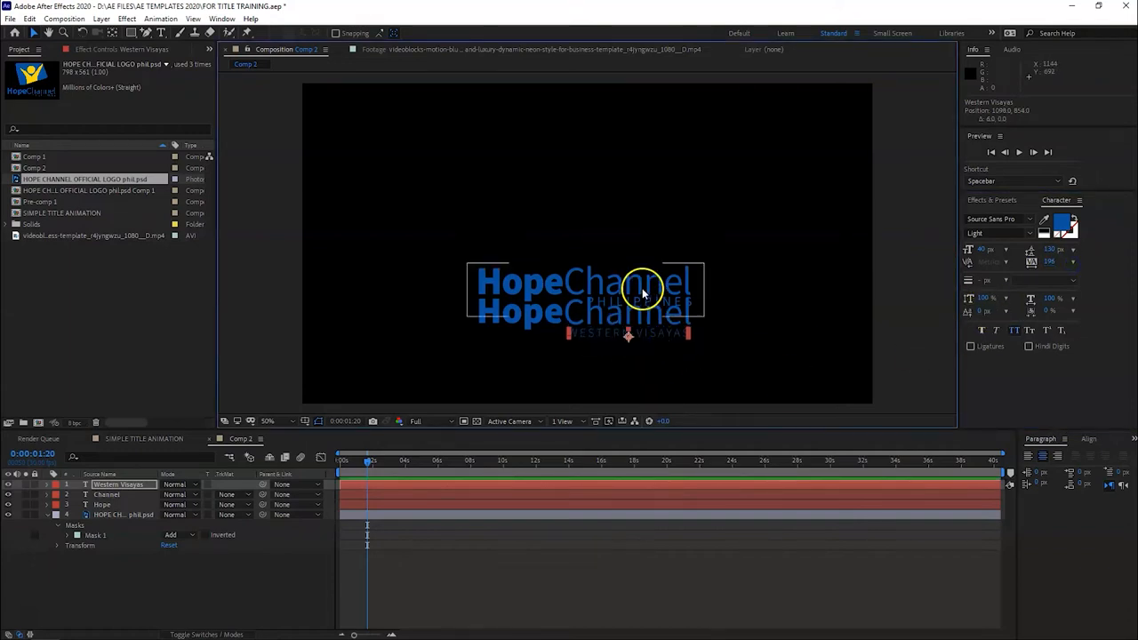
Re-enable the inverted Mask 1 on the logo layer and nudge the Hope text into alignment
{"action": "left_click", "coordinate": [124, 515]}
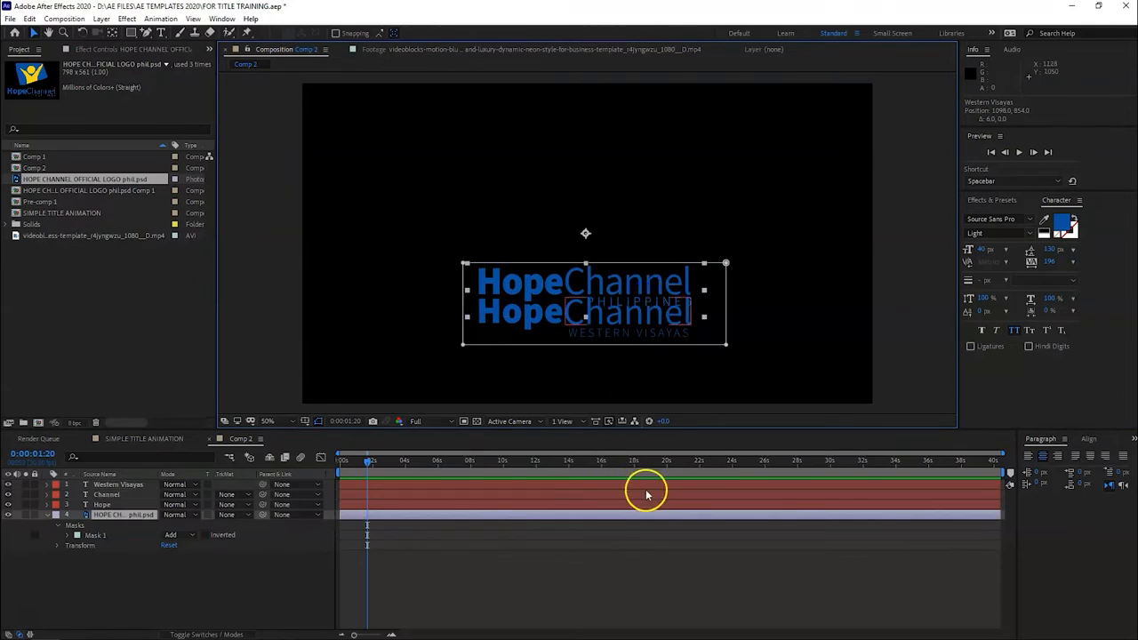
{"action": "mouse_move", "coordinate": [455, 482]}
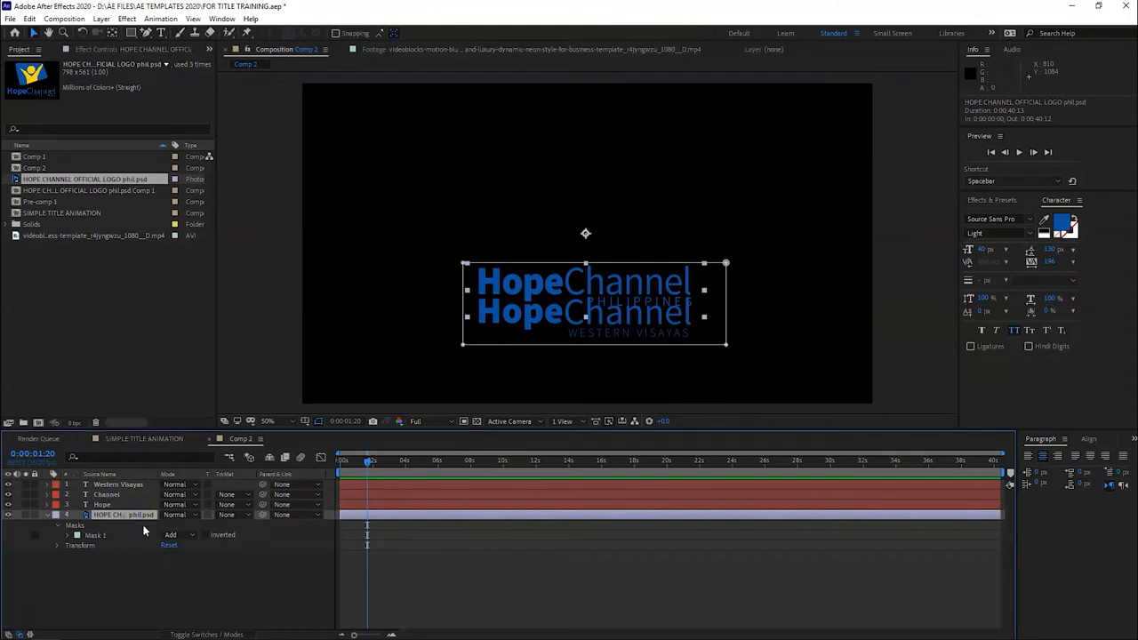
{"action": "left_click", "coordinate": [204, 533]}
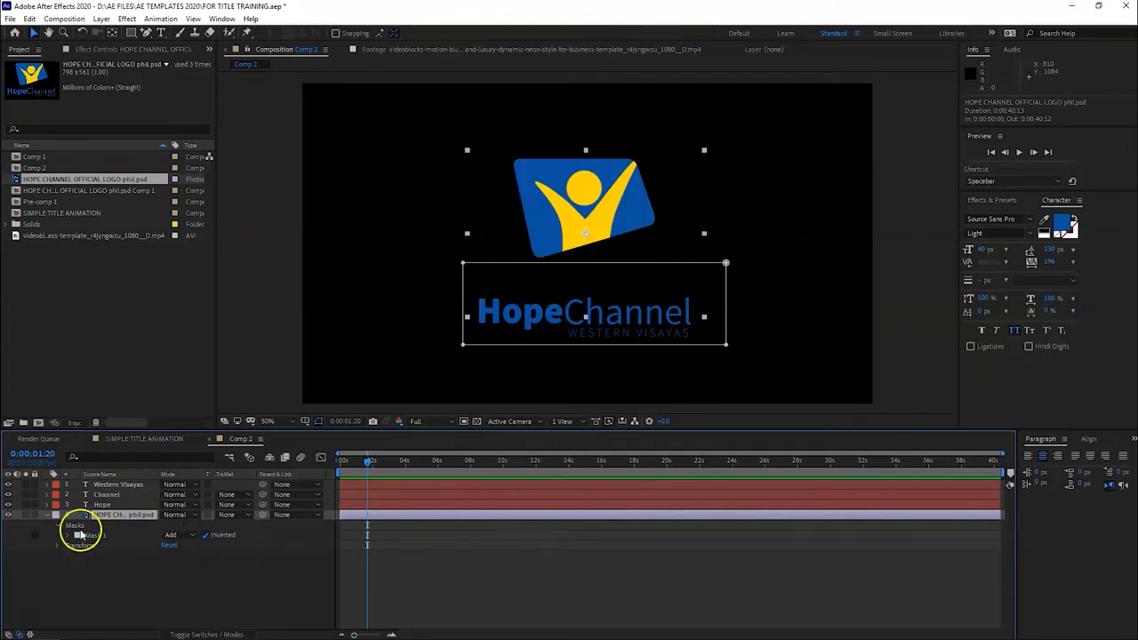
{"action": "left_click", "coordinate": [204, 540]}
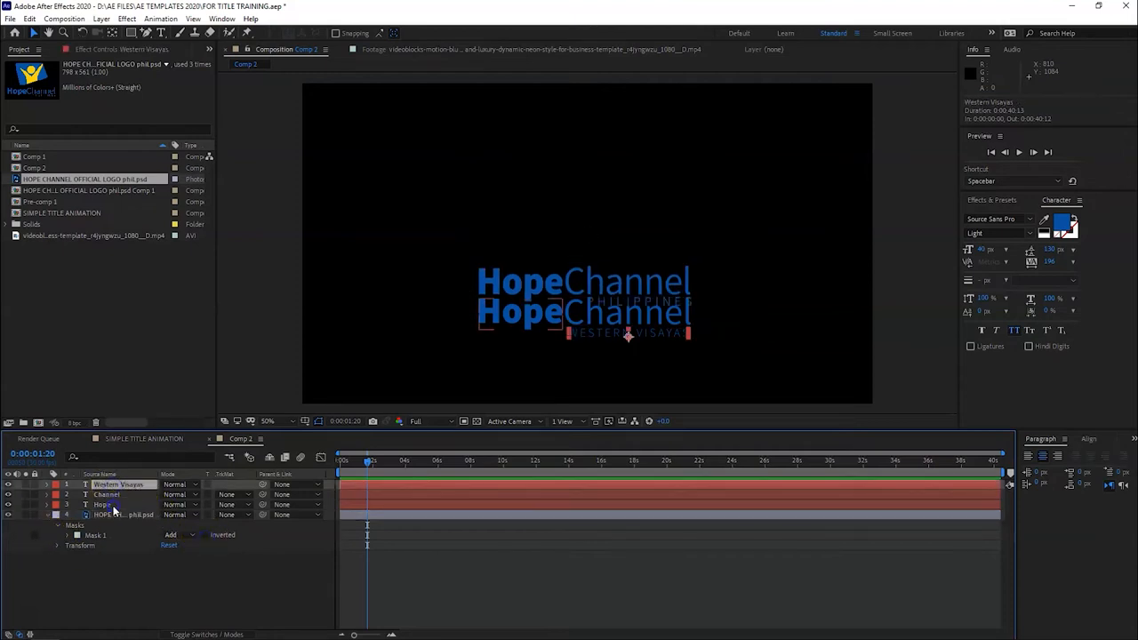
{"action": "left_click", "coordinate": [103, 505]}
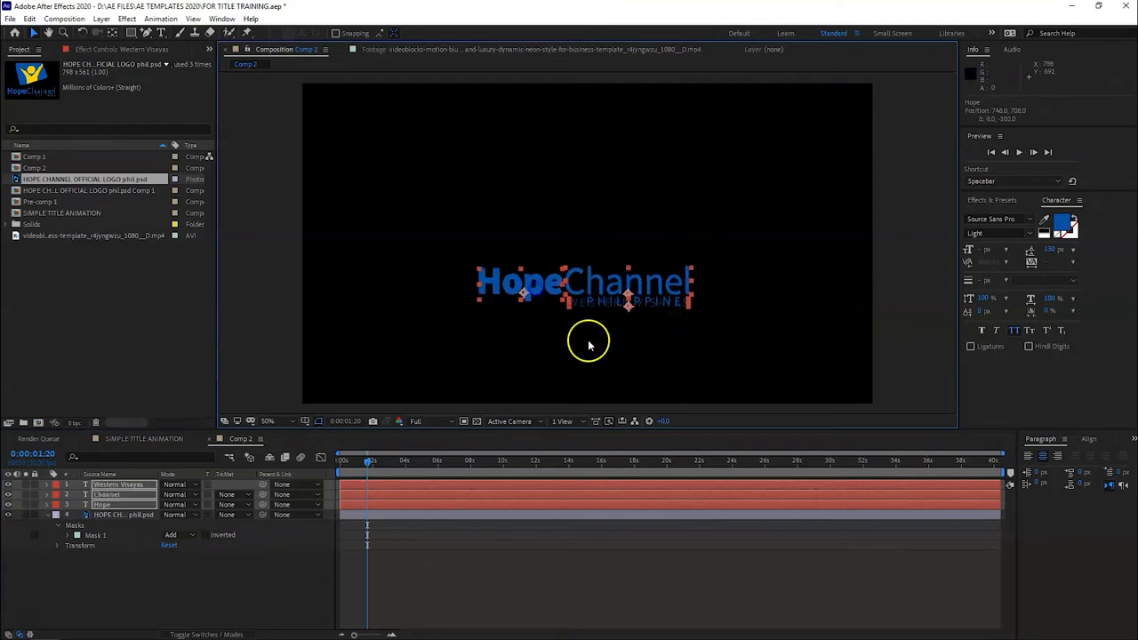
{"action": "key", "text": "Right"}
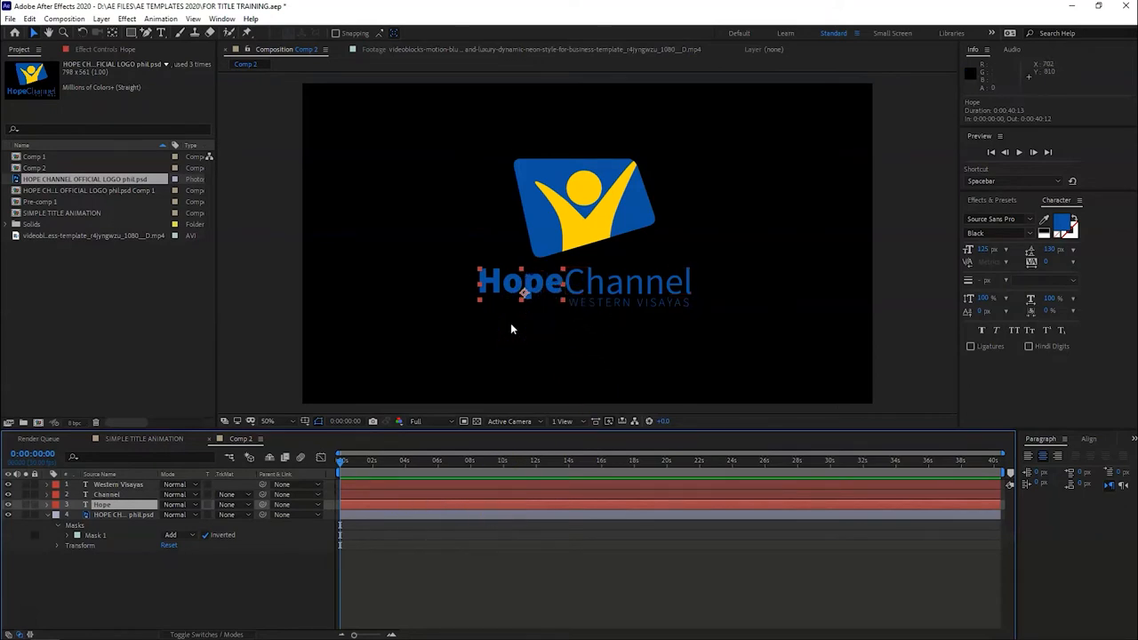
{"action": "mouse_move", "coordinate": [596, 299]}
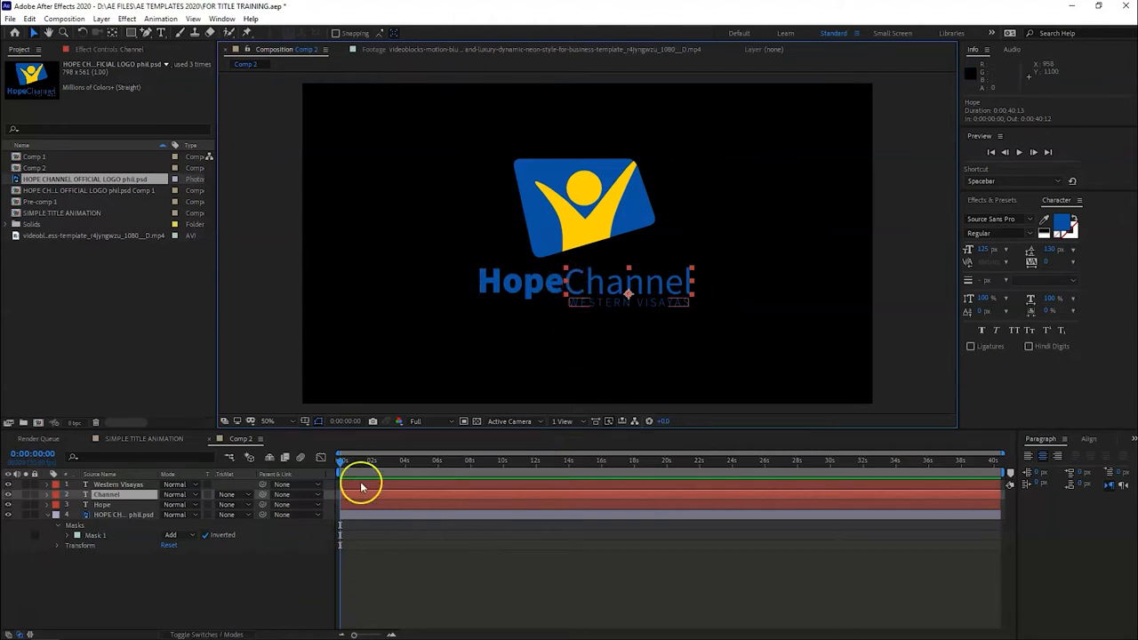
Add a Position text animator to Hope, keyframe it and push the word left out of view
{"action": "left_click", "coordinate": [117, 484]}
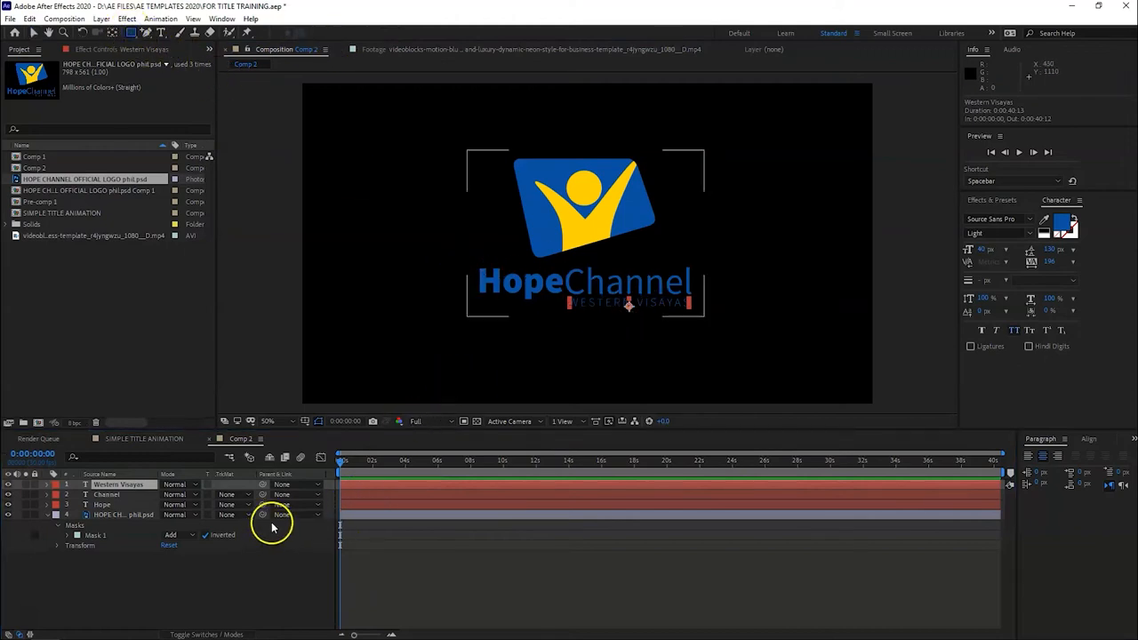
{"action": "left_click", "coordinate": [102, 505]}
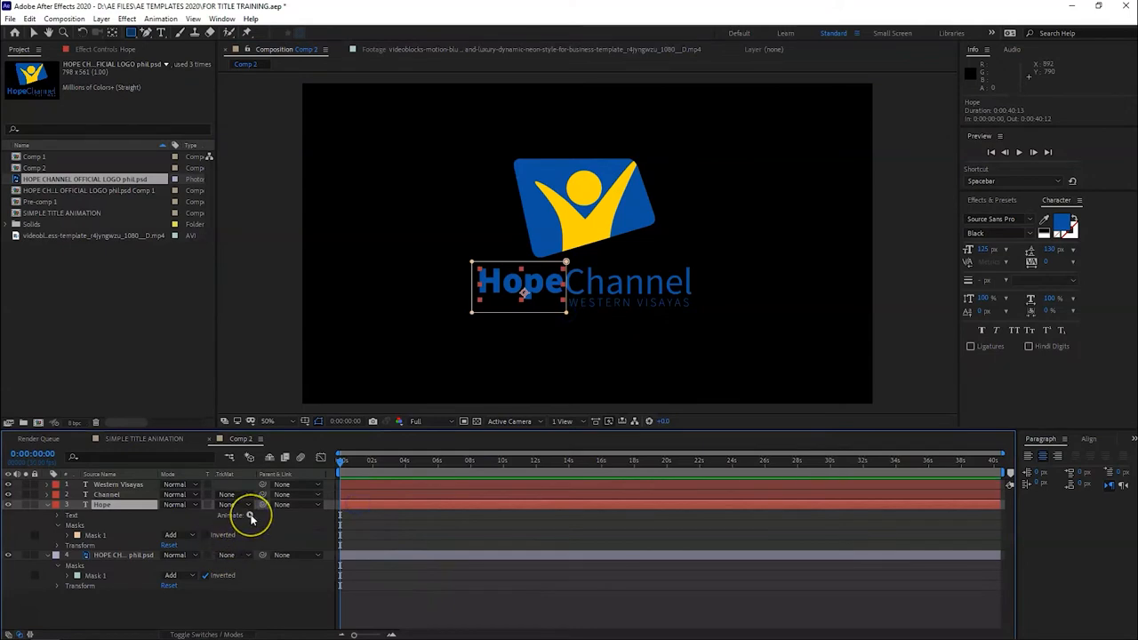
{"action": "left_click", "coordinate": [252, 516]}
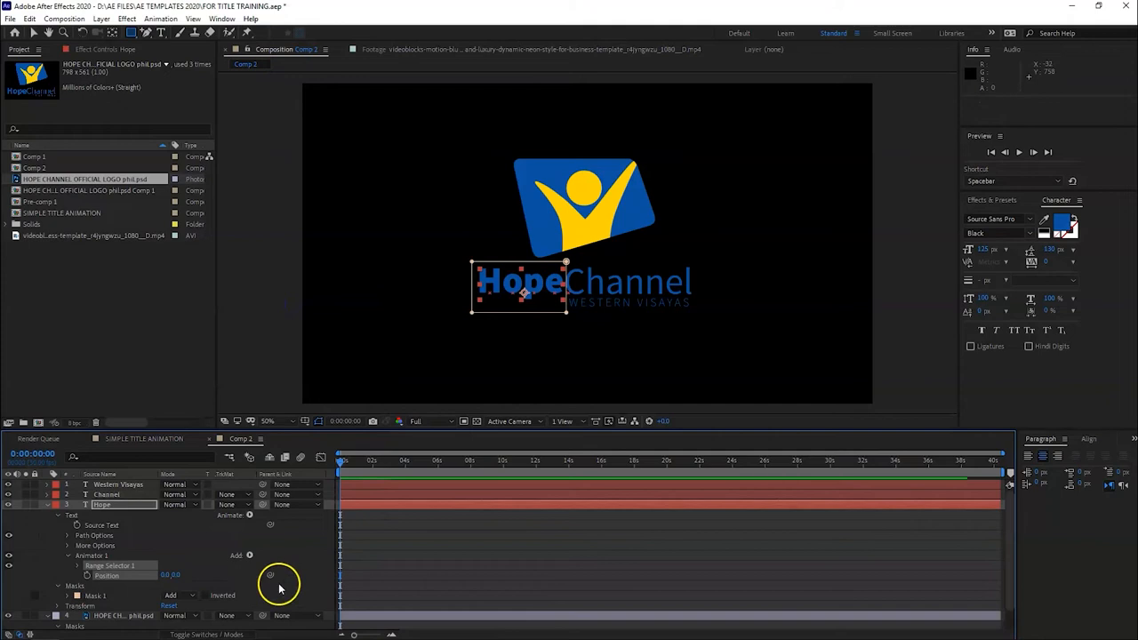
{"action": "left_click", "coordinate": [118, 576]}
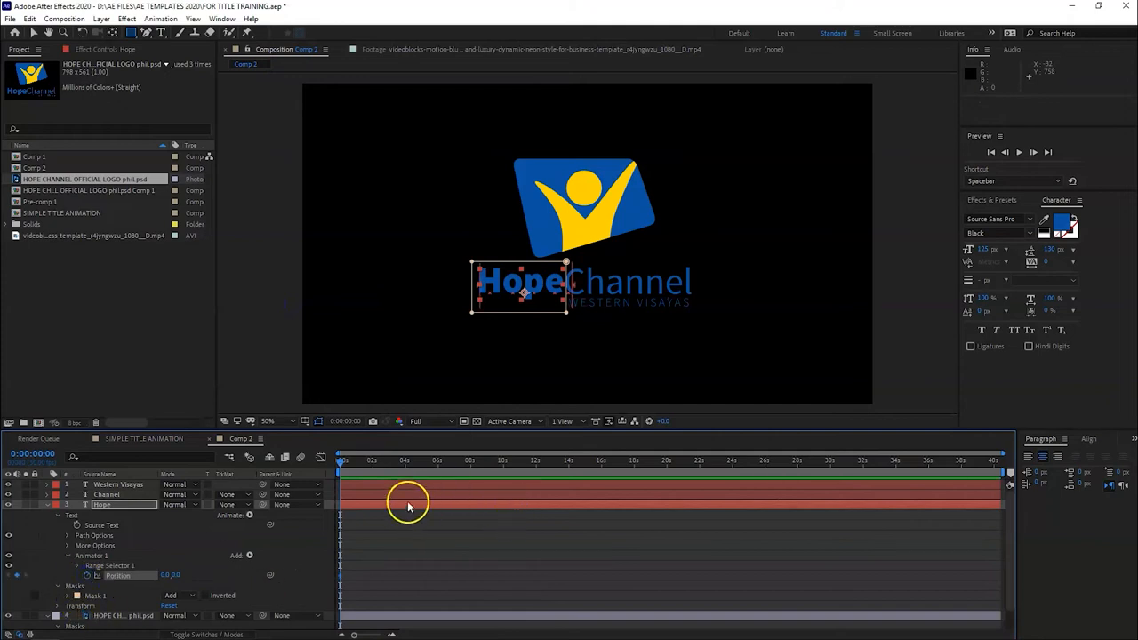
{"action": "mouse_move", "coordinate": [366, 466]}
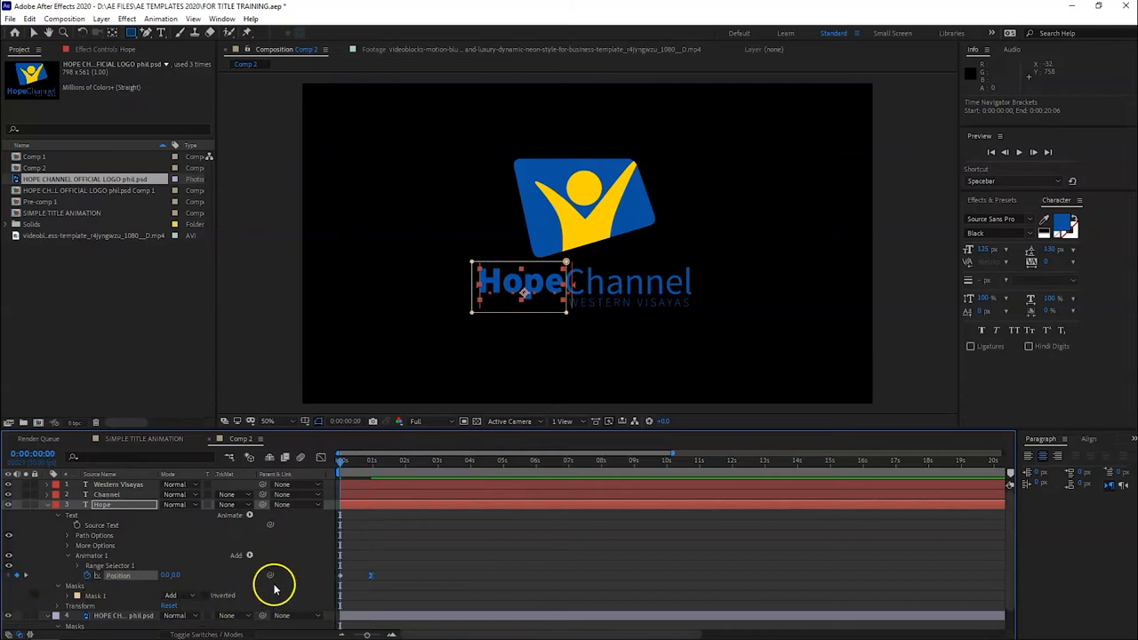
{"action": "mouse_move", "coordinate": [276, 587]}
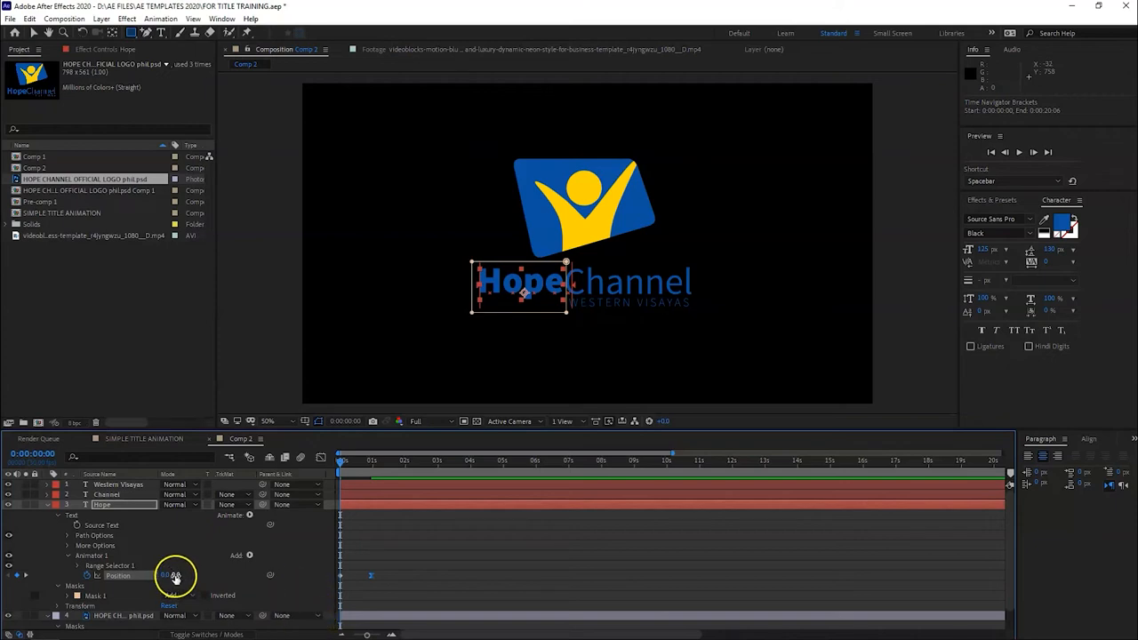
{"action": "left_click_drag", "start_coordinate": [174, 576], "coordinate": [238, 568]}
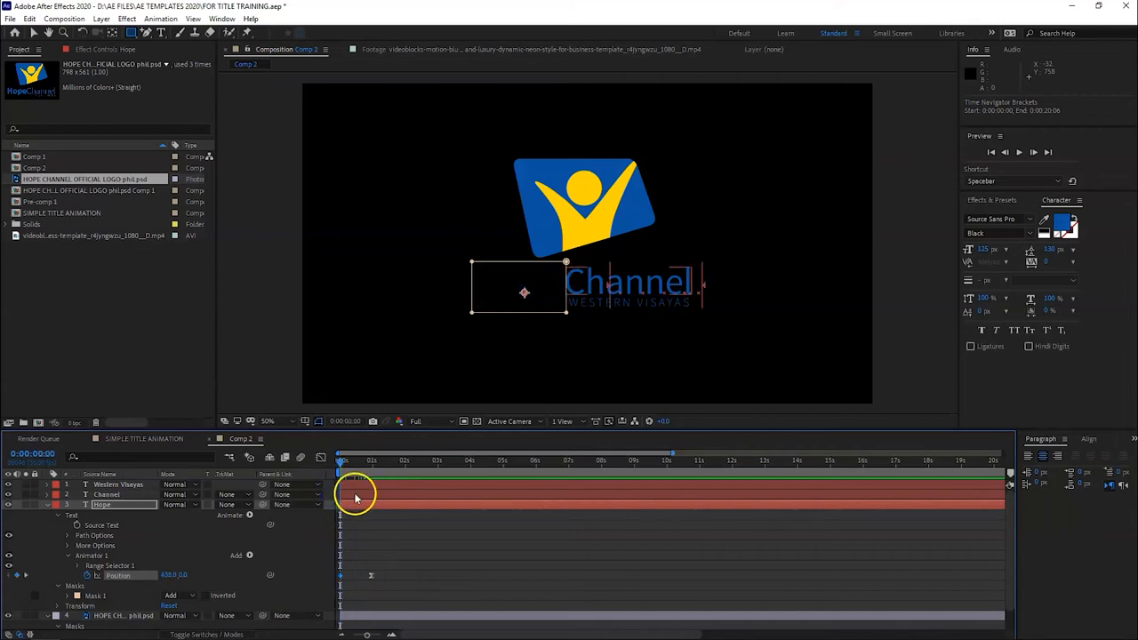
Add a Position text animator to Channel and keyframe its offset
{"action": "left_click", "coordinate": [107, 495]}
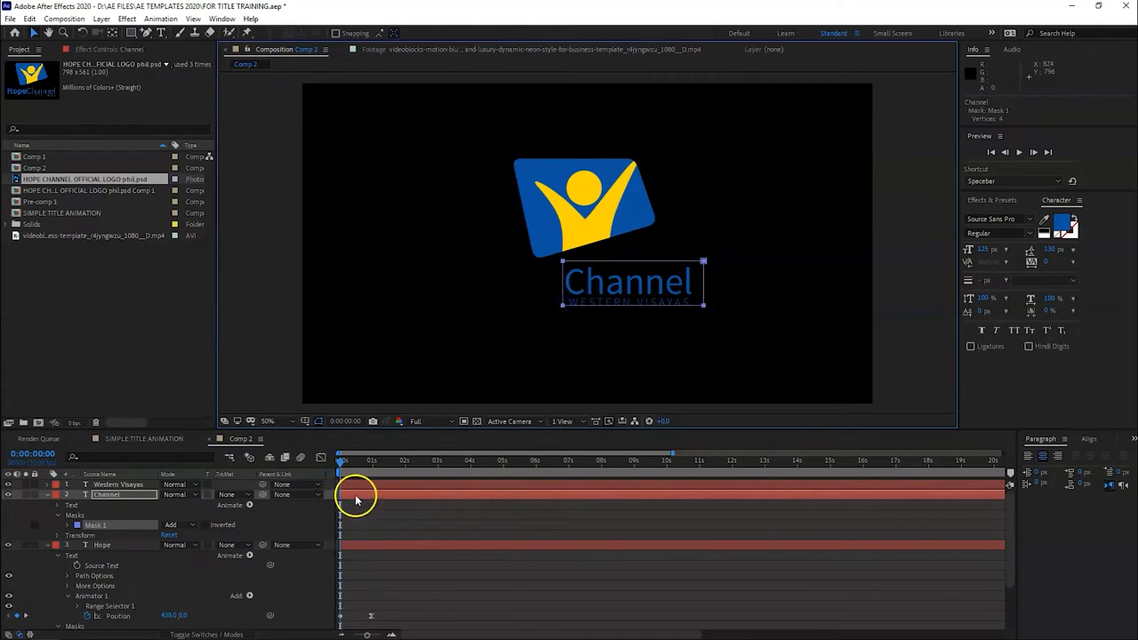
{"action": "left_click", "coordinate": [249, 596]}
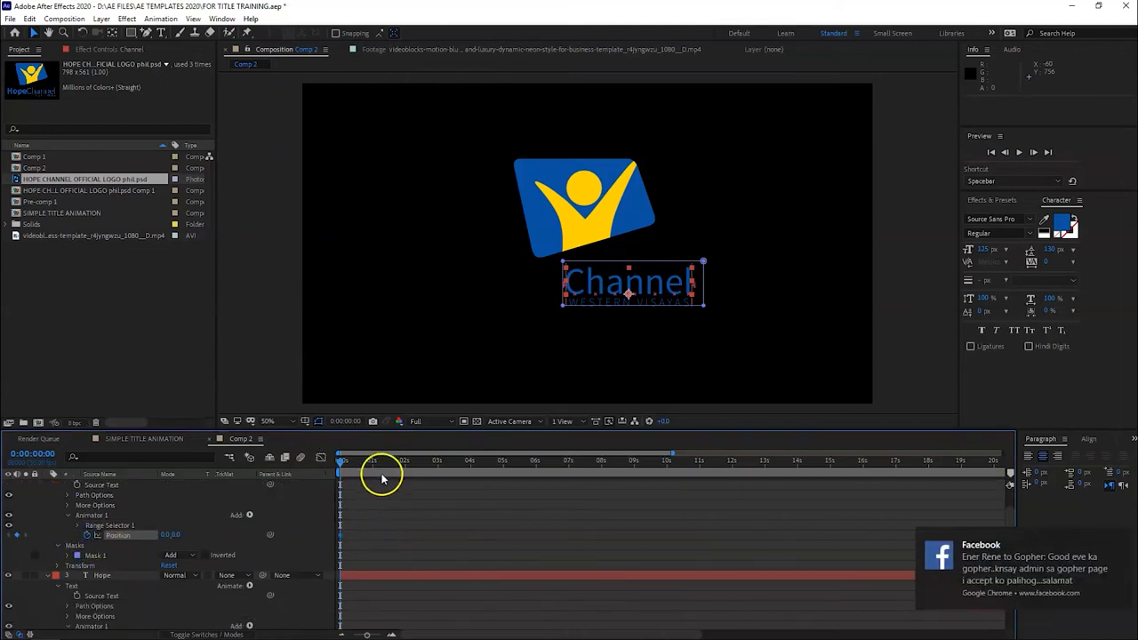
{"action": "mouse_move", "coordinate": [371, 465]}
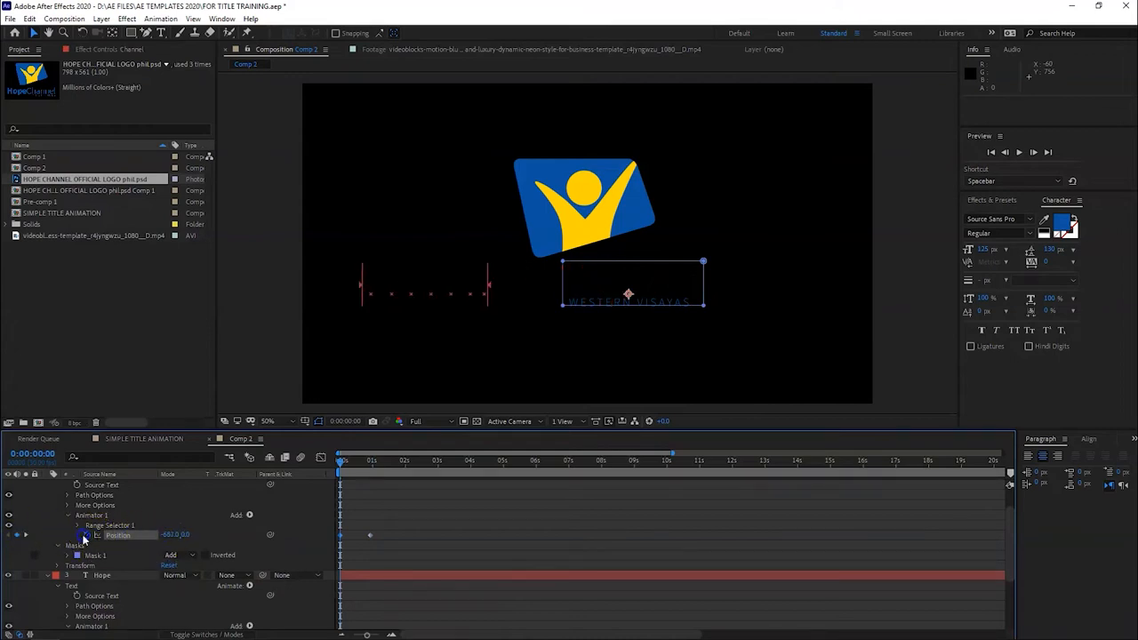
{"action": "left_click", "coordinate": [370, 534]}
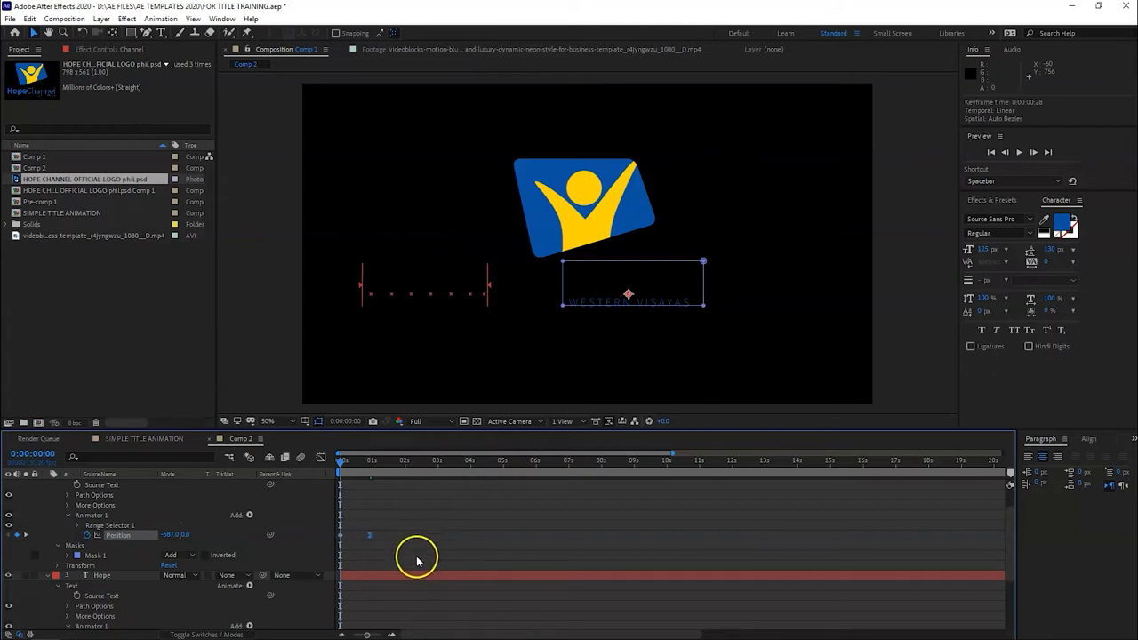
Scrub the timeline and play back to check both words slide in
{"action": "left_click_drag", "start_coordinate": [338, 458], "coordinate": [384, 459]}
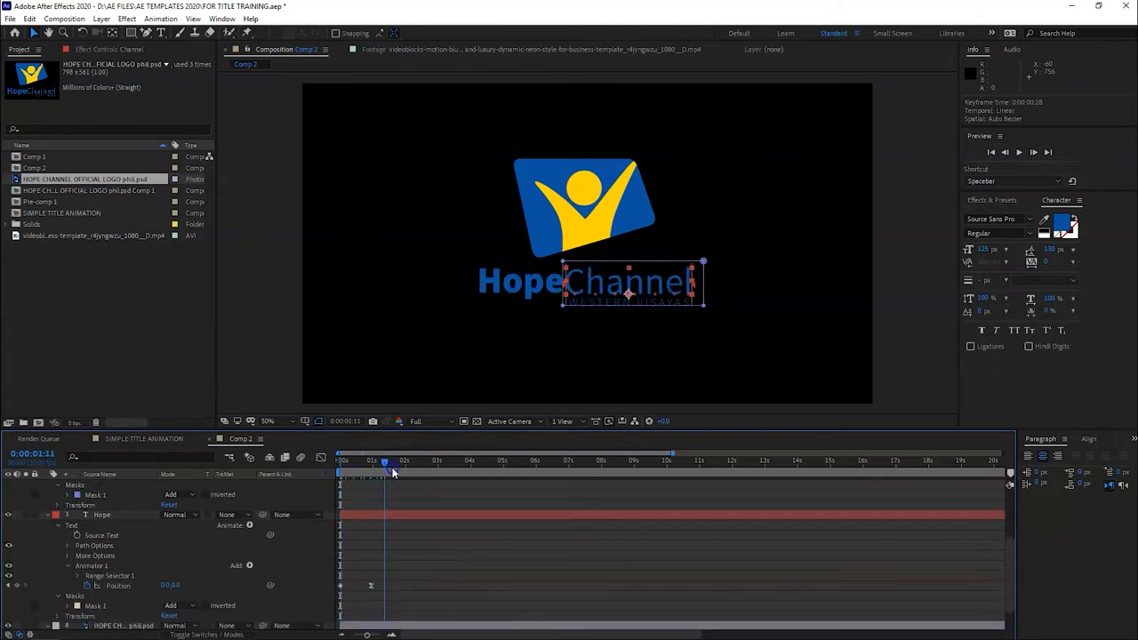
{"action": "left_click_drag", "start_coordinate": [384, 465], "coordinate": [362, 465]}
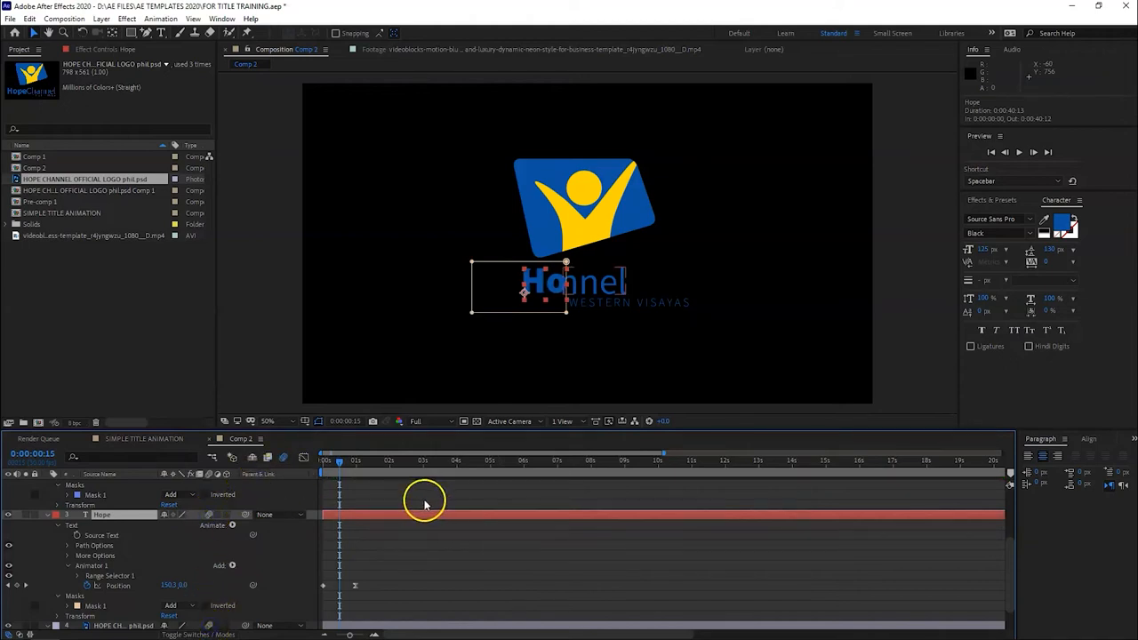
{"action": "key", "text": "space"}
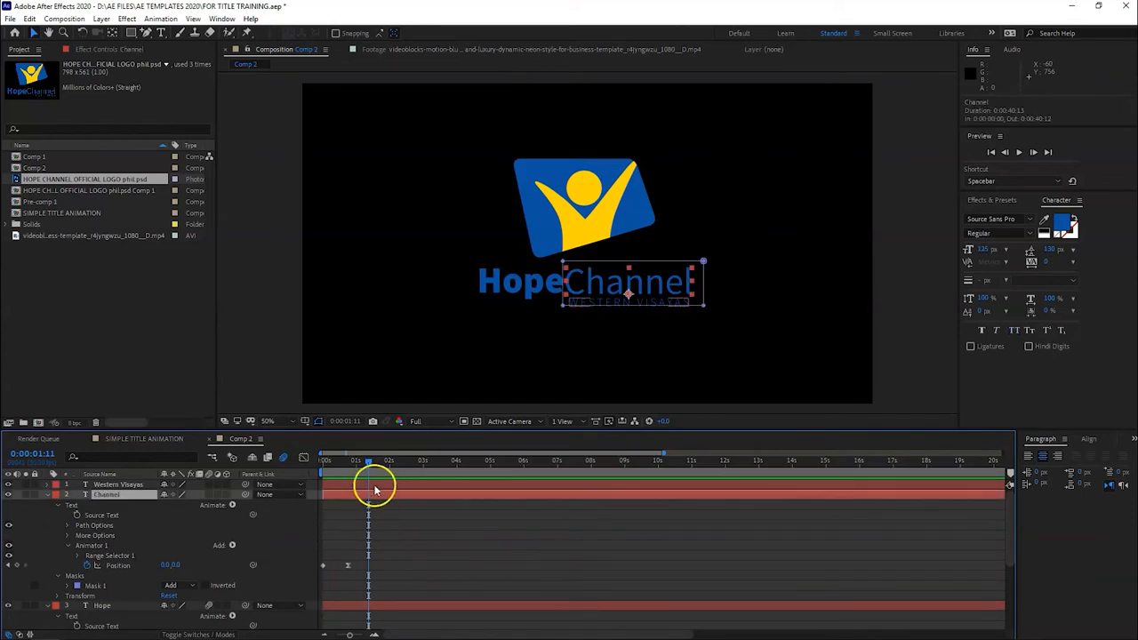
Apply a 3D Text animation preset from Effects & Presets to the WESTERN VISAYAS layer
{"action": "left_click", "coordinate": [118, 483]}
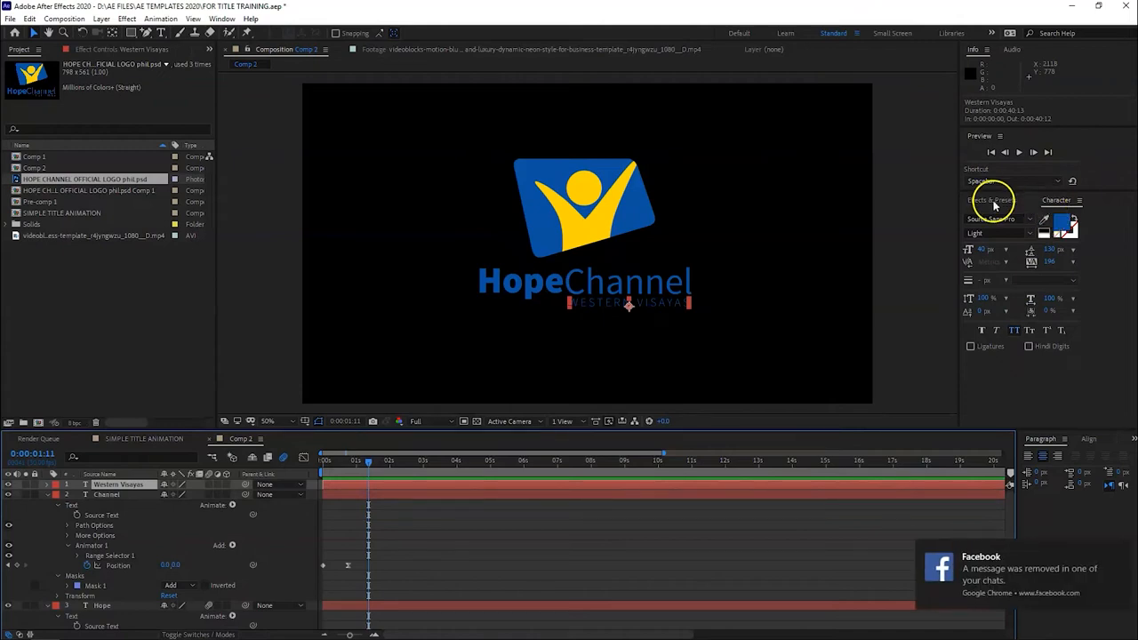
{"action": "left_click", "coordinate": [990, 199]}
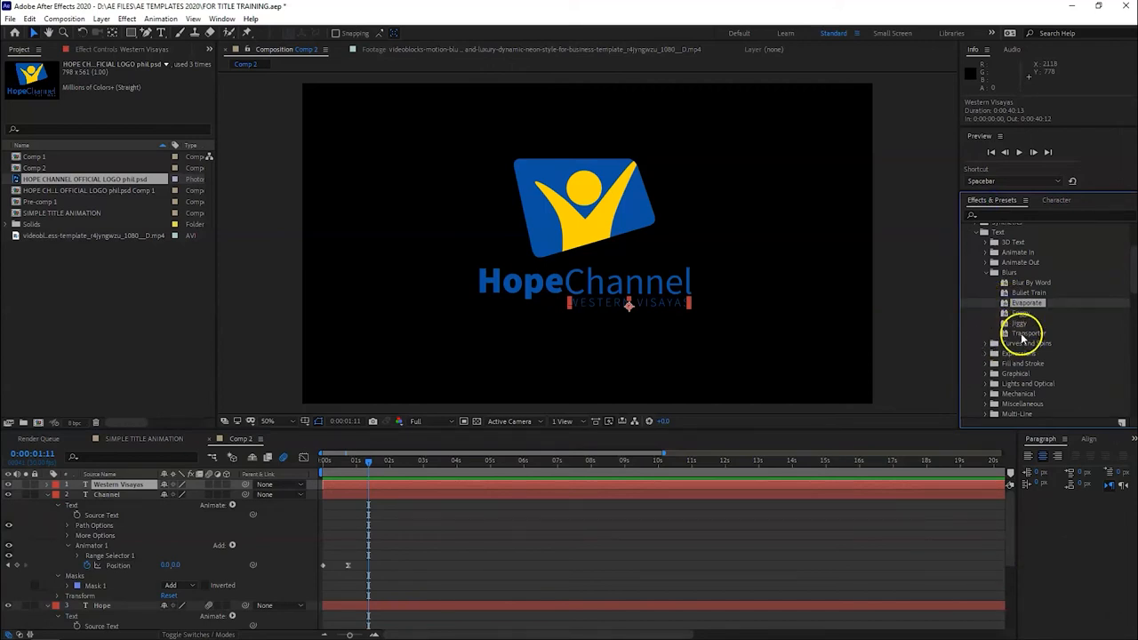
{"action": "scroll", "scroll_direction": "up", "scroll_amount": 3}
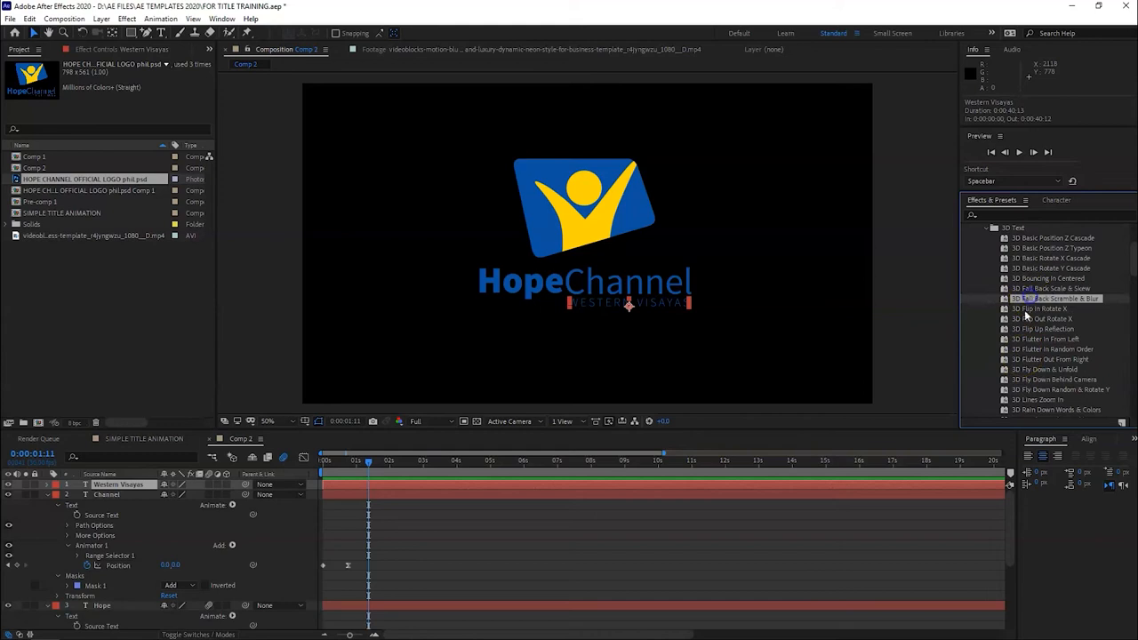
{"action": "scroll", "scroll_direction": "down", "scroll_amount": 3}
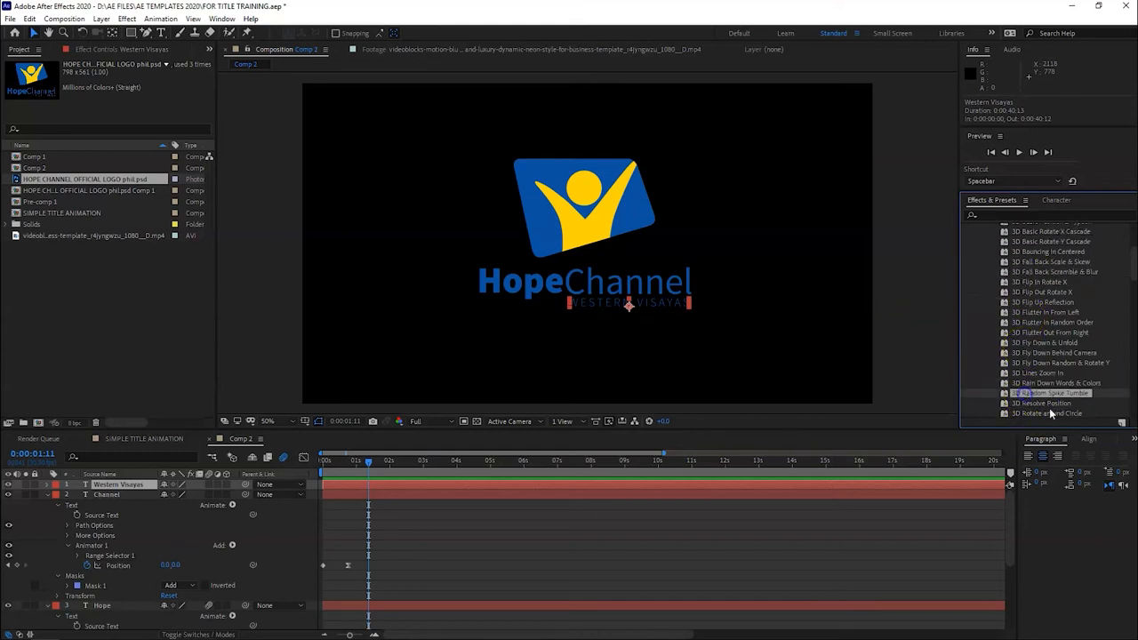
{"action": "scroll", "scroll_direction": "down", "scroll_amount": 3}
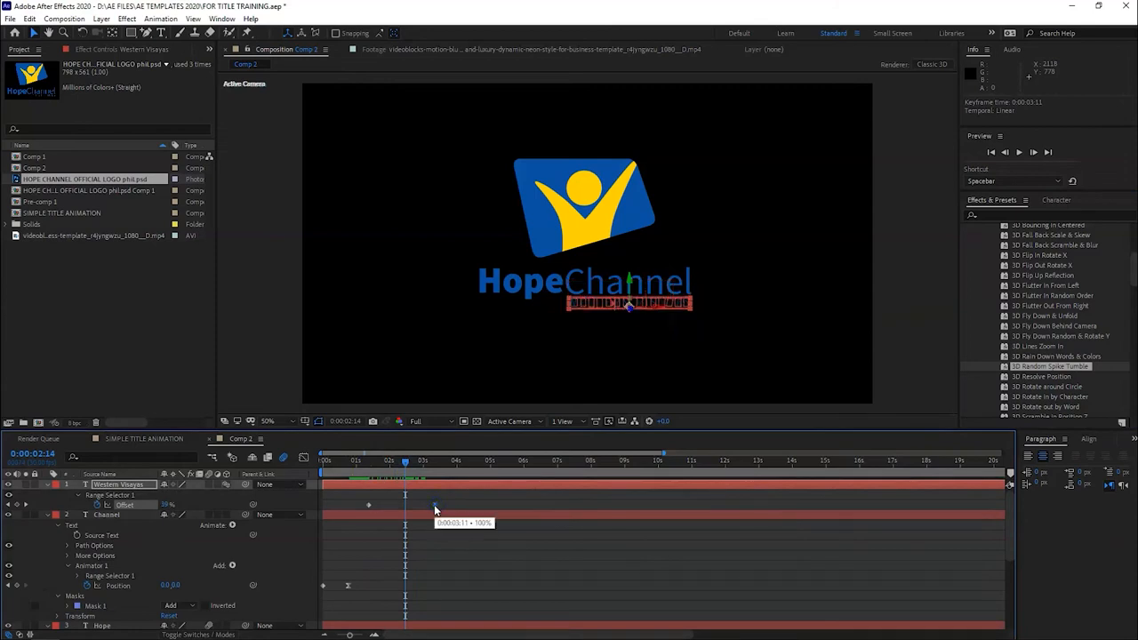
{"action": "key", "text": "space"}
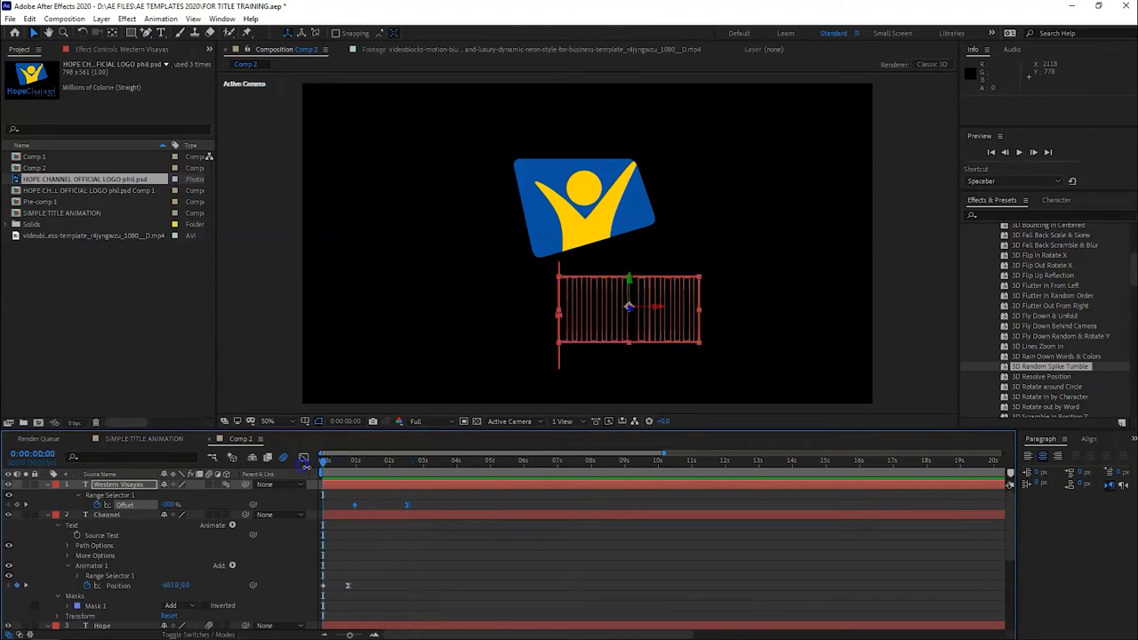
Collapse the text layers and start keyframing the logo layer's Scale at 1s
{"action": "left_click", "coordinate": [107, 516]}
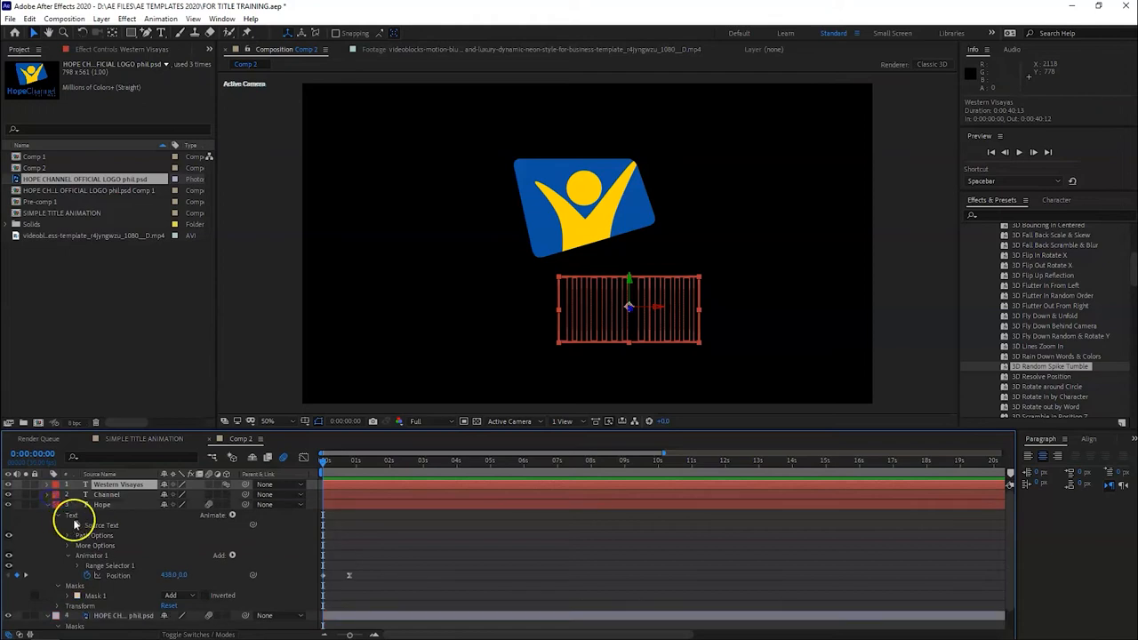
{"action": "left_click", "coordinate": [118, 484]}
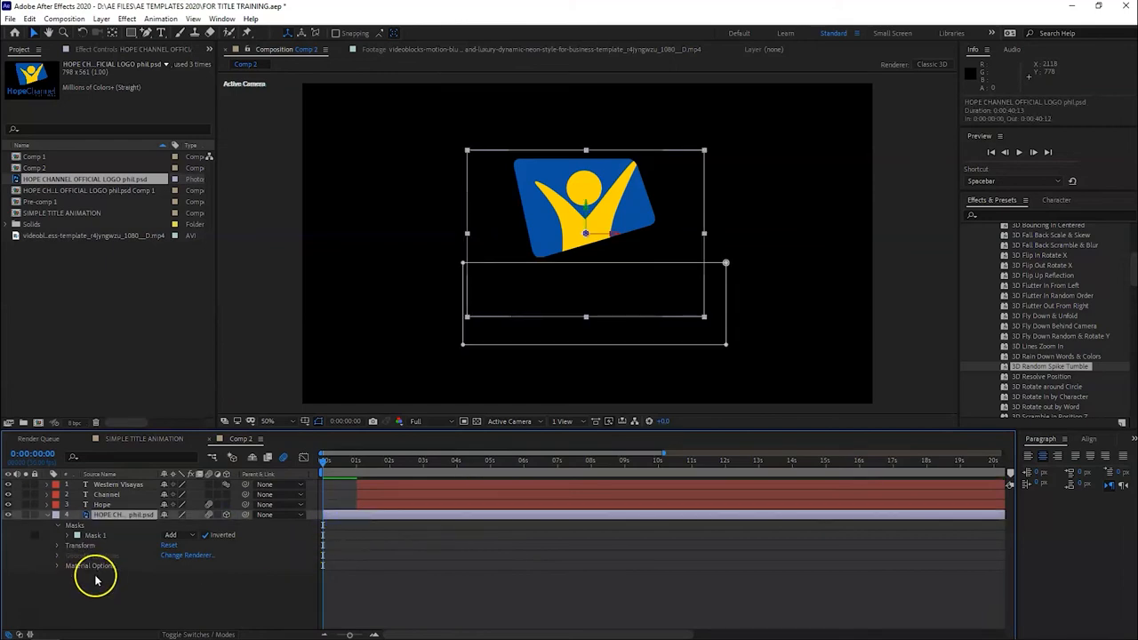
{"action": "left_click", "coordinate": [56, 544]}
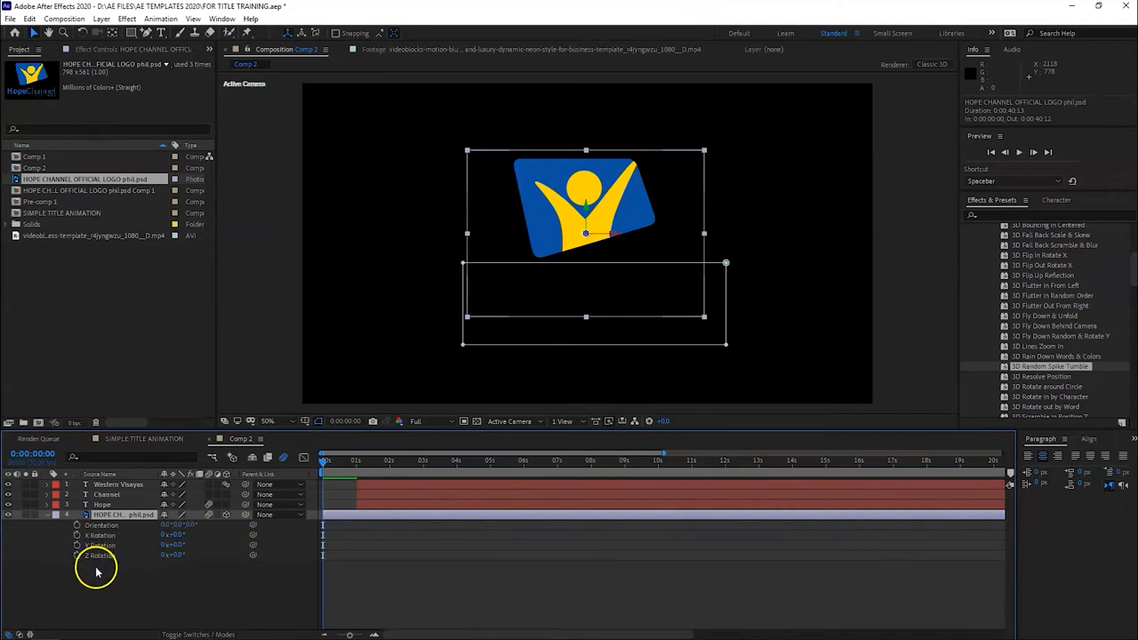
{"action": "left_click", "coordinate": [99, 534]}
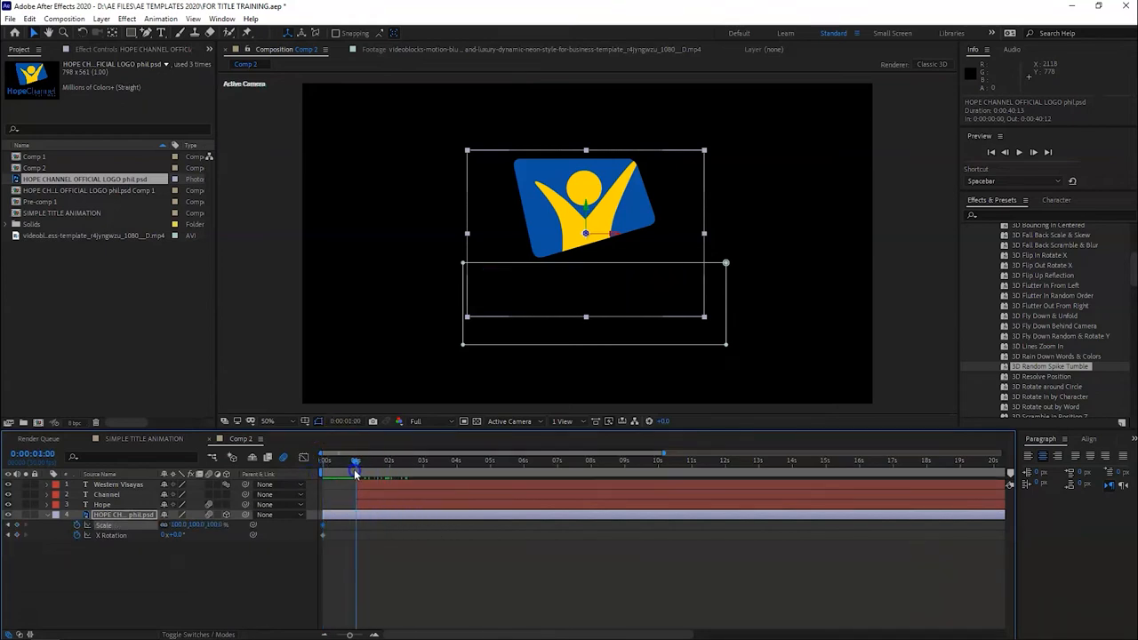
{"action": "mouse_move", "coordinate": [354, 469]}
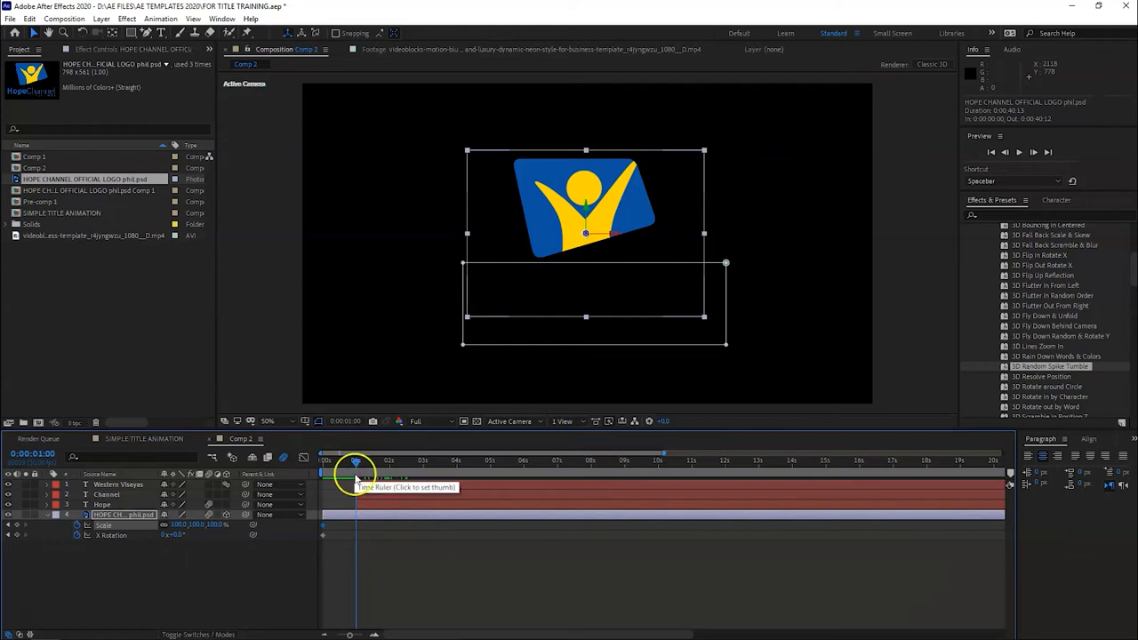
At 0s set the logo's Scale to 0 and give it a starting Rotation keyframe
{"action": "left_click", "coordinate": [352, 459]}
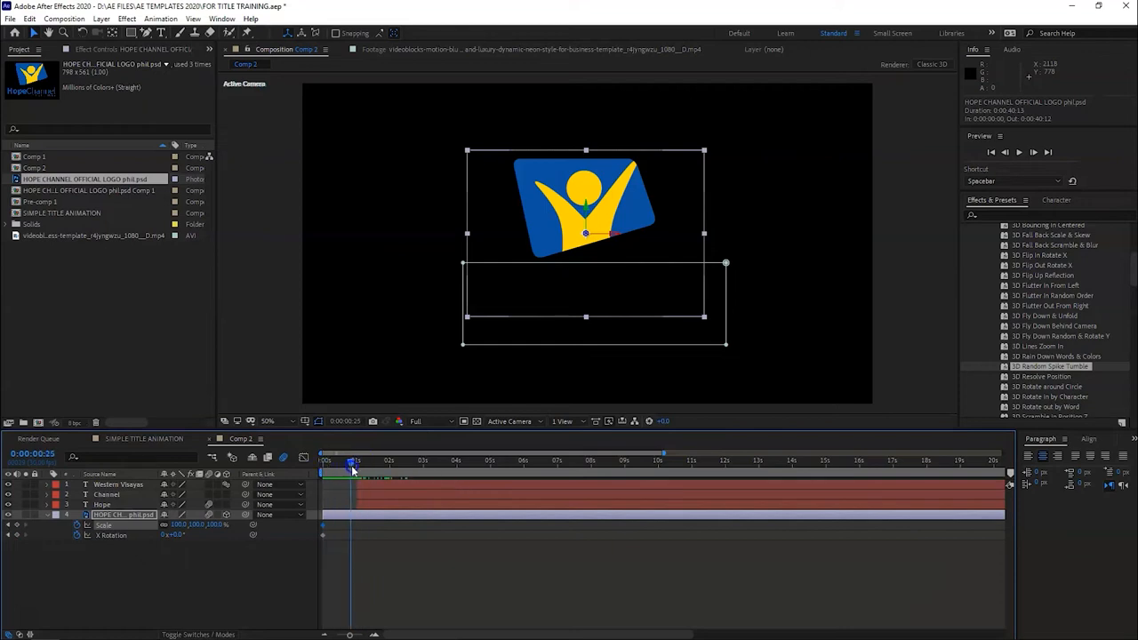
{"action": "left_click_drag", "start_coordinate": [349, 458], "coordinate": [357, 459]}
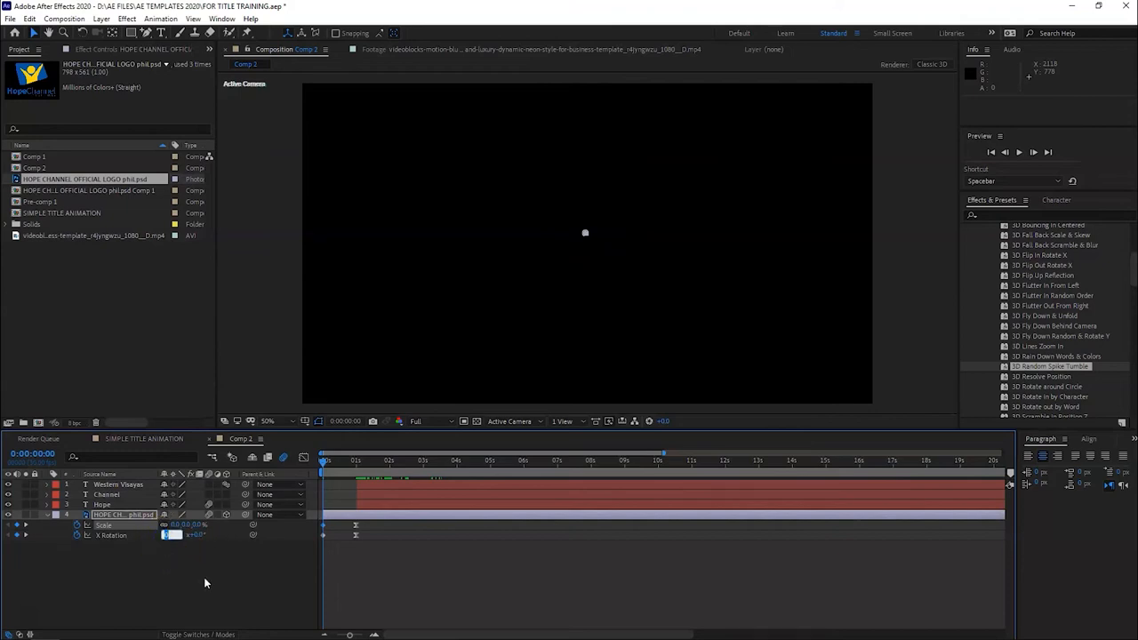
{"action": "left_click", "coordinate": [340, 459]}
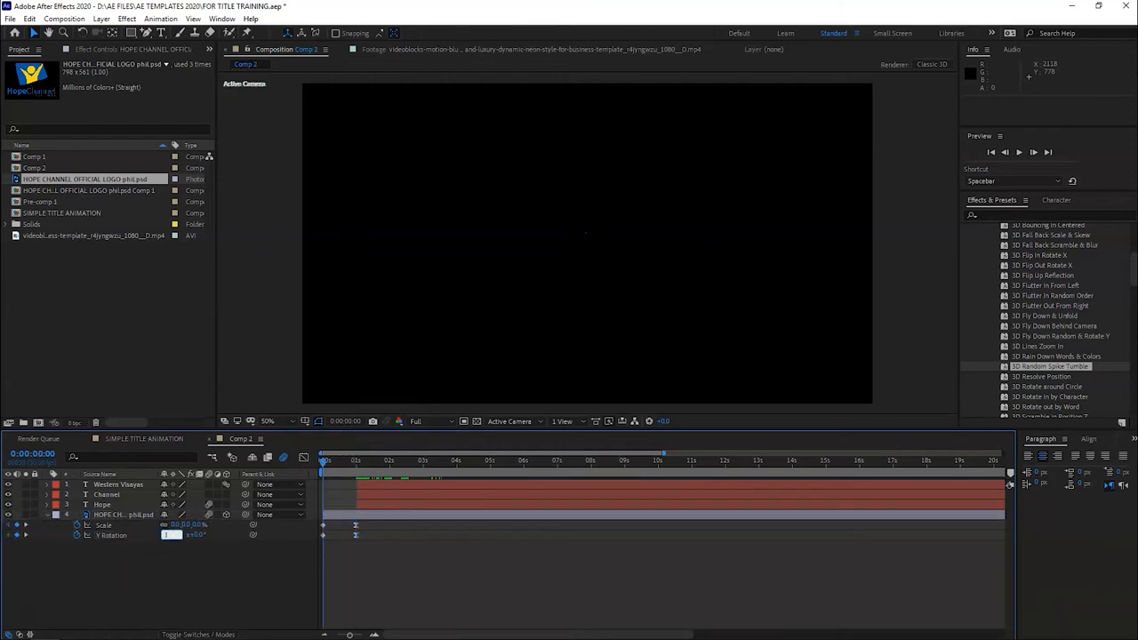
{"action": "left_click", "coordinate": [323, 458]}
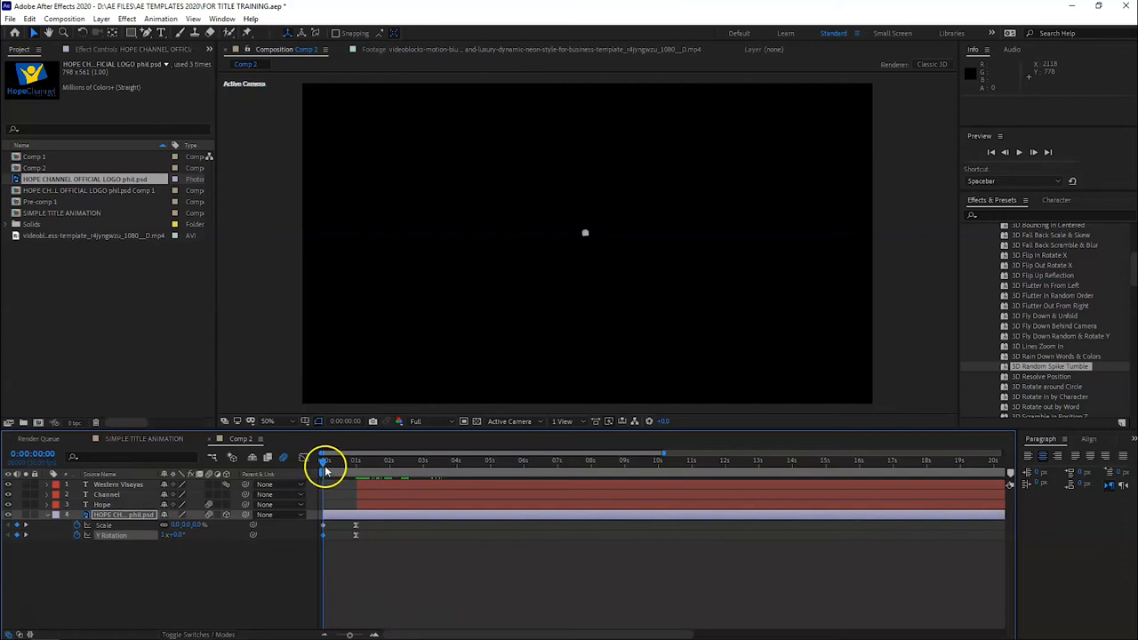
{"action": "left_click_drag", "start_coordinate": [323, 458], "coordinate": [355, 458]}
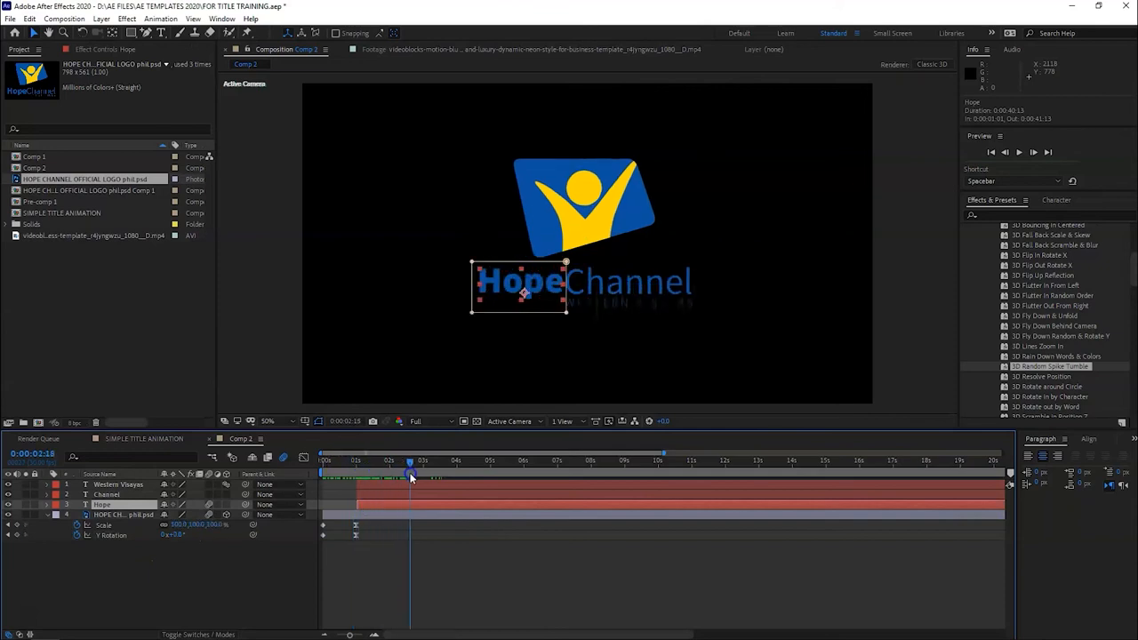
{"action": "key", "text": "space"}
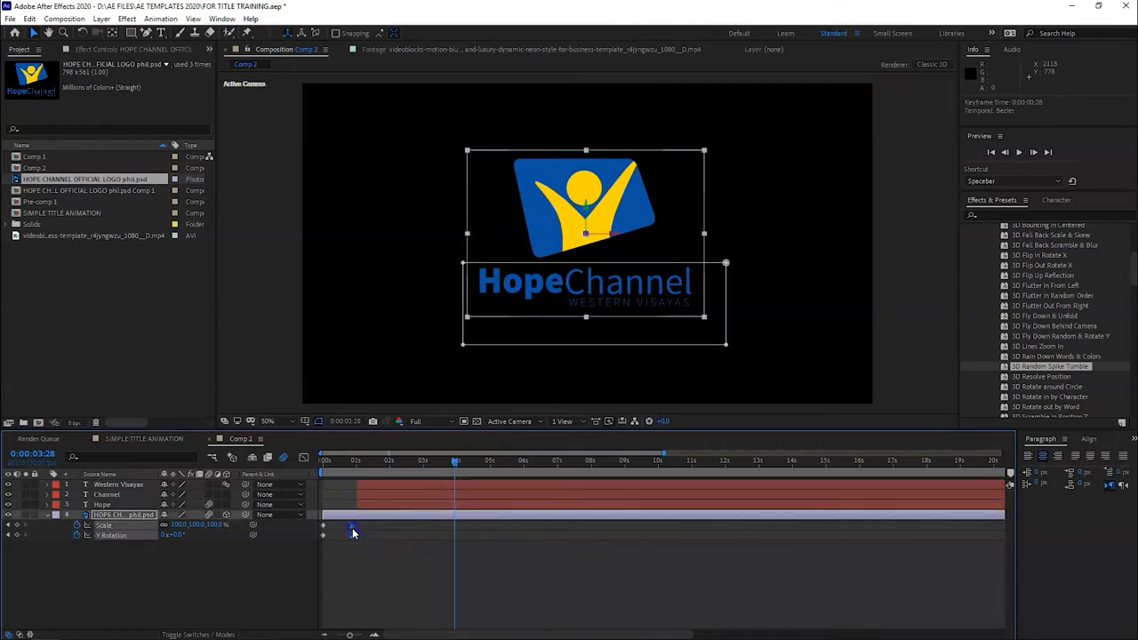
{"action": "key", "text": "space"}
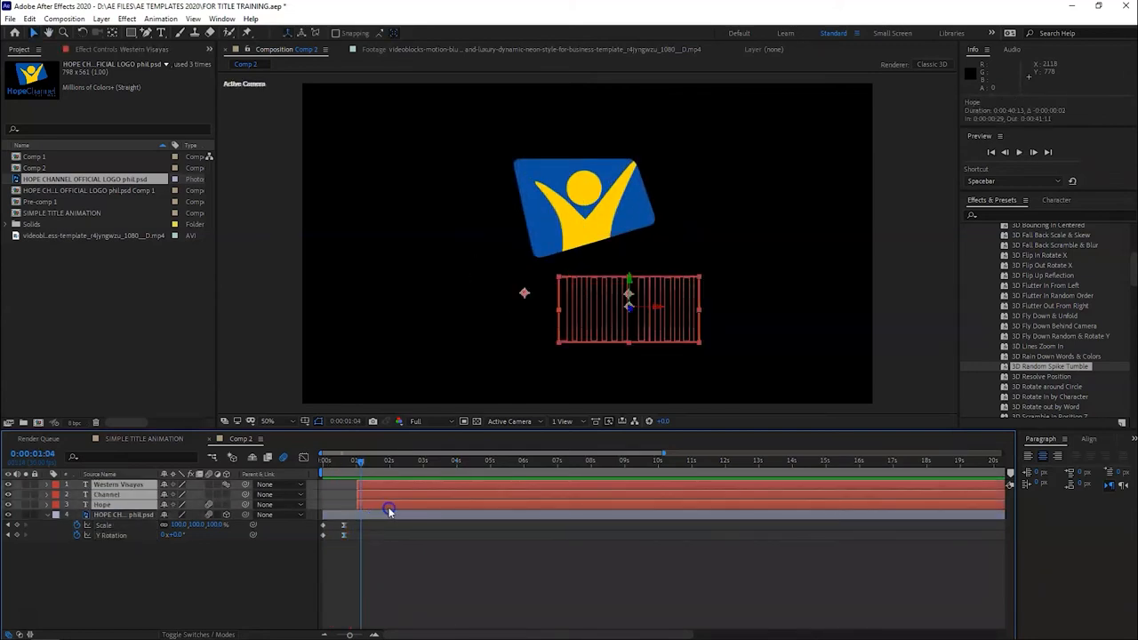
{"action": "key", "text": "space"}
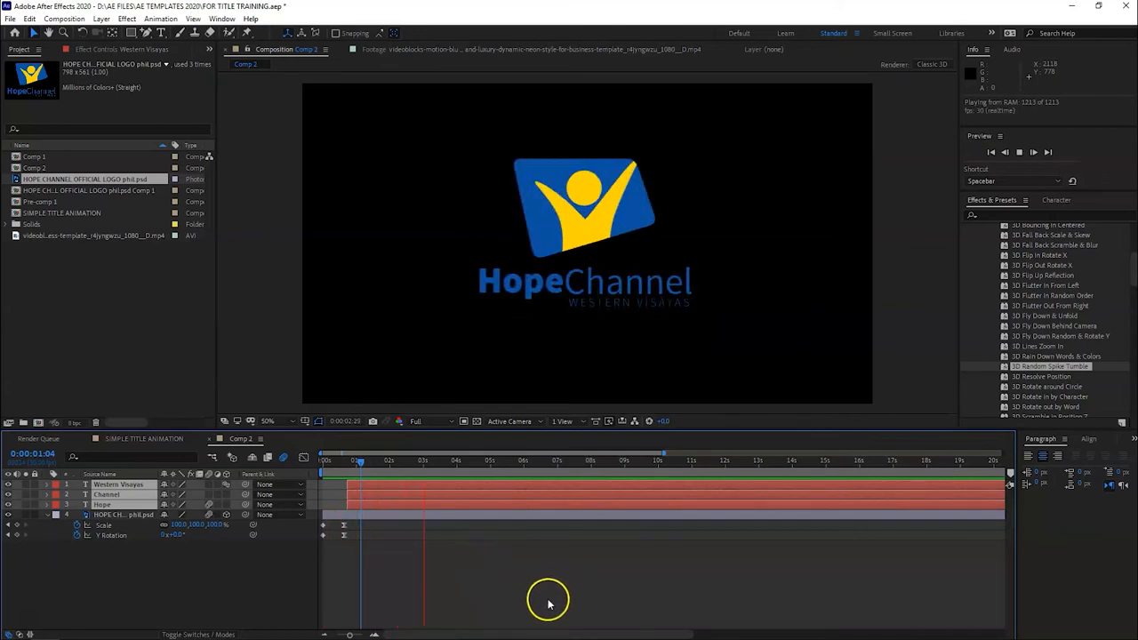
{"action": "left_click", "coordinate": [359, 459]}
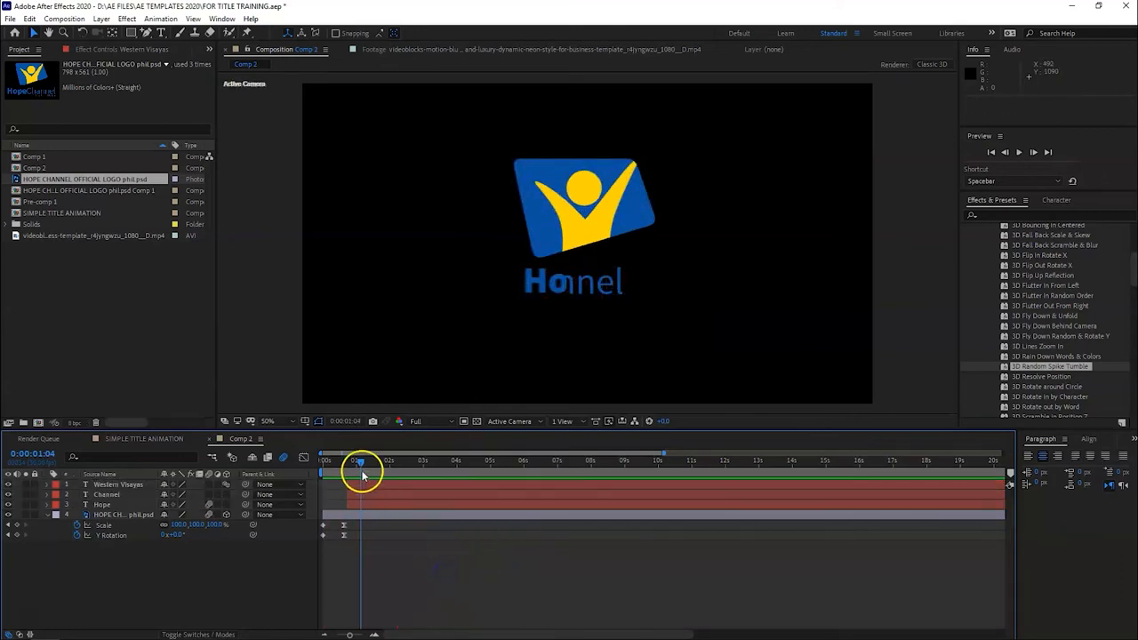
{"action": "left_click_drag", "start_coordinate": [359, 461], "coordinate": [366, 461]}
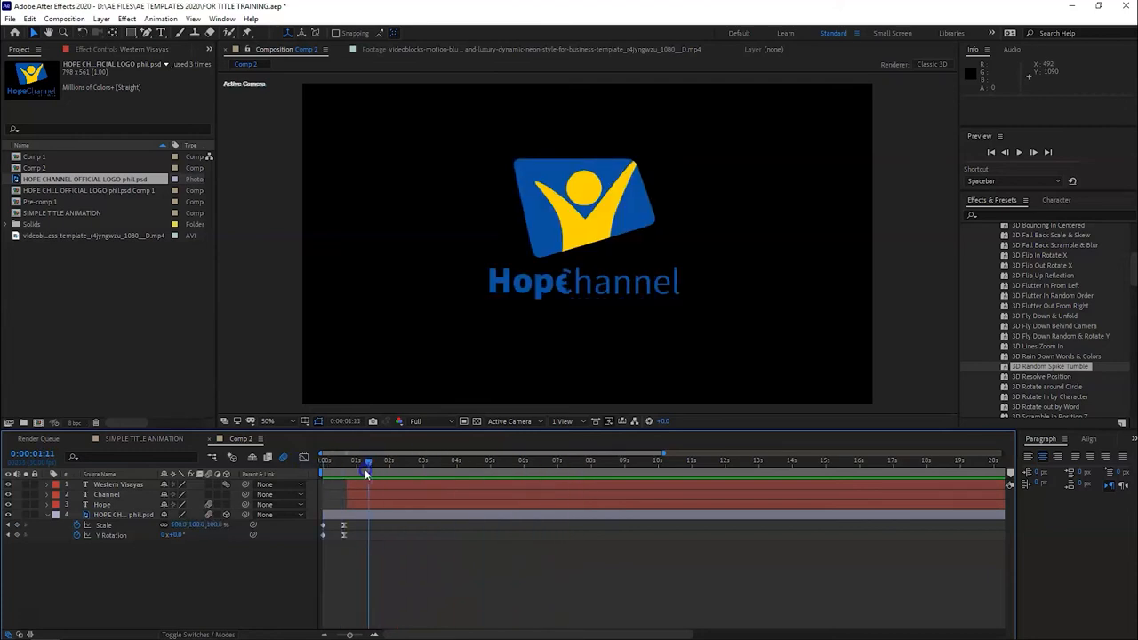
{"action": "key", "text": "space"}
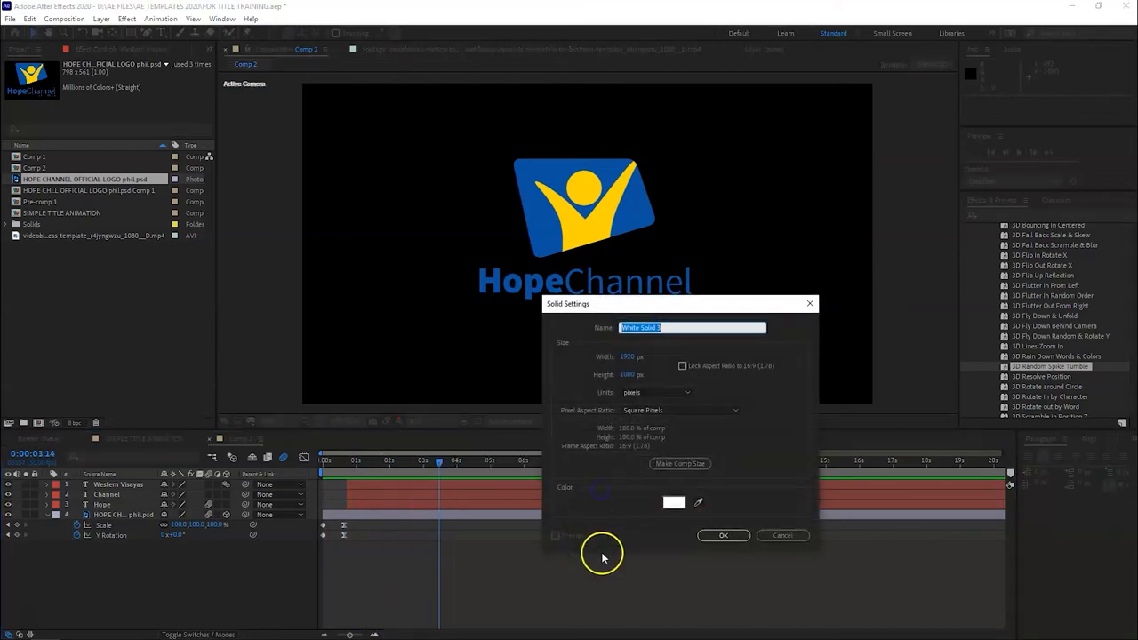
Create a white solid with Gradient Ramp running from white at the top to light blue
{"action": "left_click", "coordinate": [722, 535]}
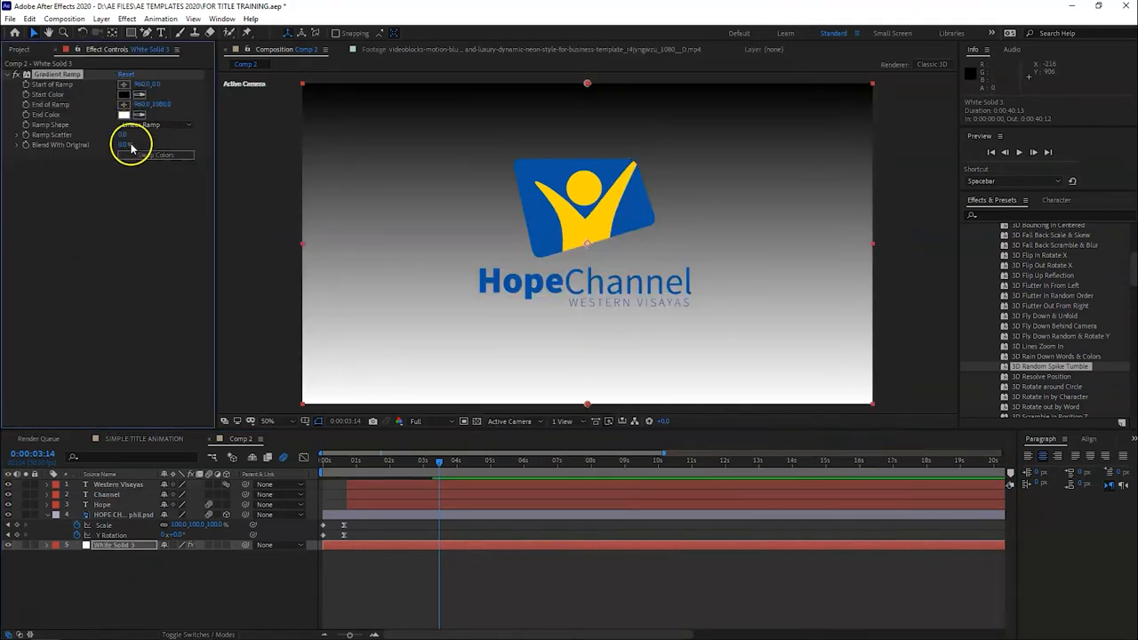
{"action": "left_click", "coordinate": [125, 95]}
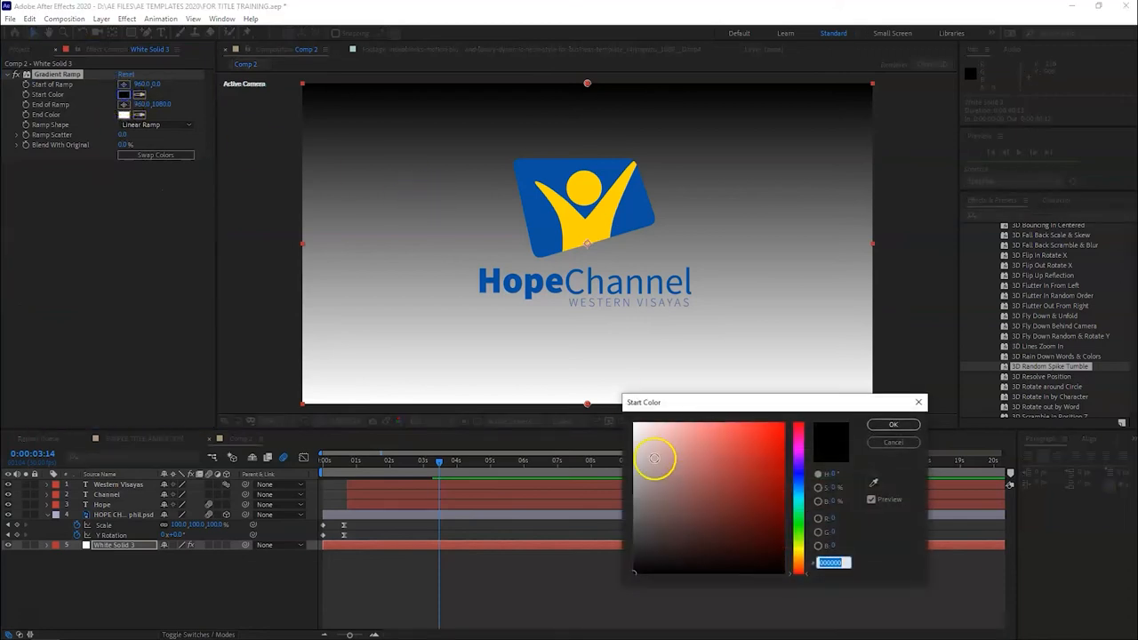
{"action": "left_click", "coordinate": [893, 423]}
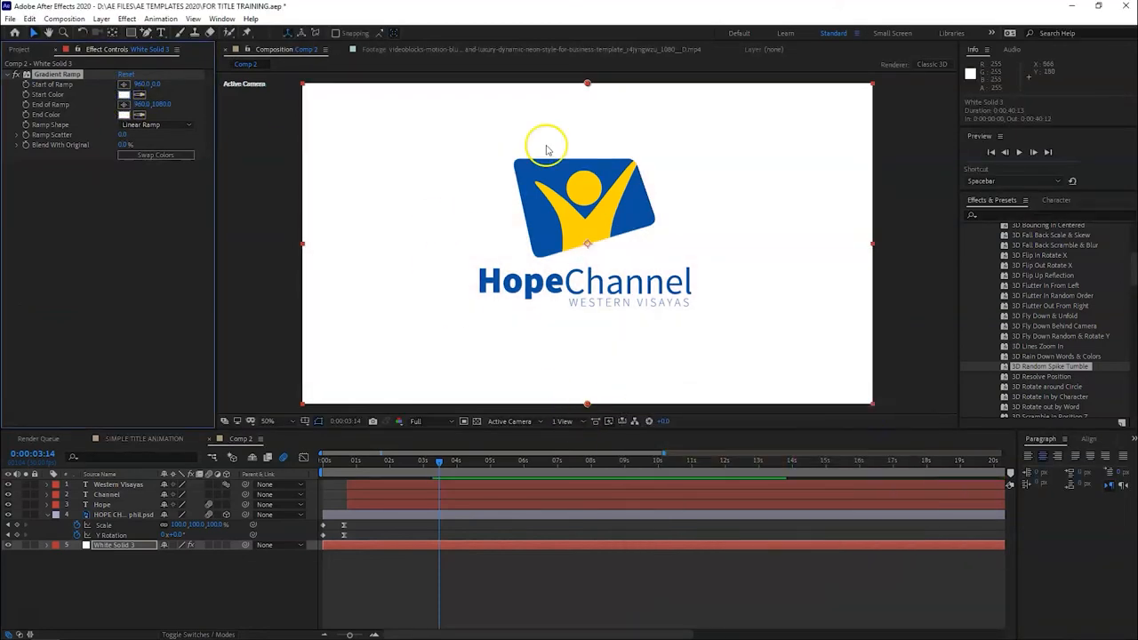
{"action": "left_click_drag", "start_coordinate": [547, 146], "coordinate": [585, 235]}
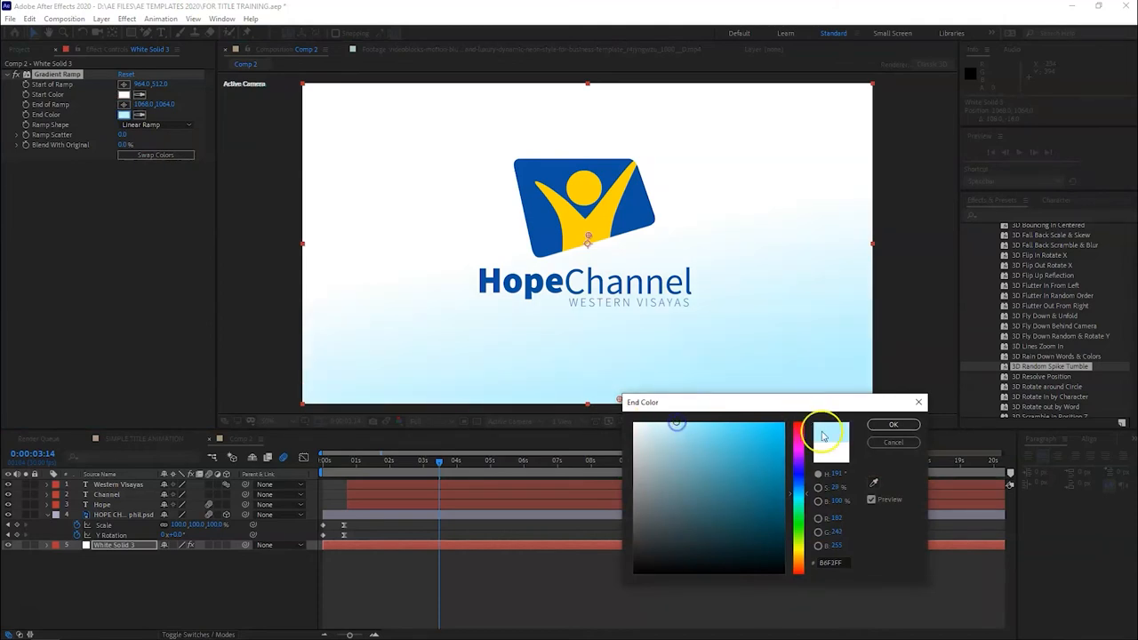
{"action": "left_click", "coordinate": [893, 423]}
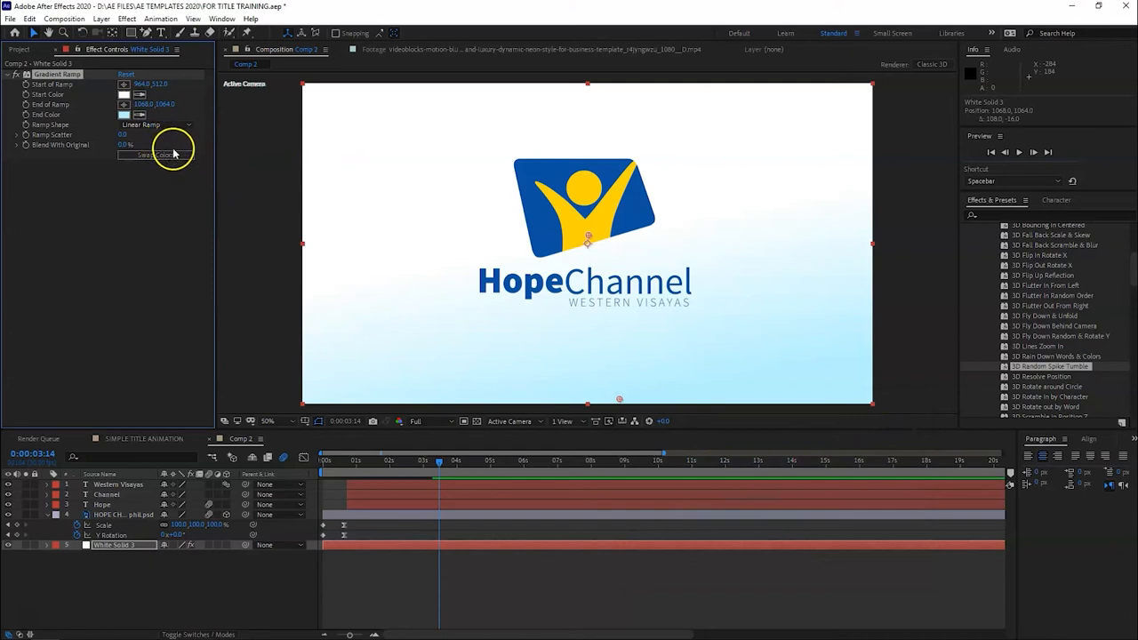
{"action": "mouse_move", "coordinate": [387, 311]}
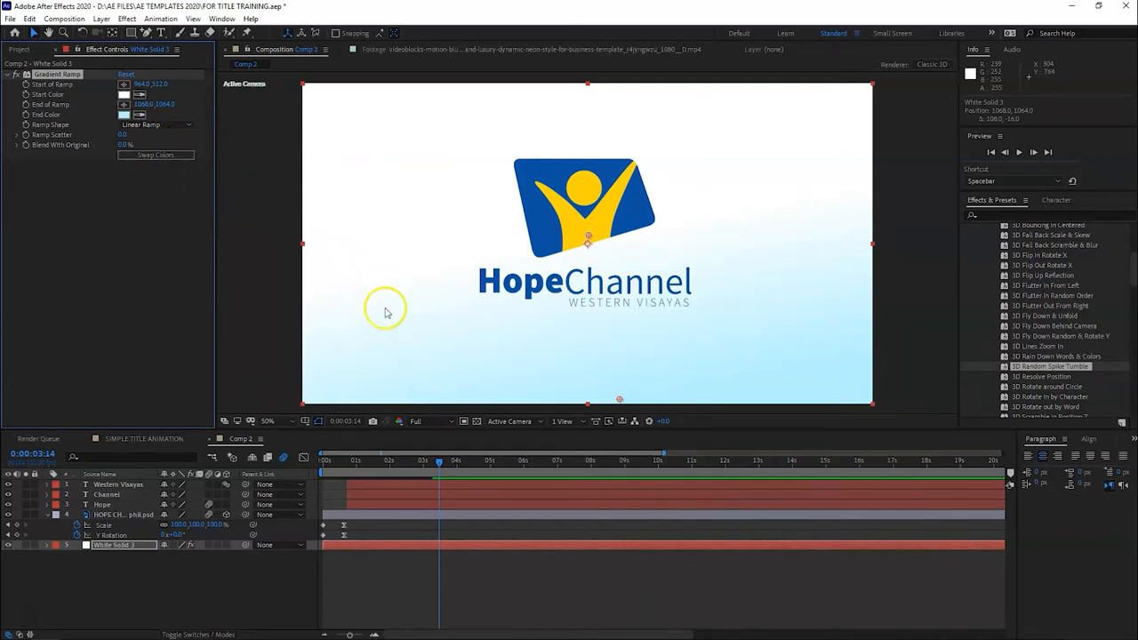
{"action": "mouse_move", "coordinate": [585, 343]}
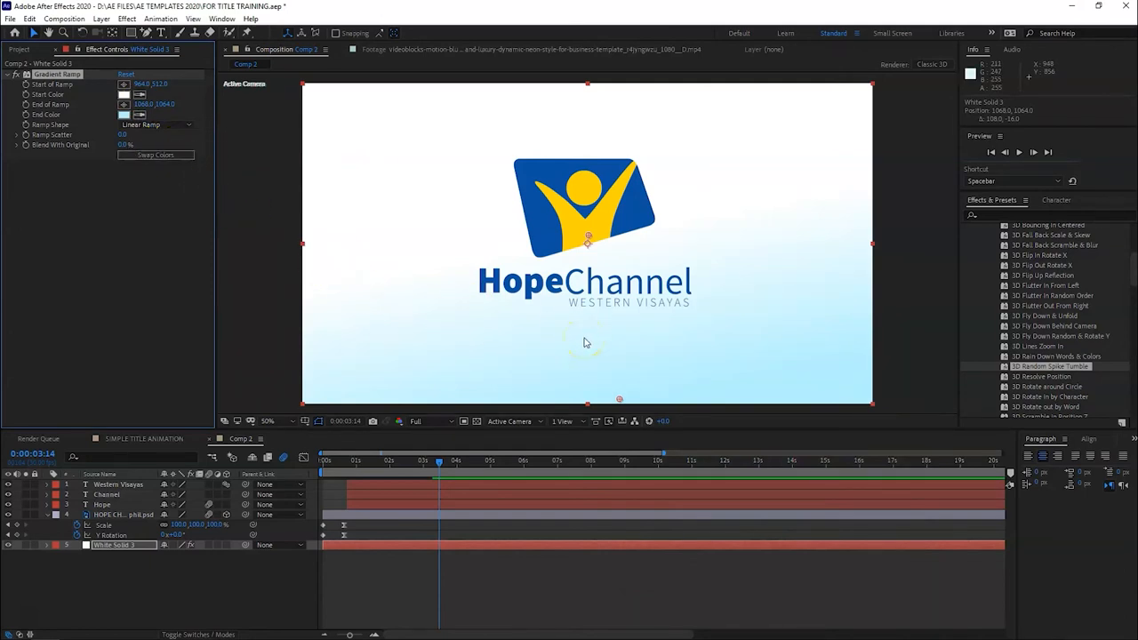
{"action": "mouse_move", "coordinate": [631, 285]}
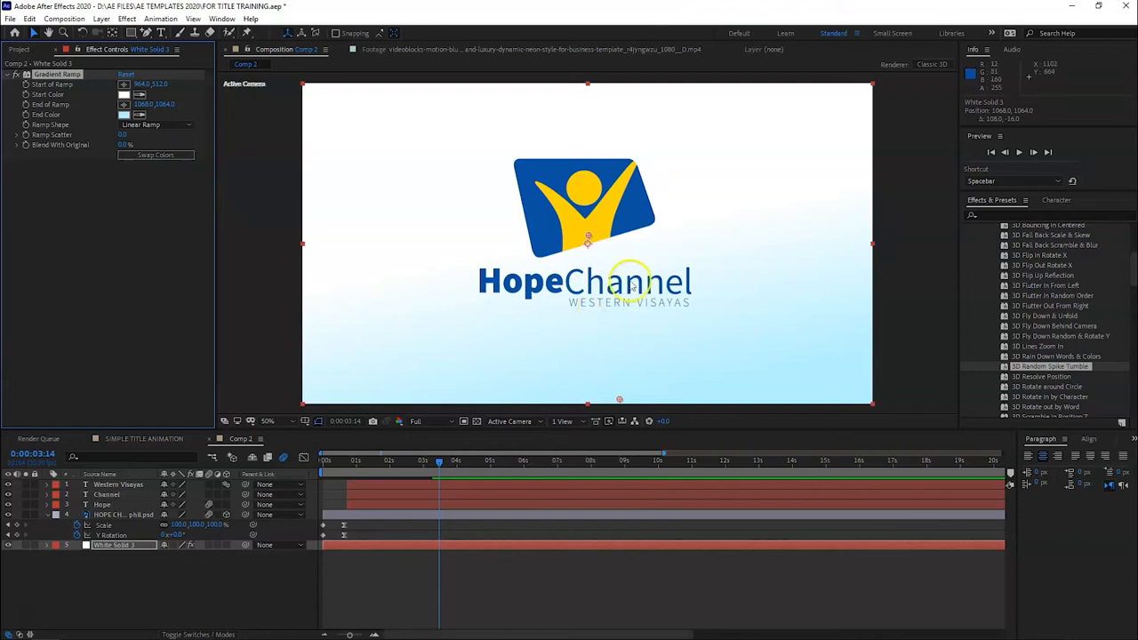
{"action": "mouse_move", "coordinate": [551, 380]}
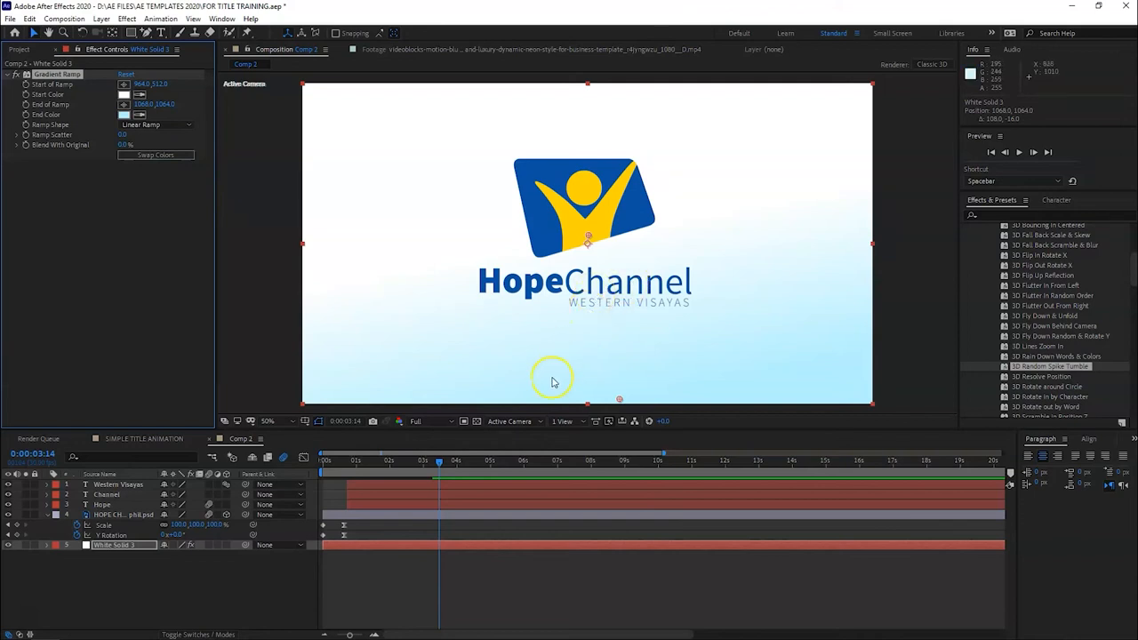
{"action": "mouse_move", "coordinate": [551, 288]}
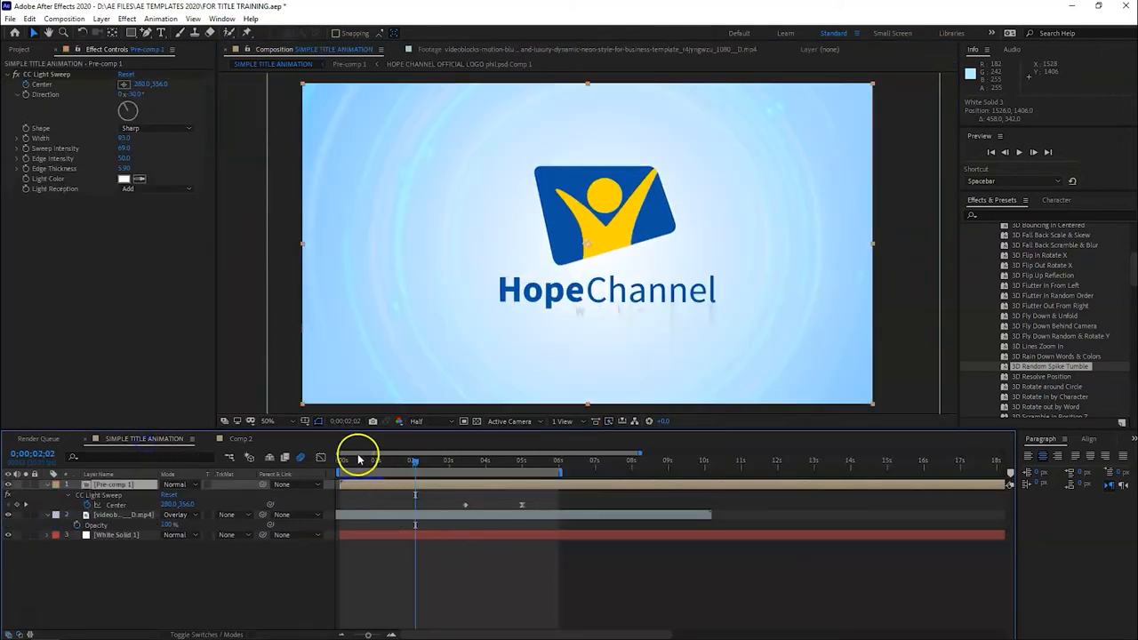
Bring the particles .mp4 from the Project panel into Comp 1 above White Solid 1
{"action": "left_click_drag", "start_coordinate": [413, 461], "coordinate": [494, 476]}
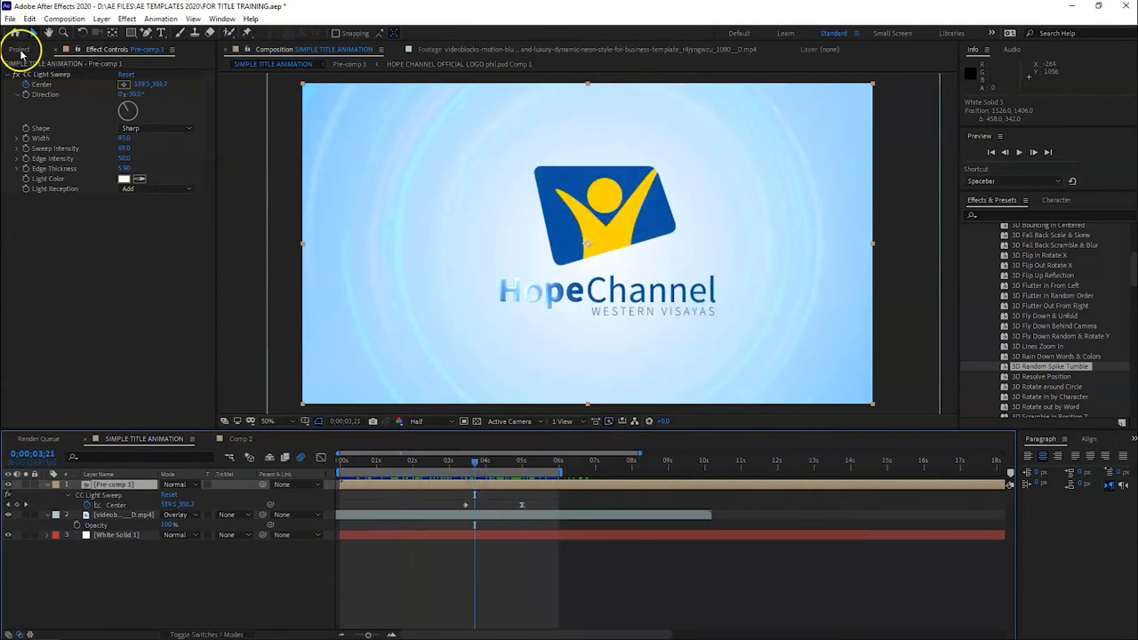
{"action": "left_click", "coordinate": [19, 50]}
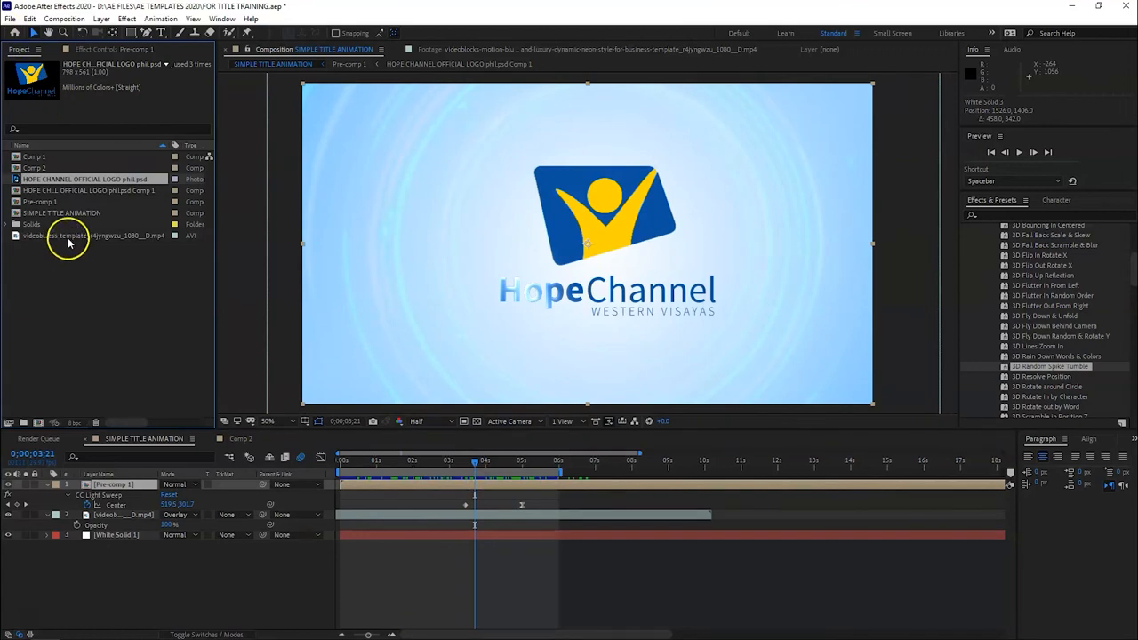
{"action": "left_click", "coordinate": [89, 234]}
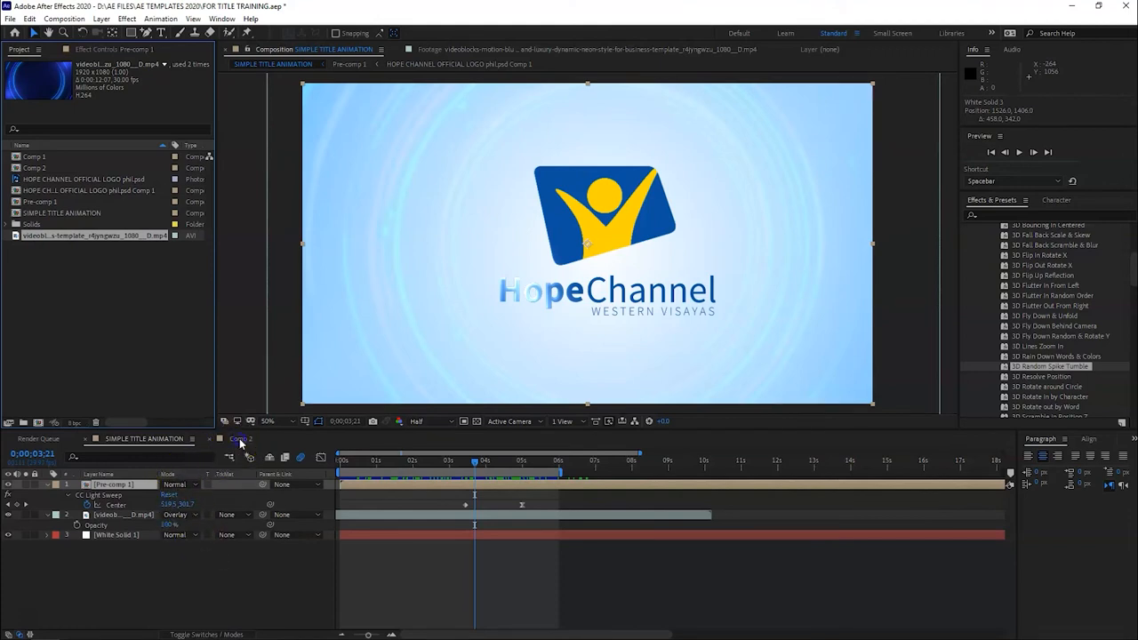
{"action": "left_click", "coordinate": [241, 437]}
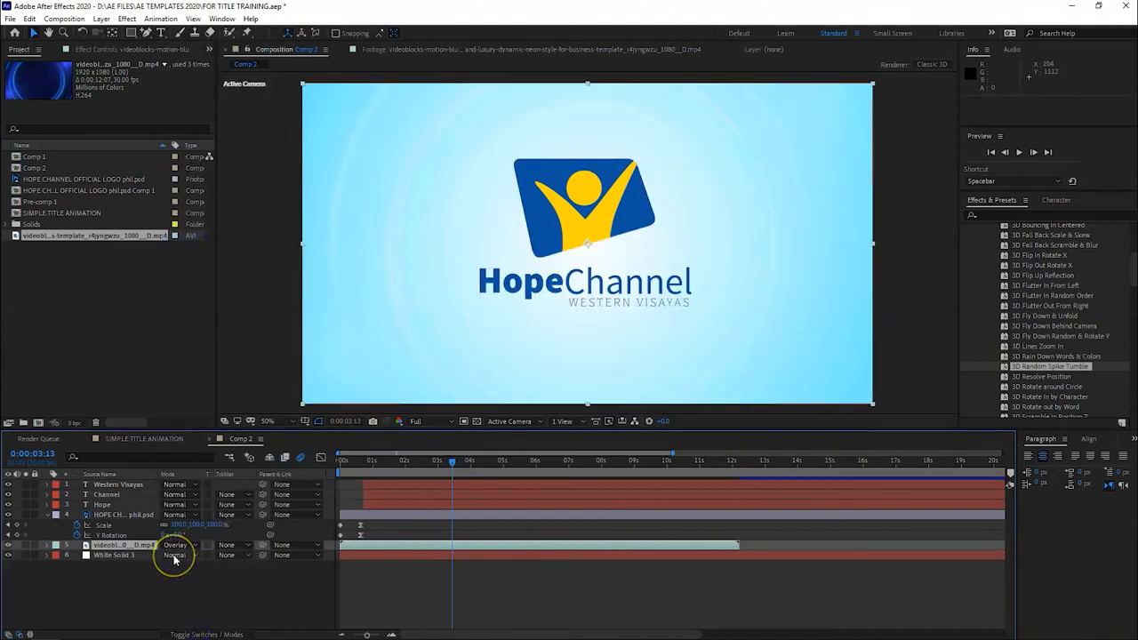
Give the Gradient Ramp on the background solid a lighter sky-blue End Color
{"action": "left_click", "coordinate": [175, 544]}
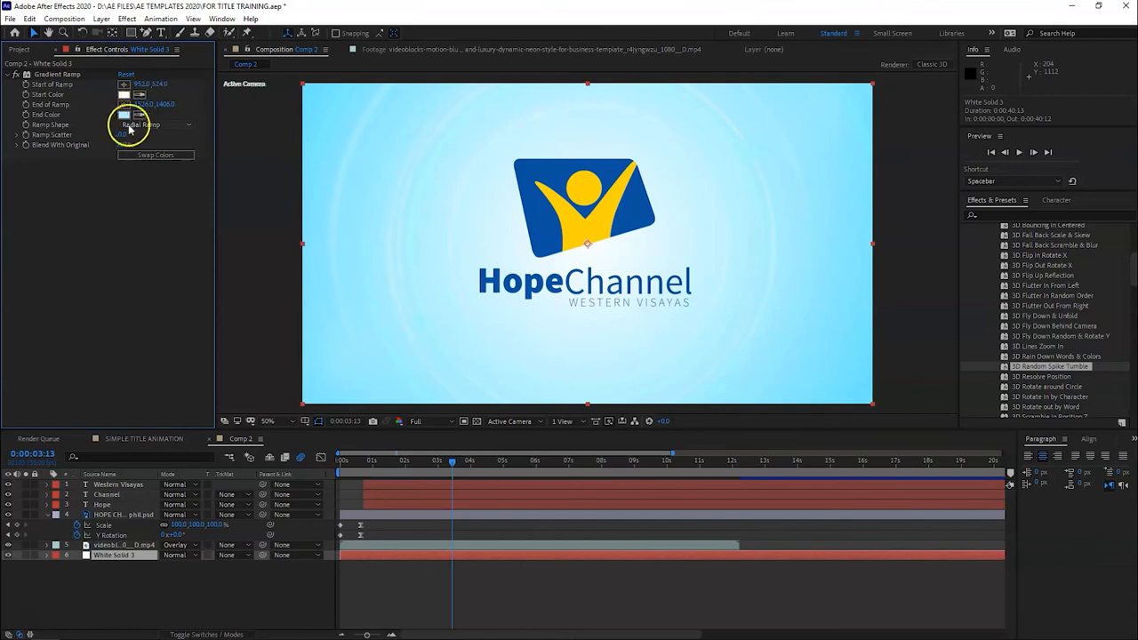
{"action": "left_click", "coordinate": [125, 114]}
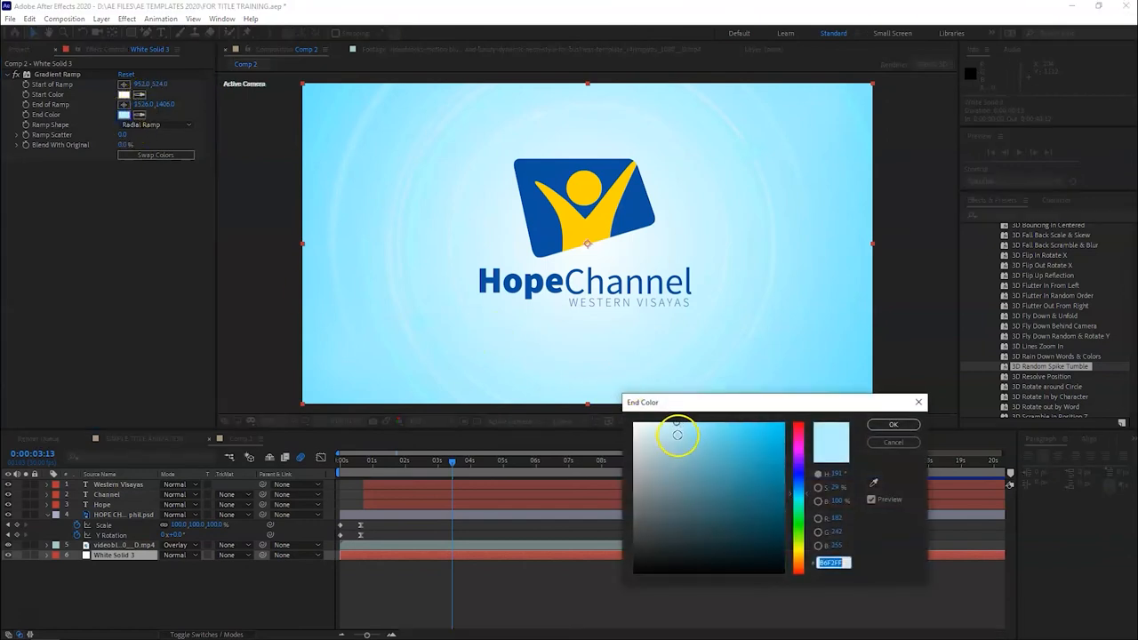
{"action": "left_click", "coordinate": [679, 432]}
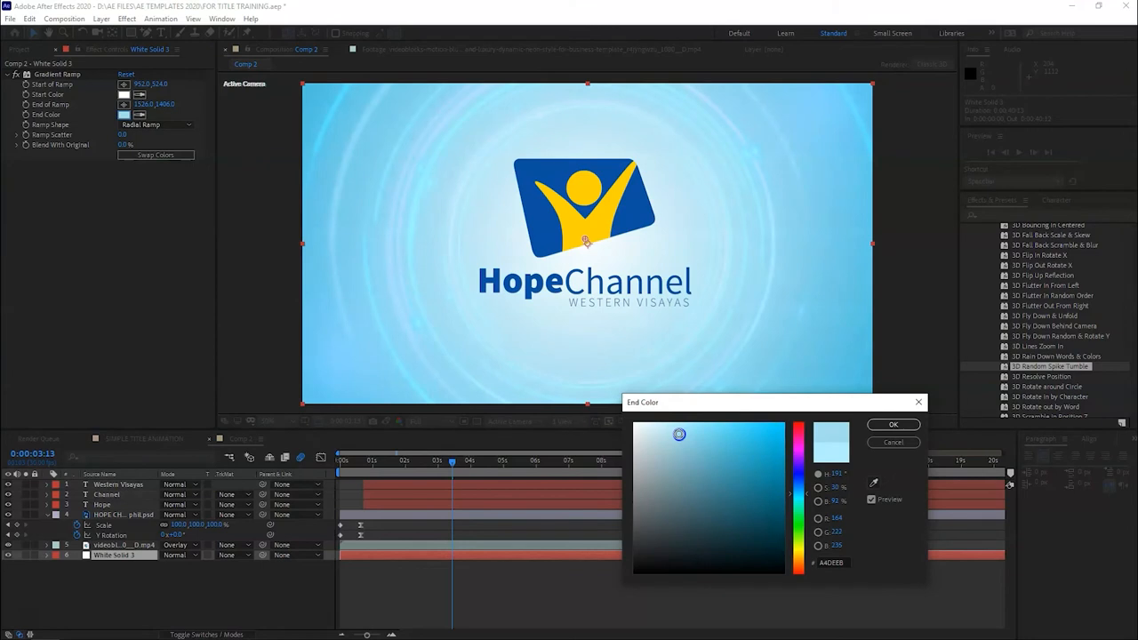
{"action": "left_click", "coordinate": [679, 433]}
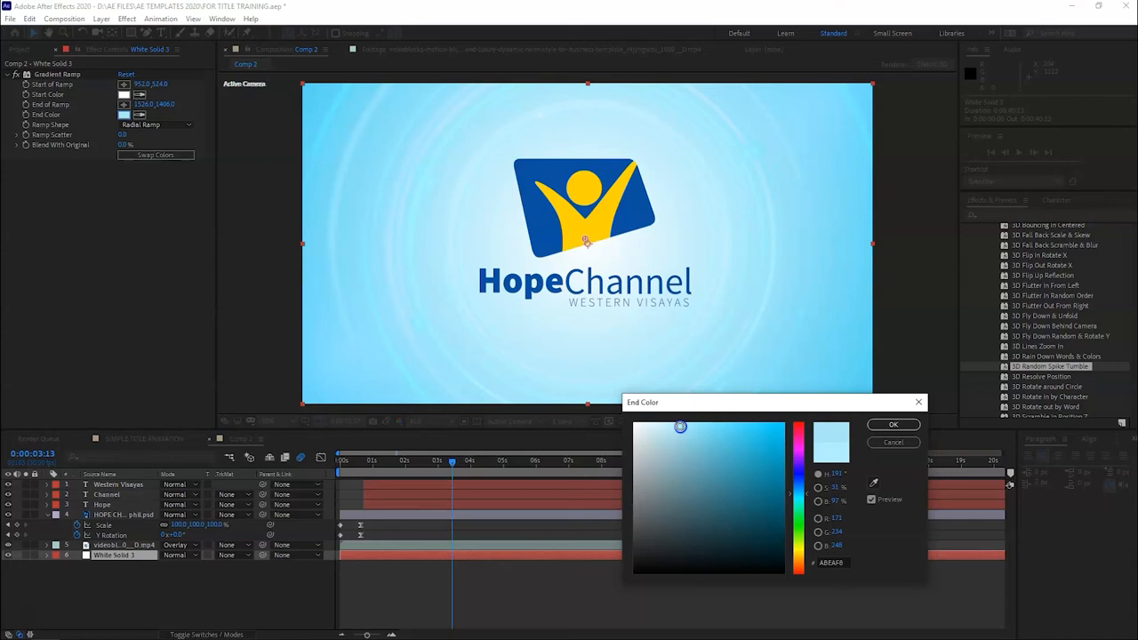
{"action": "left_click", "coordinate": [892, 424]}
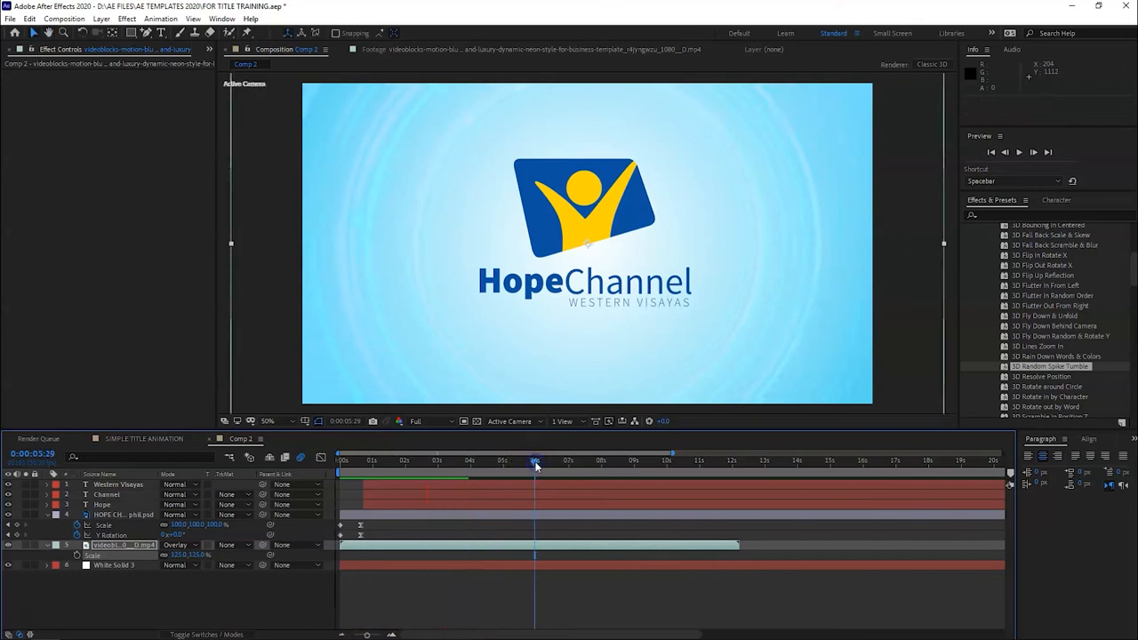
{"action": "left_click", "coordinate": [143, 438]}
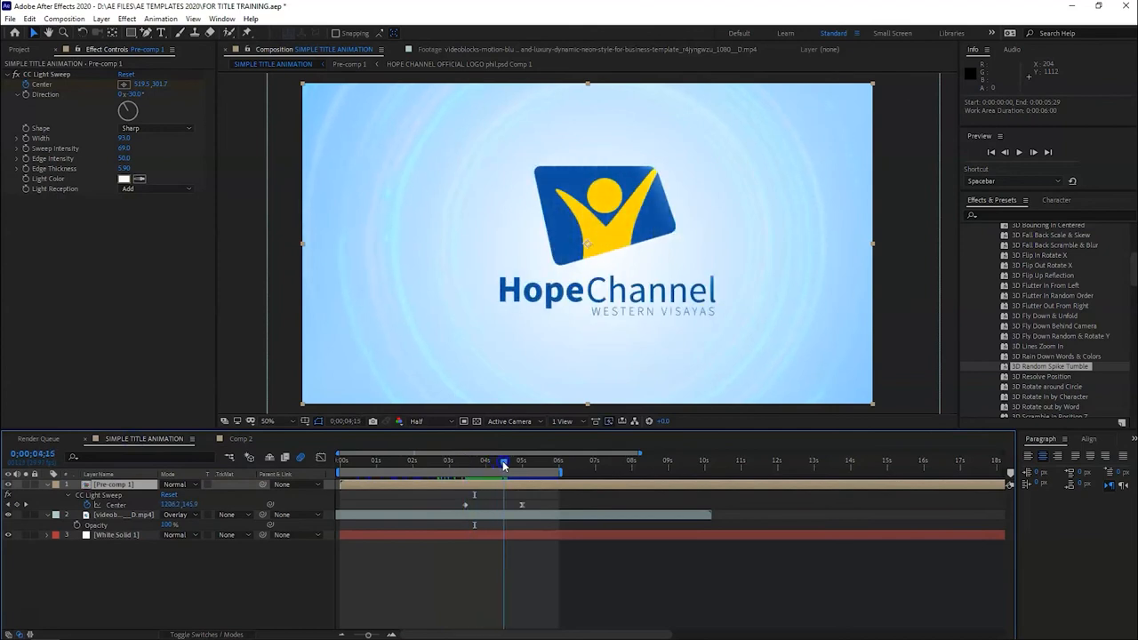
{"action": "left_click", "coordinate": [532, 461]}
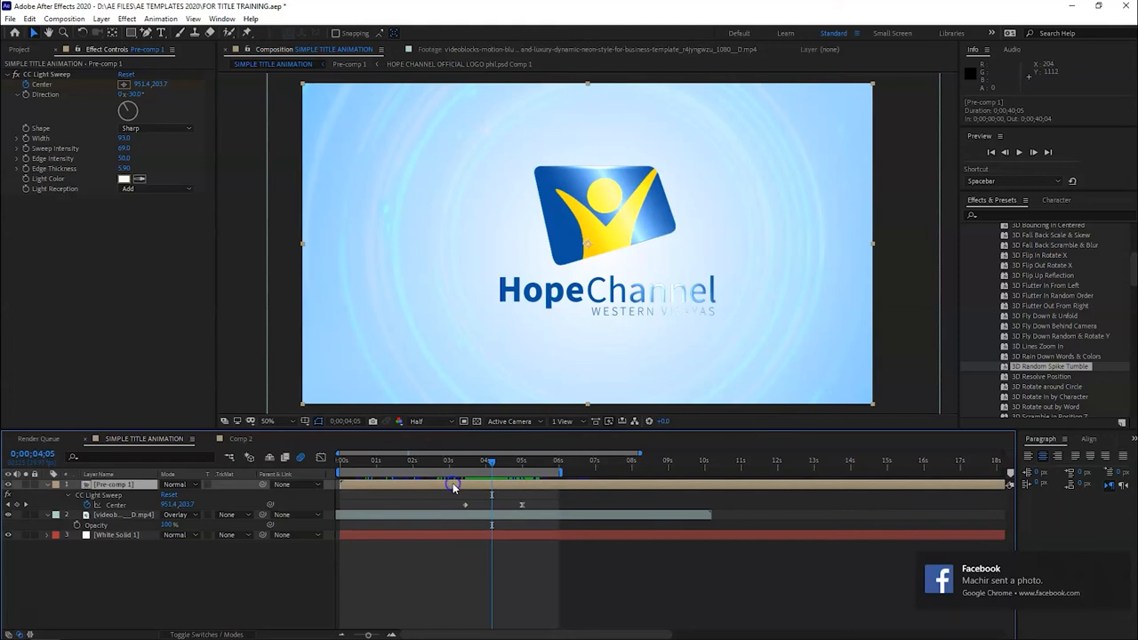
{"action": "left_click", "coordinate": [240, 437]}
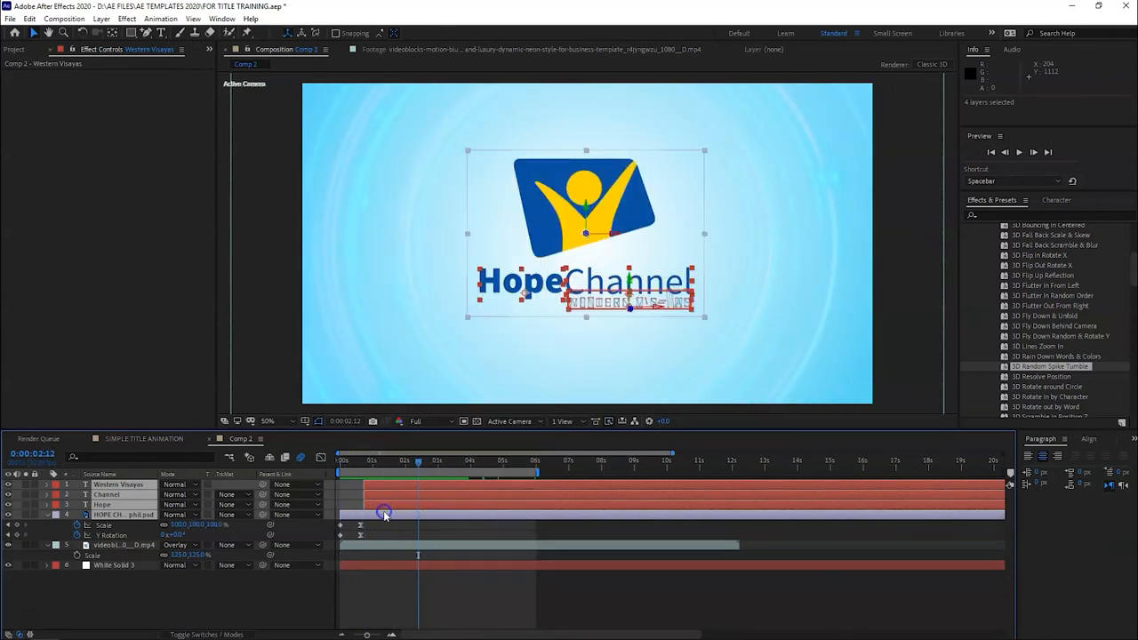
{"action": "left_click", "coordinate": [64, 18]}
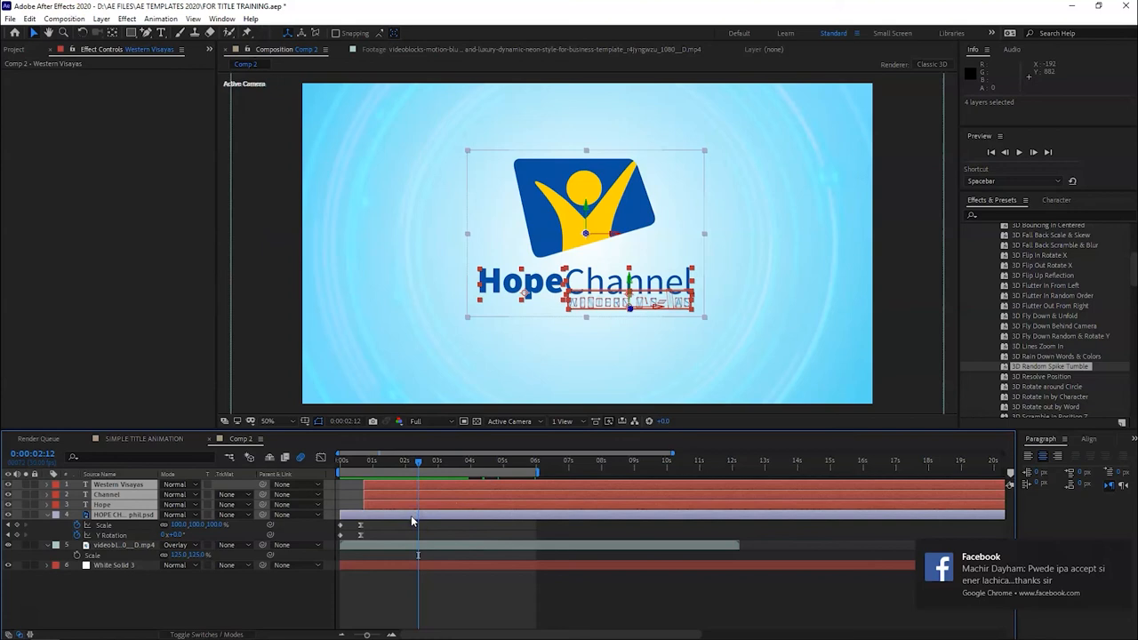
{"action": "mouse_move", "coordinate": [178, 232]}
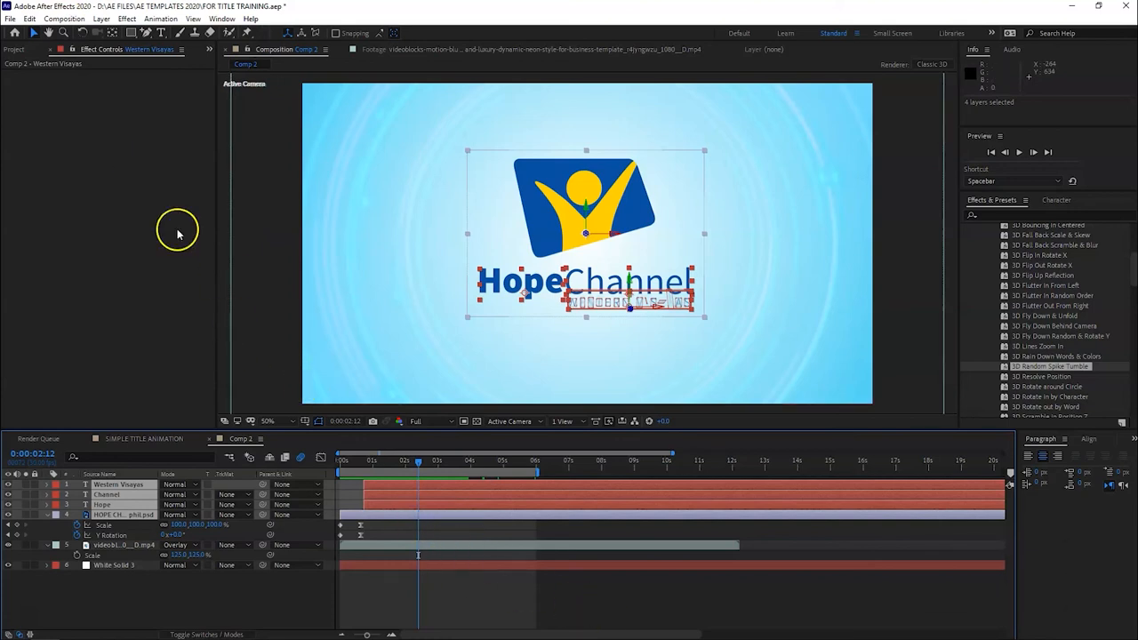
Pre-compose the selected logo layers as 'hope channel logo', keeping Move all attributes
{"action": "left_click", "coordinate": [100, 18]}
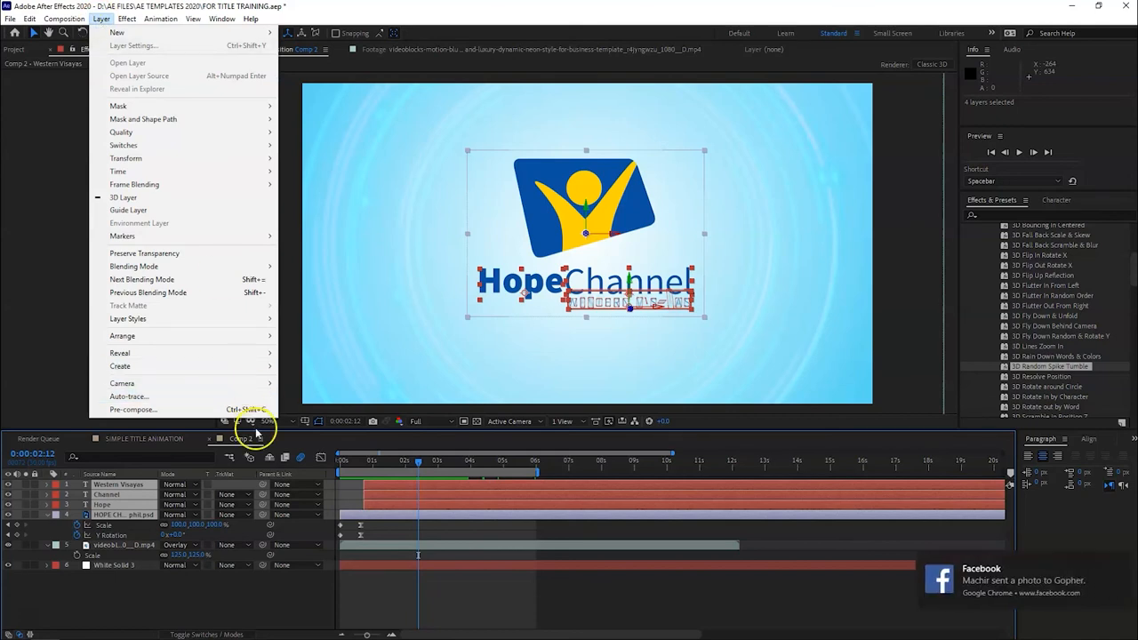
{"action": "mouse_move", "coordinate": [134, 409]}
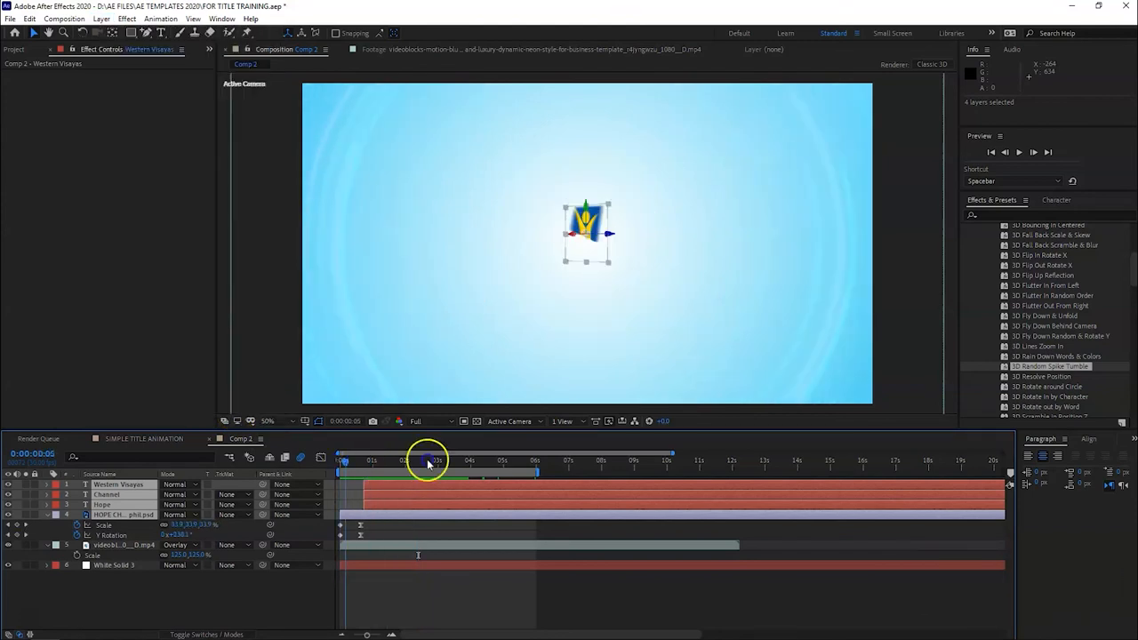
{"action": "left_click_drag", "start_coordinate": [430, 459], "coordinate": [455, 459]}
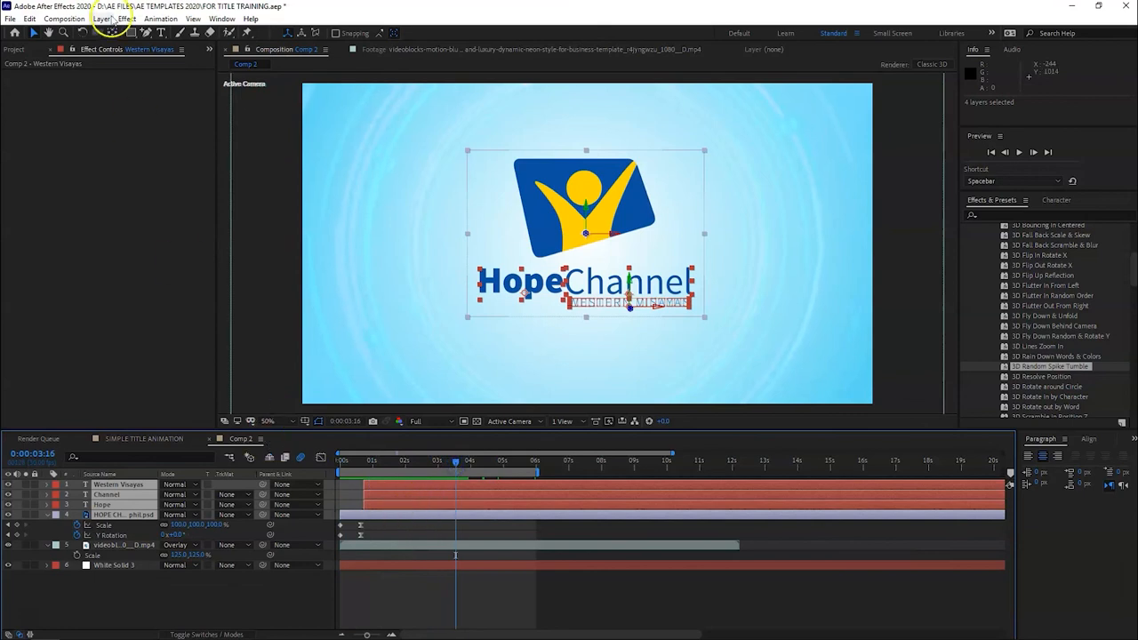
{"action": "left_click", "coordinate": [101, 17]}
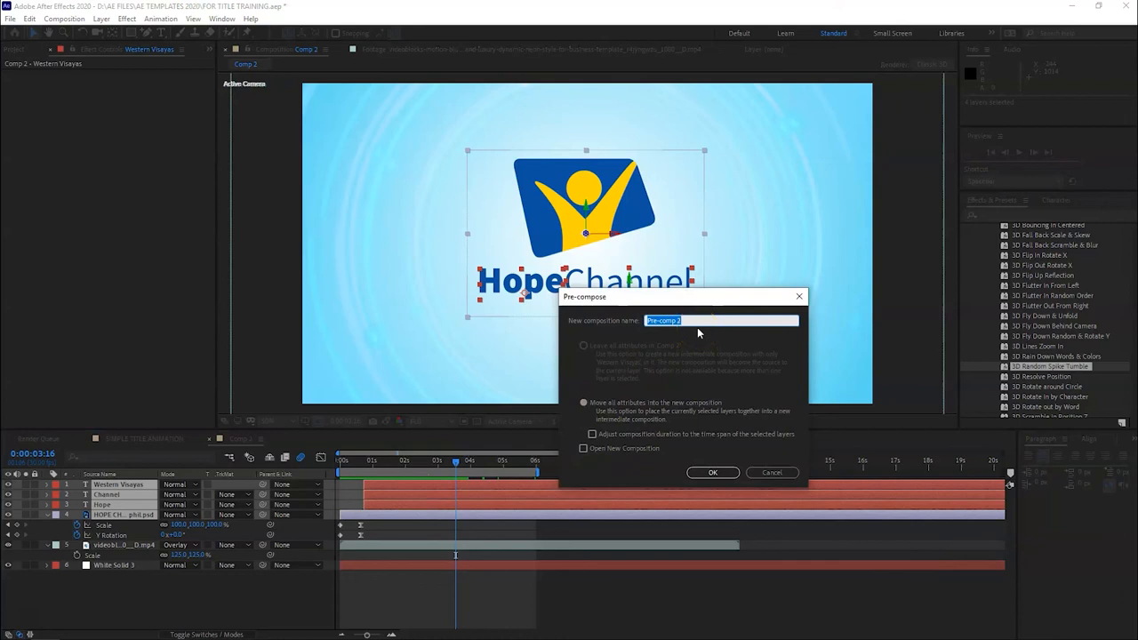
{"action": "type", "text": "hope channel logo"}
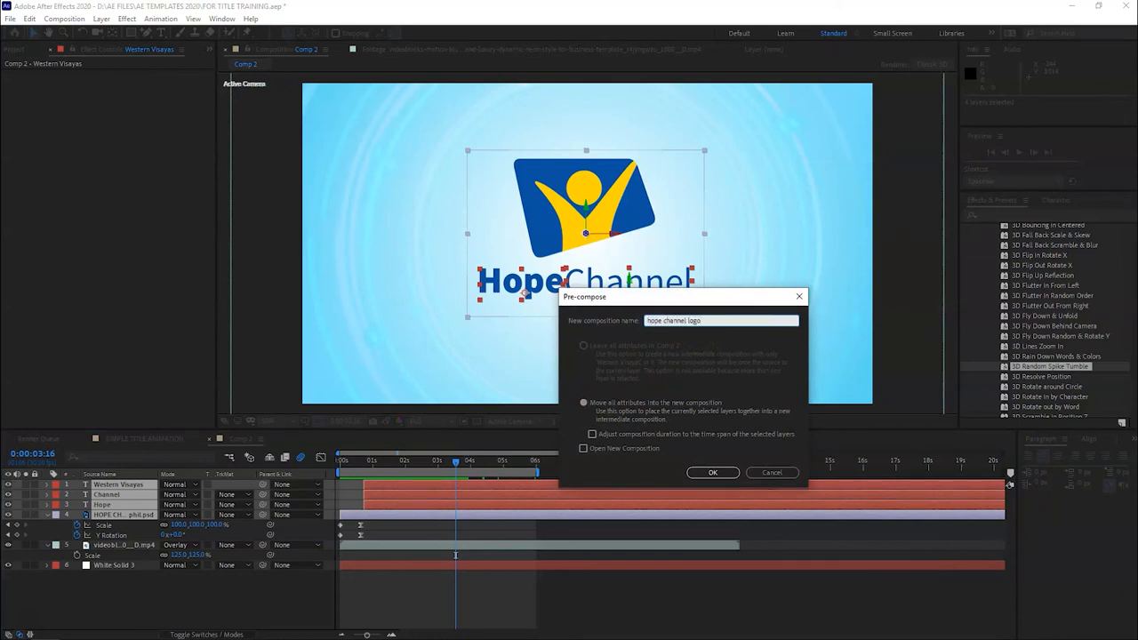
{"action": "left_click", "coordinate": [711, 473]}
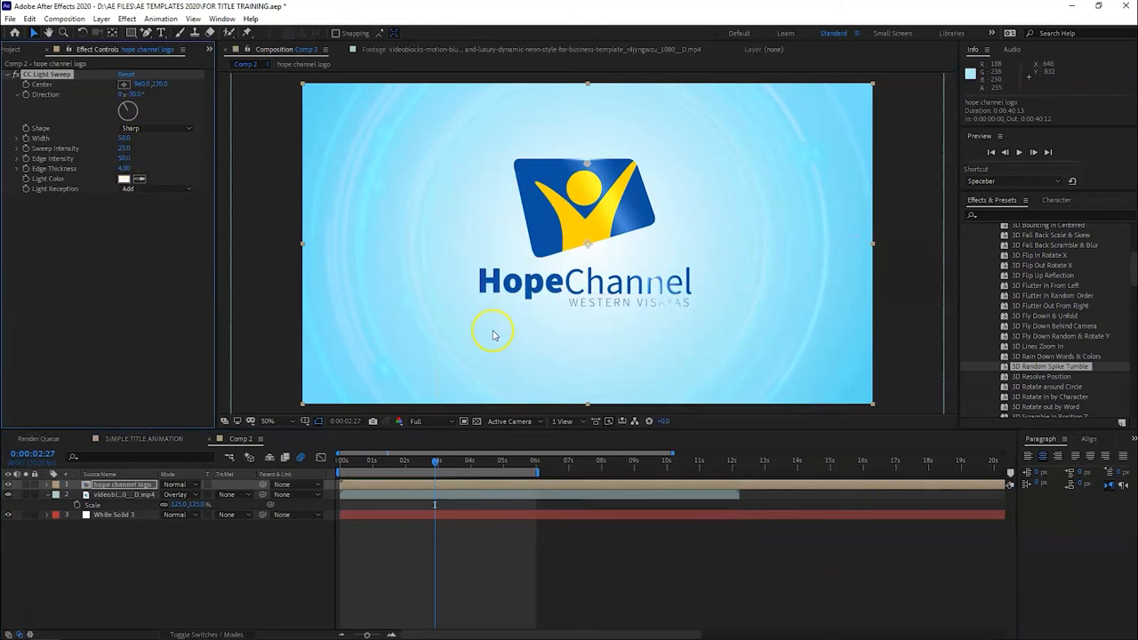
Drag the CC Light Sweep centre over and above the logo, ending left of it
{"action": "left_click_drag", "start_coordinate": [495, 334], "coordinate": [519, 160]}
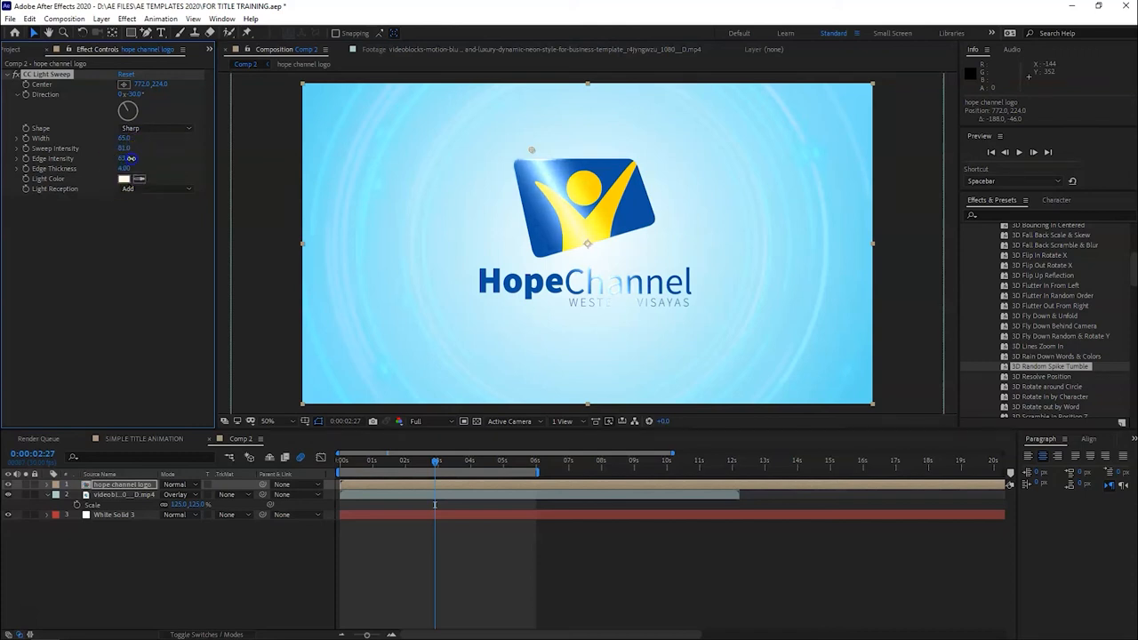
{"action": "left_click_drag", "start_coordinate": [128, 158], "coordinate": [163, 158]}
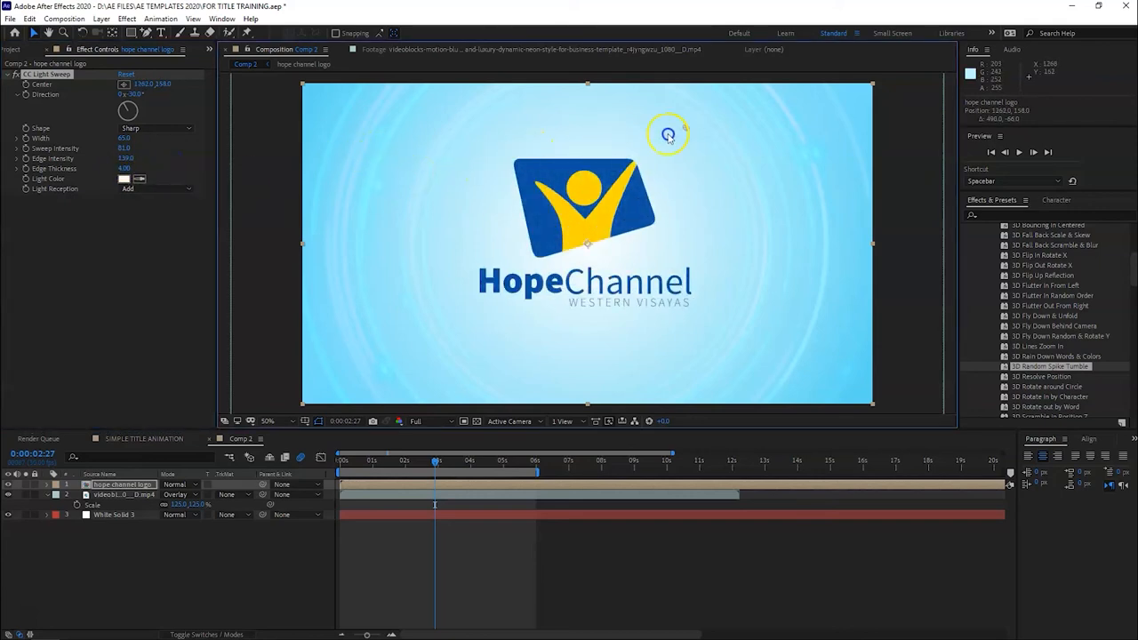
{"action": "left_click_drag", "start_coordinate": [669, 133], "coordinate": [451, 201]}
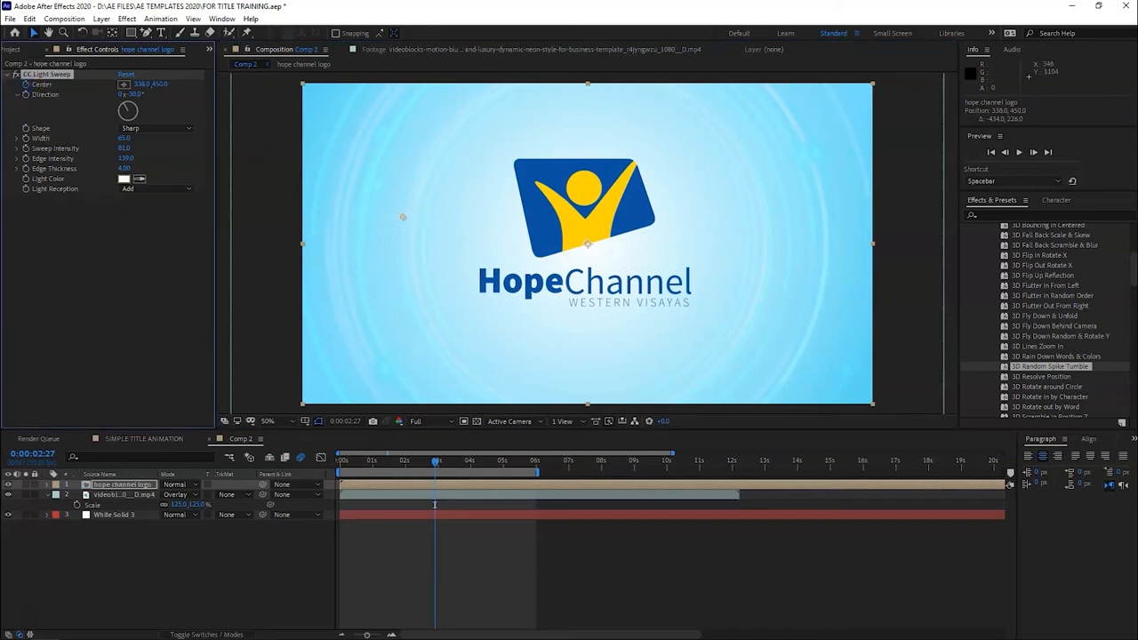
{"action": "left_click", "coordinate": [25, 483]}
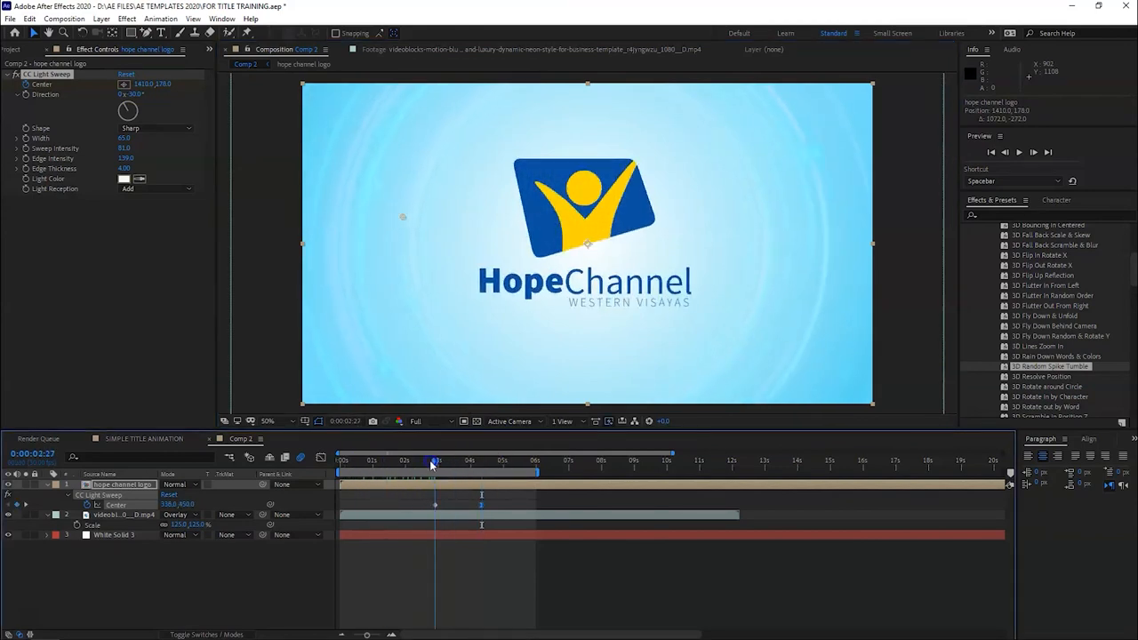
Set Center keyframes from the logo's left to its upper right and preview the sweep
{"action": "left_click_drag", "start_coordinate": [434, 459], "coordinate": [418, 459]}
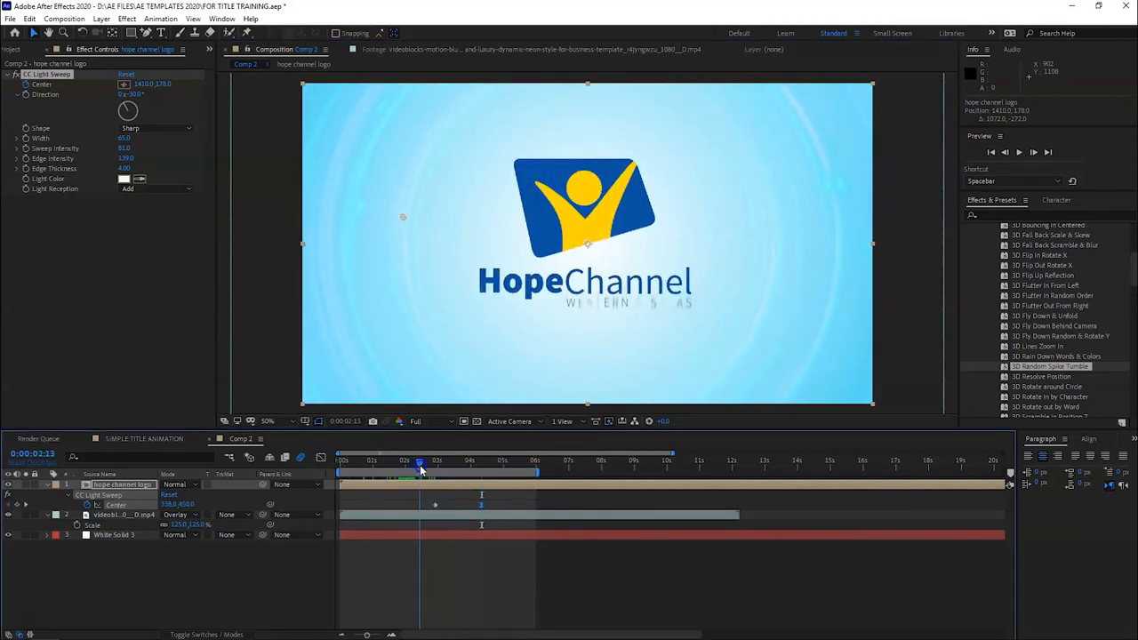
{"action": "left_click_drag", "start_coordinate": [418, 470], "coordinate": [438, 469]}
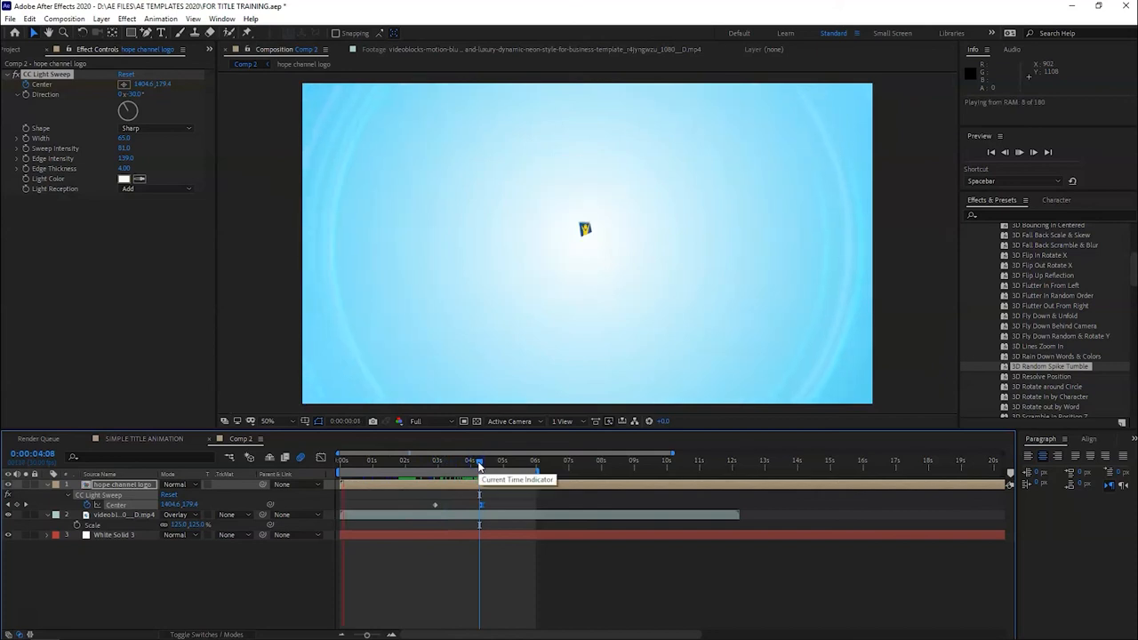
{"action": "key", "text": "Space"}
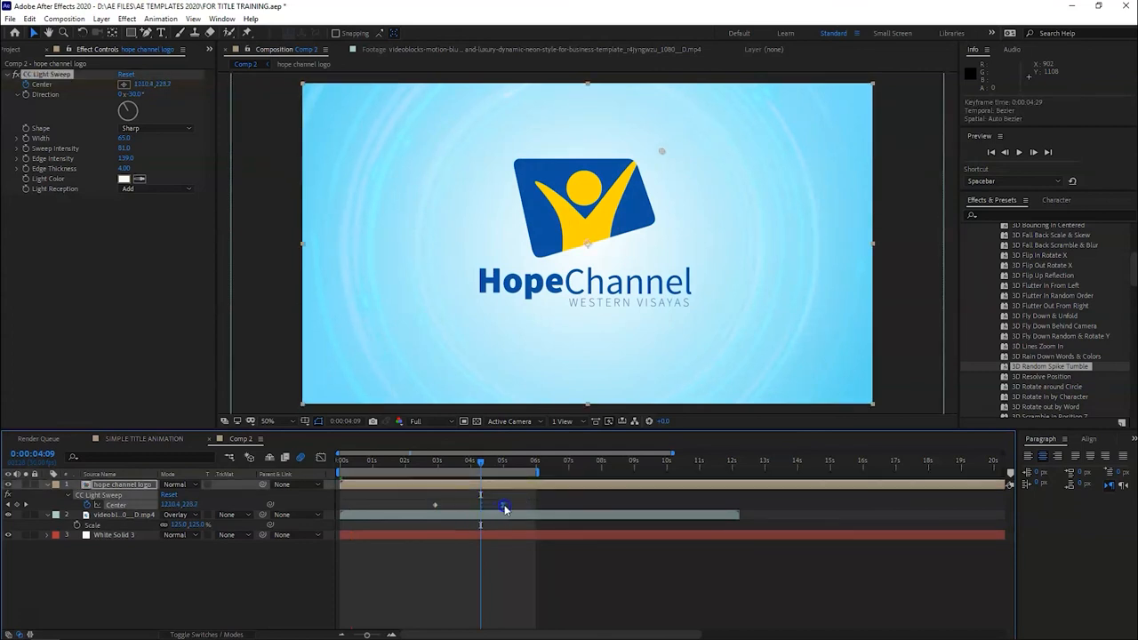
{"action": "key", "text": "space"}
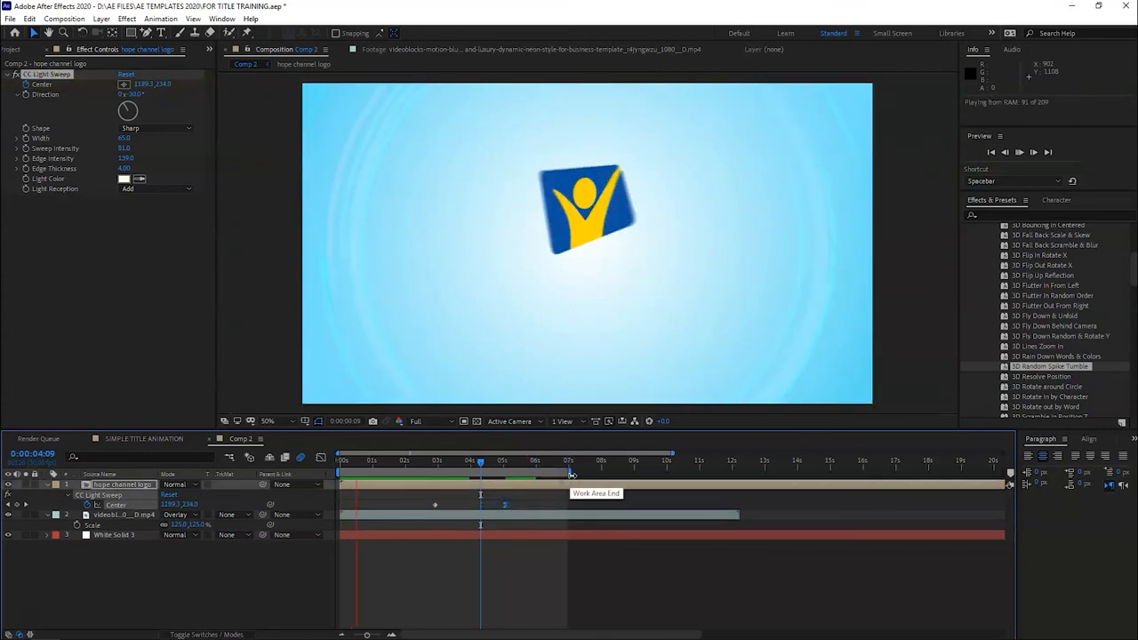
{"action": "key", "text": "space"}
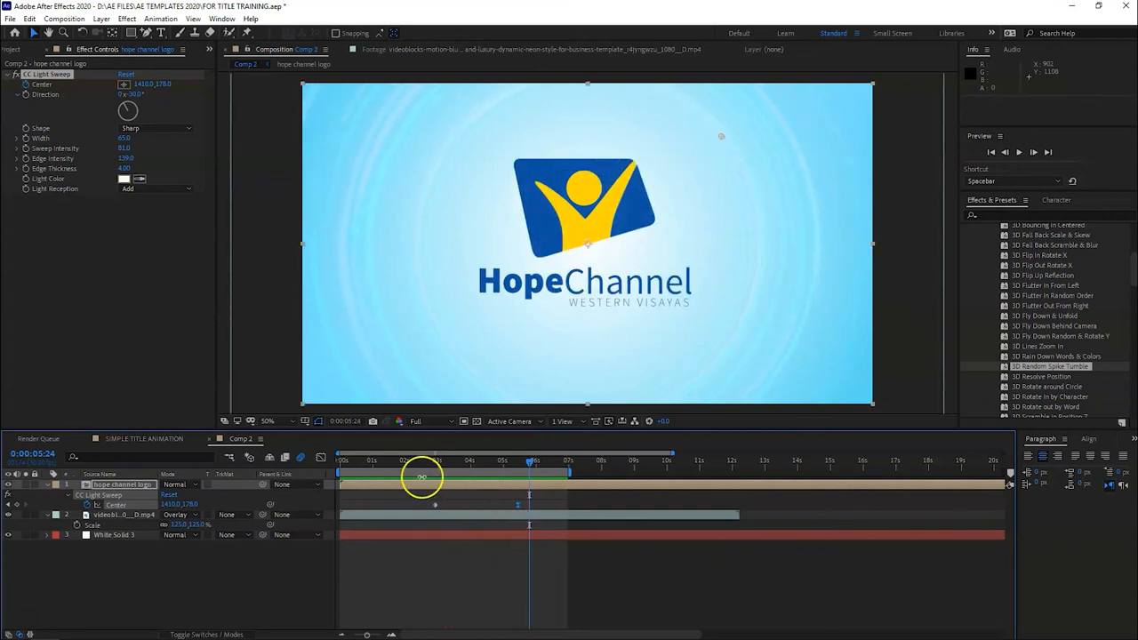
{"action": "left_click", "coordinate": [366, 459]}
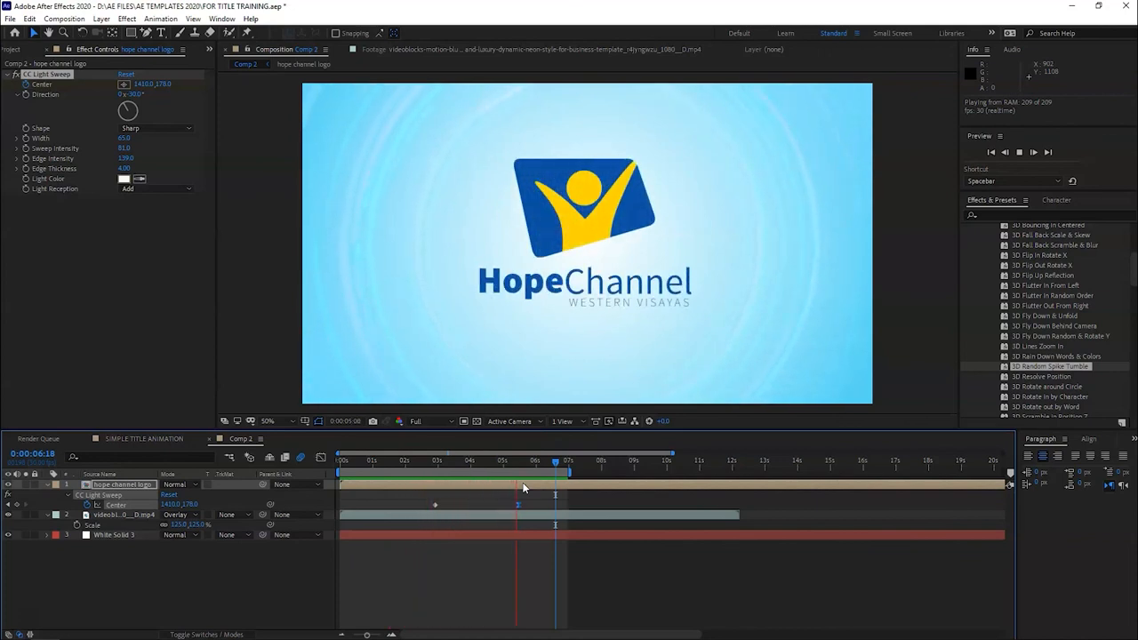
{"action": "left_click", "coordinate": [481, 461]}
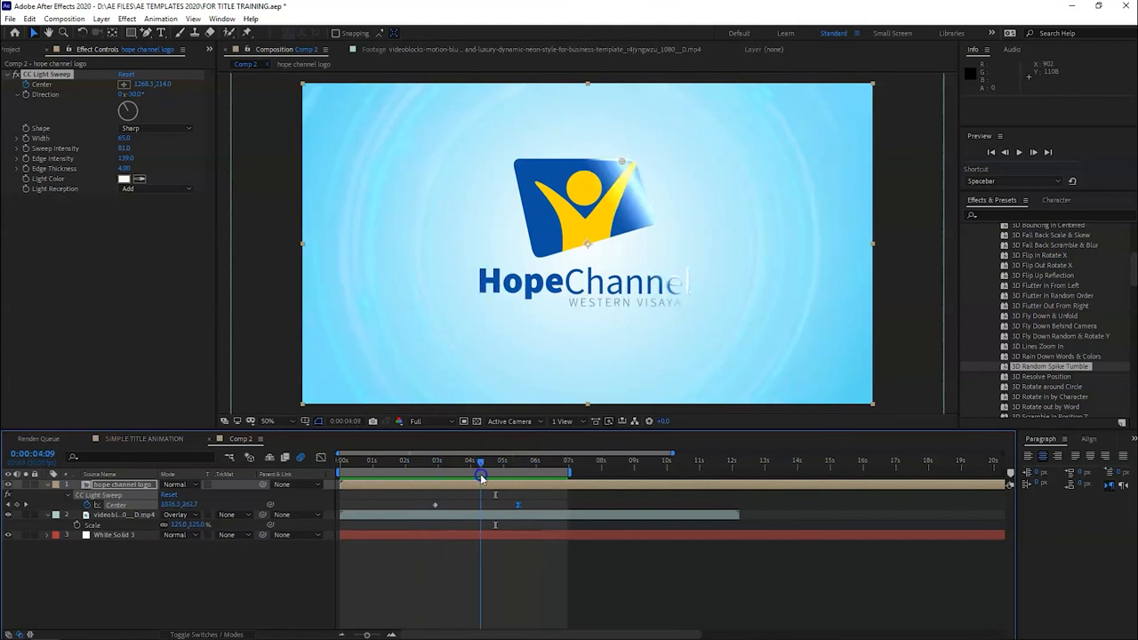
{"action": "left_click_drag", "start_coordinate": [480, 472], "coordinate": [505, 473]}
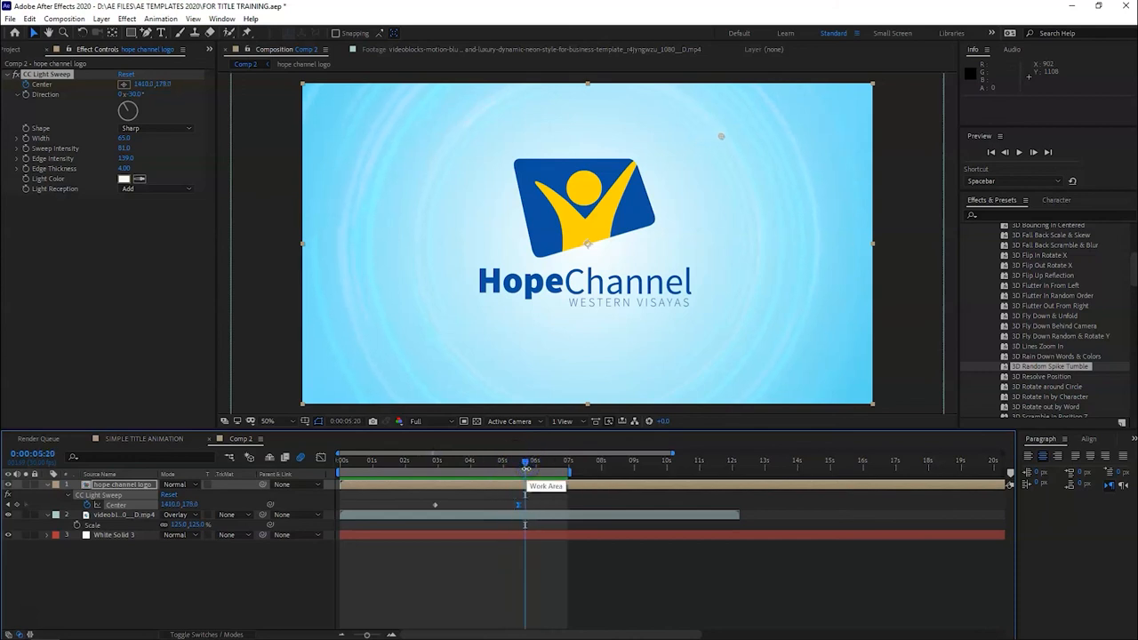
{"action": "left_click", "coordinate": [124, 516]}
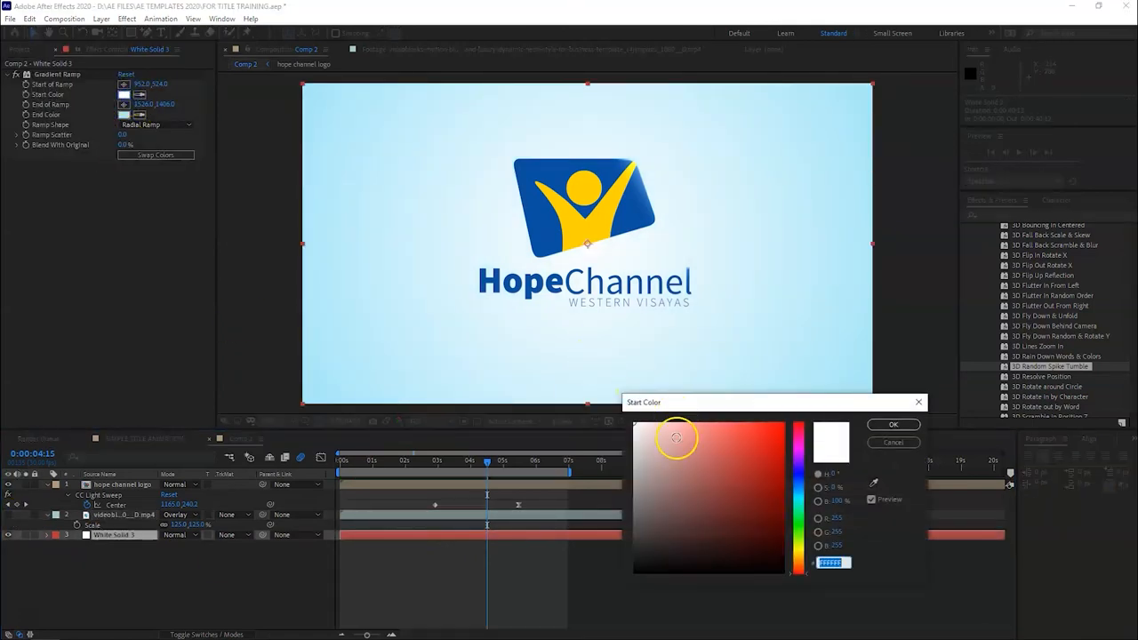
Give the Gradient Ramp on White Solid 1 a near-black Start Color and preview it
{"action": "left_click", "coordinate": [638, 508]}
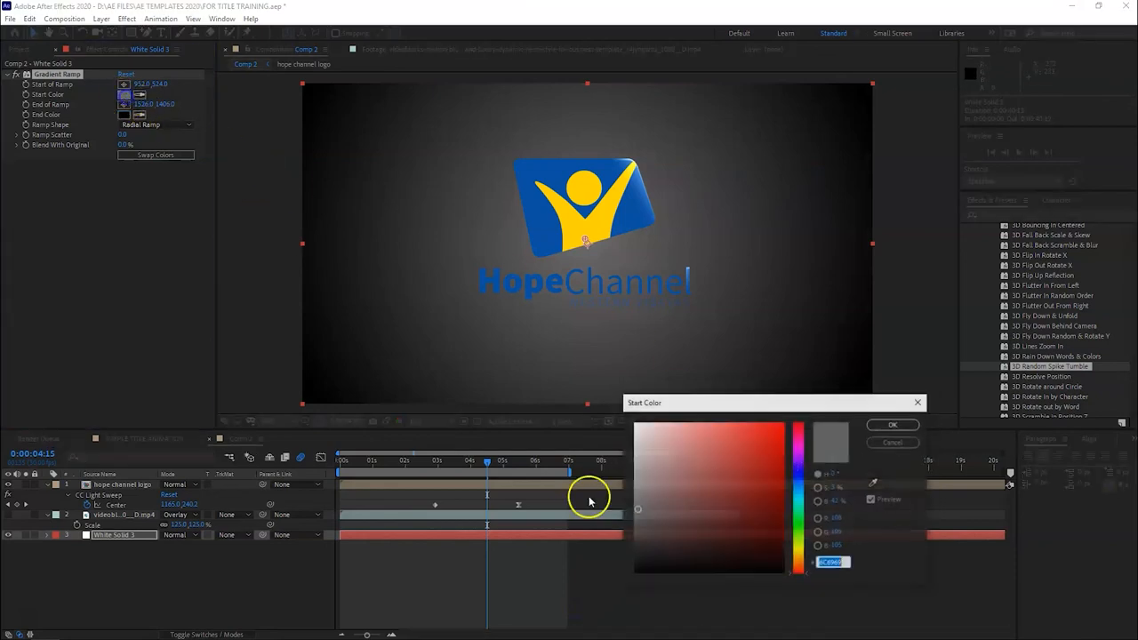
{"action": "left_click", "coordinate": [629, 558]}
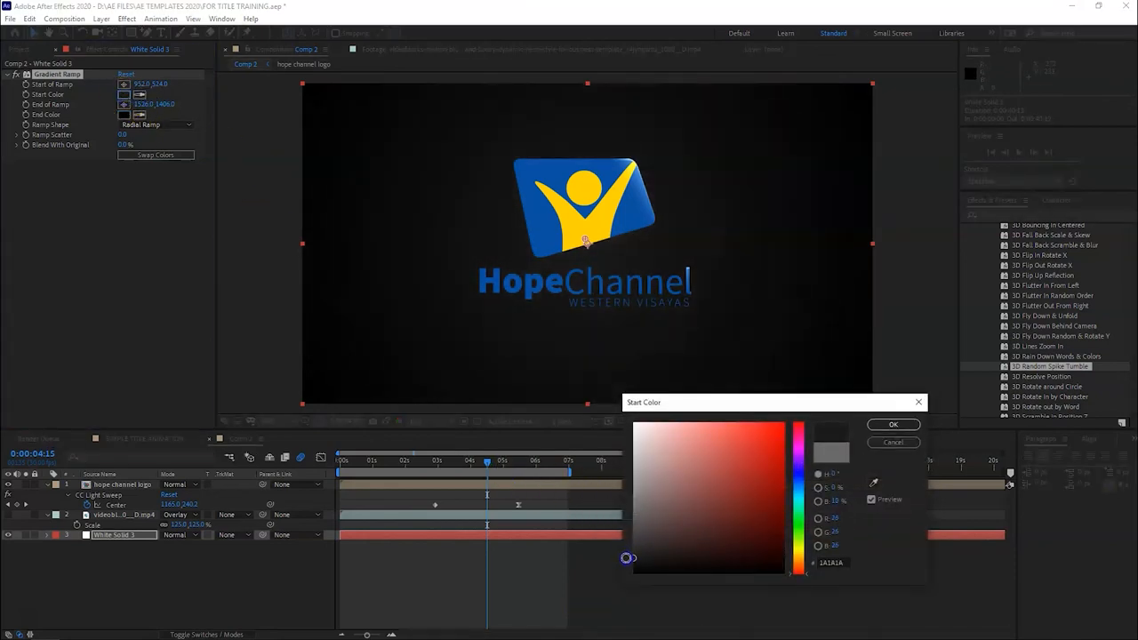
{"action": "left_click", "coordinate": [893, 424]}
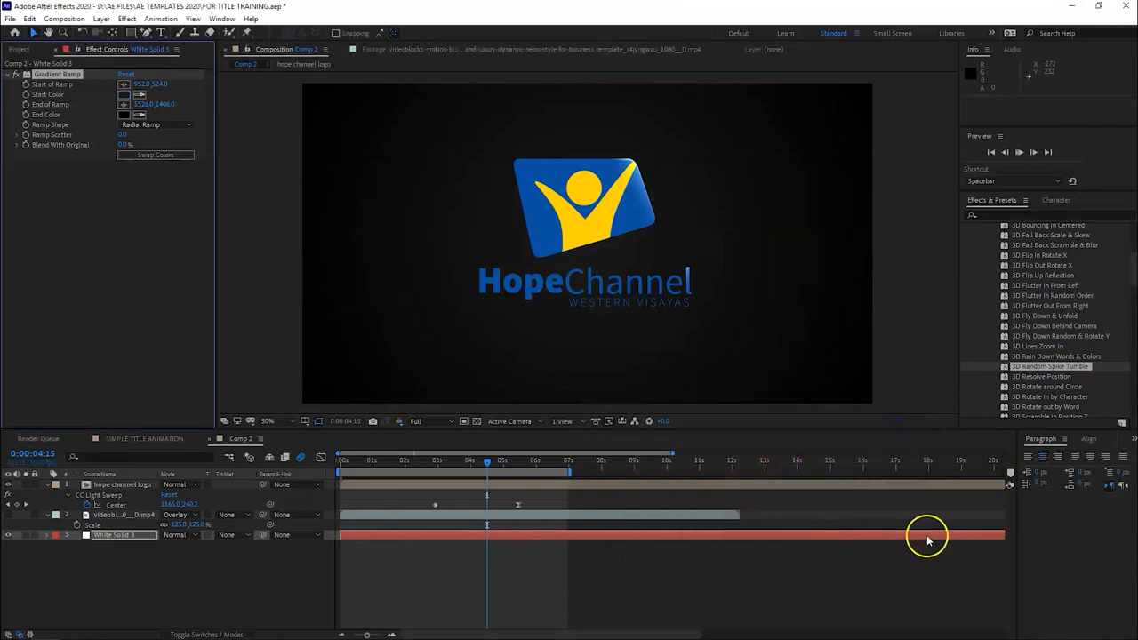
{"action": "key", "text": "space"}
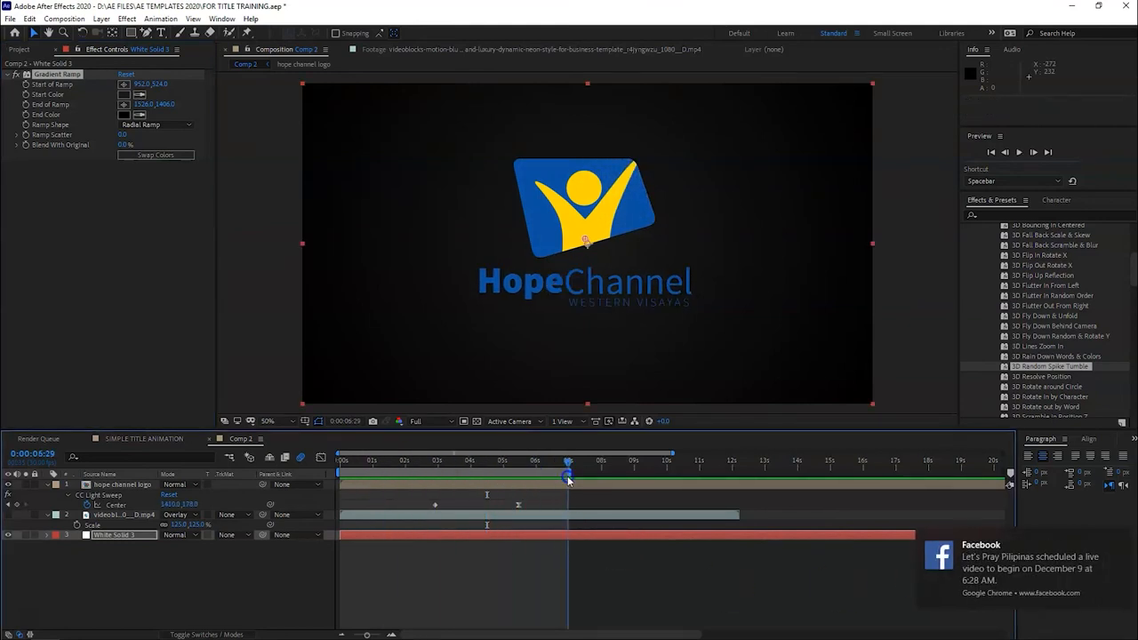
Select the background solid layer in the timeline
{"action": "left_click", "coordinate": [7, 534]}
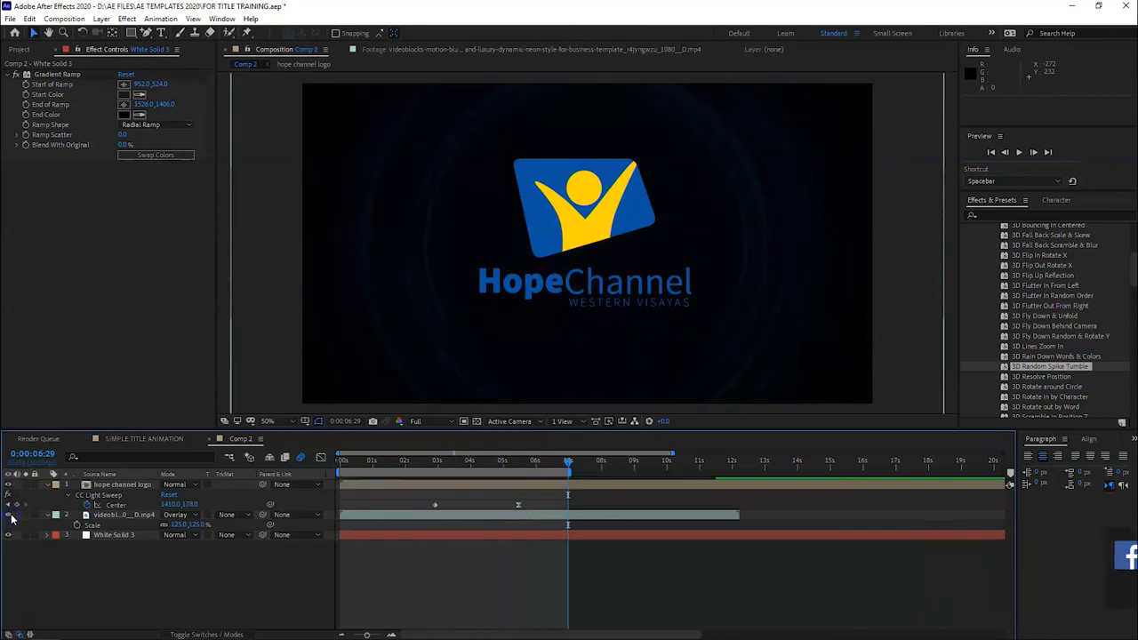
{"action": "left_click", "coordinate": [114, 533]}
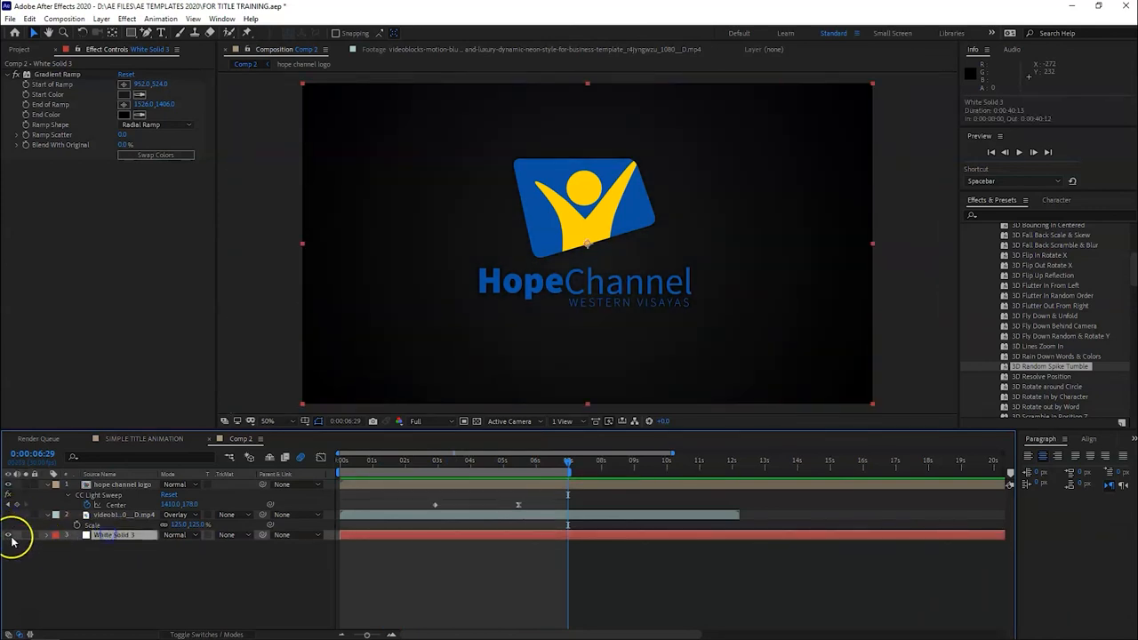
{"action": "left_click", "coordinate": [9, 533]}
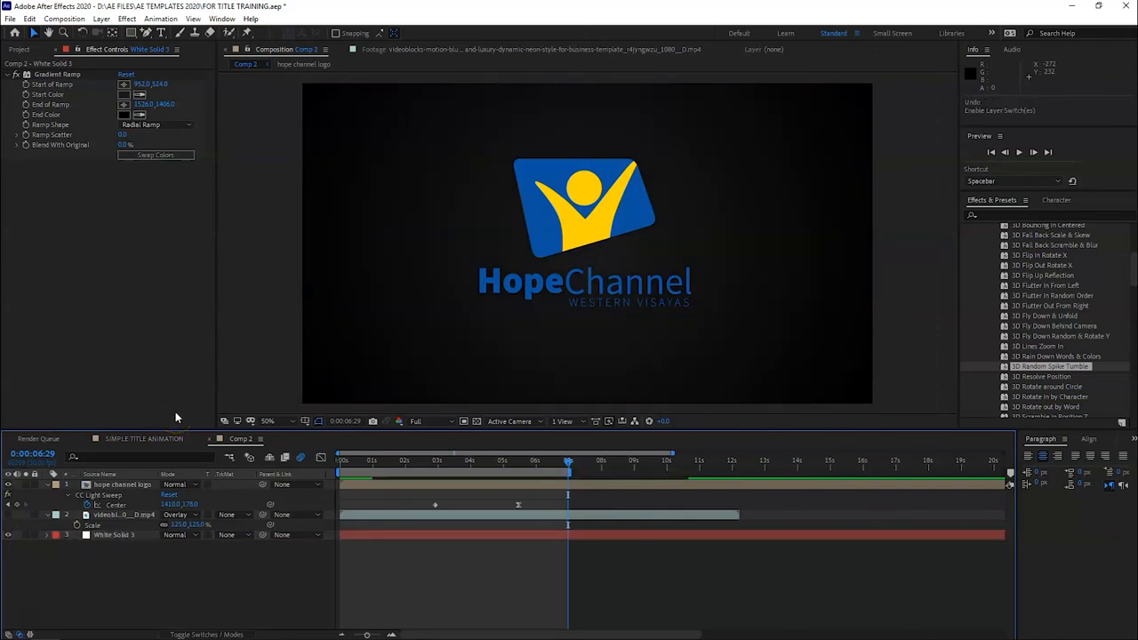
Undo the dark start colour, restoring the light-blue gradient, and step through the logo entrance
{"action": "left_click", "coordinate": [487, 459]}
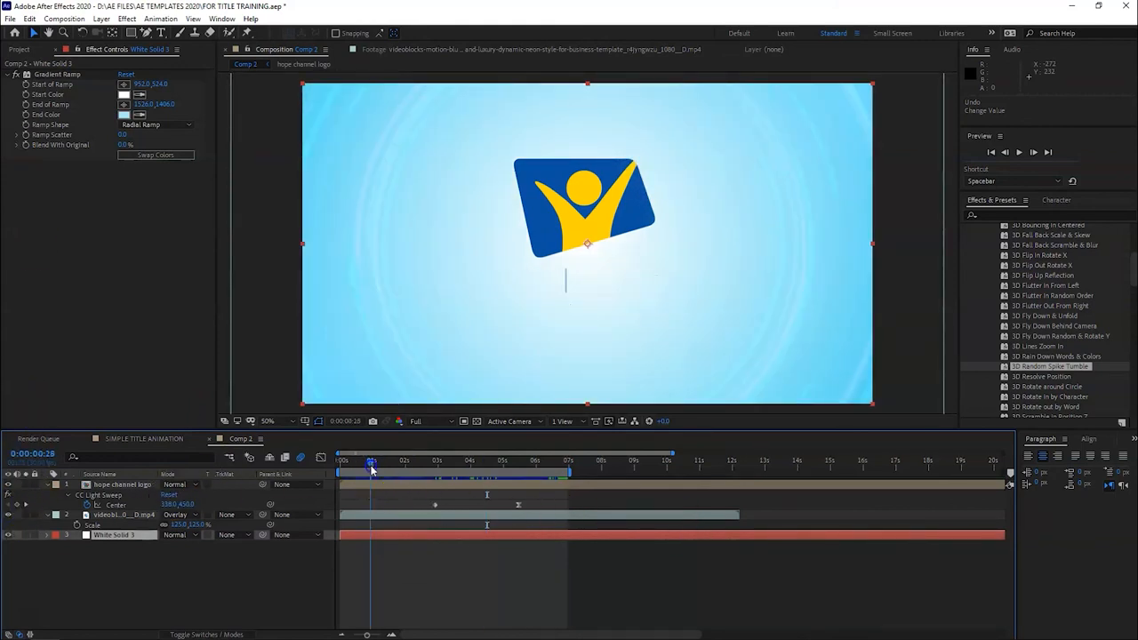
{"action": "key", "text": "space"}
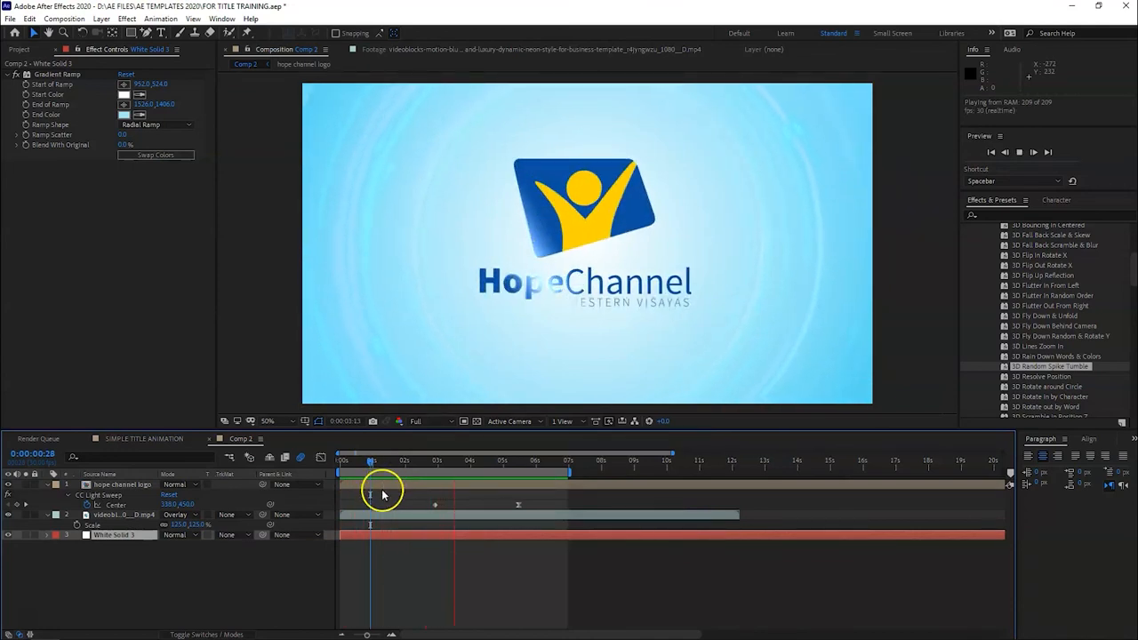
{"action": "left_click_drag", "start_coordinate": [369, 462], "coordinate": [409, 462]}
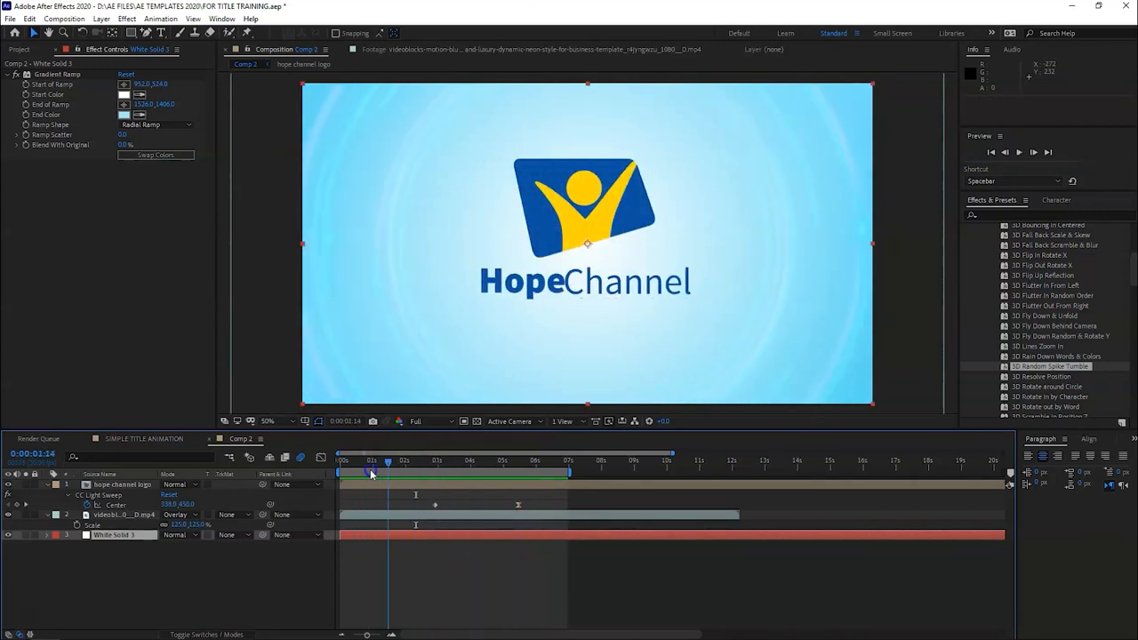
{"action": "left_click_drag", "start_coordinate": [372, 473], "coordinate": [543, 473]}
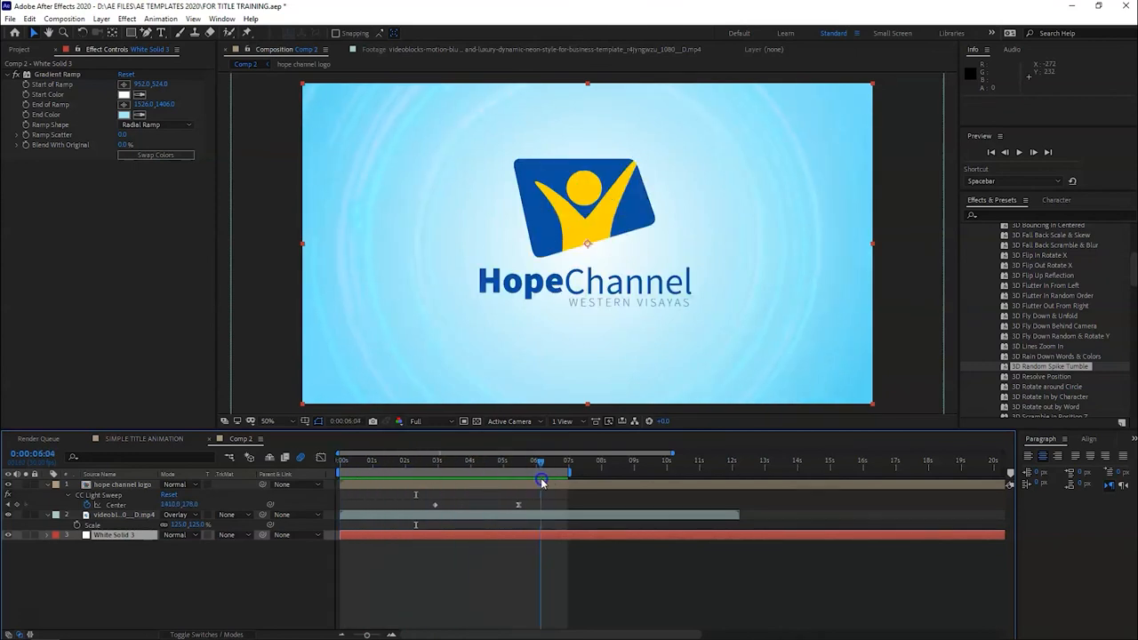
Scrub back through the light sweep to its start to check it over the logo
{"action": "left_click_drag", "start_coordinate": [541, 462], "coordinate": [509, 463]}
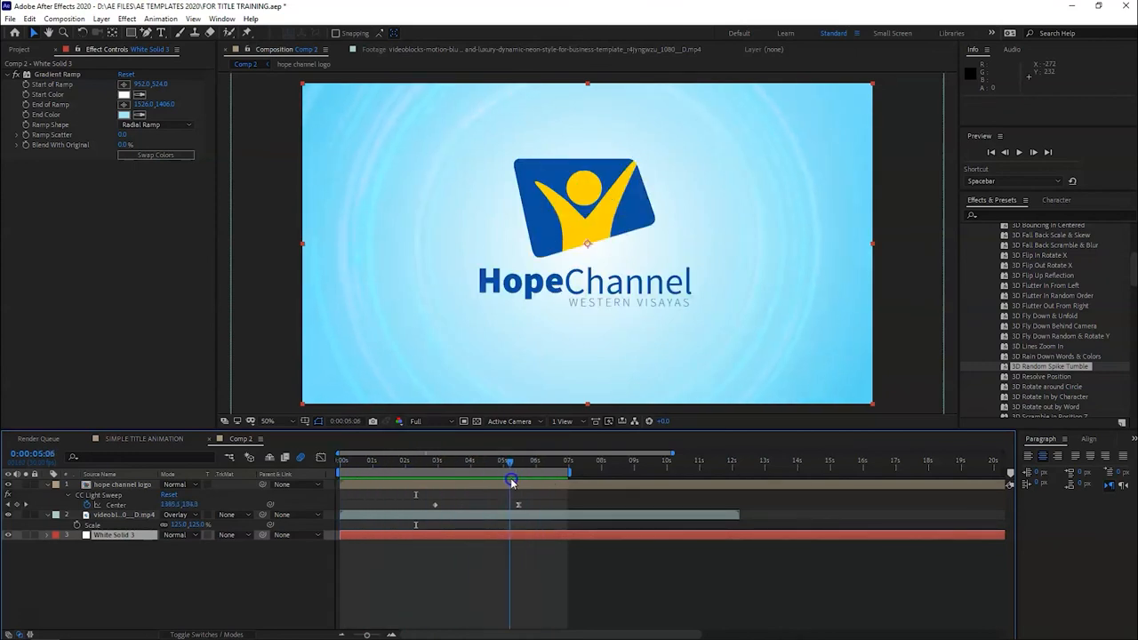
{"action": "left_click_drag", "start_coordinate": [509, 466], "coordinate": [487, 466]}
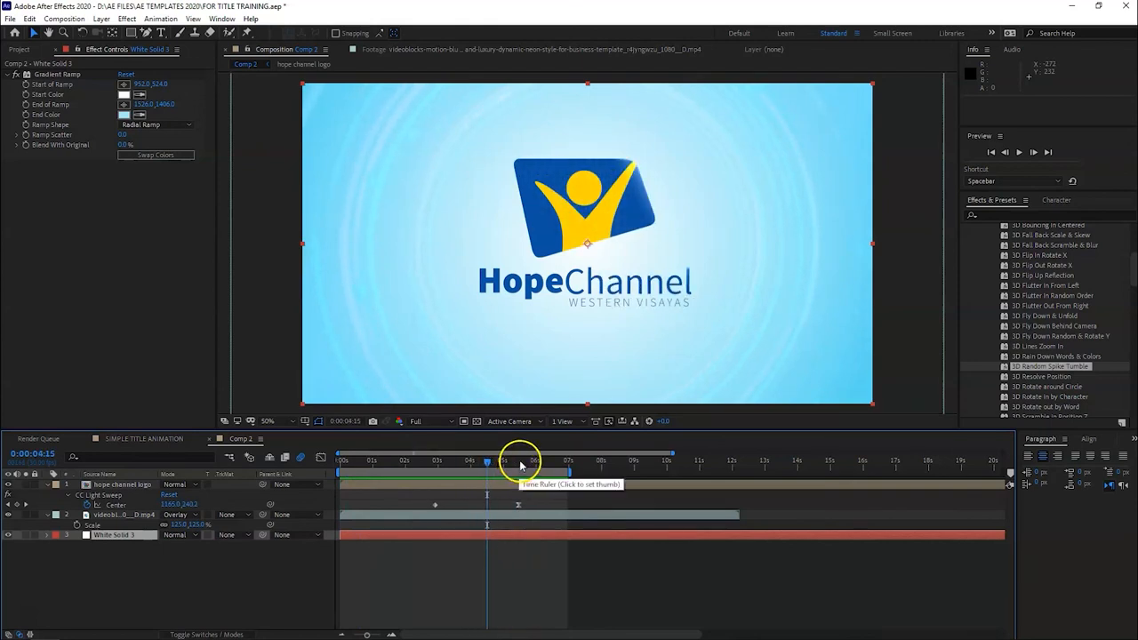
{"action": "left_click", "coordinate": [342, 461]}
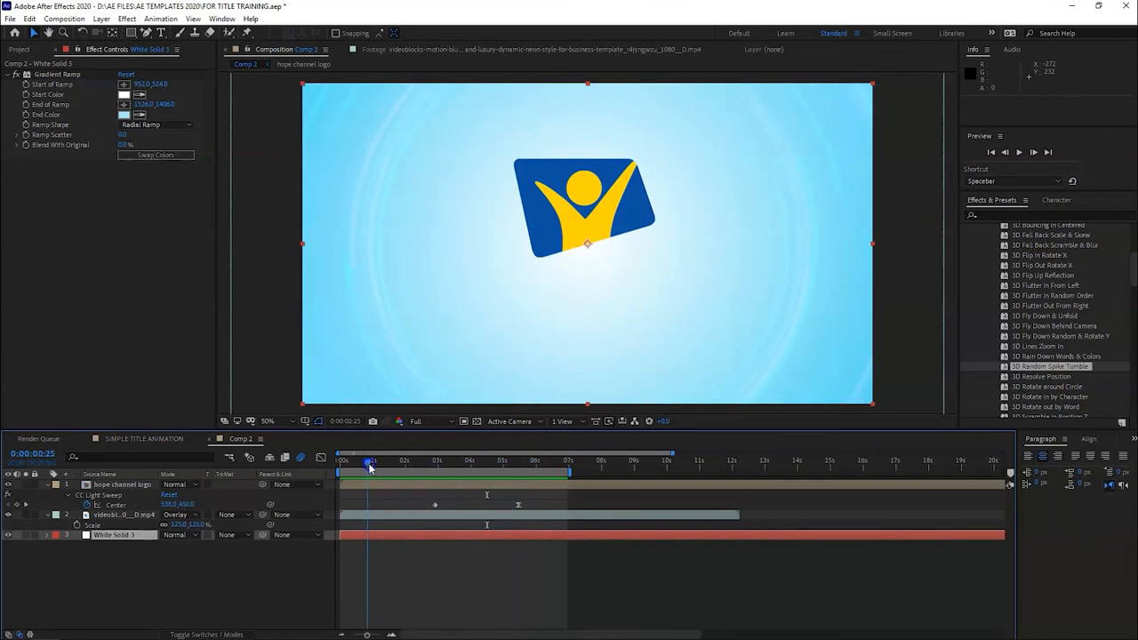
{"action": "left_click_drag", "start_coordinate": [370, 463], "coordinate": [425, 462]}
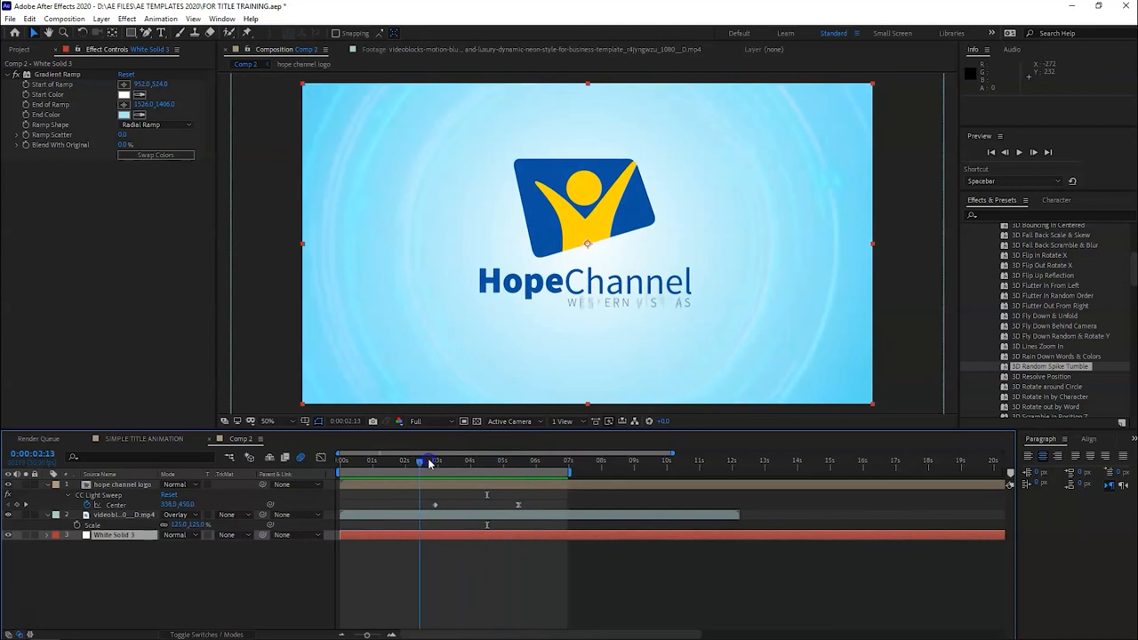